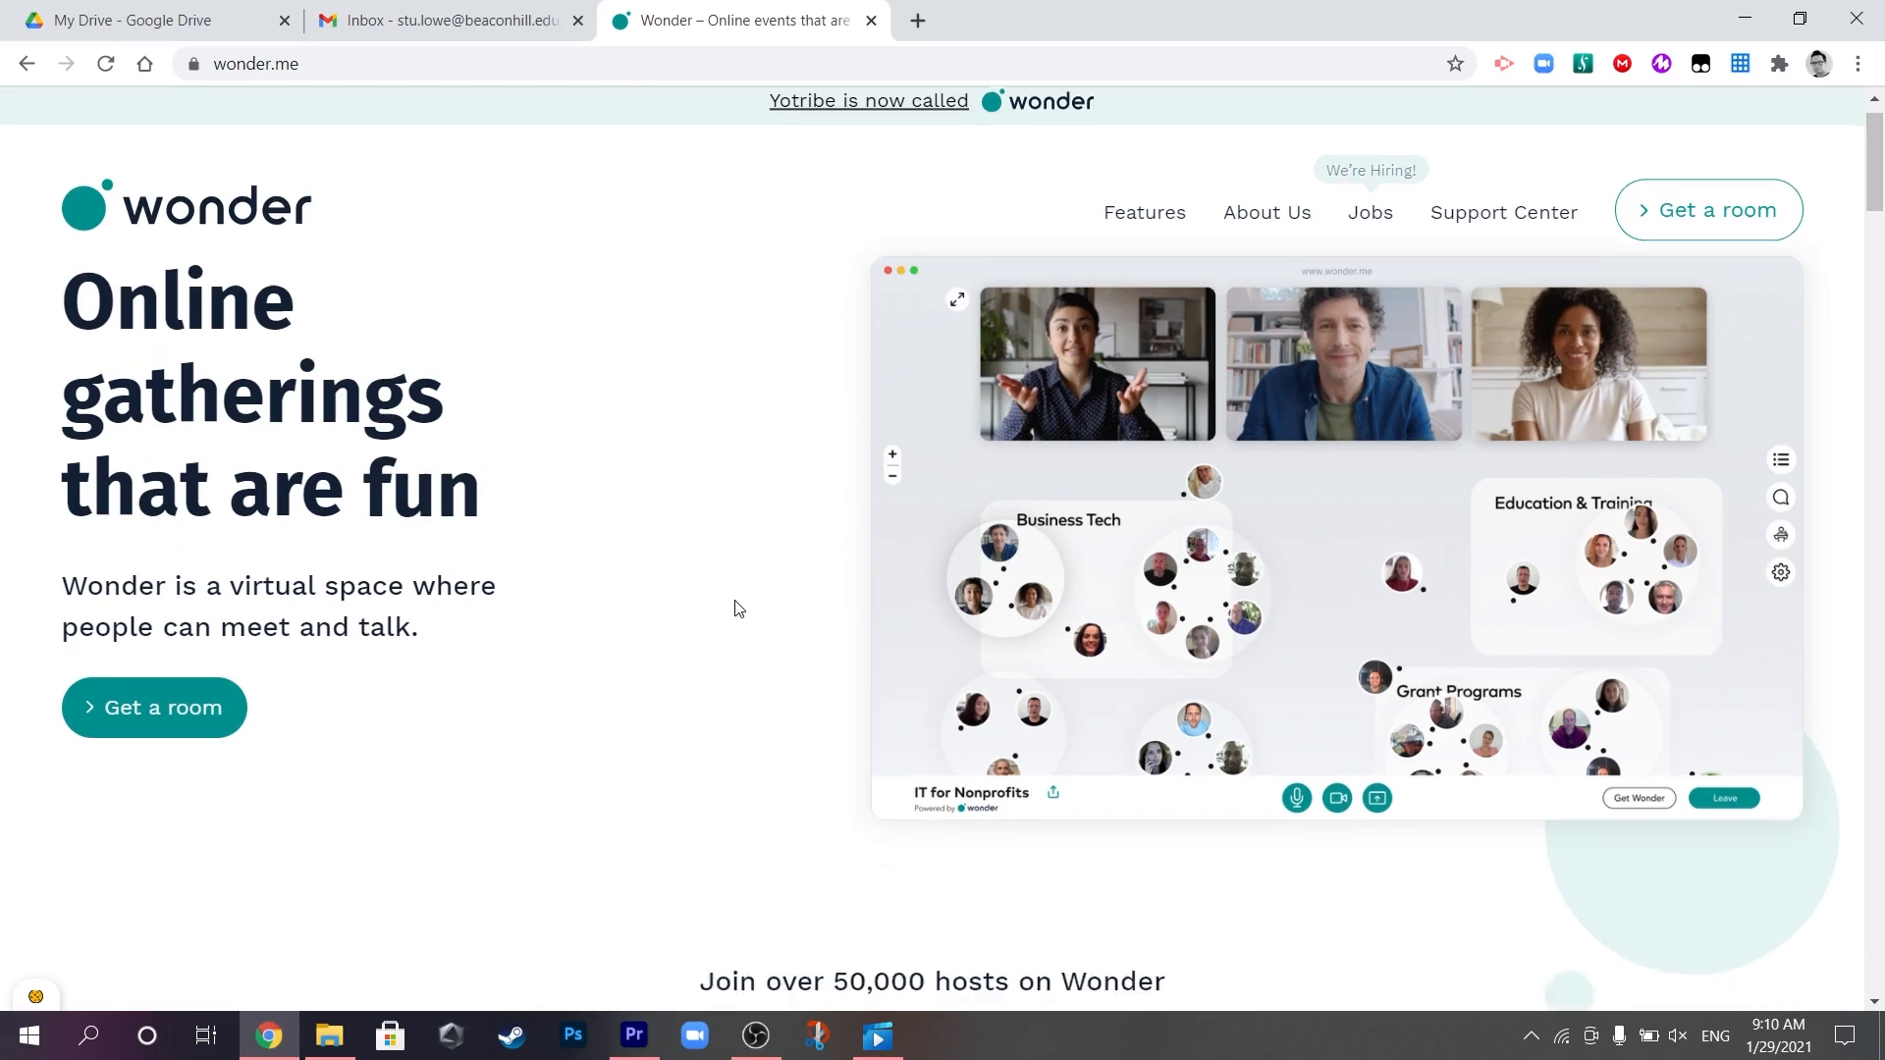
Scroll the wonder.me page down to reach the room-creation section for BHS Test Room 2.
{"action": "scroll", "scroll_direction": "down", "scroll_amount": 3}
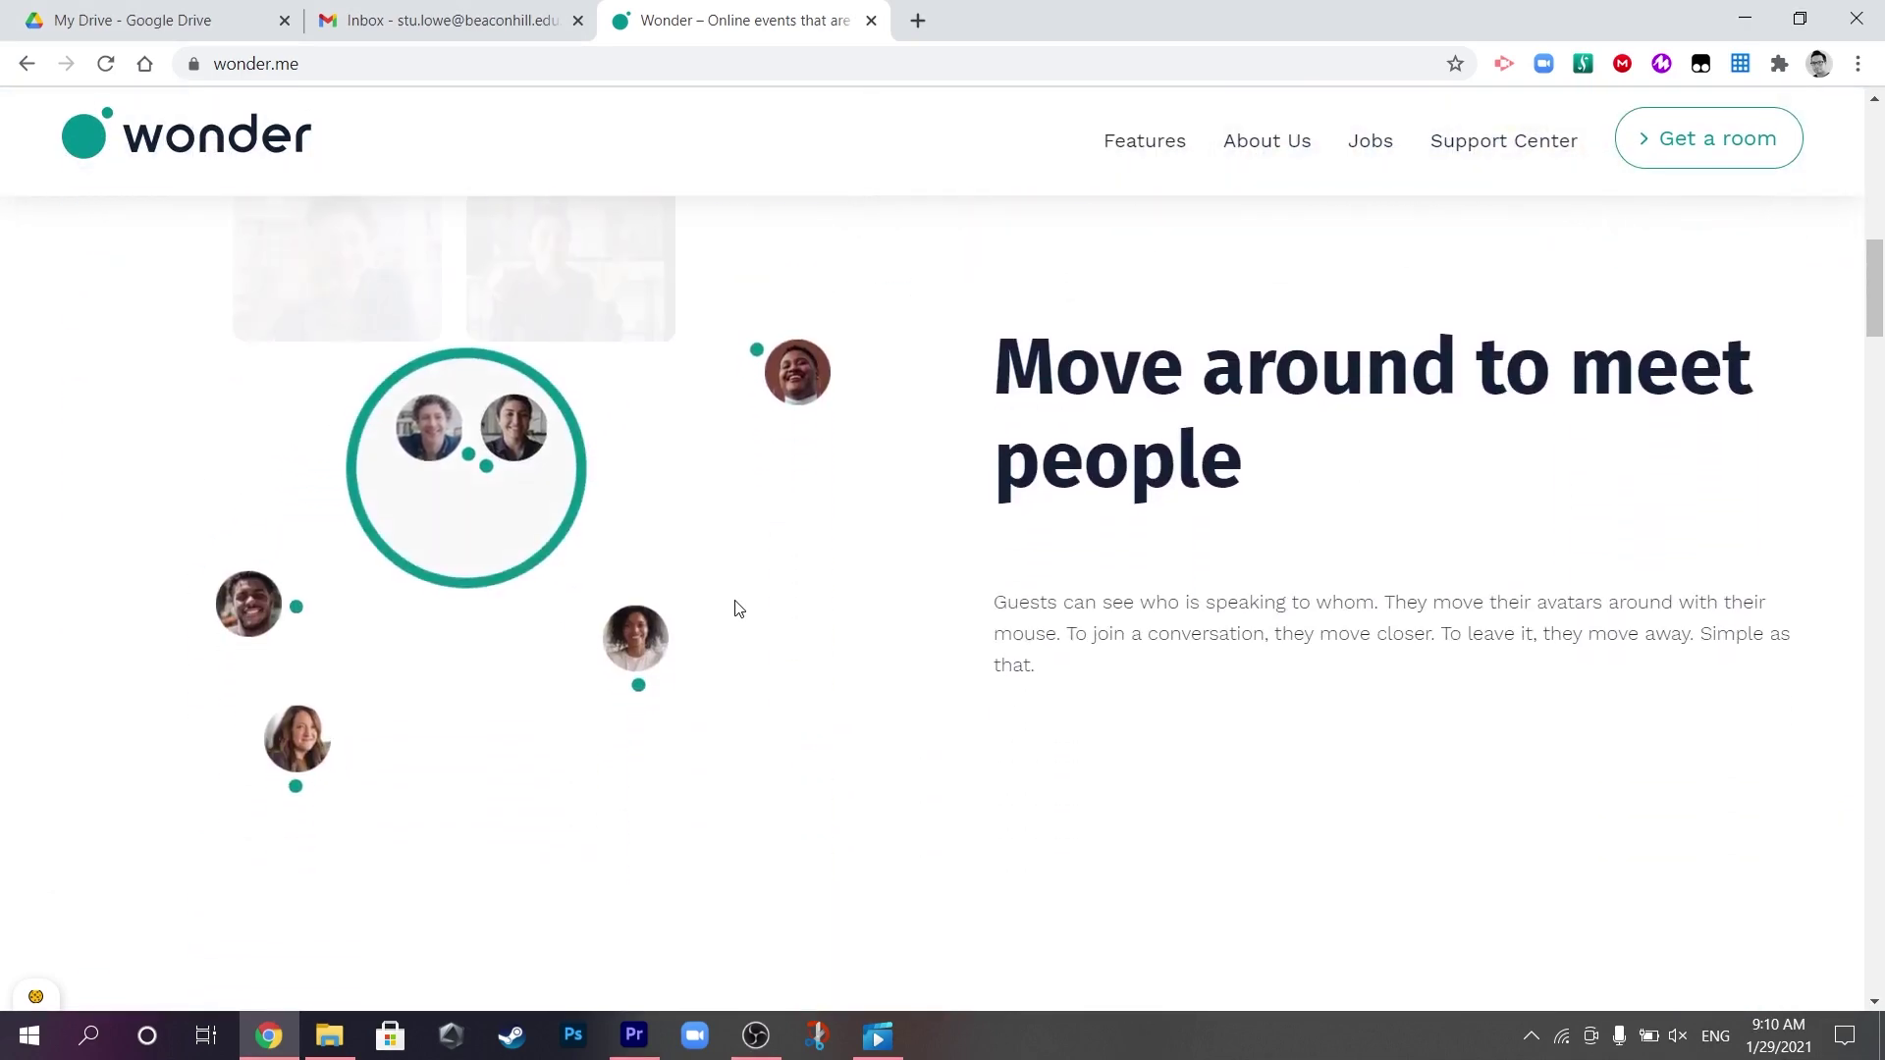
{"action": "scroll", "scroll_direction": "down", "scroll_amount": 3}
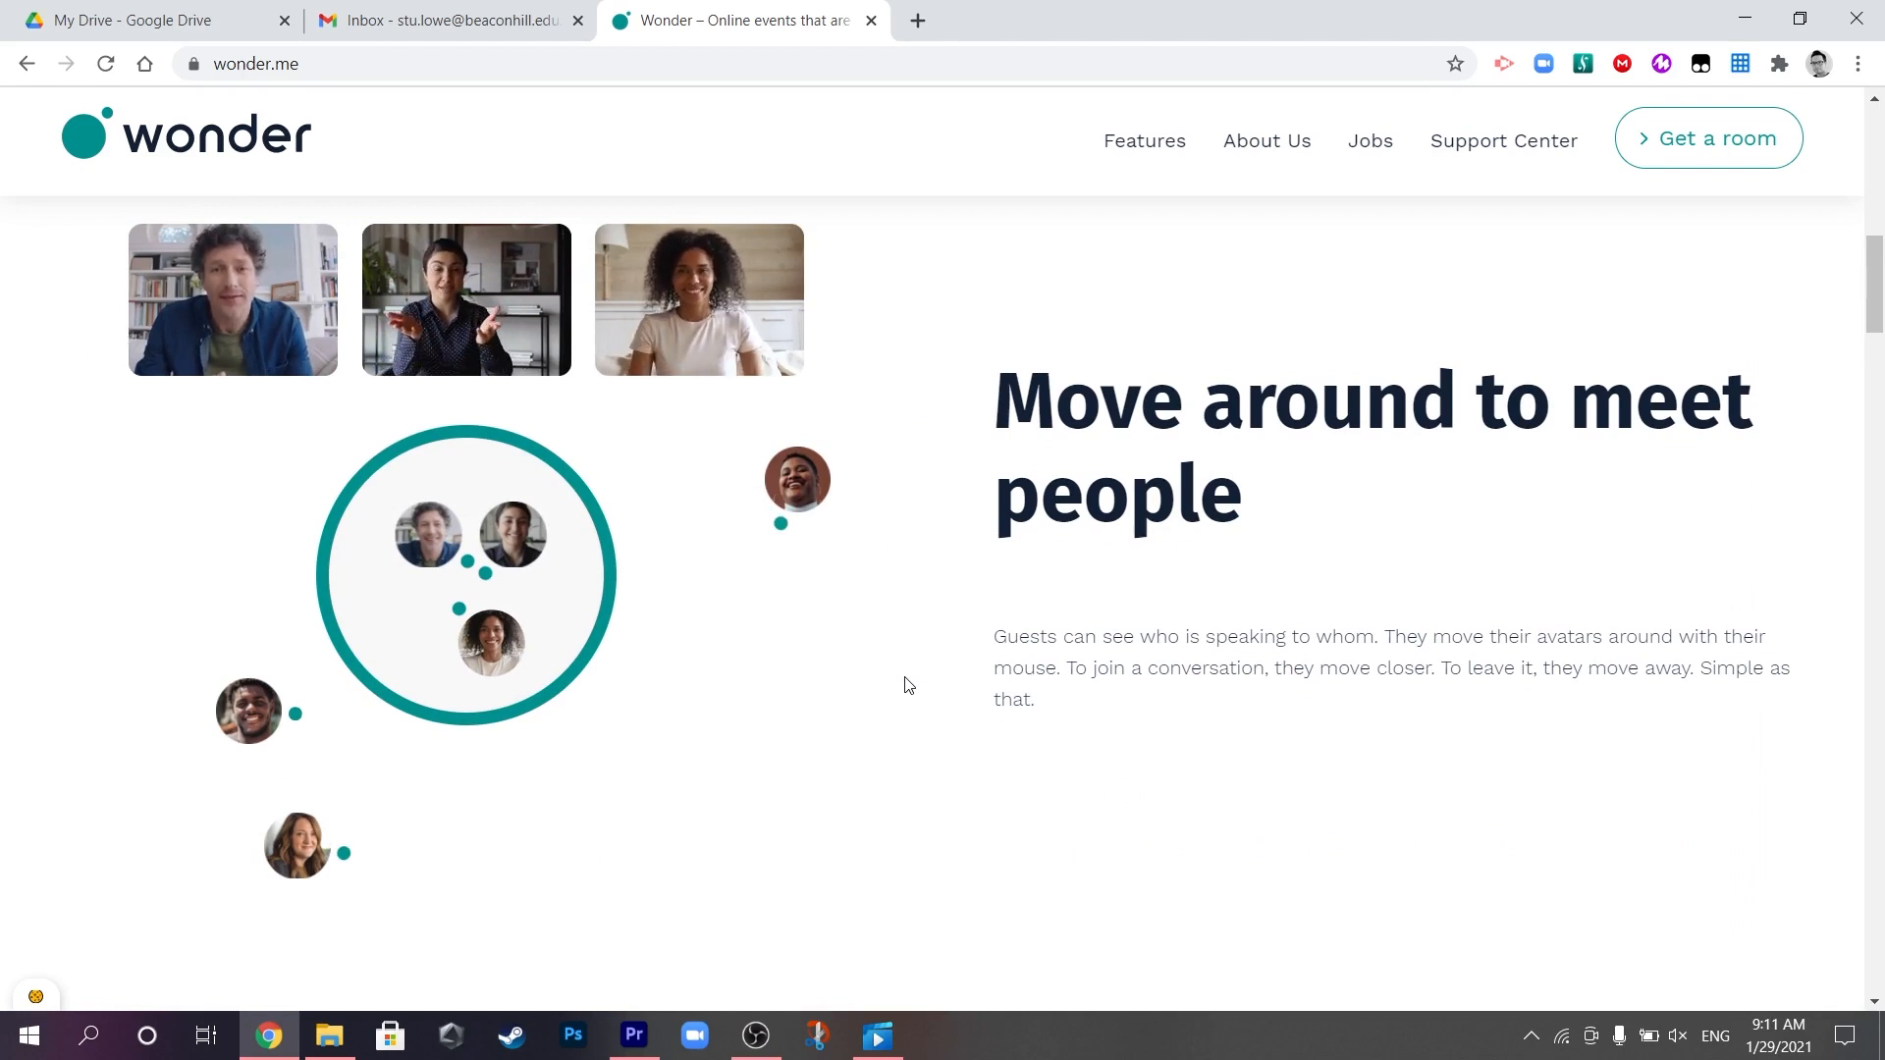
{"action": "scroll", "scroll_direction": "down", "scroll_amount": 3}
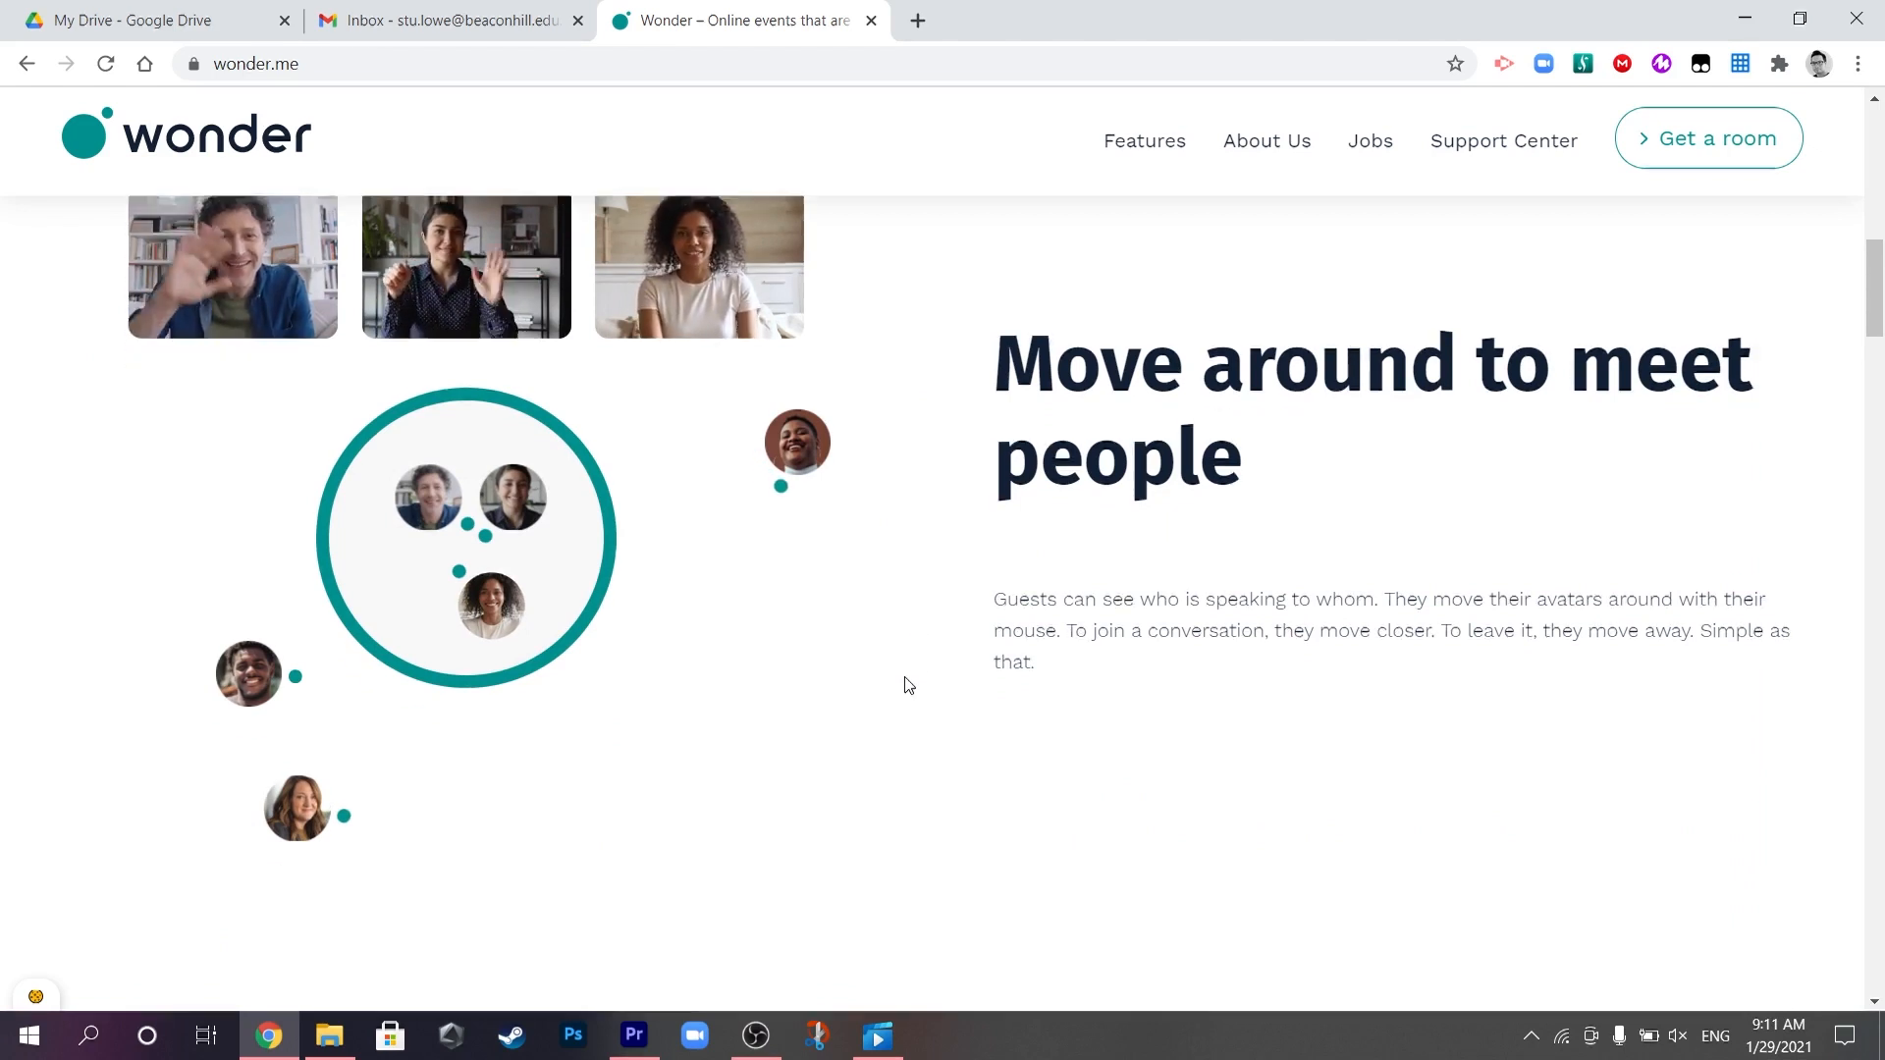
{"action": "scroll", "scroll_direction": "down", "scroll_amount": 3}
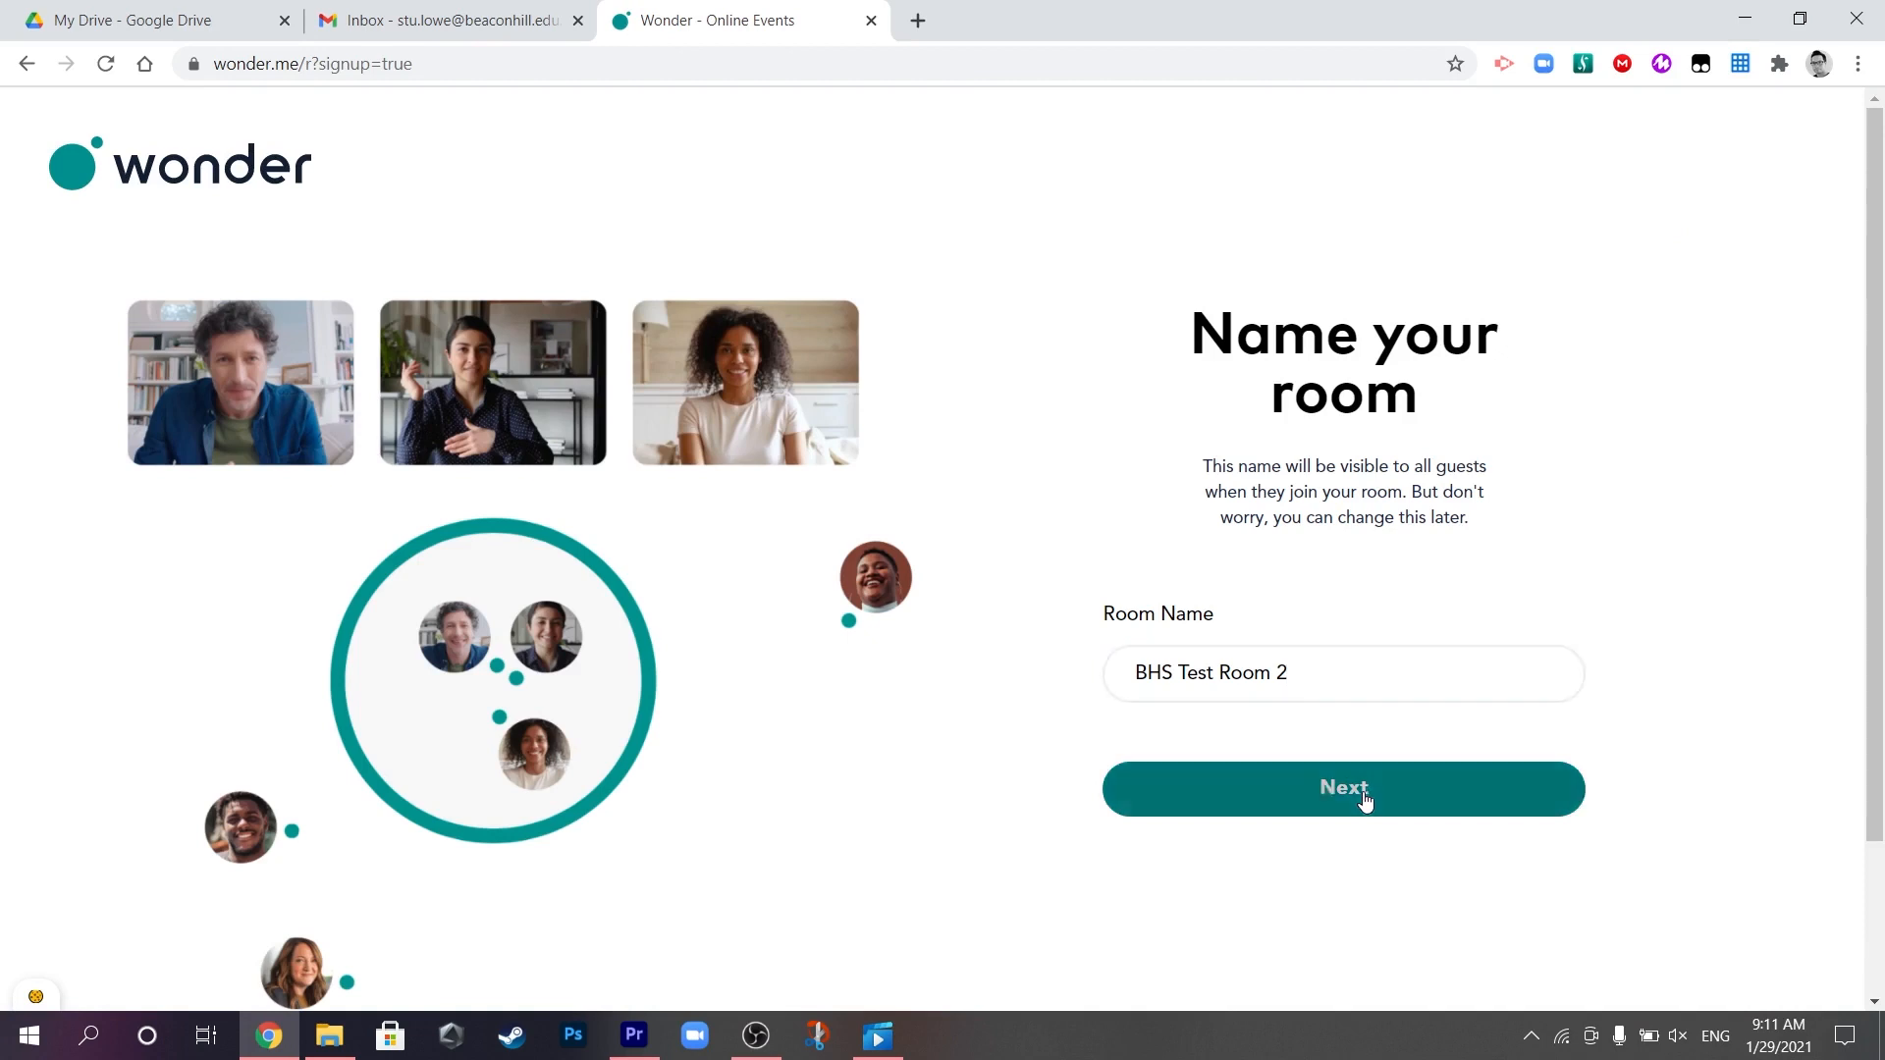
Continue past the room name and Teaching & Classrooms usage steps.
{"action": "left_click", "coordinate": [1341, 789]}
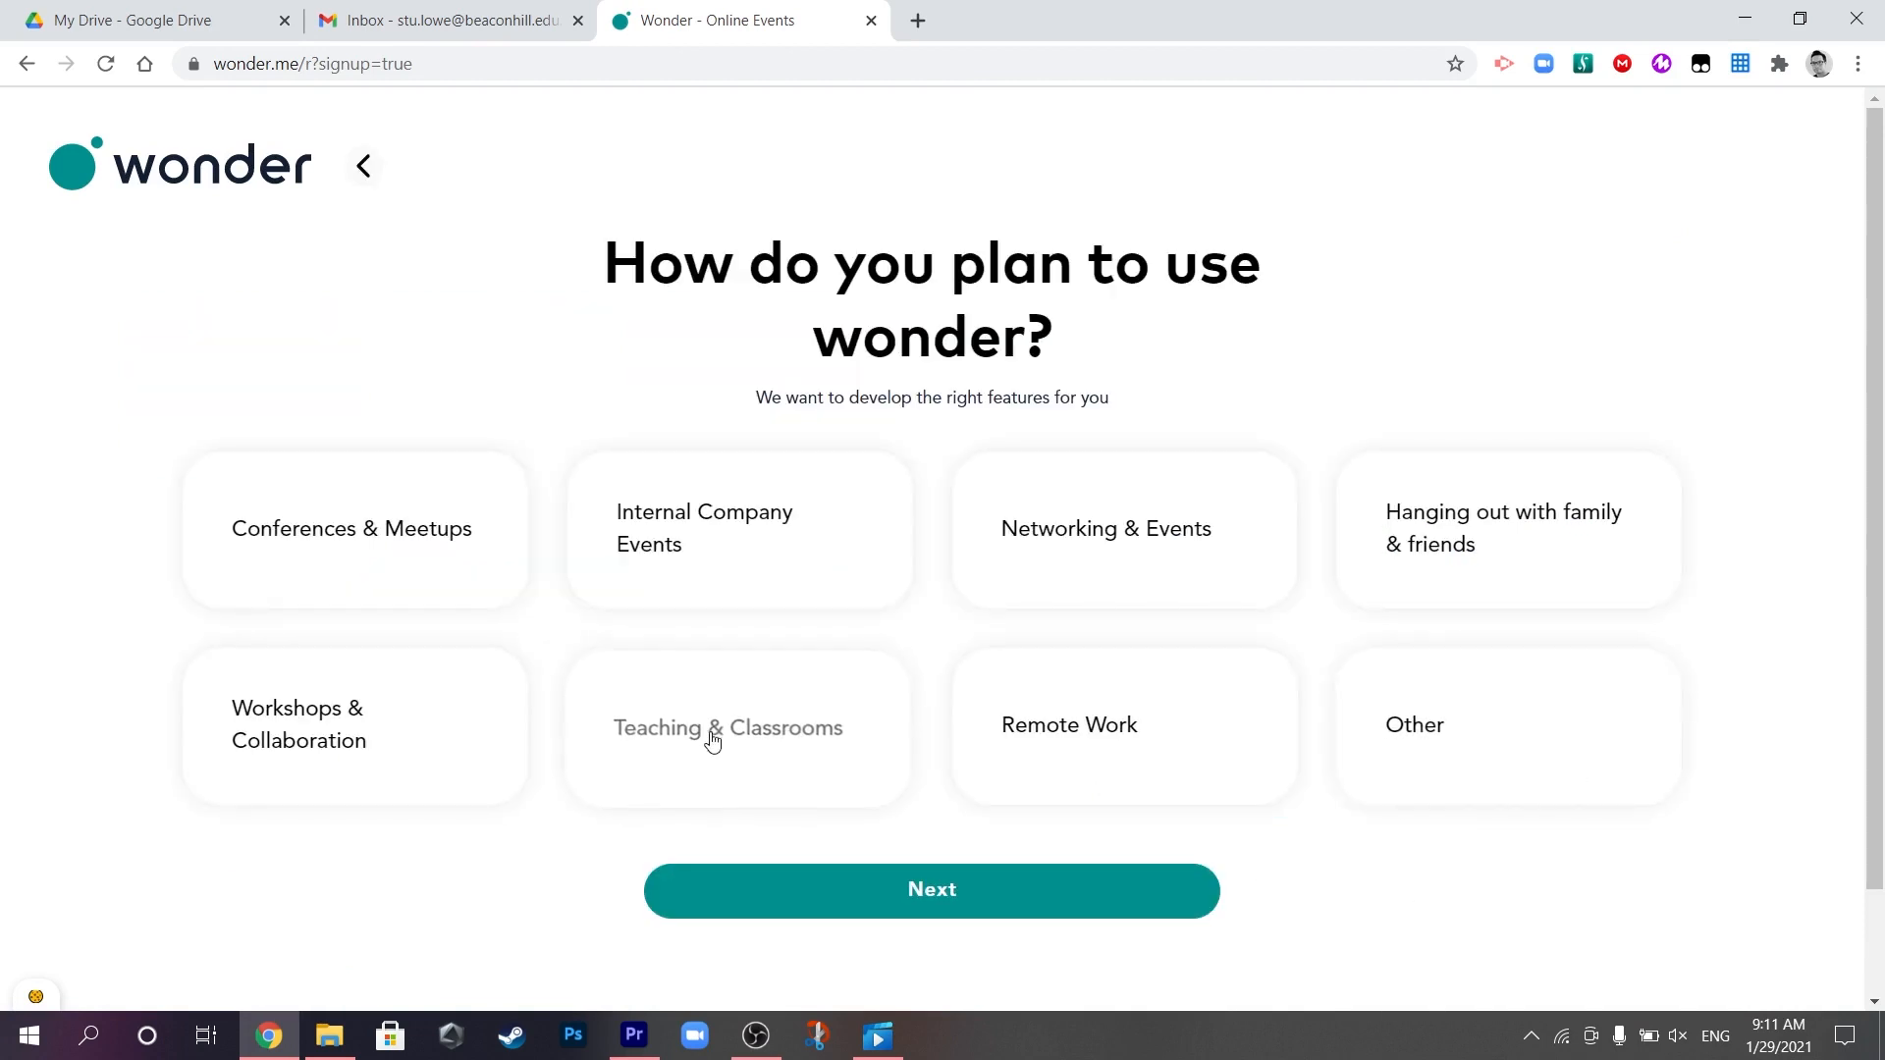
{"action": "left_click", "coordinate": [931, 890]}
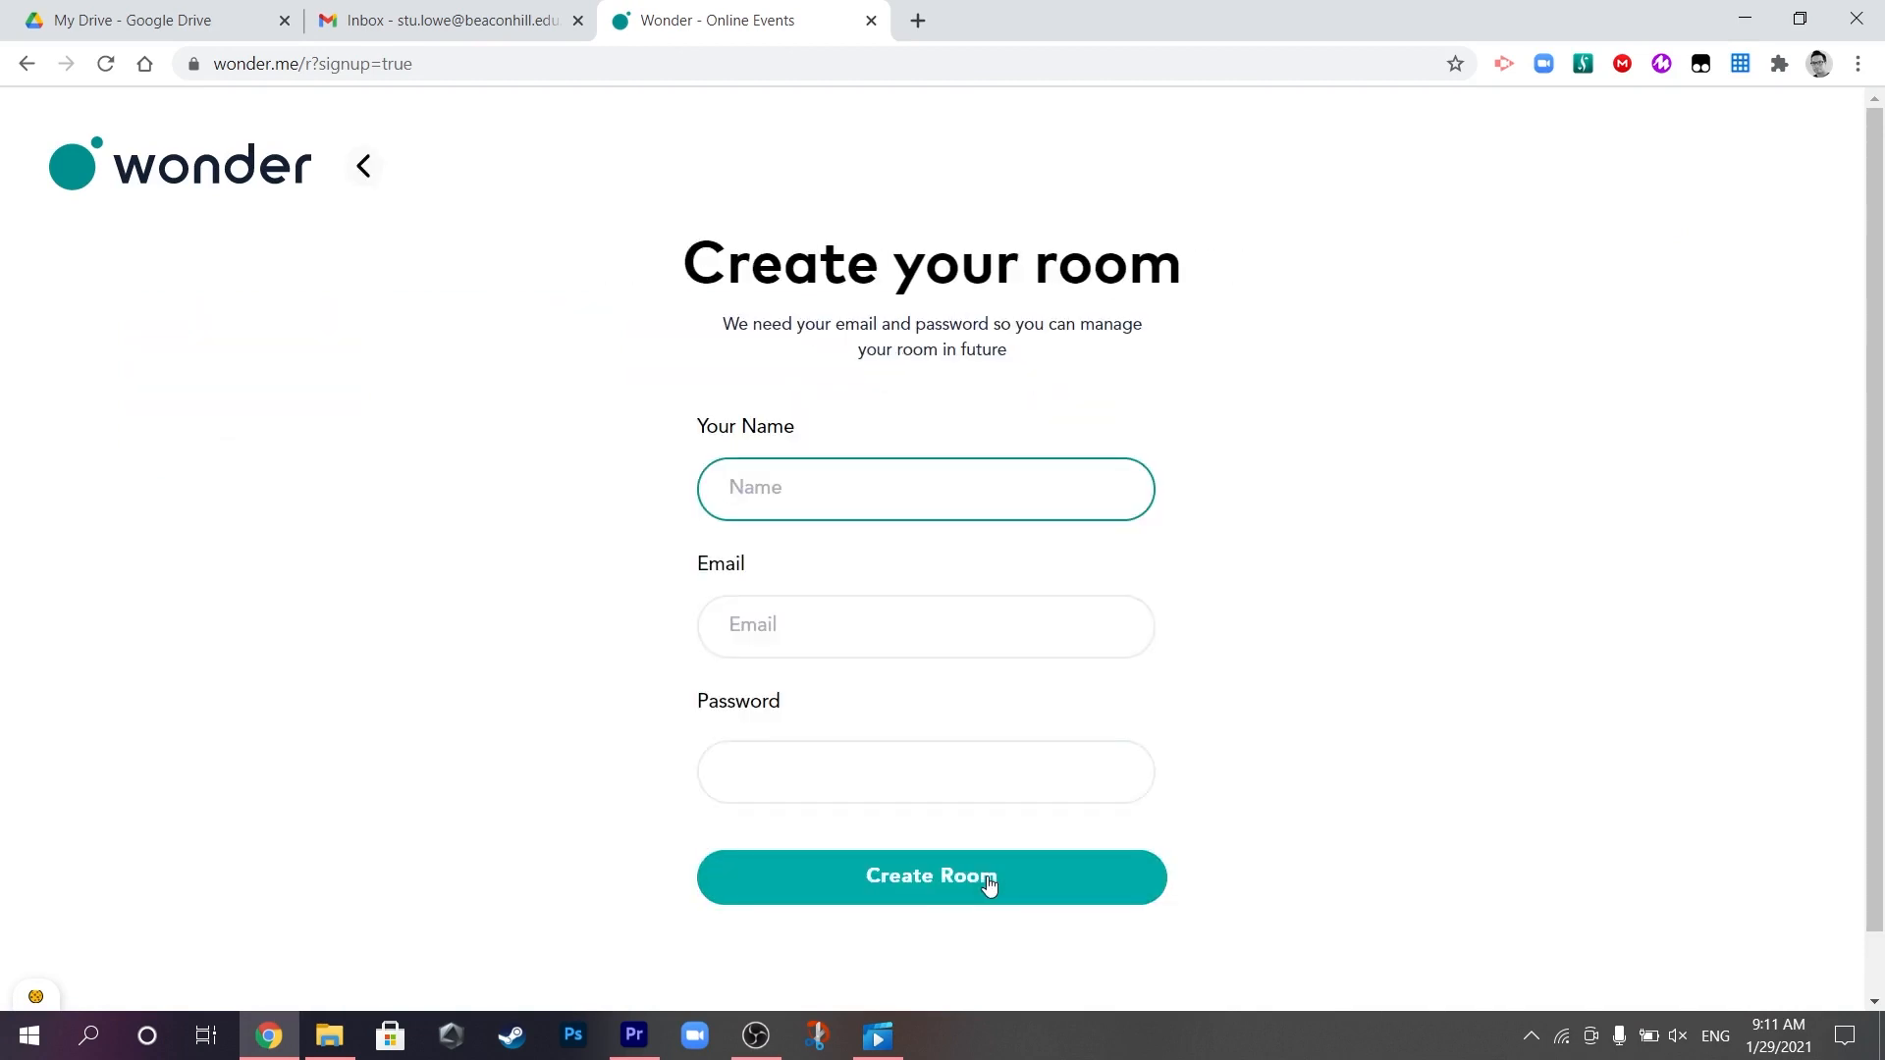
{"action": "mouse_move", "coordinate": [1284, 711]}
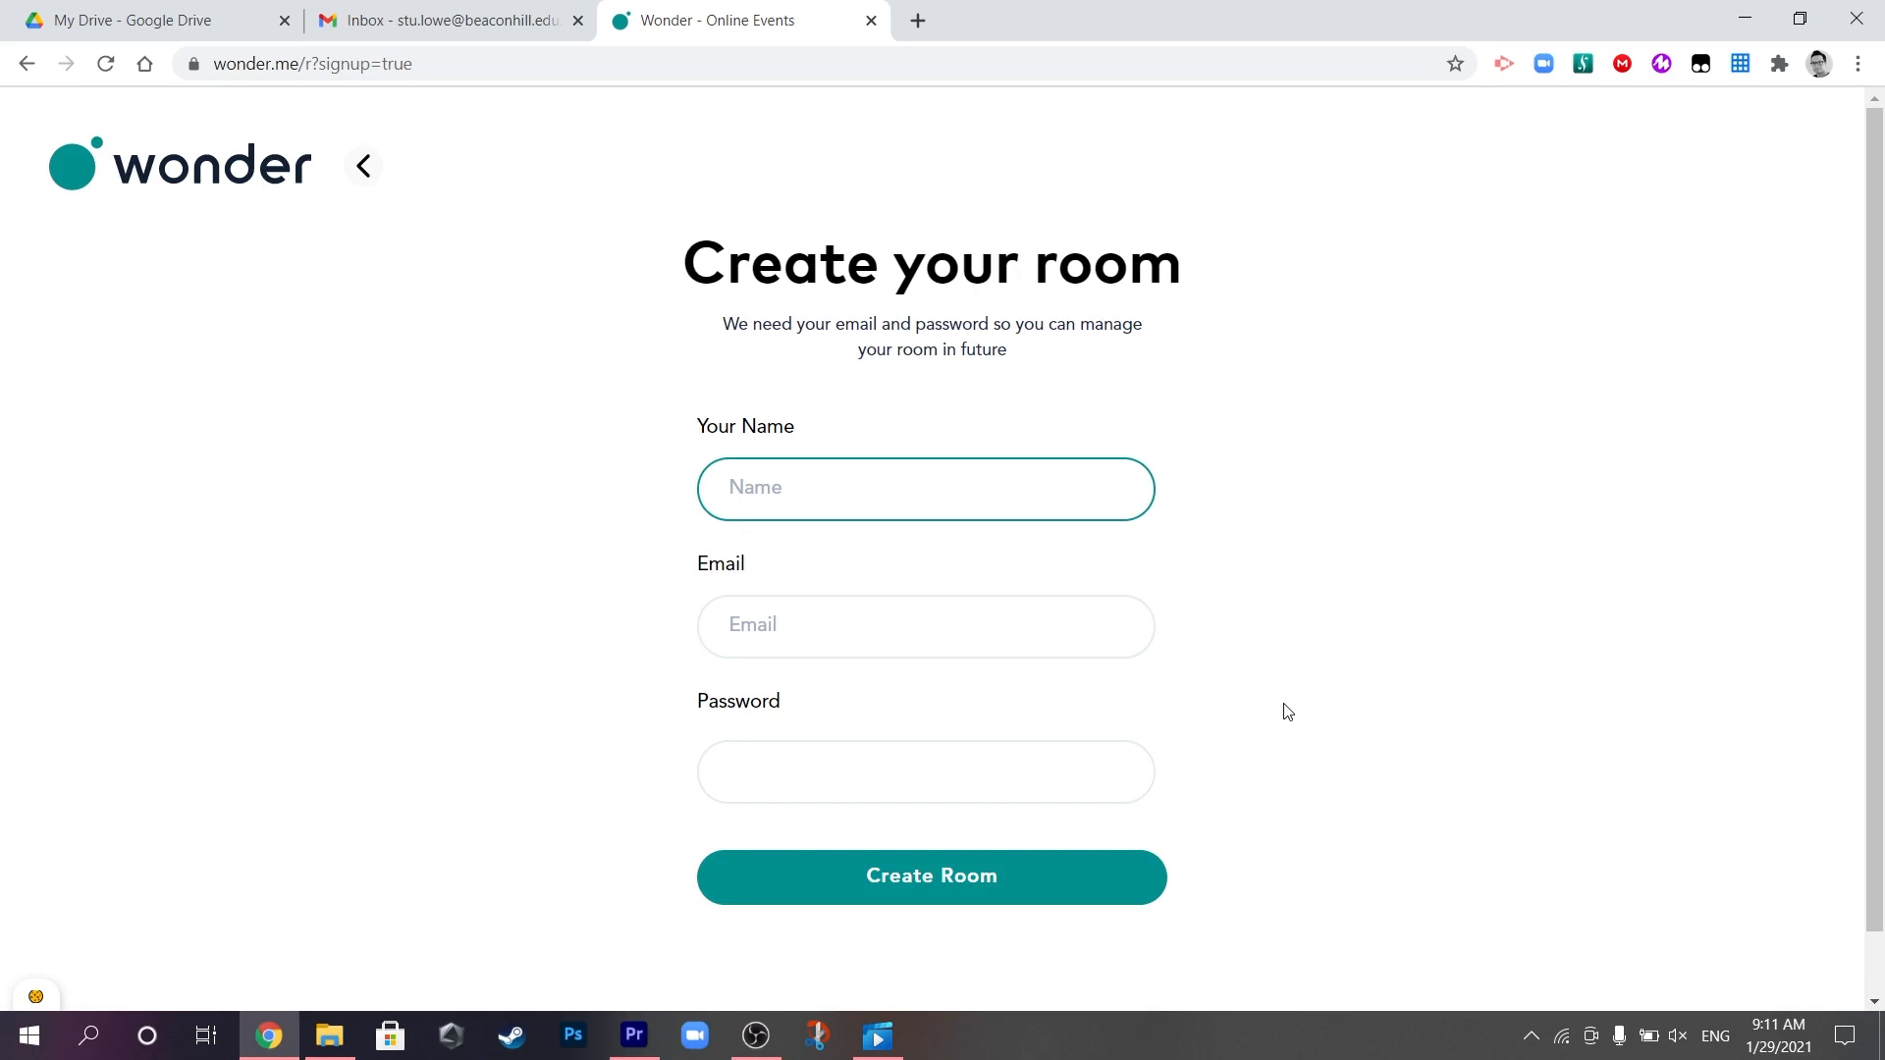
Enter host name Stu, saved email and a password, and create the room.
{"action": "left_click", "coordinate": [925, 489]}
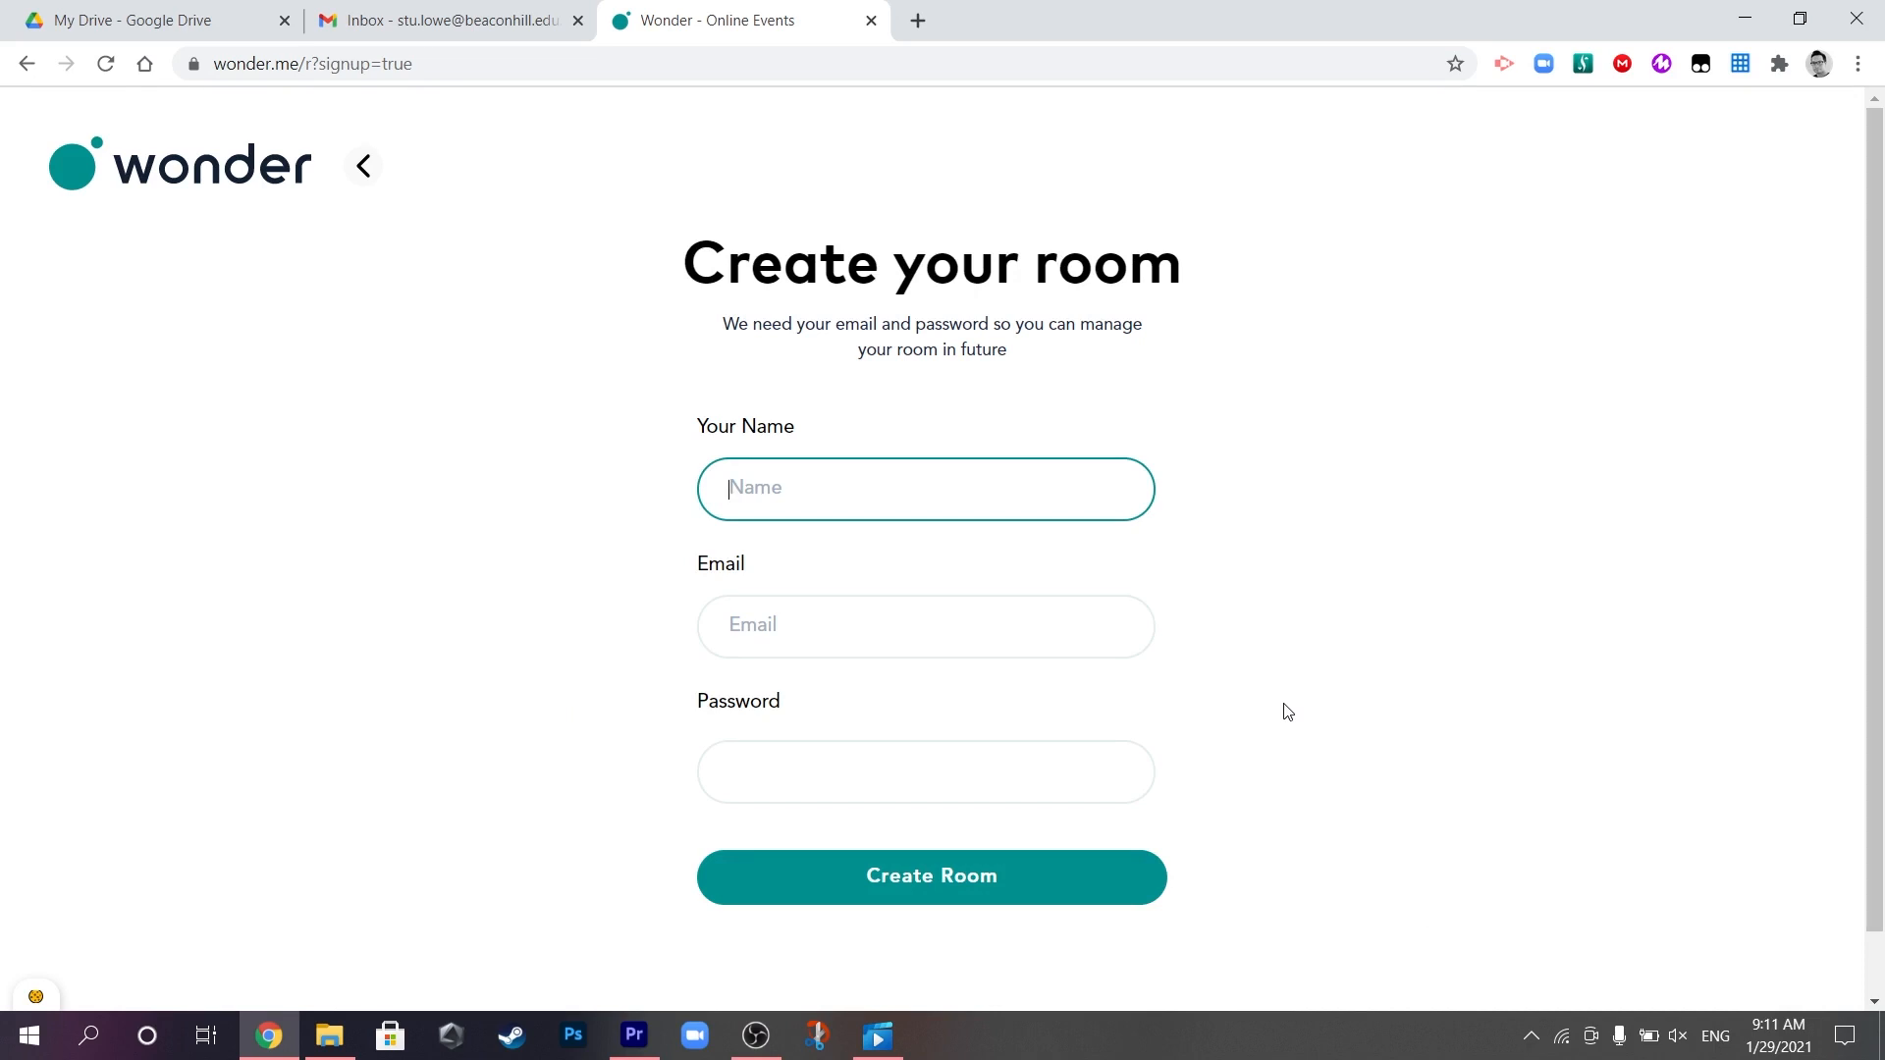
{"action": "type", "text": "Stu"}
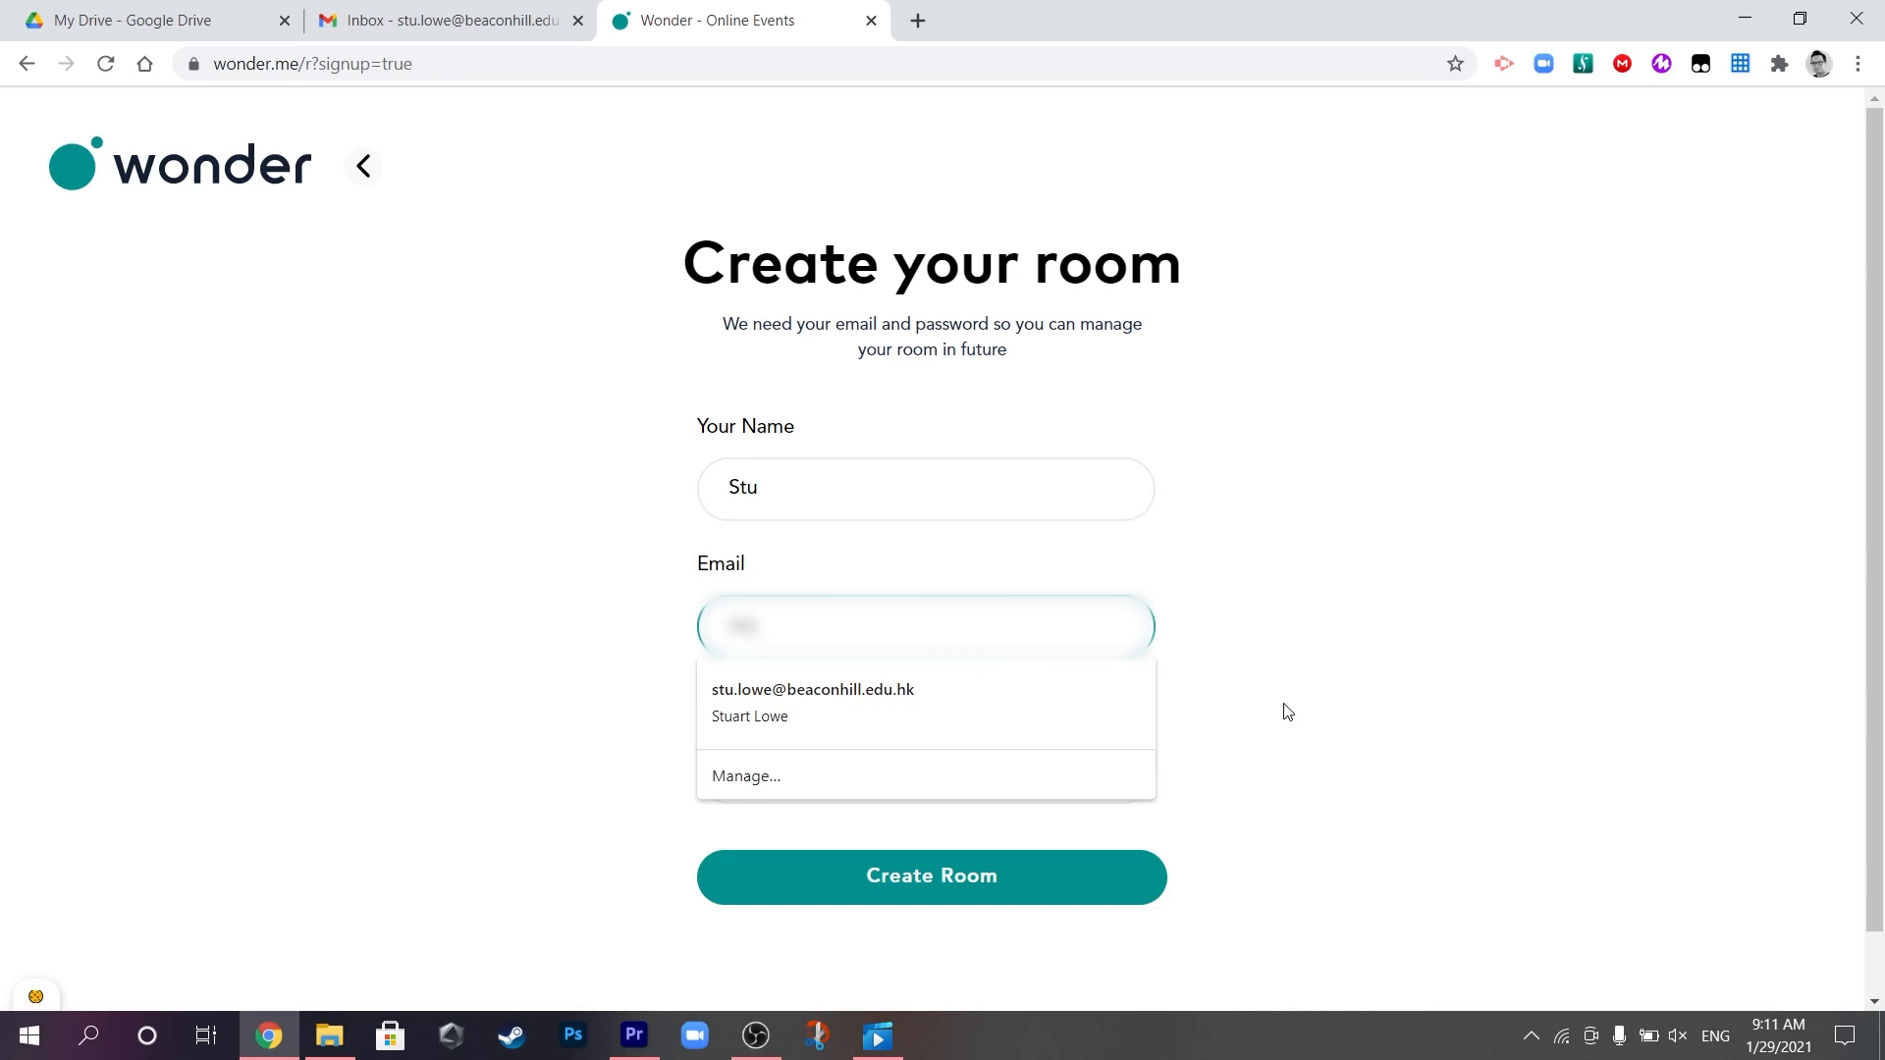
{"action": "left_click", "coordinate": [813, 702]}
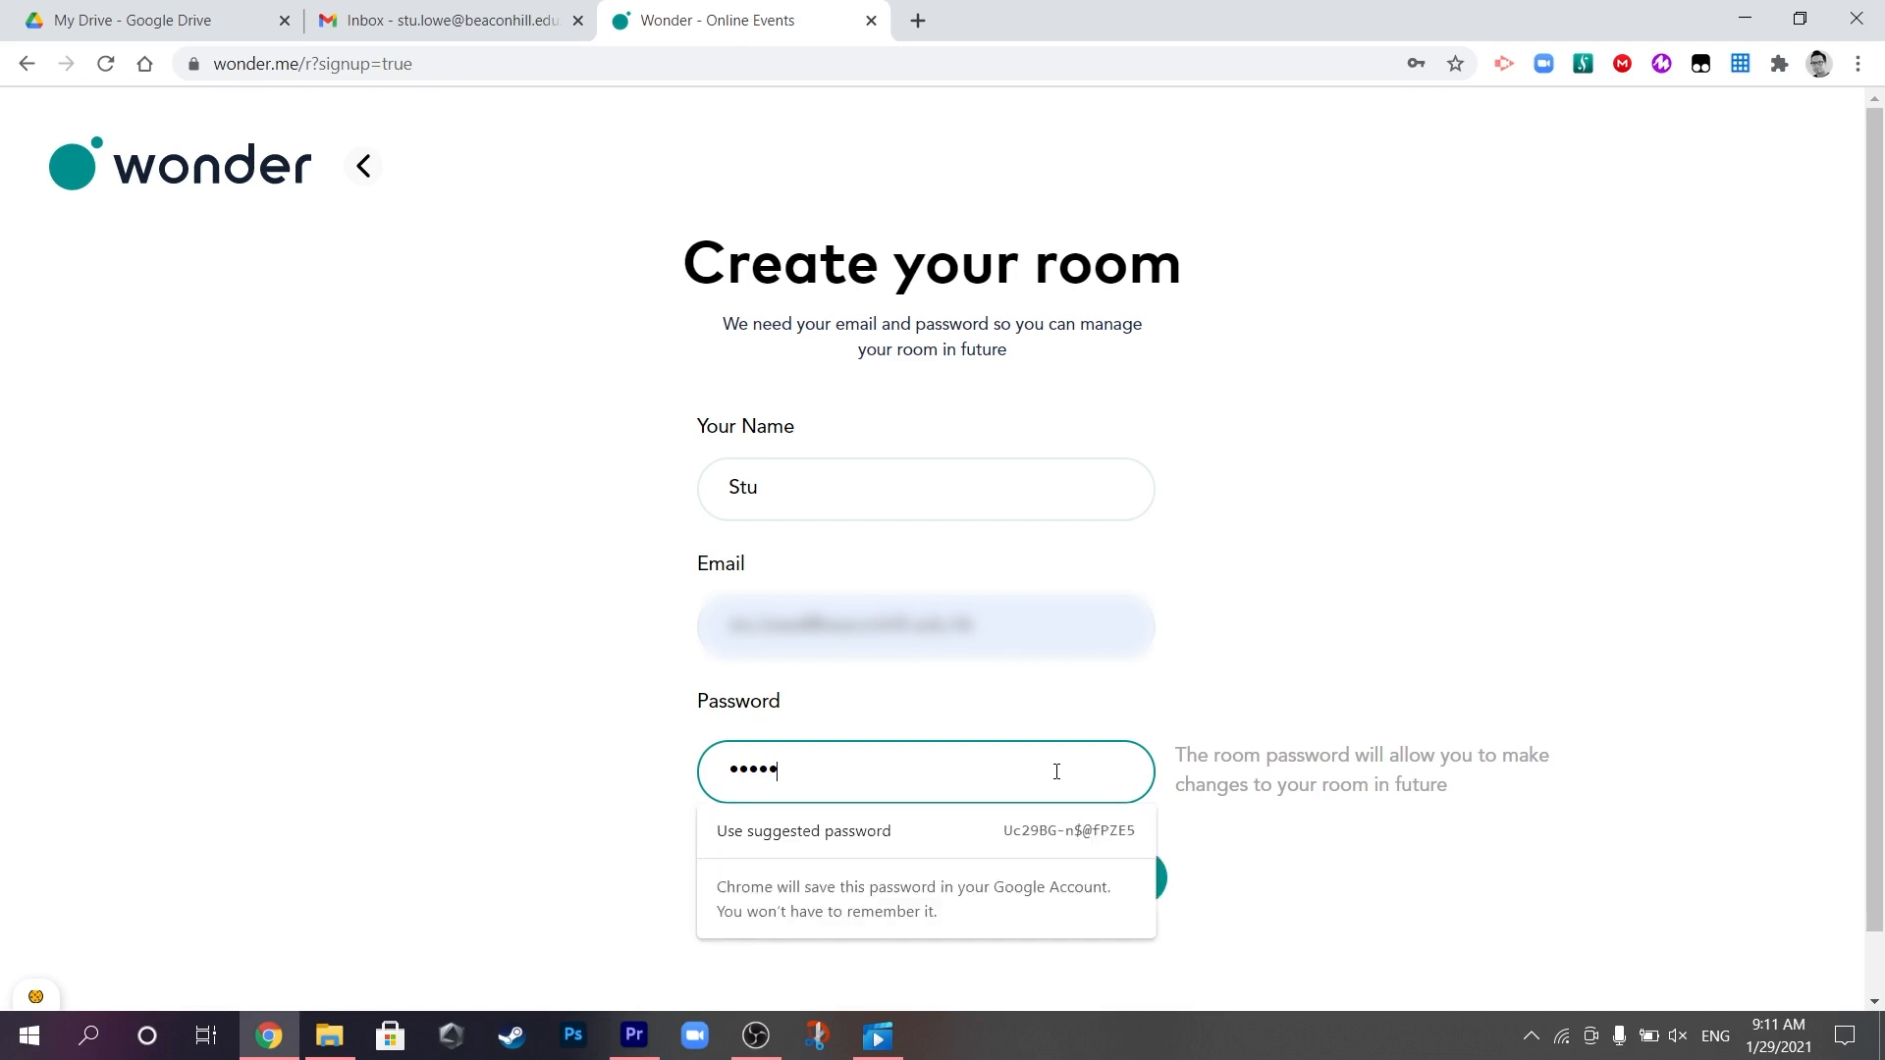
{"action": "type", "text": "••"}
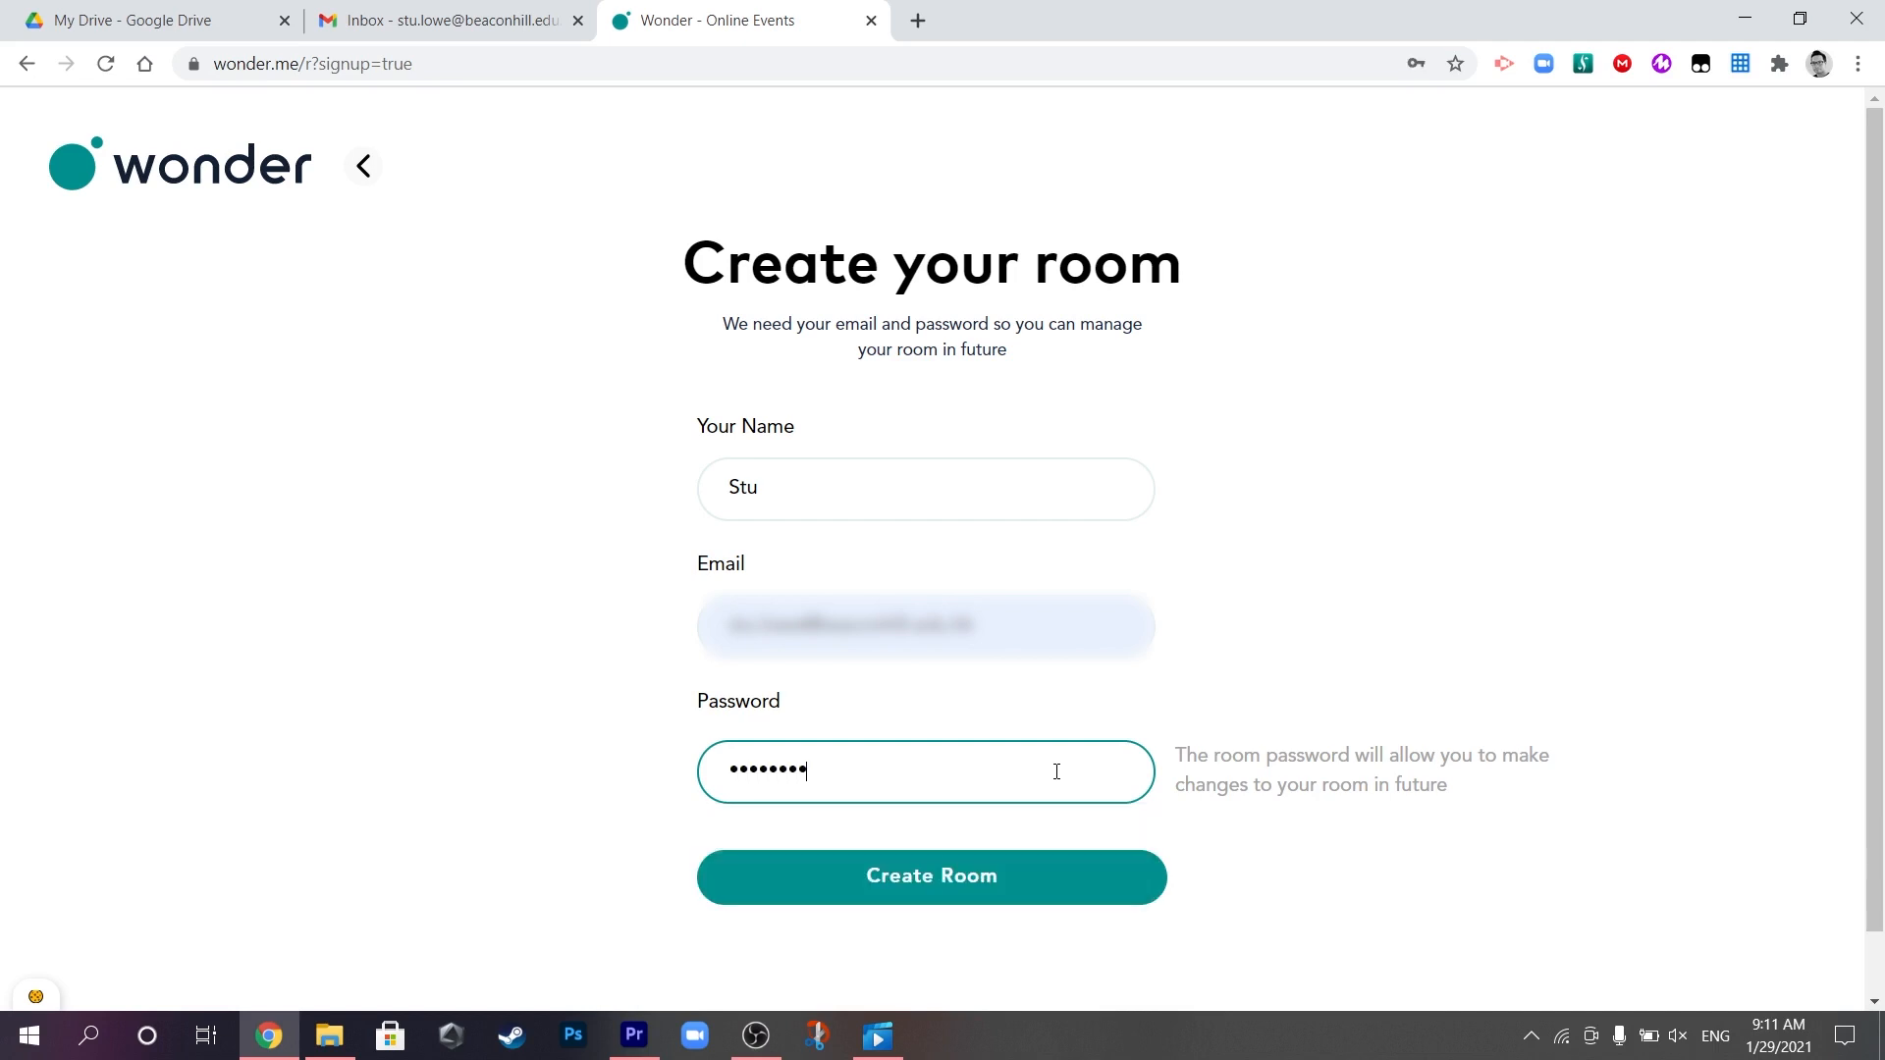
{"action": "left_click", "coordinate": [931, 876]}
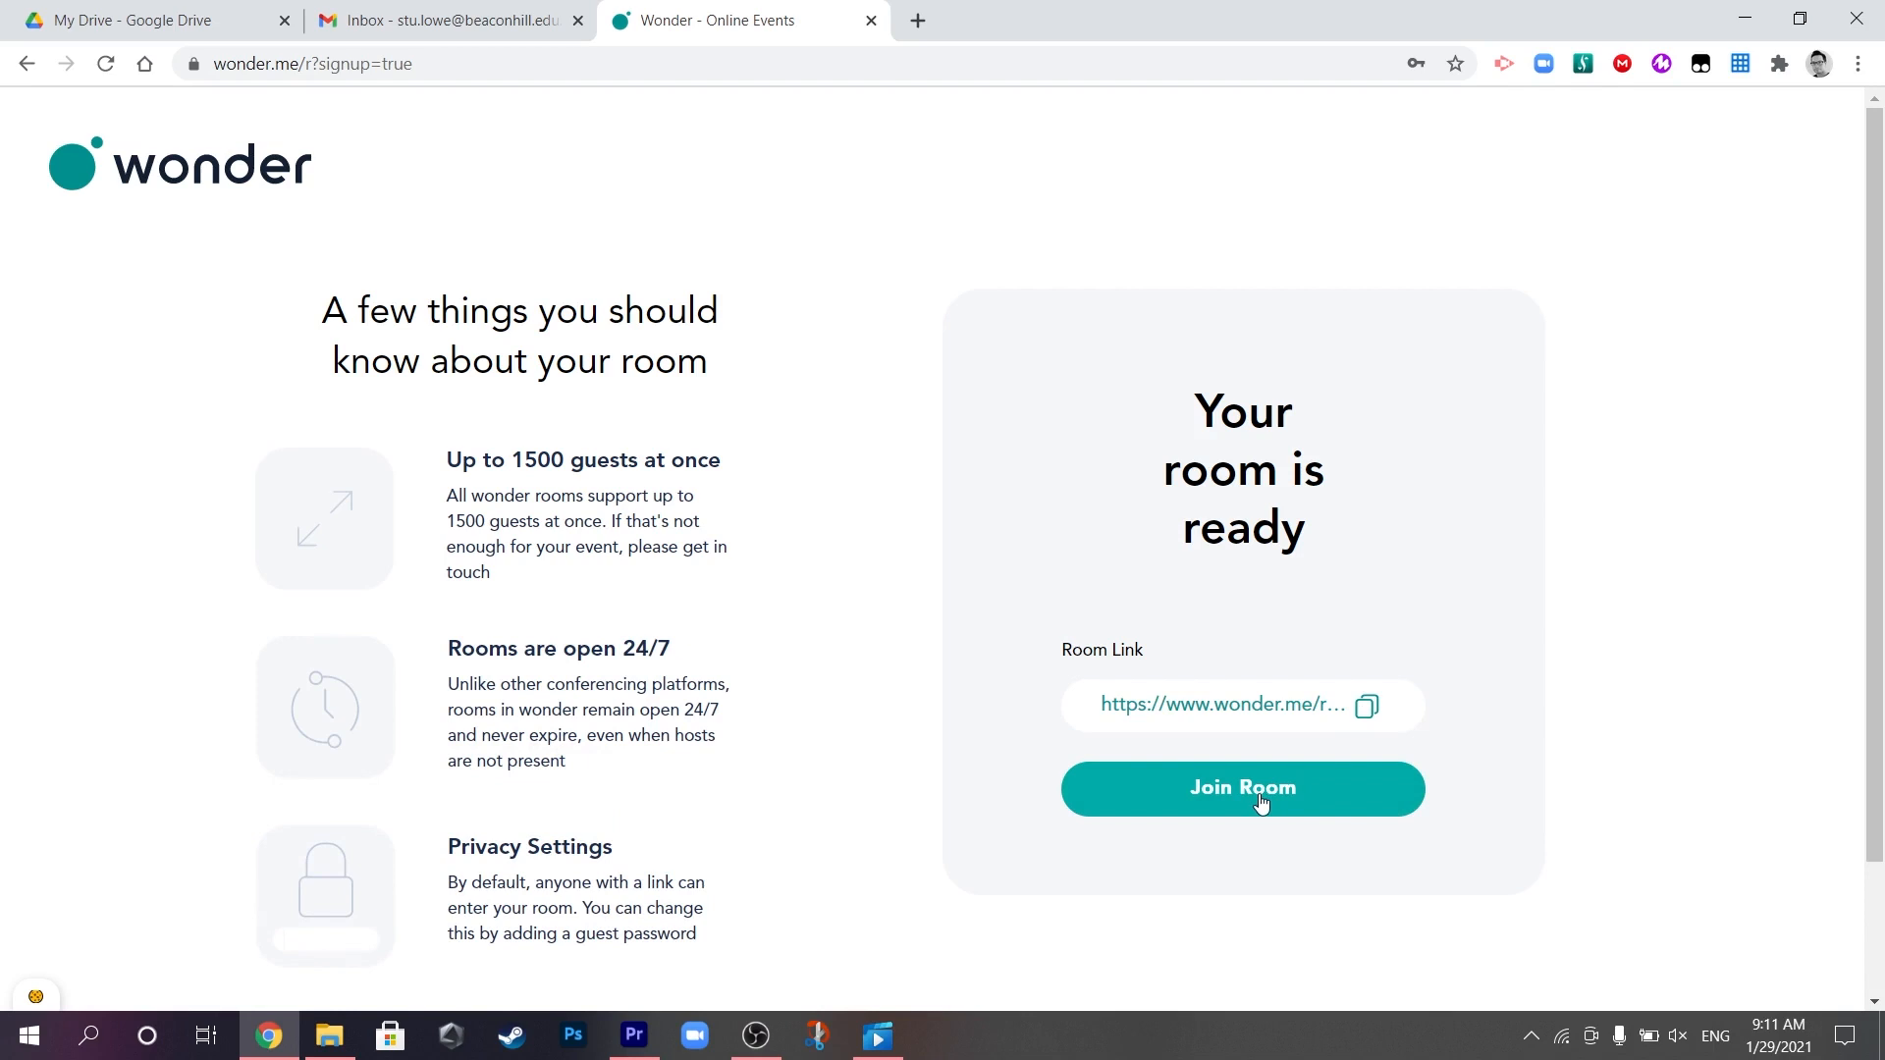
Join the new room, verify the email and close the extra room tab.
{"action": "left_click", "coordinate": [1241, 787]}
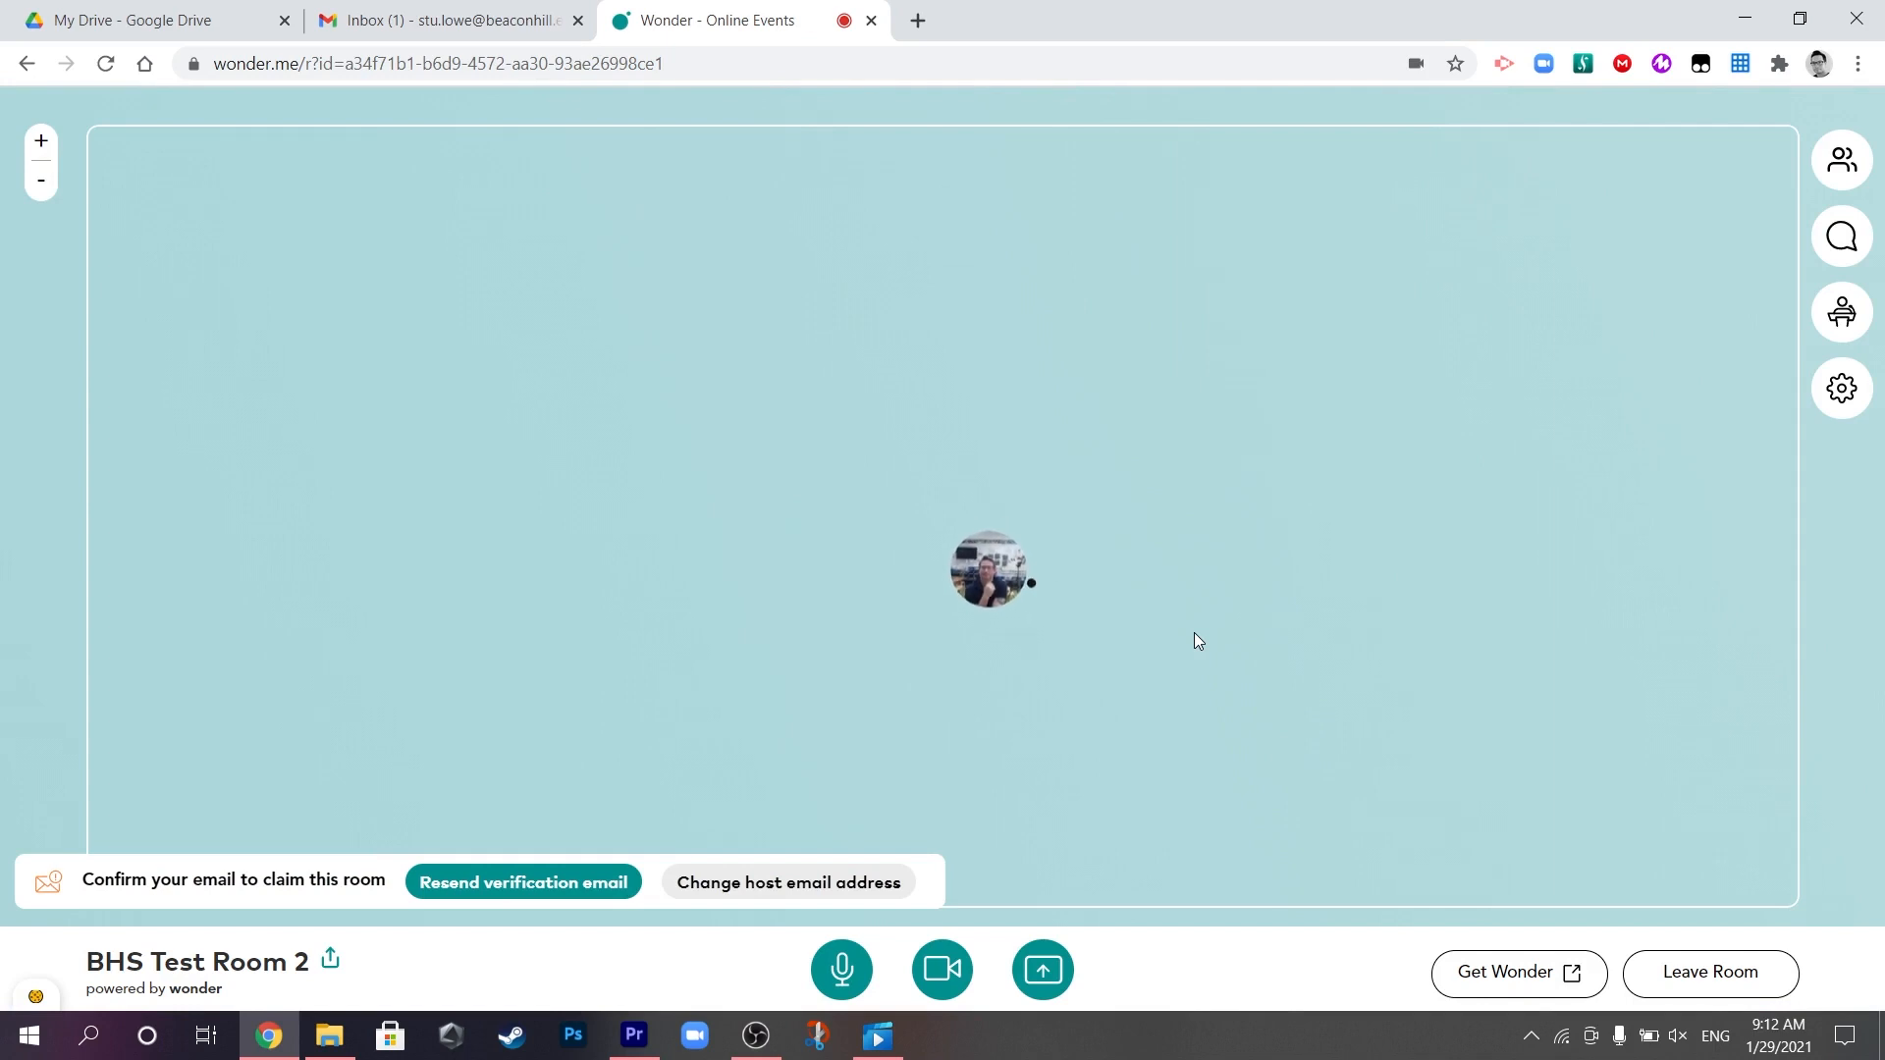
{"action": "mouse_move", "coordinate": [1005, 601]}
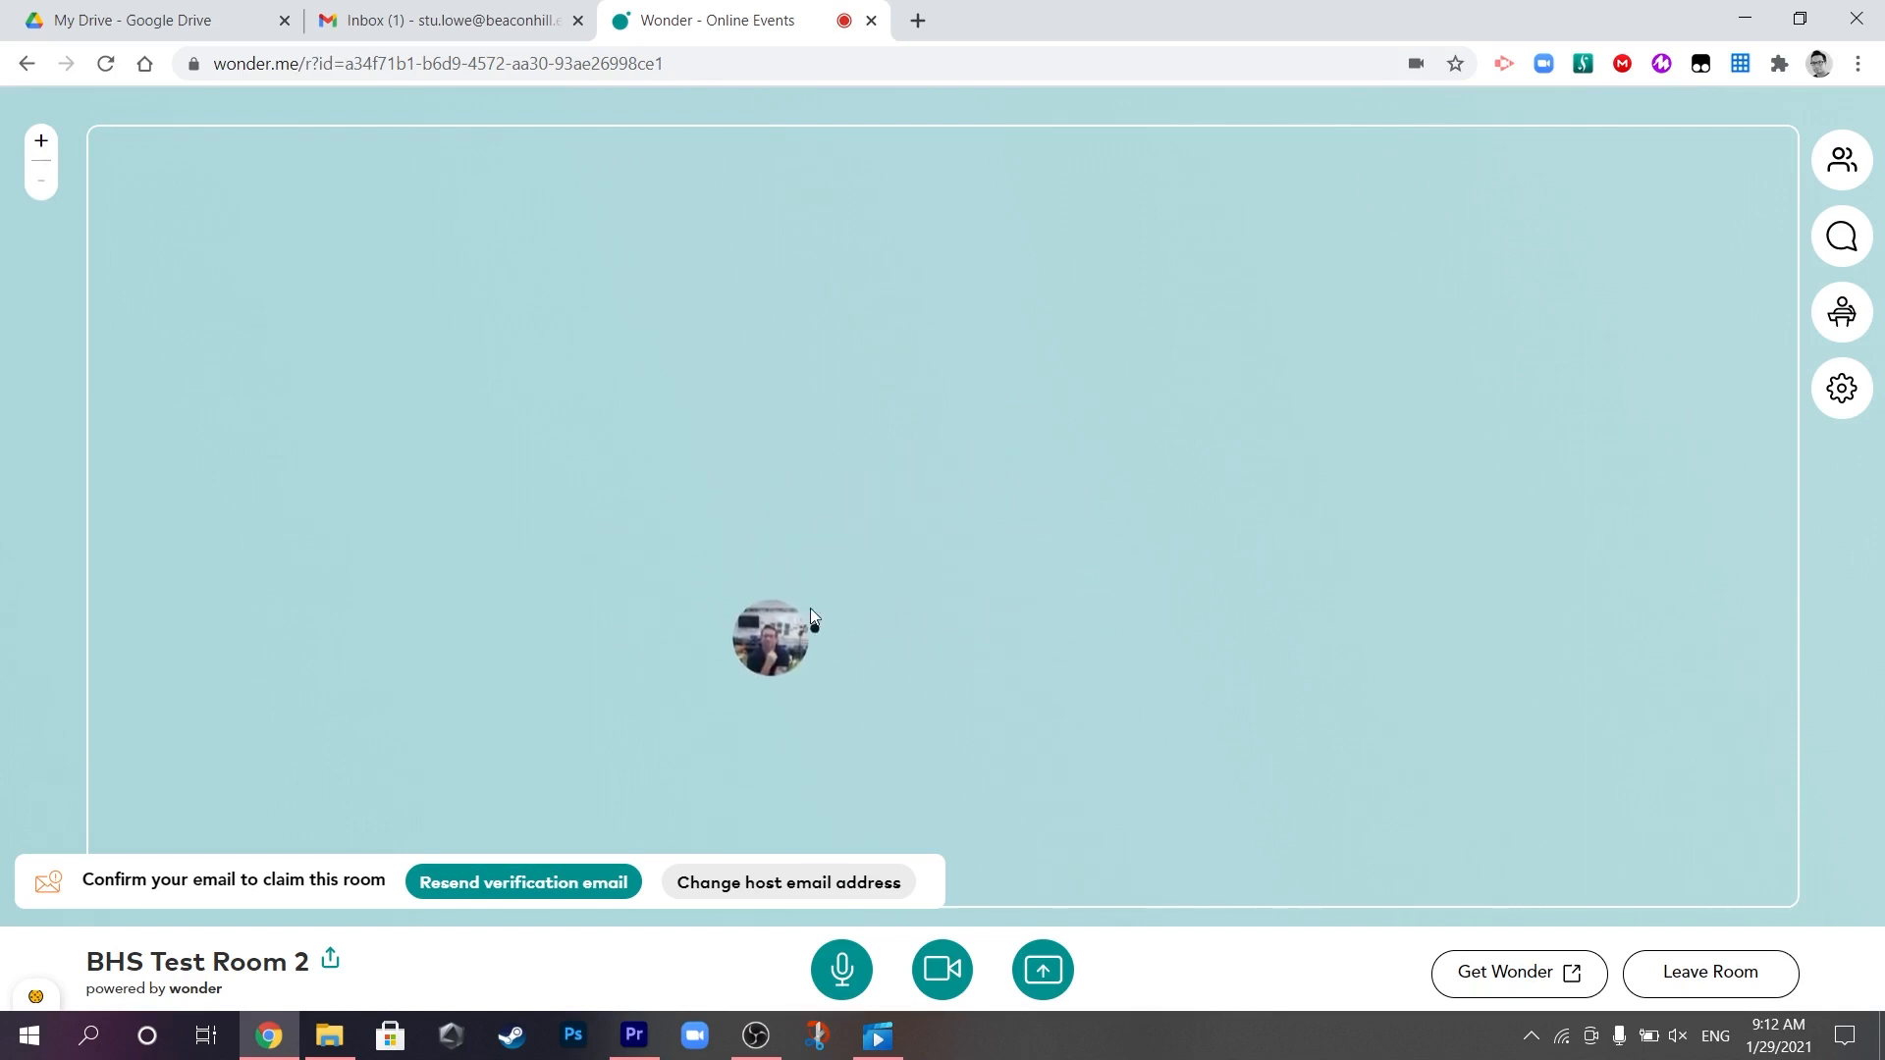
{"action": "mouse_move", "coordinate": [719, 901]}
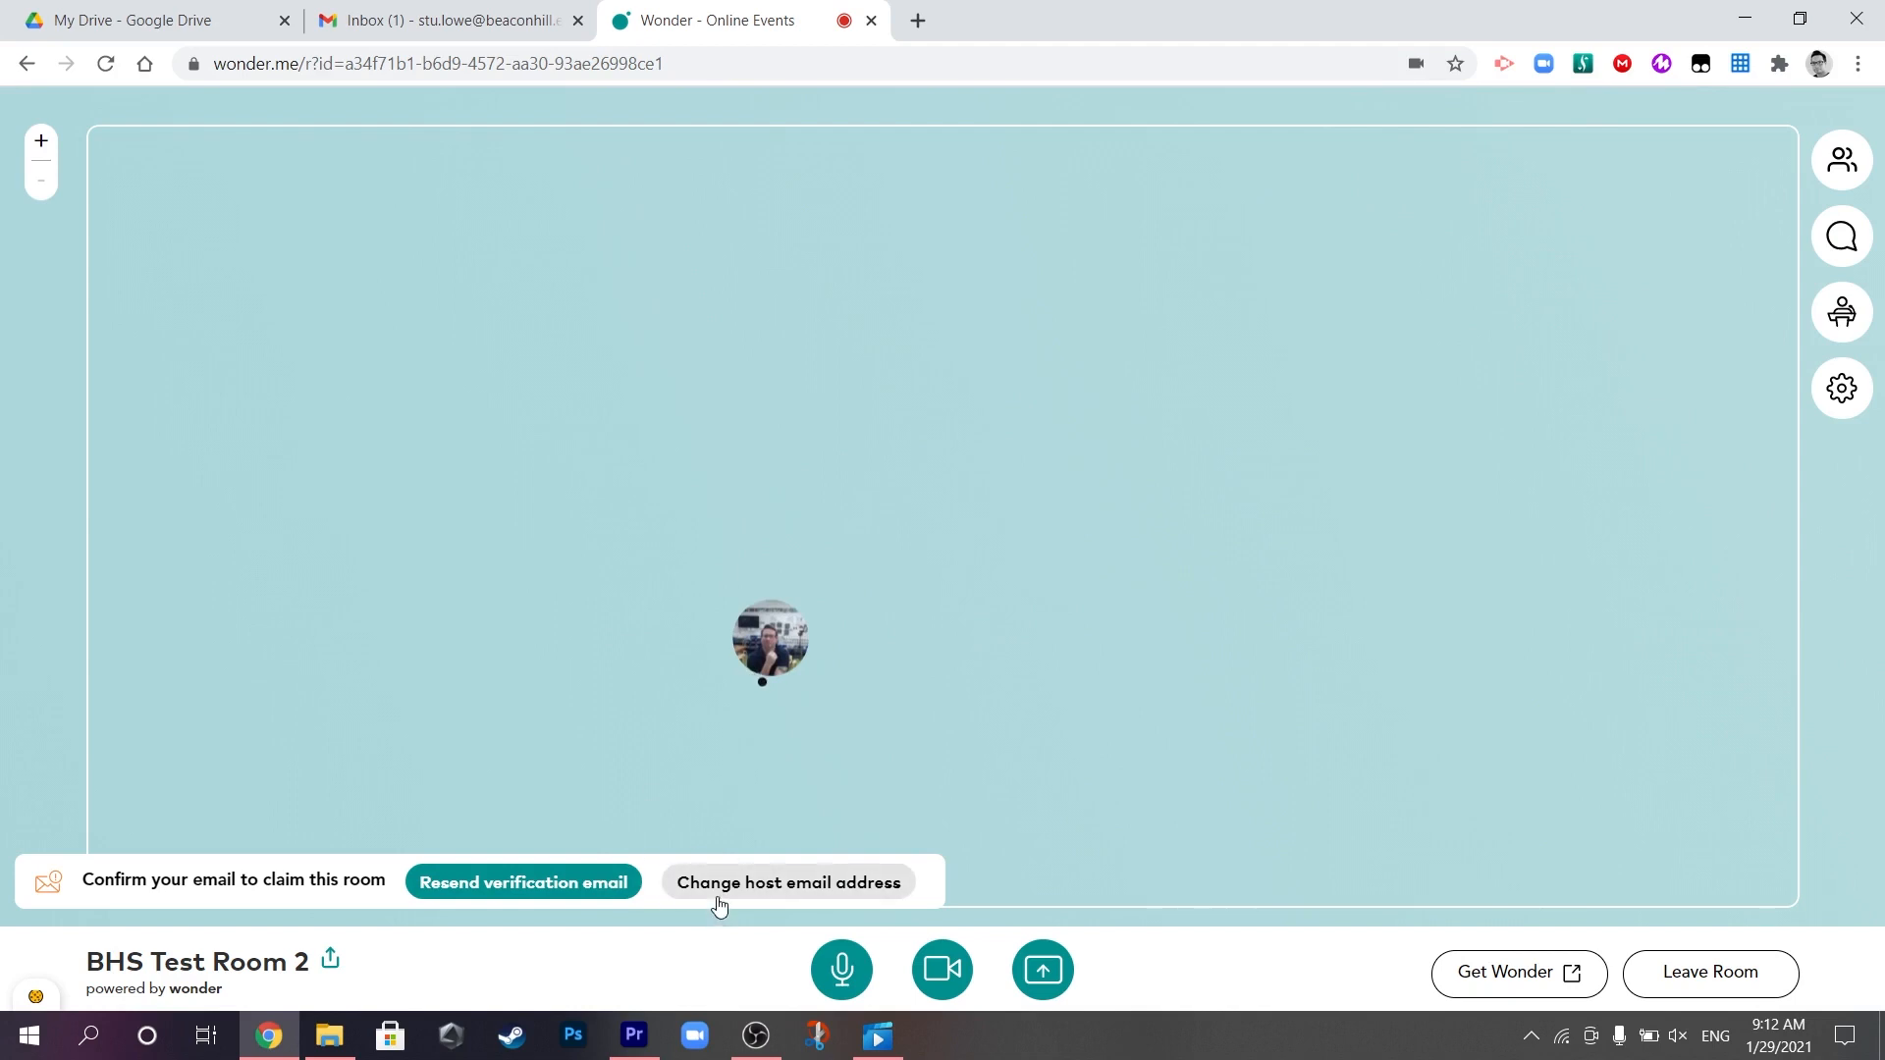
{"action": "left_click", "coordinate": [446, 19]}
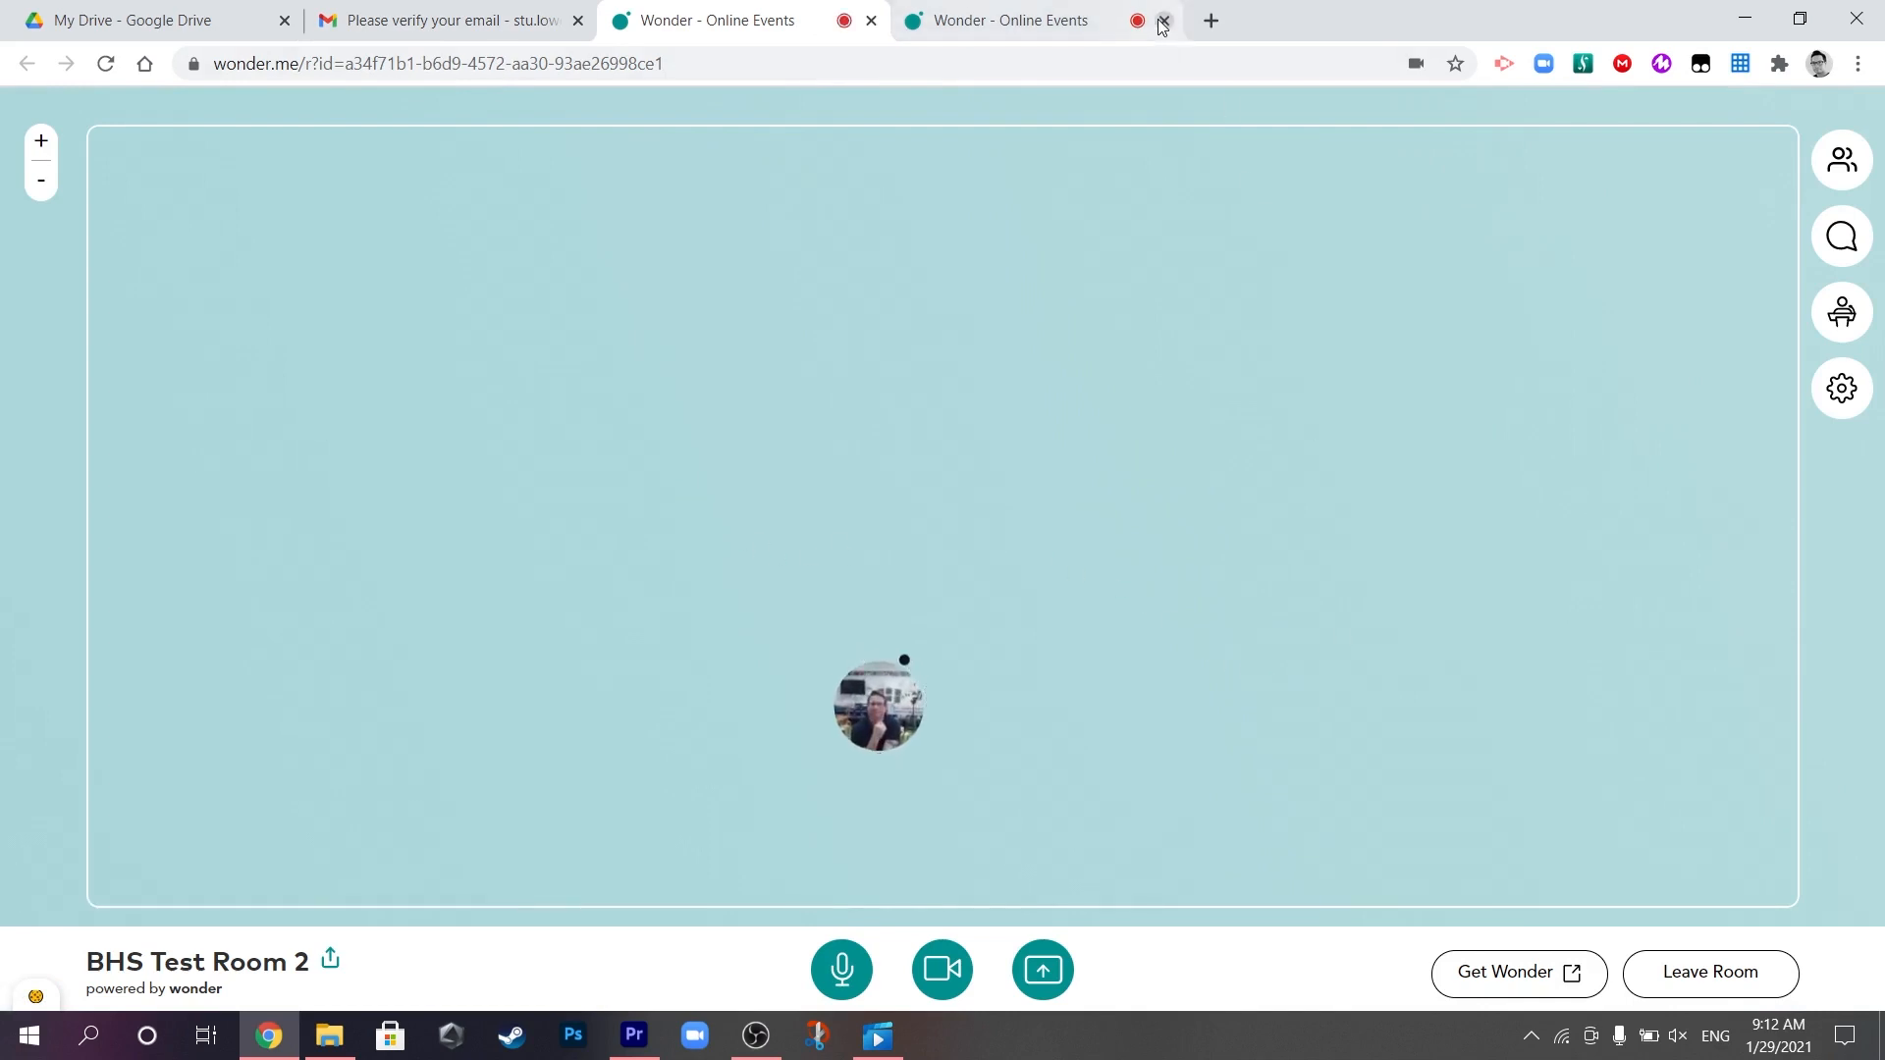
{"action": "left_click", "coordinate": [1161, 19]}
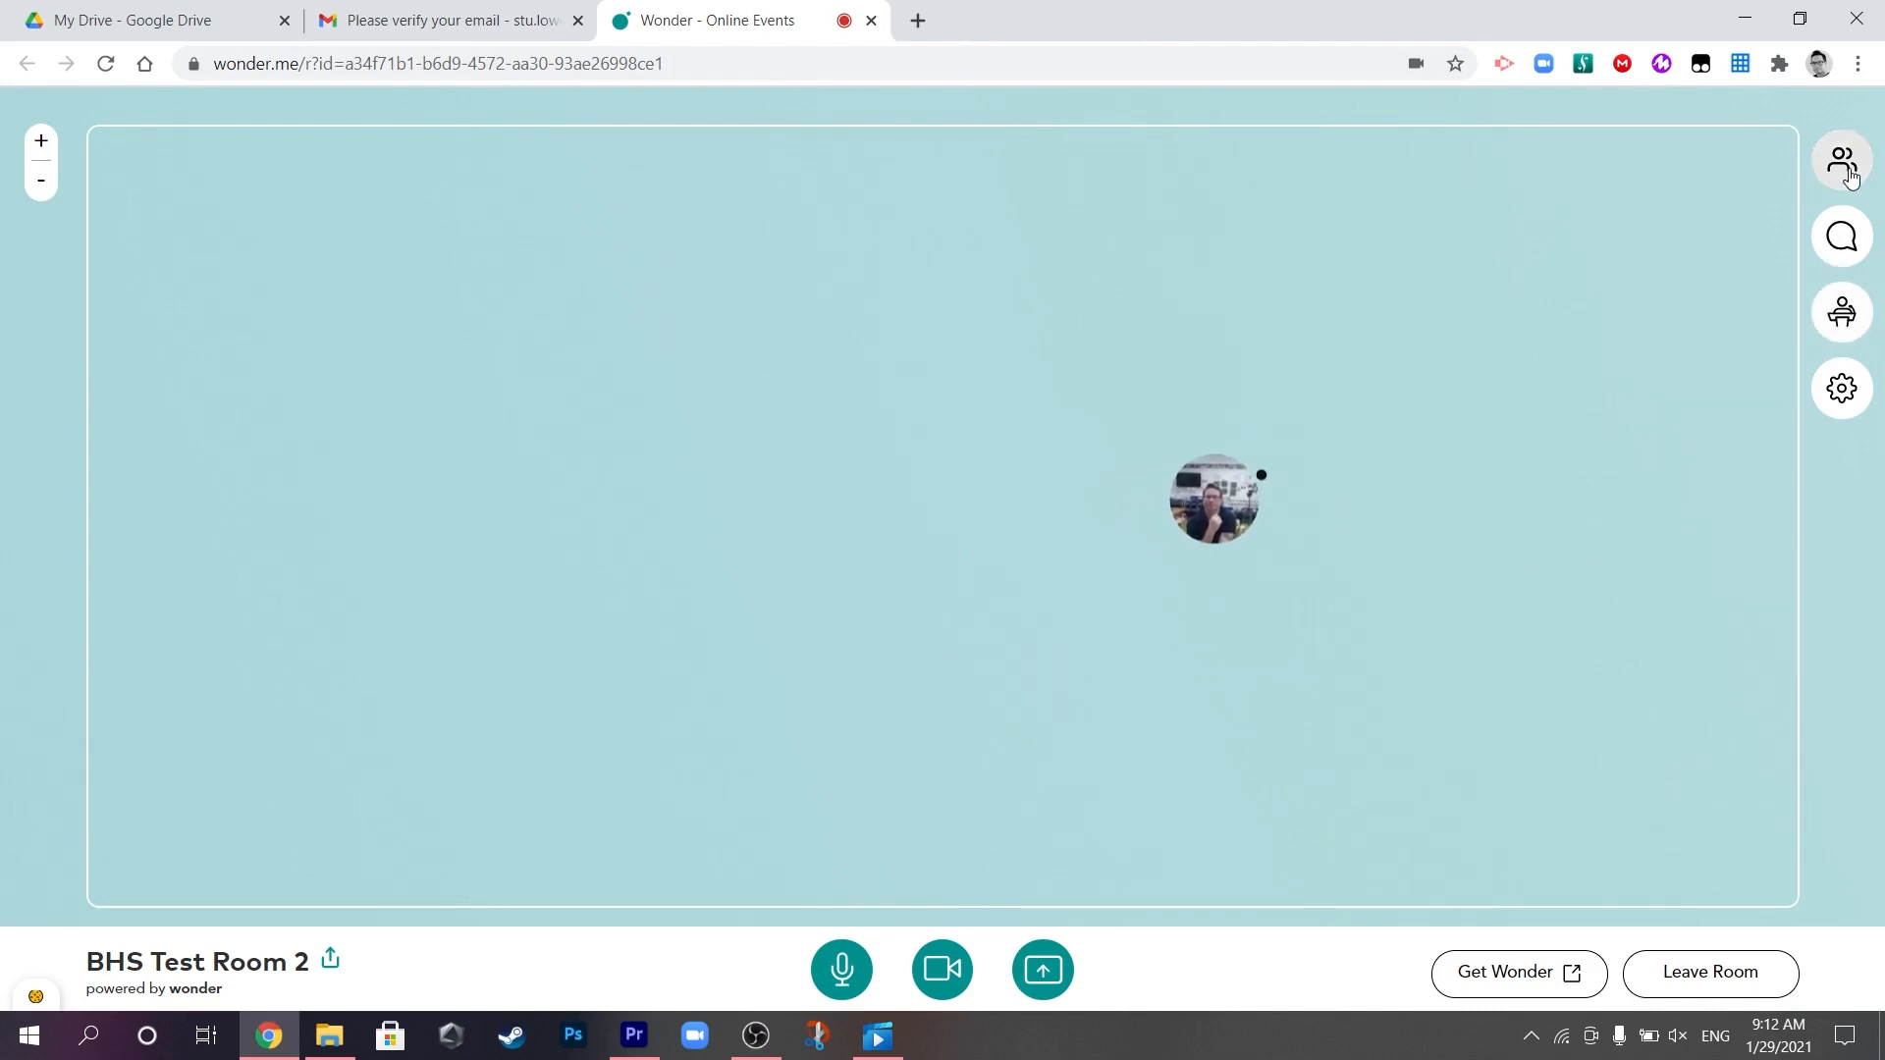
Look through the participant and broadcast panels, then show the room settings list.
{"action": "left_click", "coordinate": [1840, 159]}
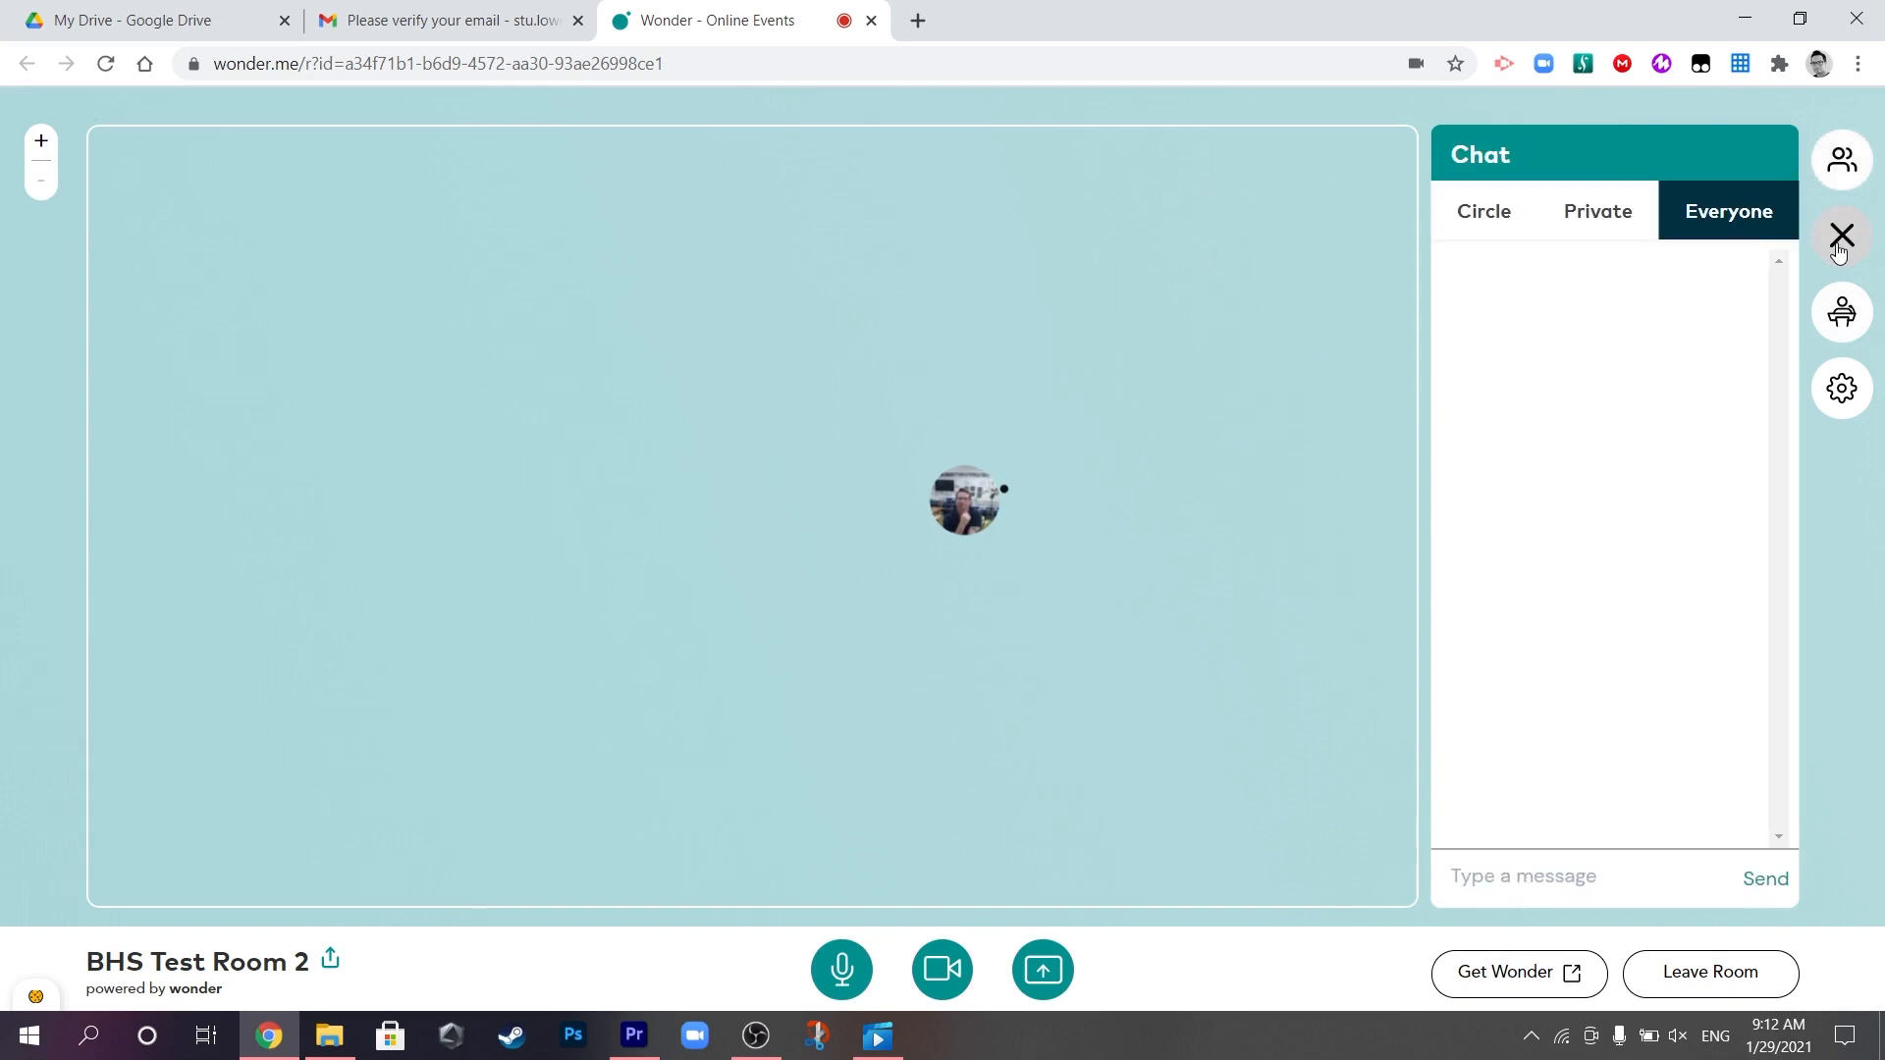
{"action": "mouse_move", "coordinate": [1840, 312]}
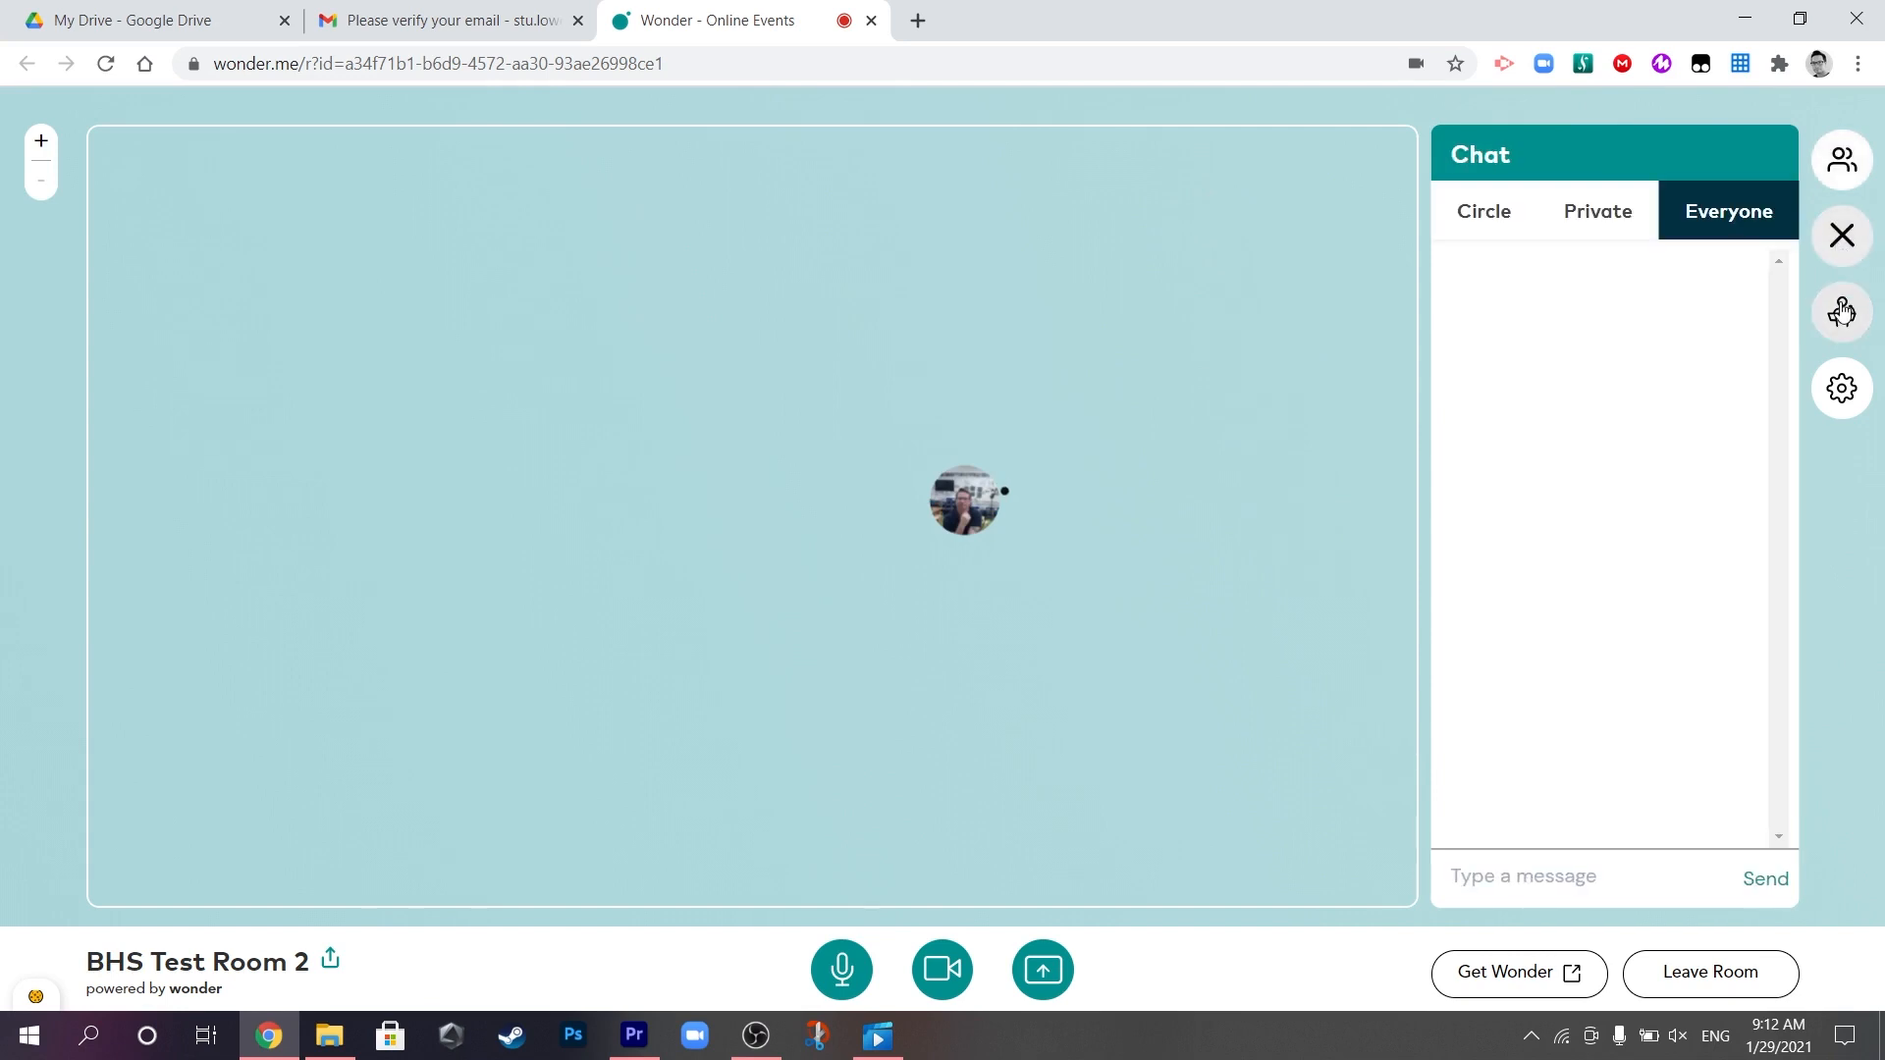
{"action": "left_click", "coordinate": [1840, 312]}
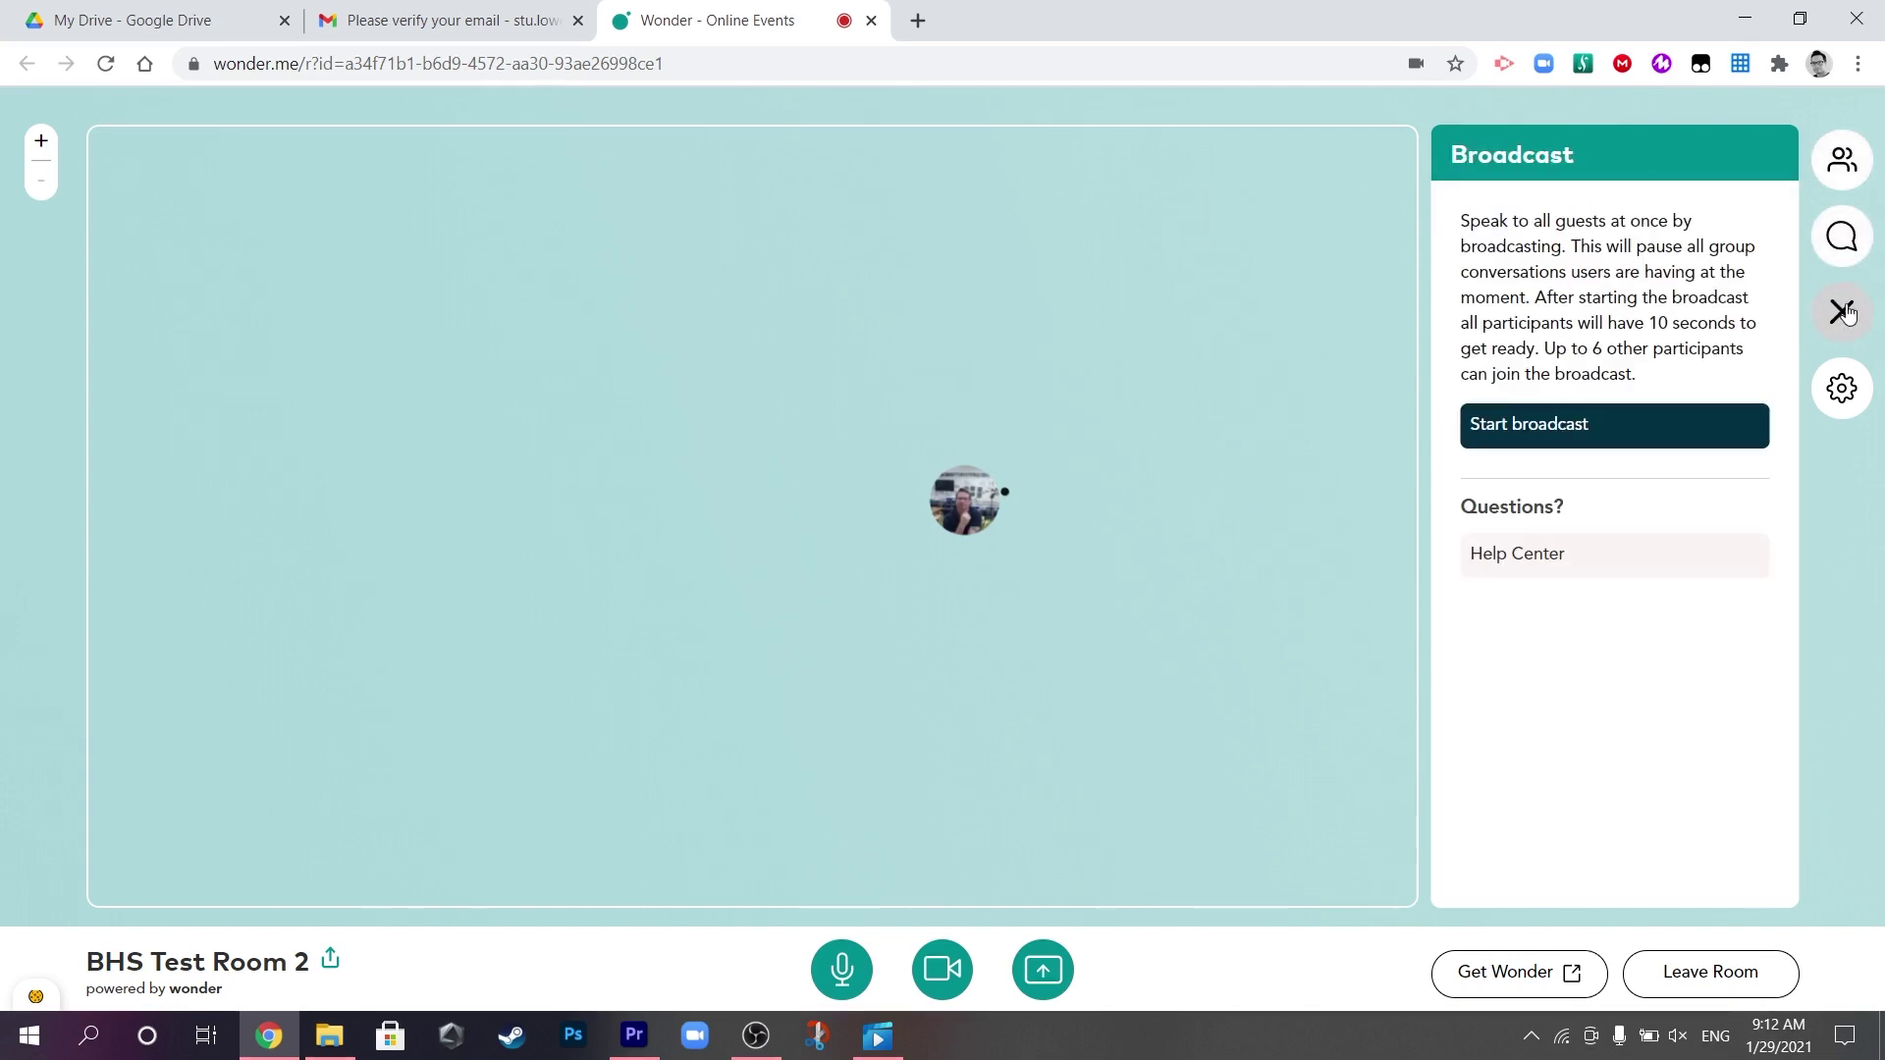
{"action": "left_click", "coordinate": [1839, 387]}
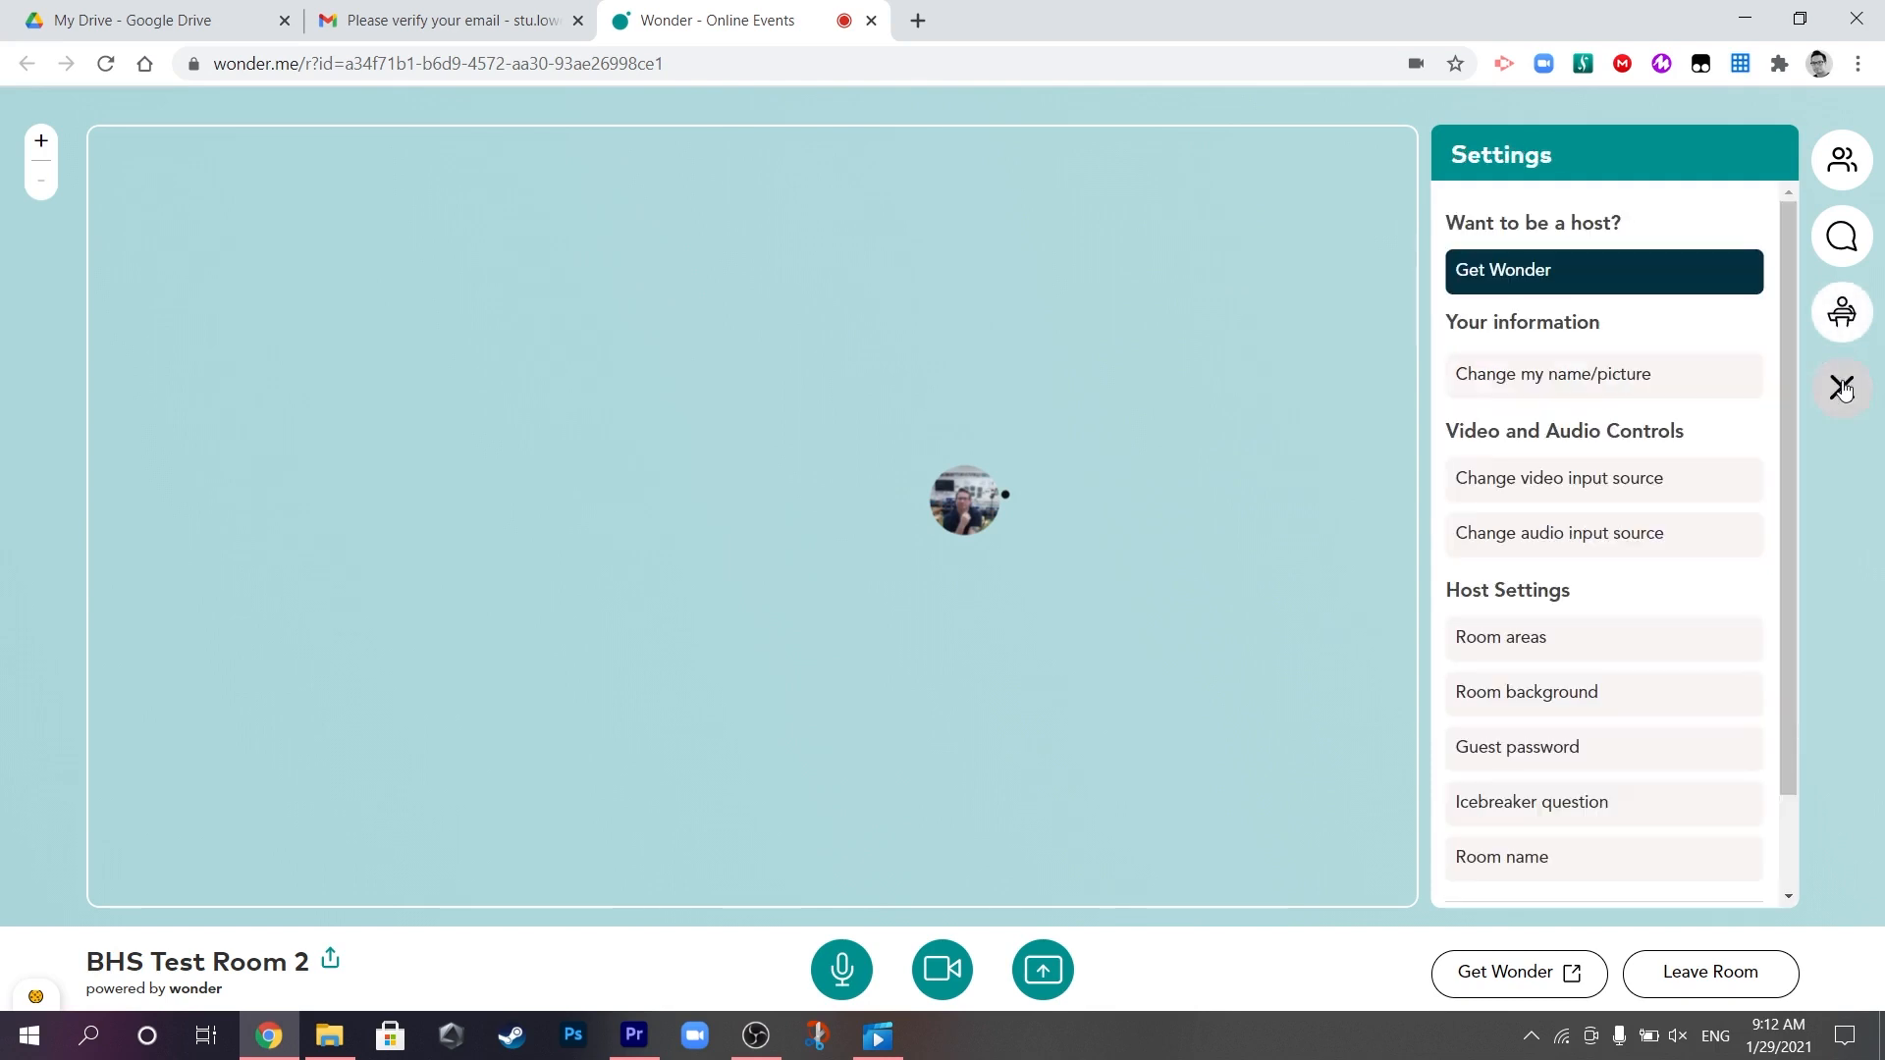
{"action": "mouse_move", "coordinate": [1675, 340]}
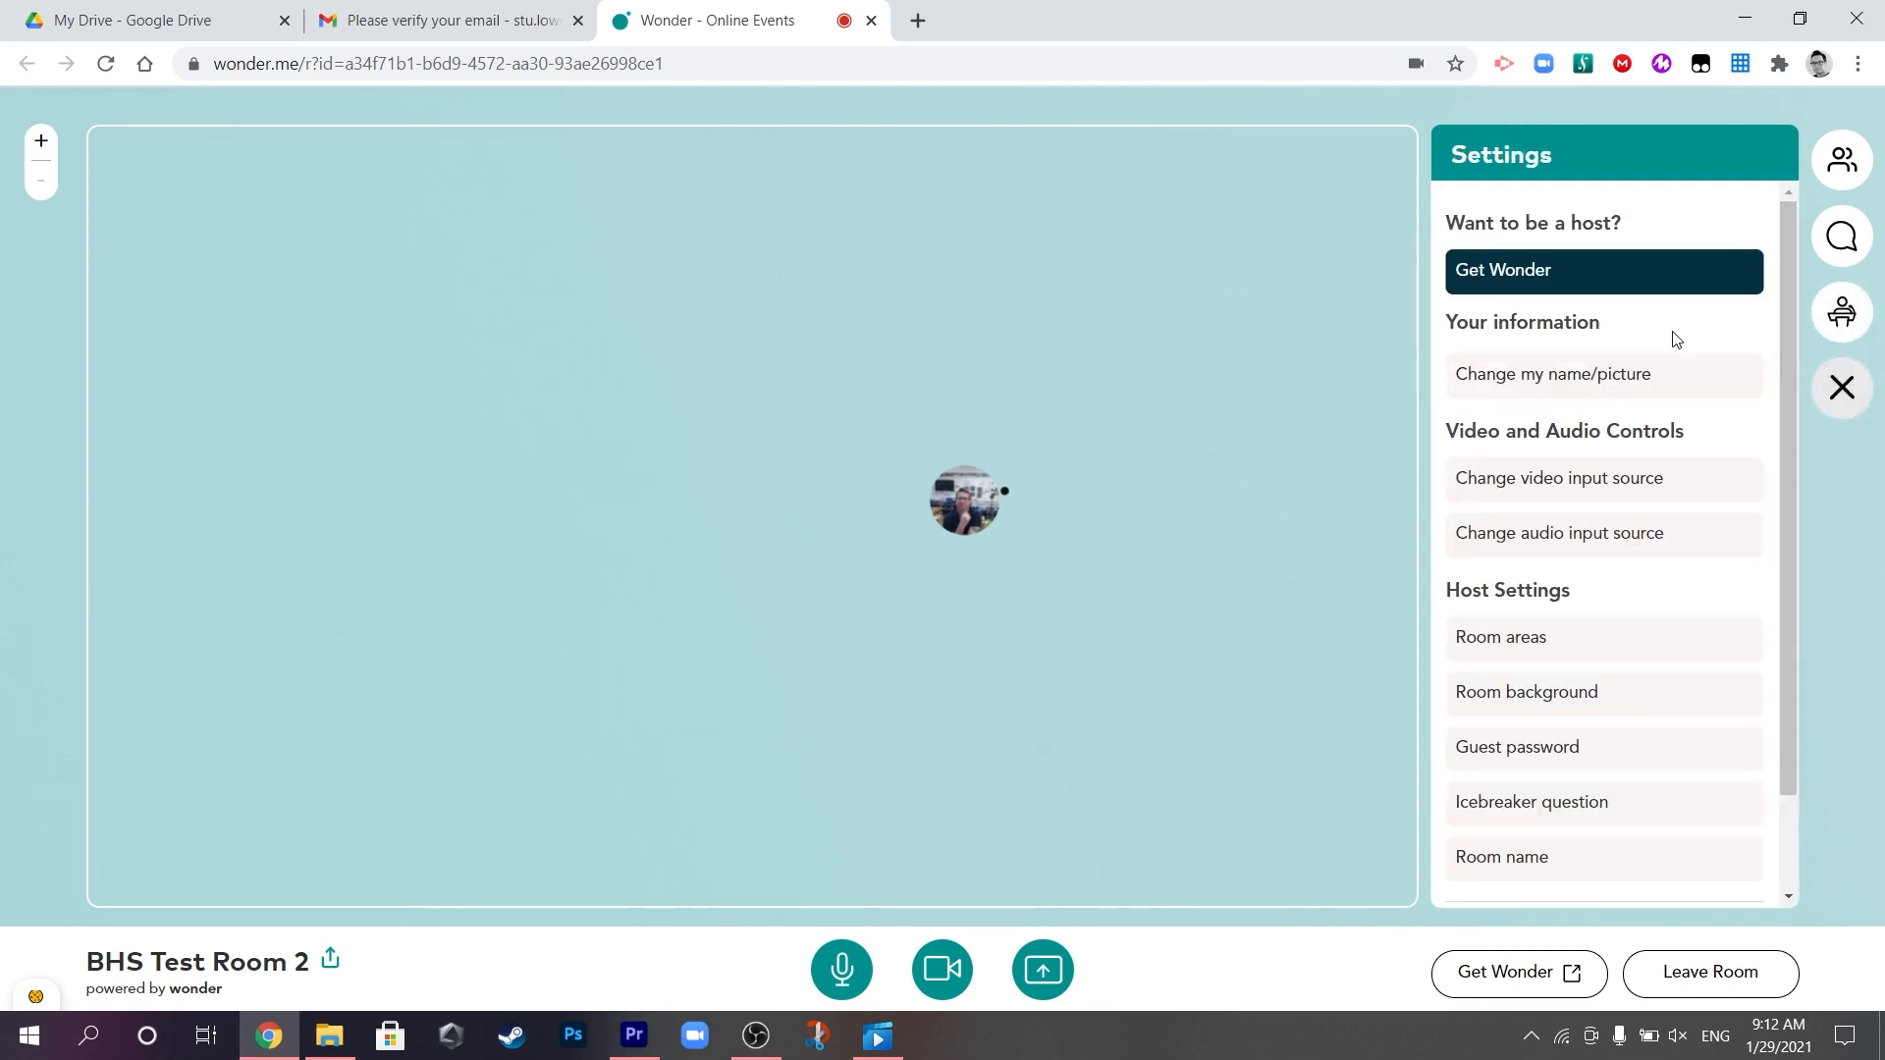
{"action": "mouse_move", "coordinate": [1638, 479]}
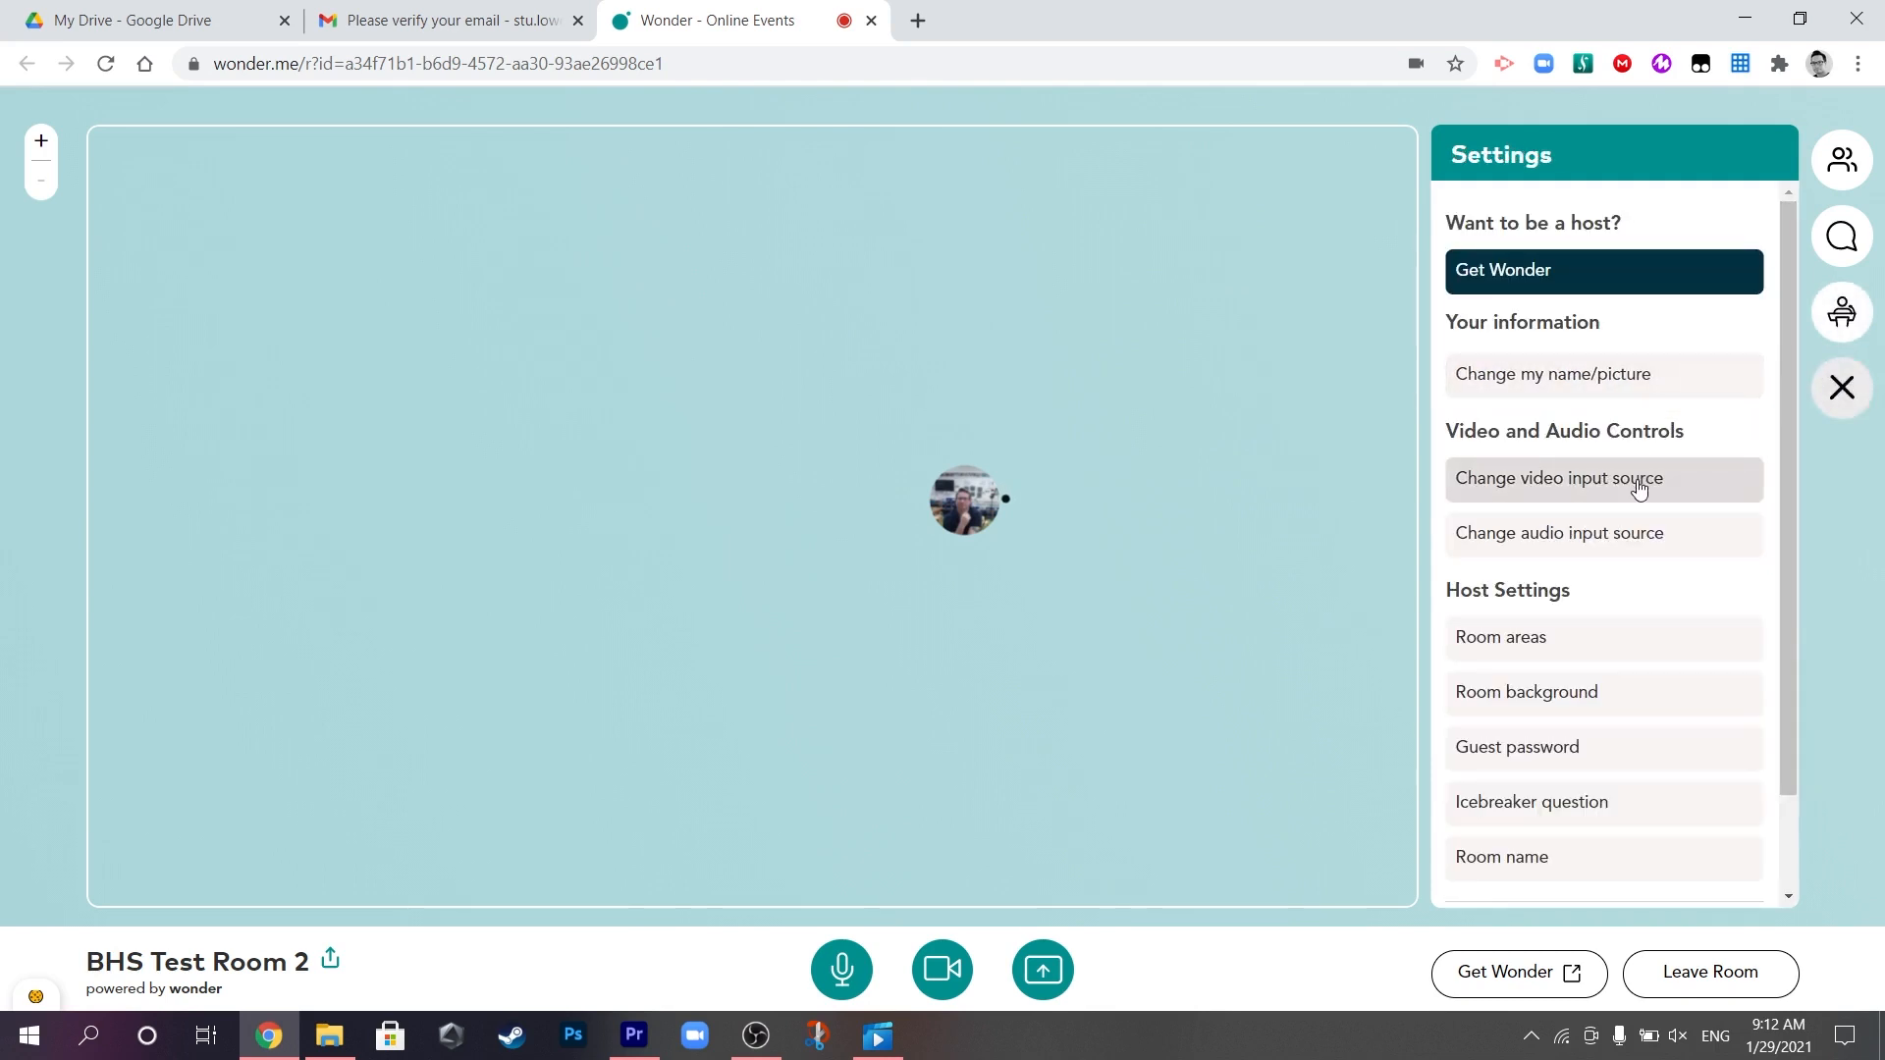
{"action": "mouse_move", "coordinate": [1697, 513]}
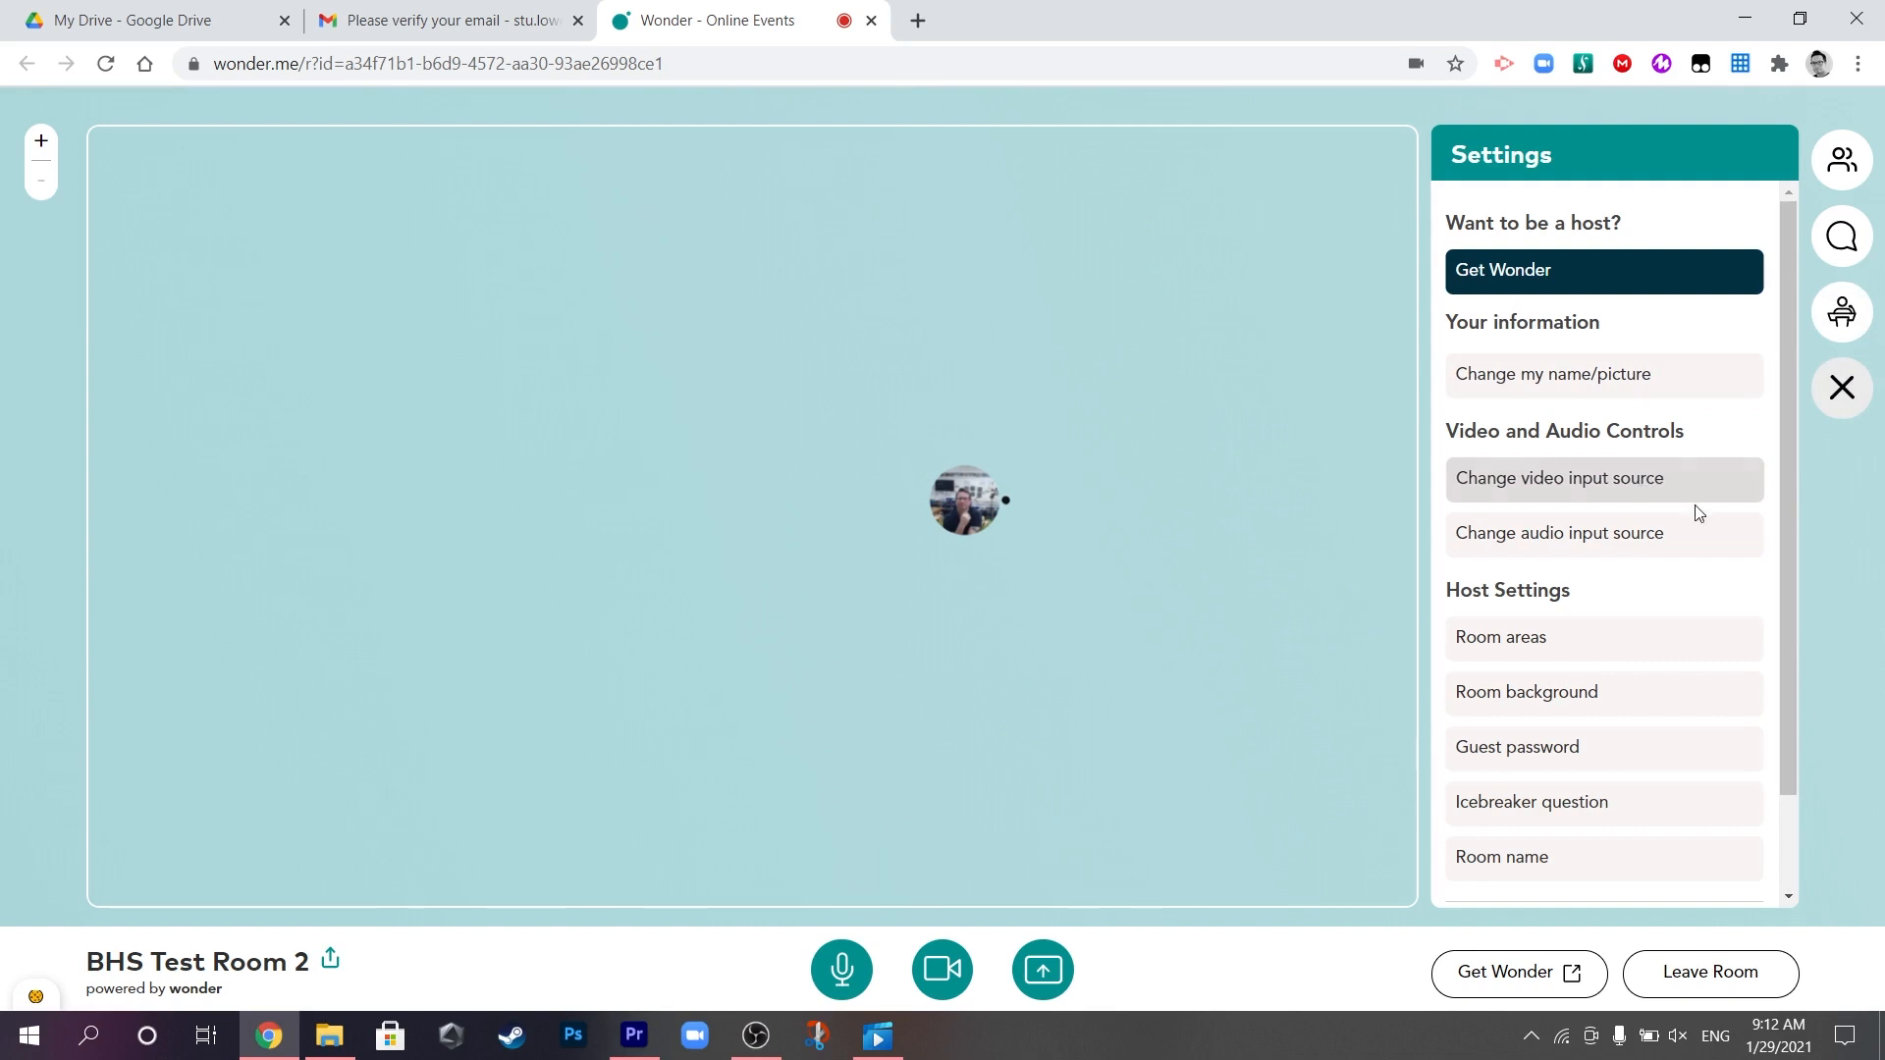
{"action": "mouse_move", "coordinate": [1706, 538]}
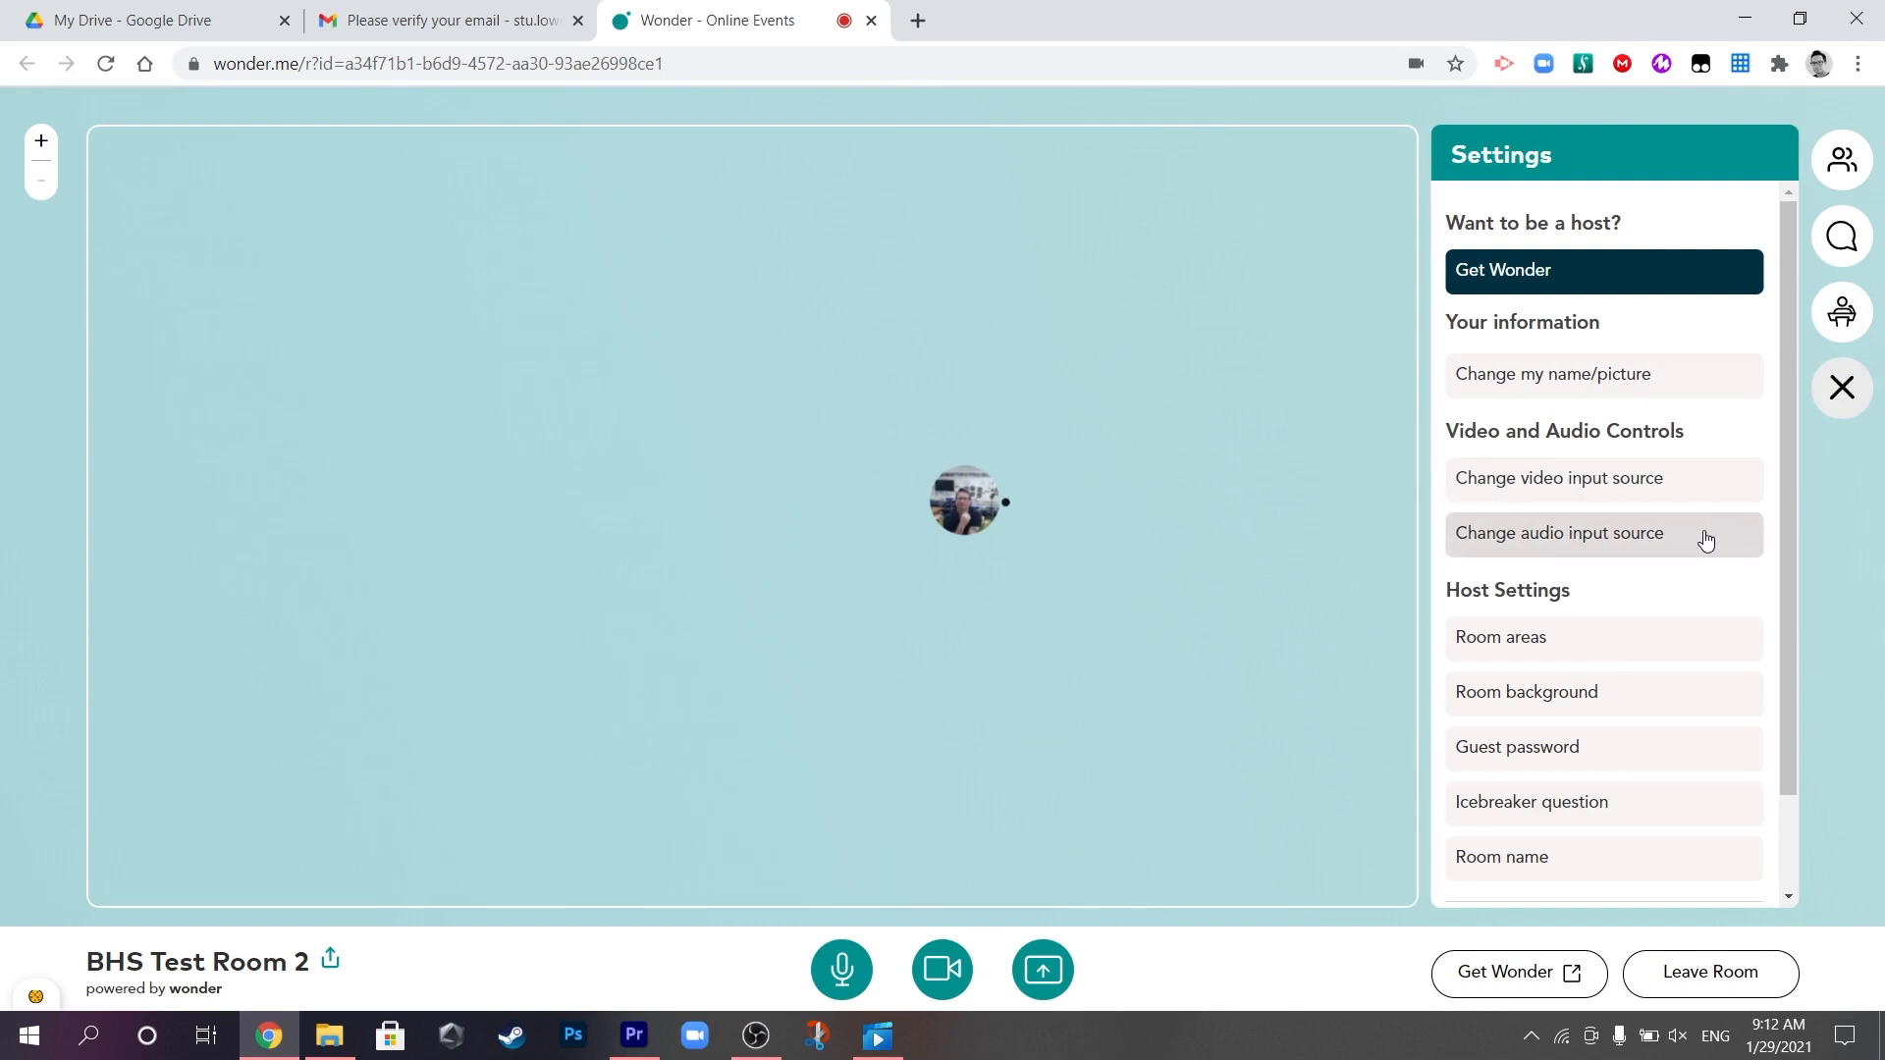
{"action": "mouse_move", "coordinate": [1708, 585]}
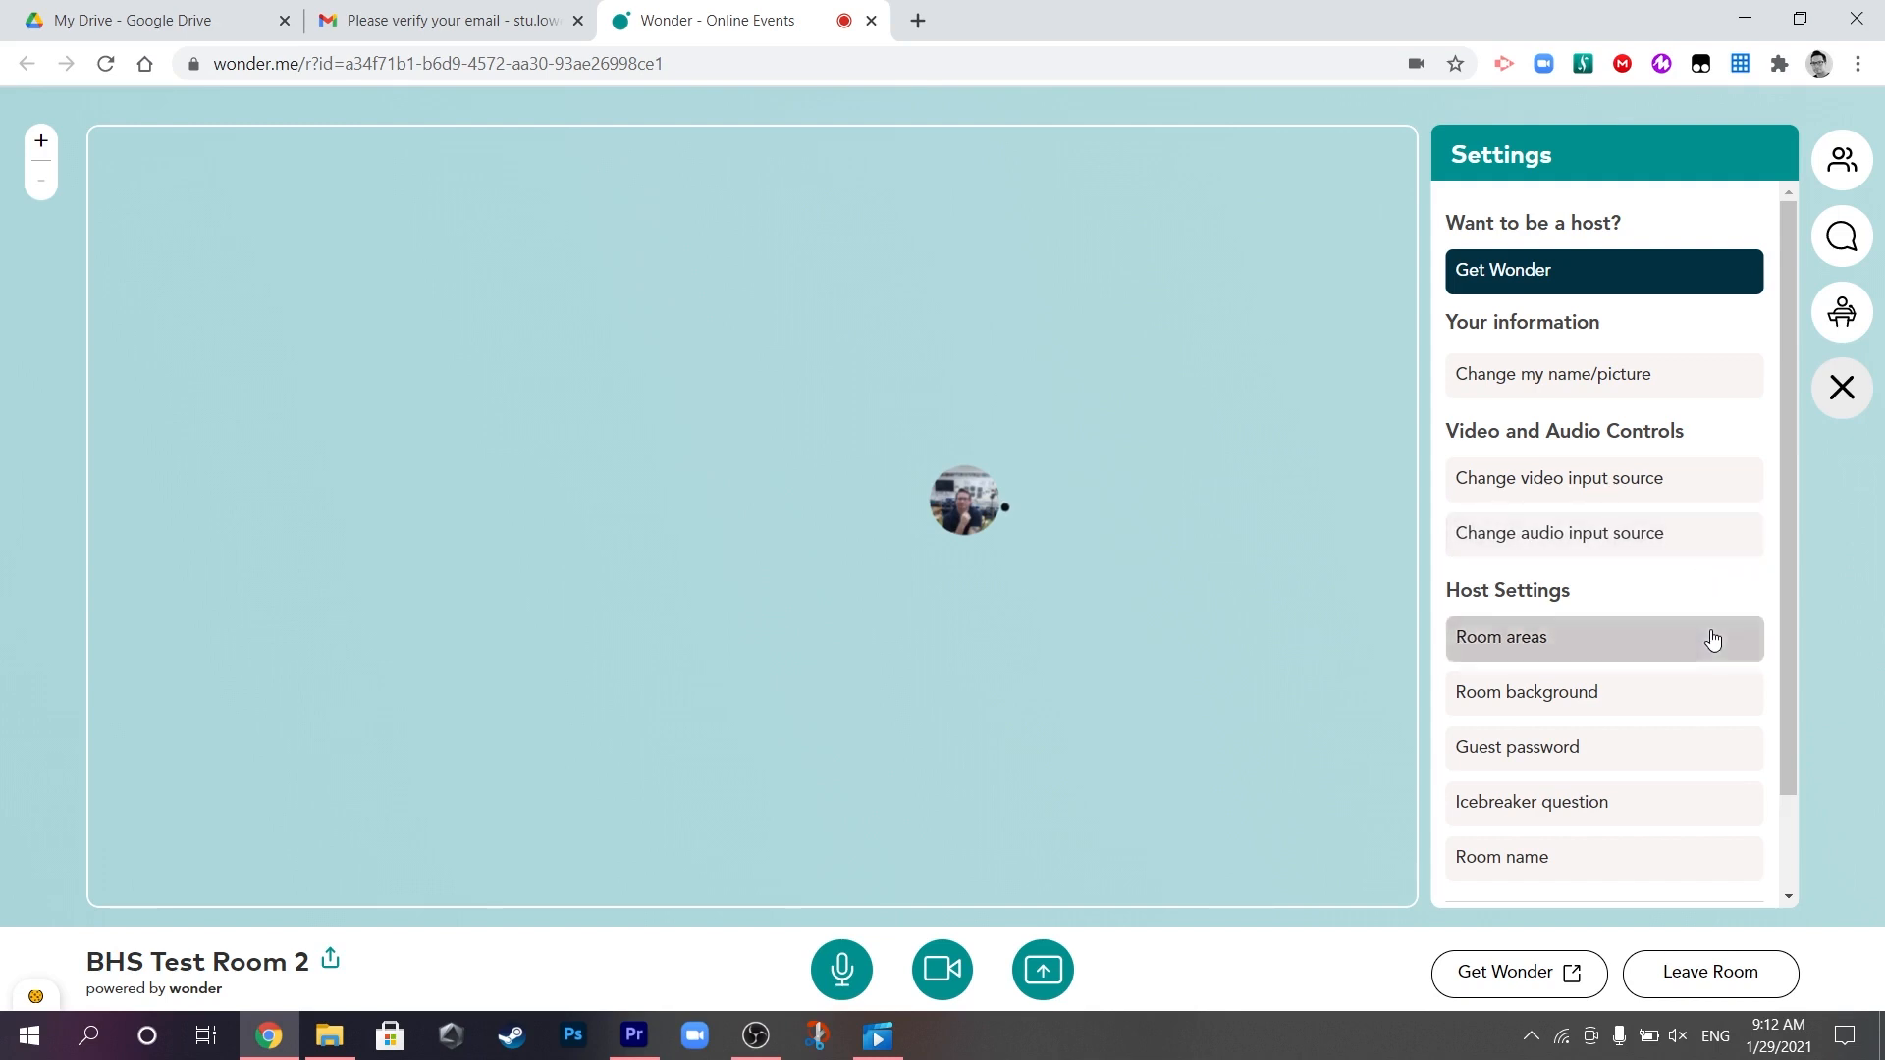
Name the three room areas Test area 1, Test area 2 and Test area 3.
{"action": "left_click", "coordinate": [1602, 636]}
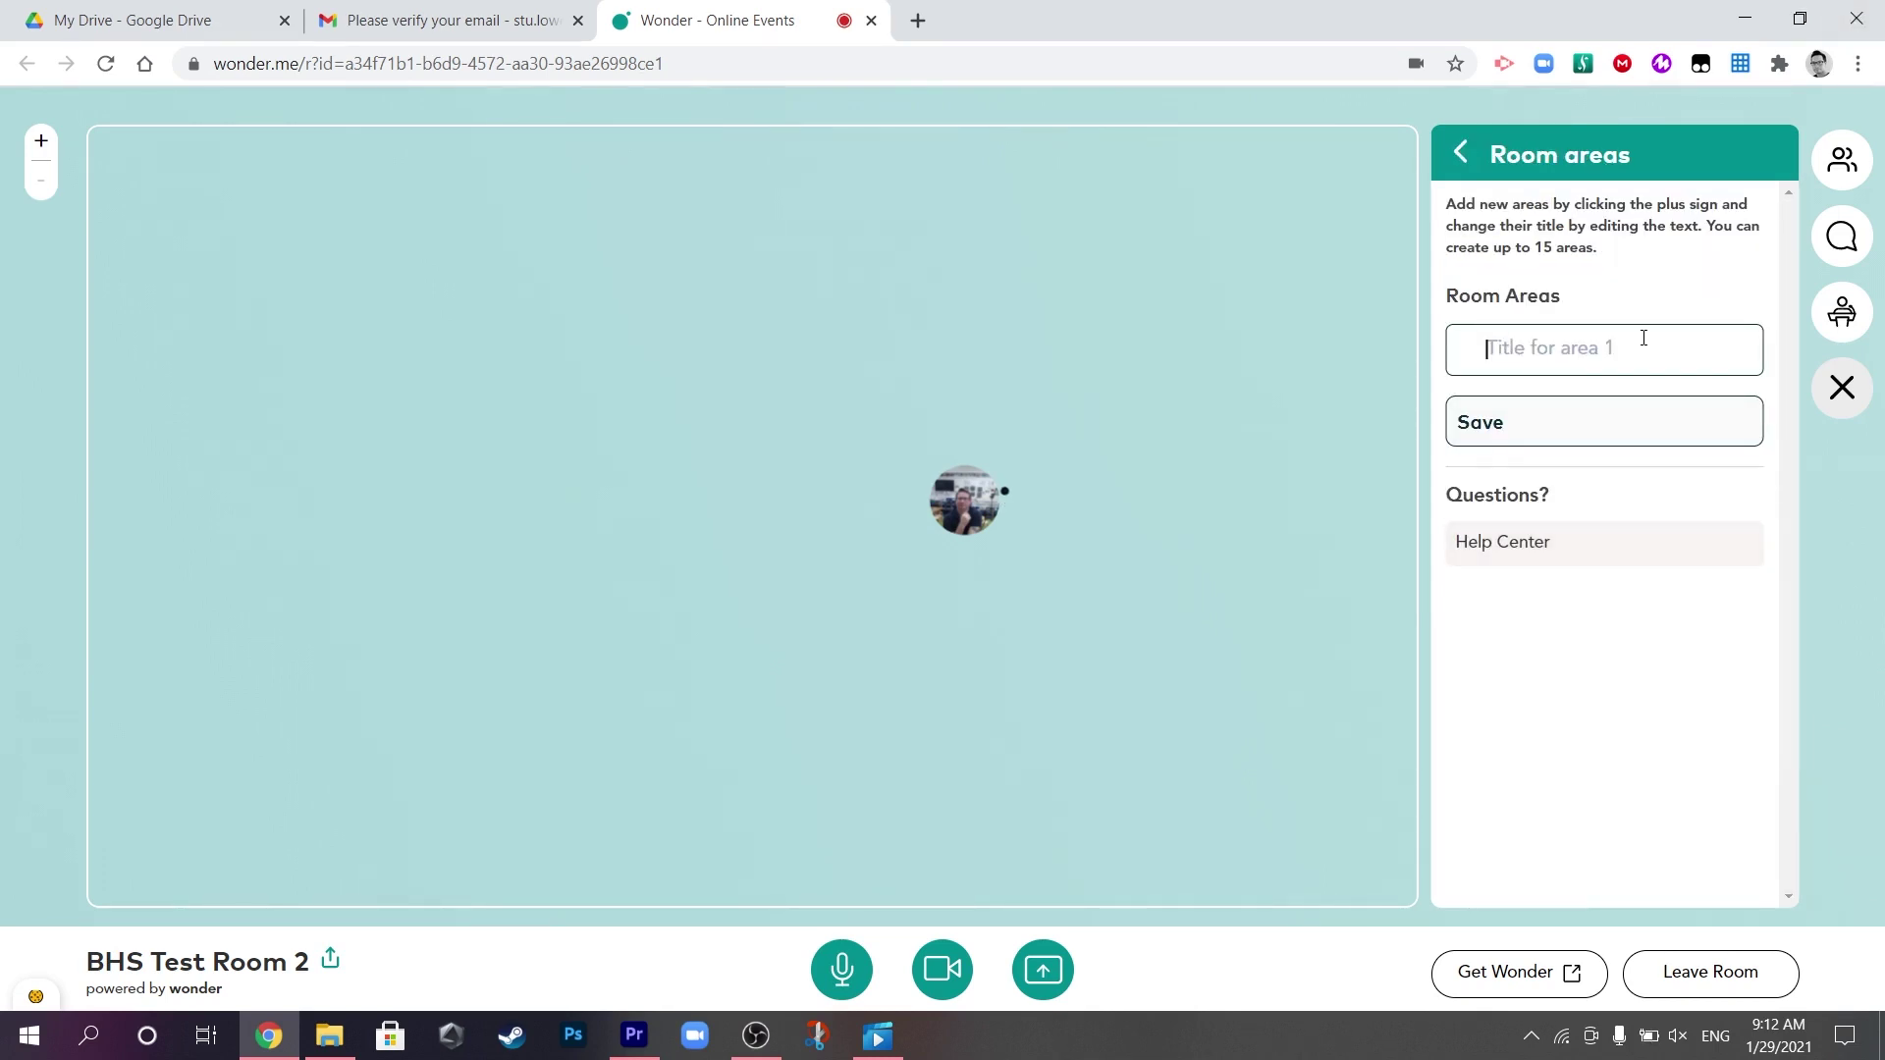
{"action": "type", "text": "Te"}
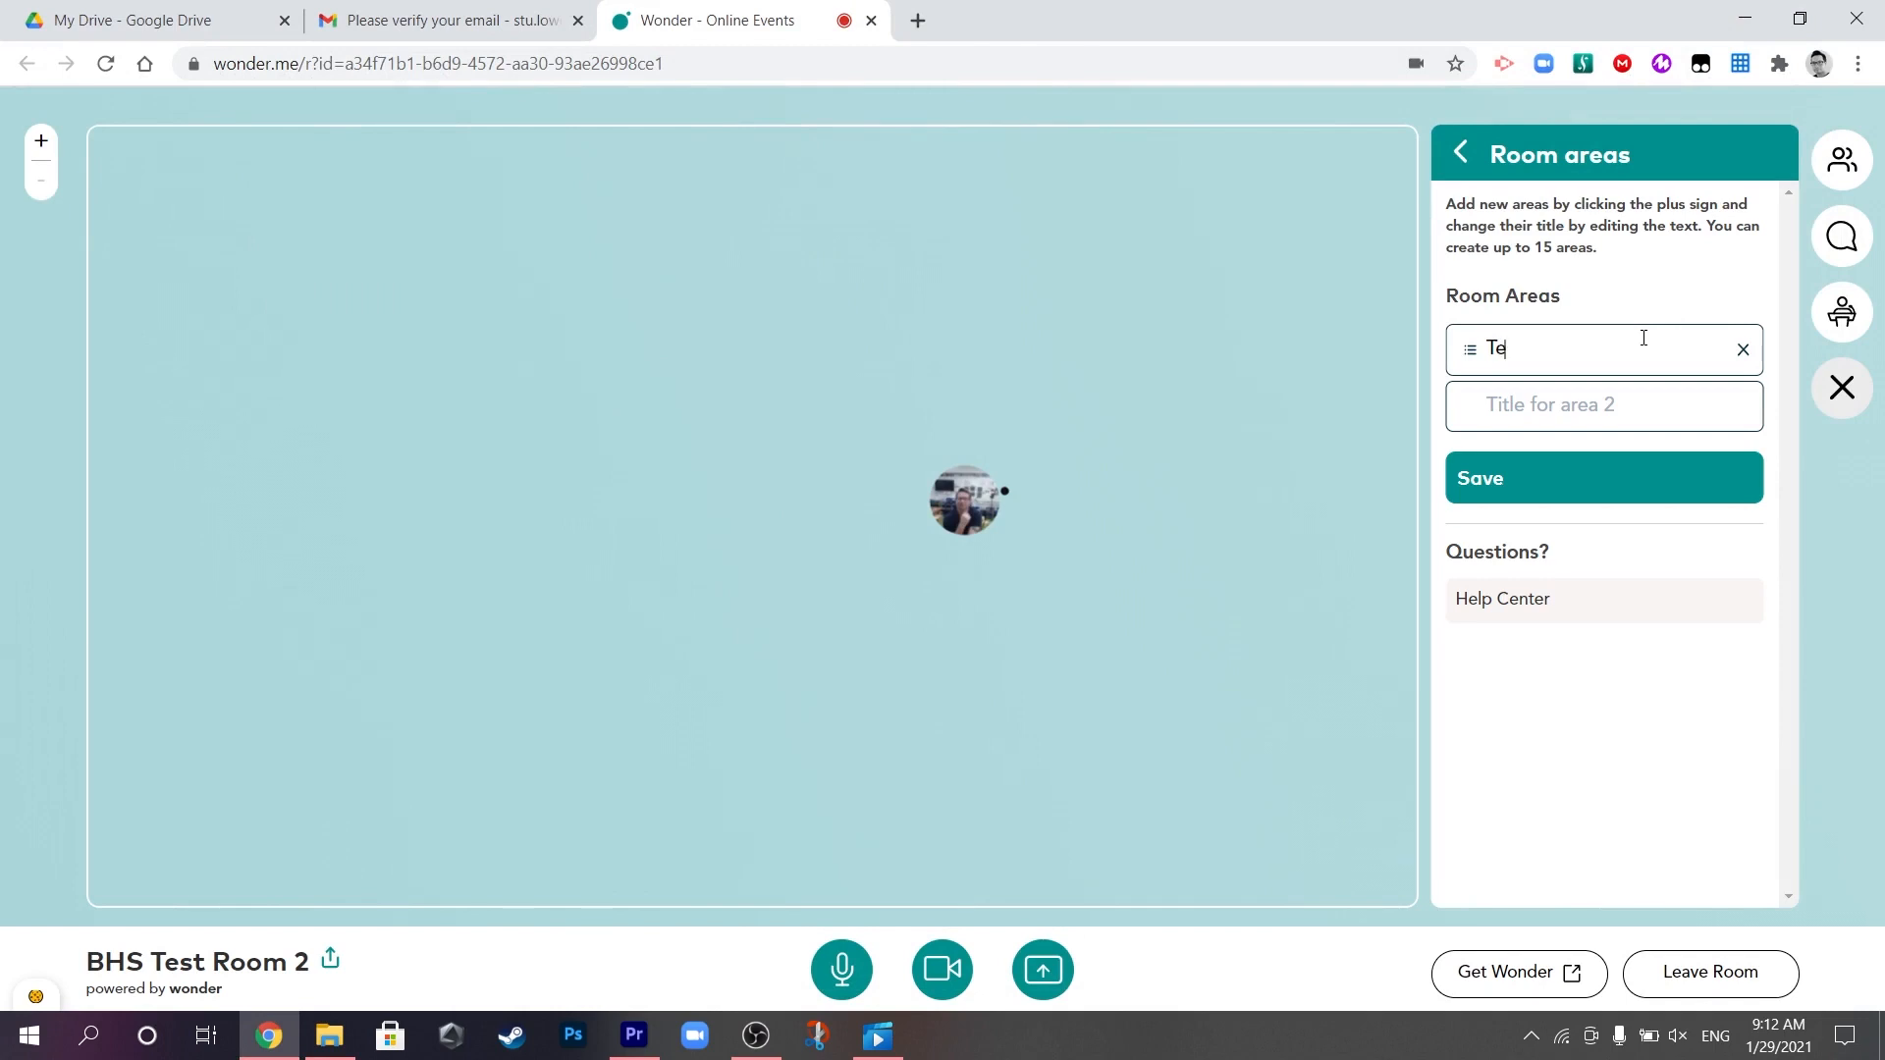
{"action": "type", "text": "st area 1"}
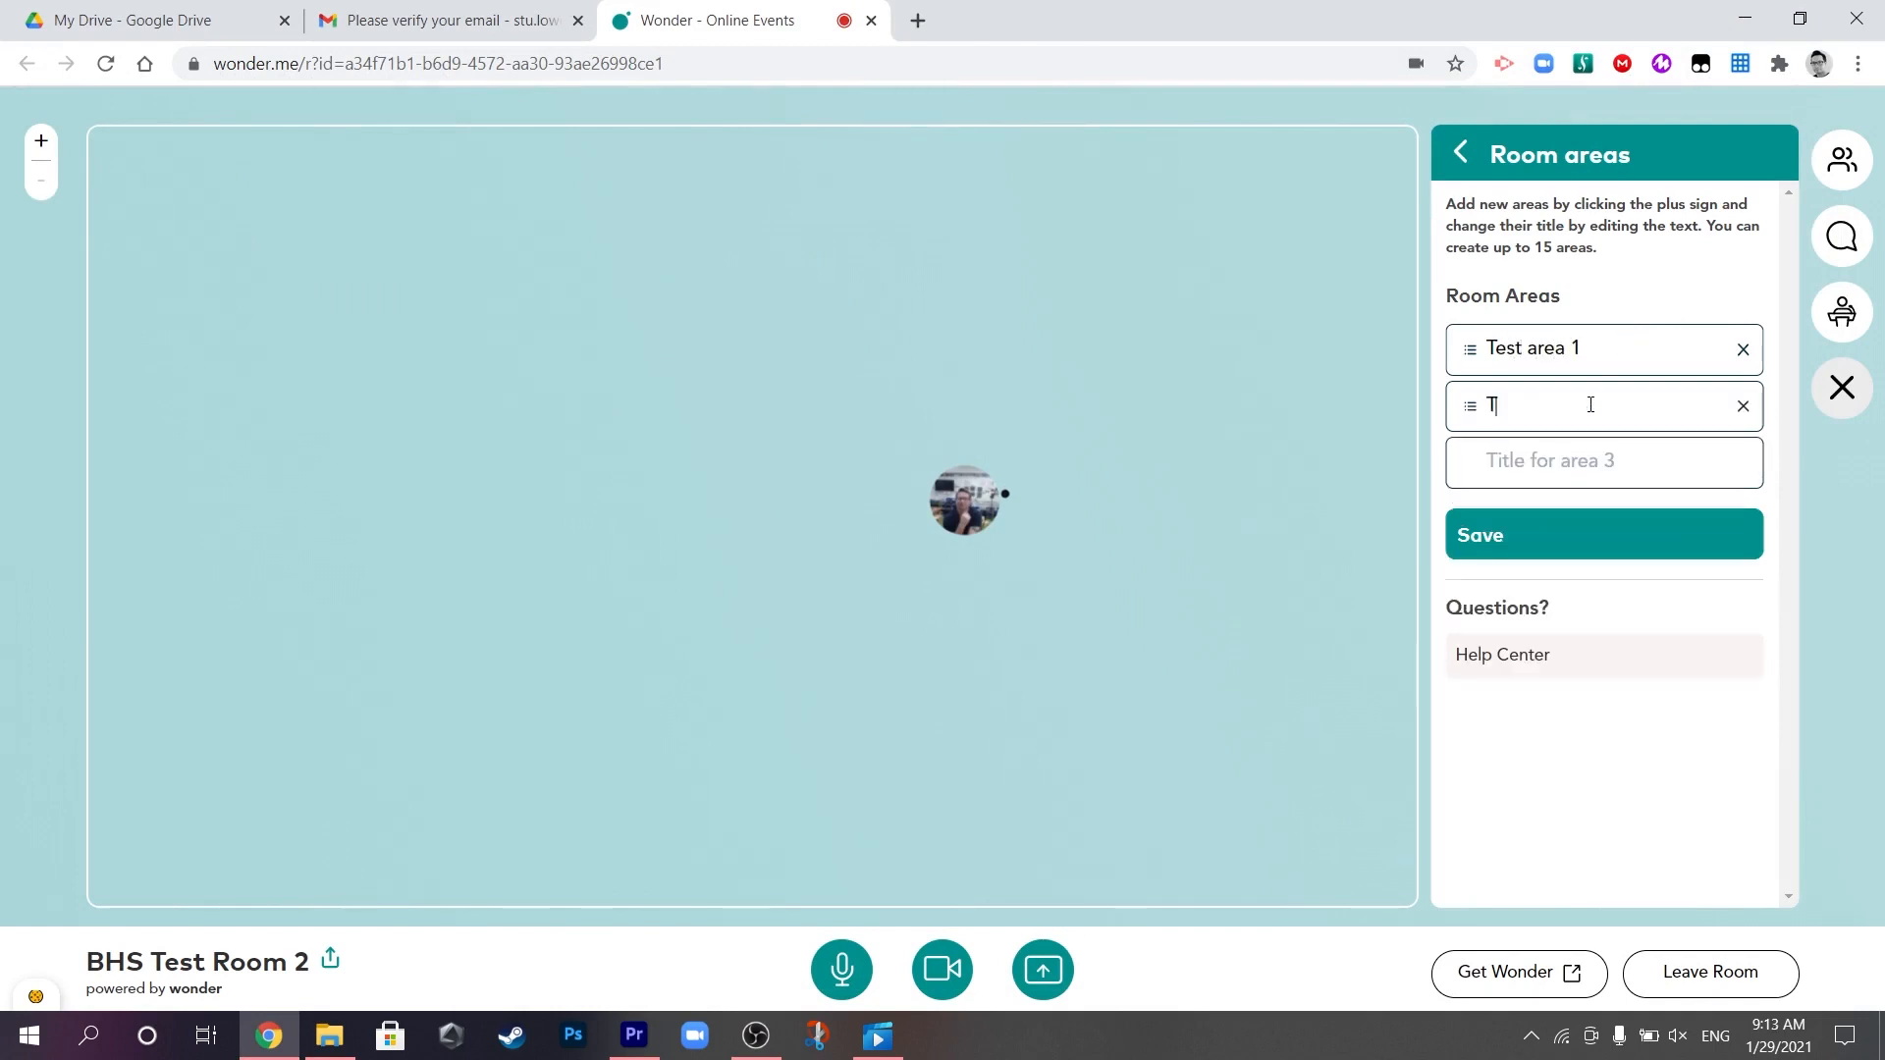
{"action": "type", "text": "est area 2"}
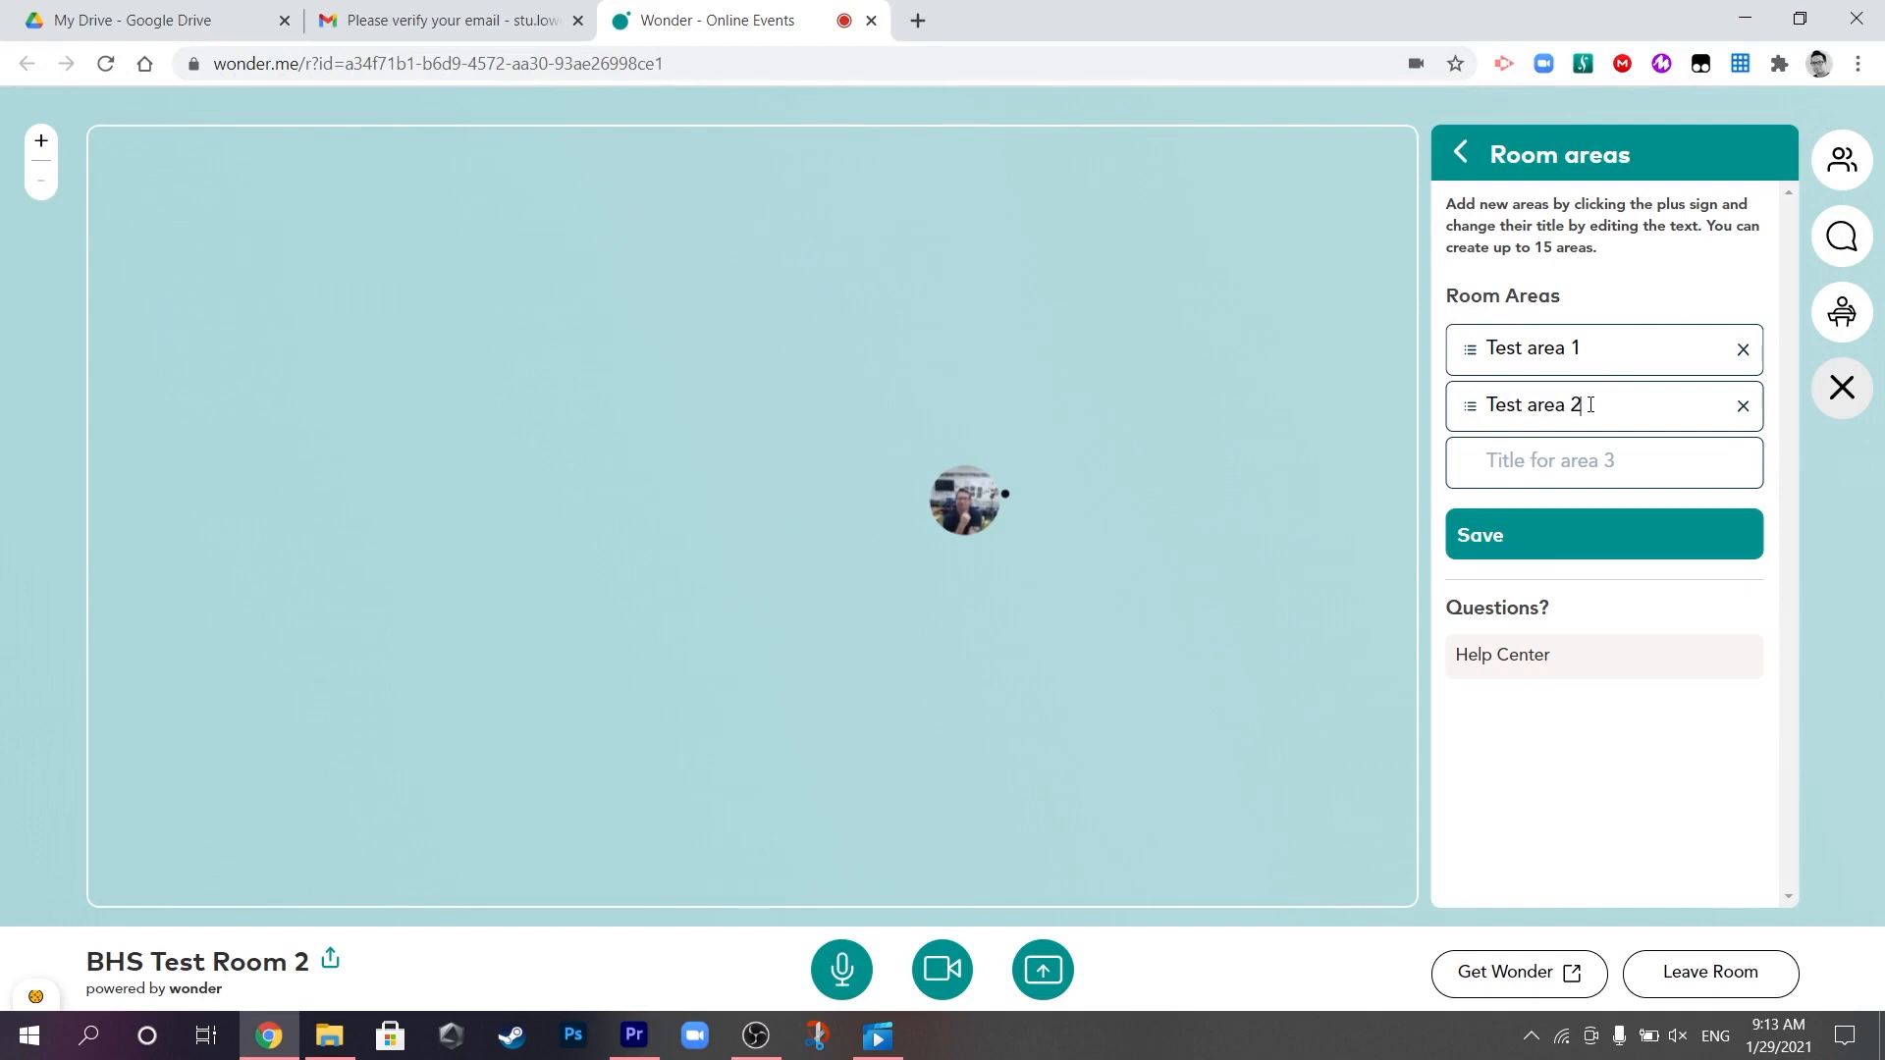
{"action": "type", "text": "Test"}
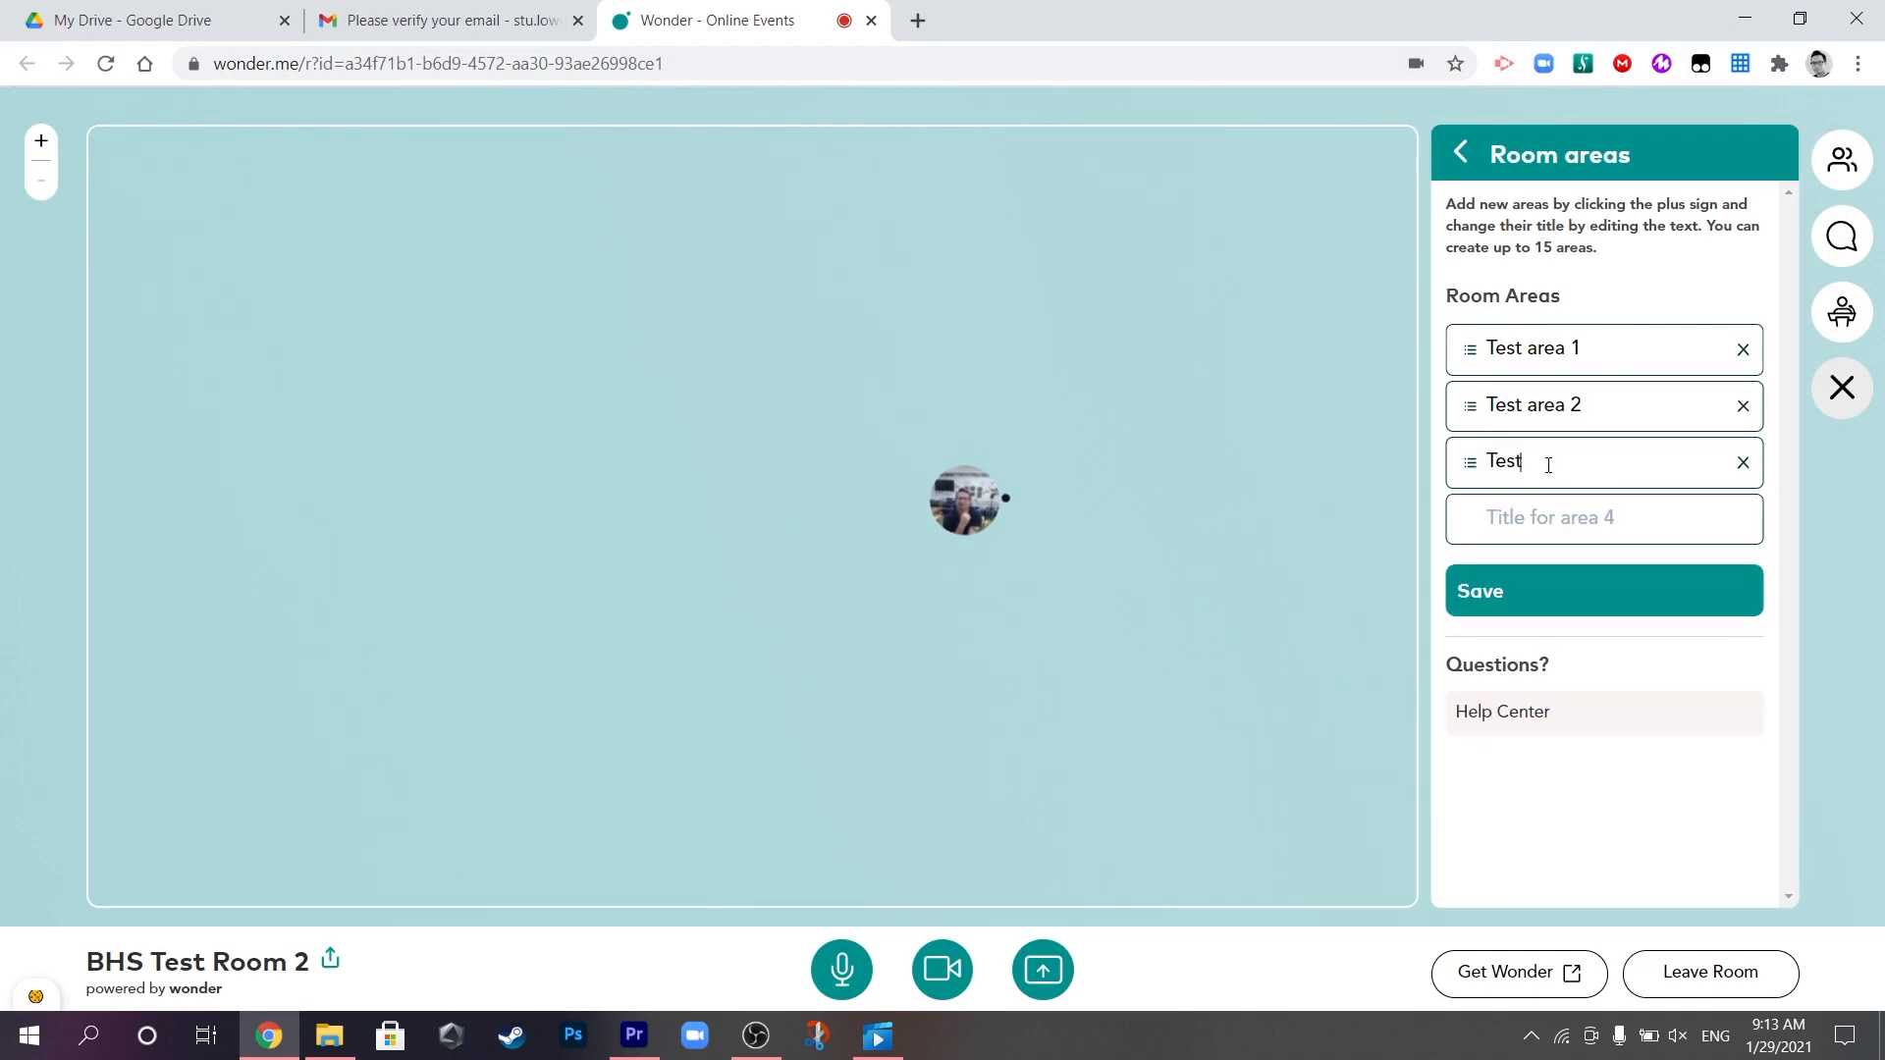
{"action": "type", "text": "area"}
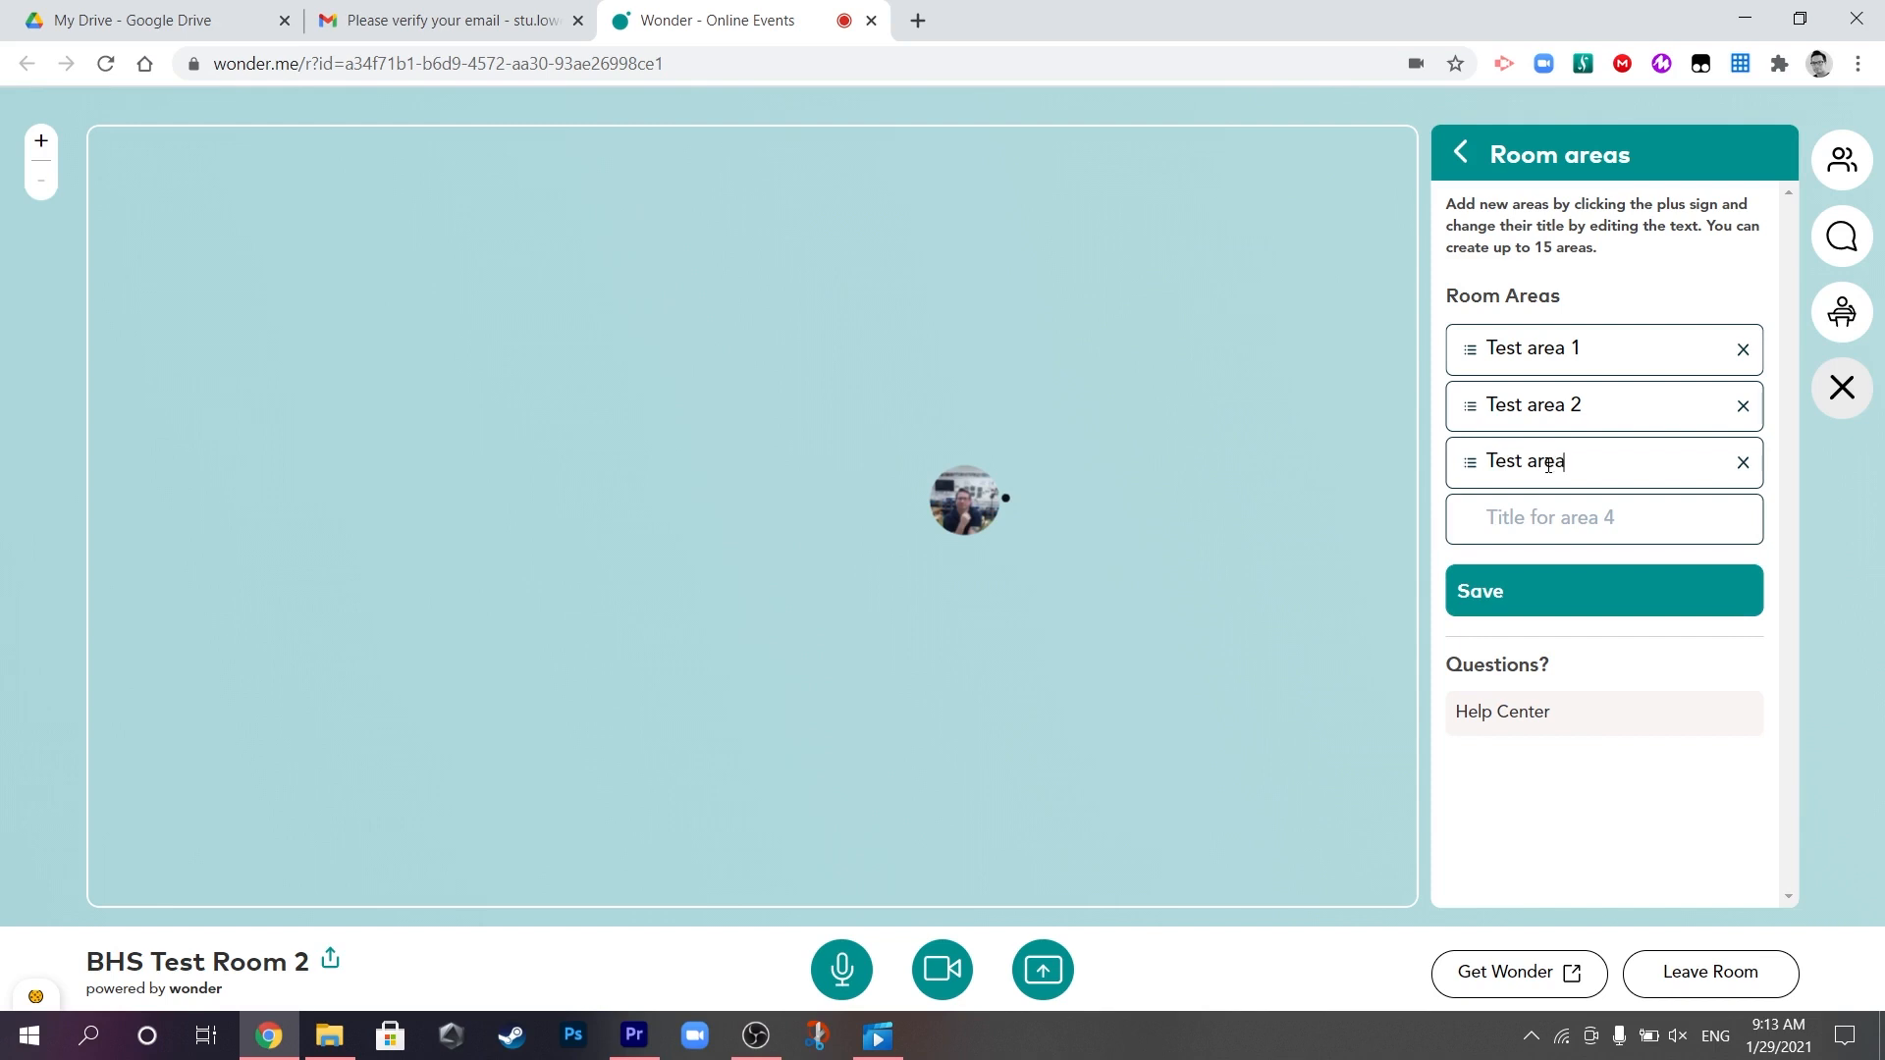
{"action": "type", "text": "3"}
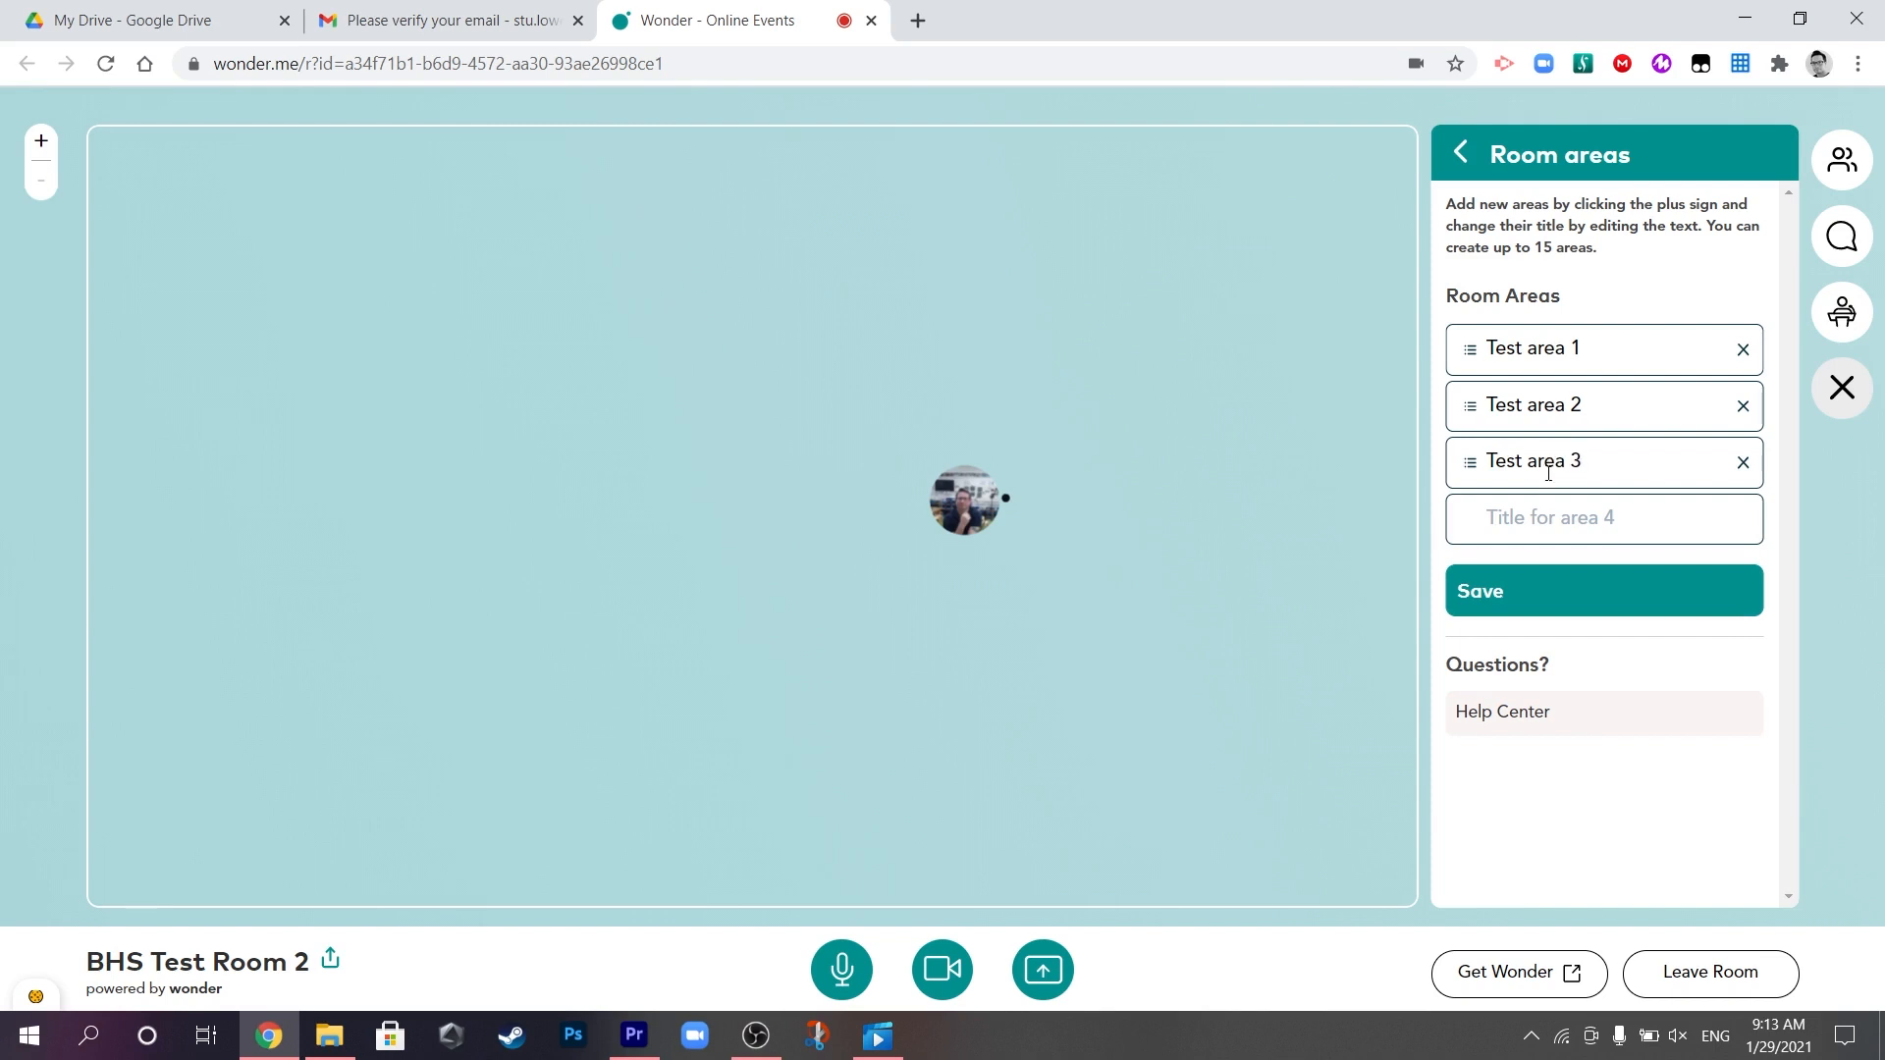
Save the three named areas and close the settings.
{"action": "left_click", "coordinate": [1603, 591]}
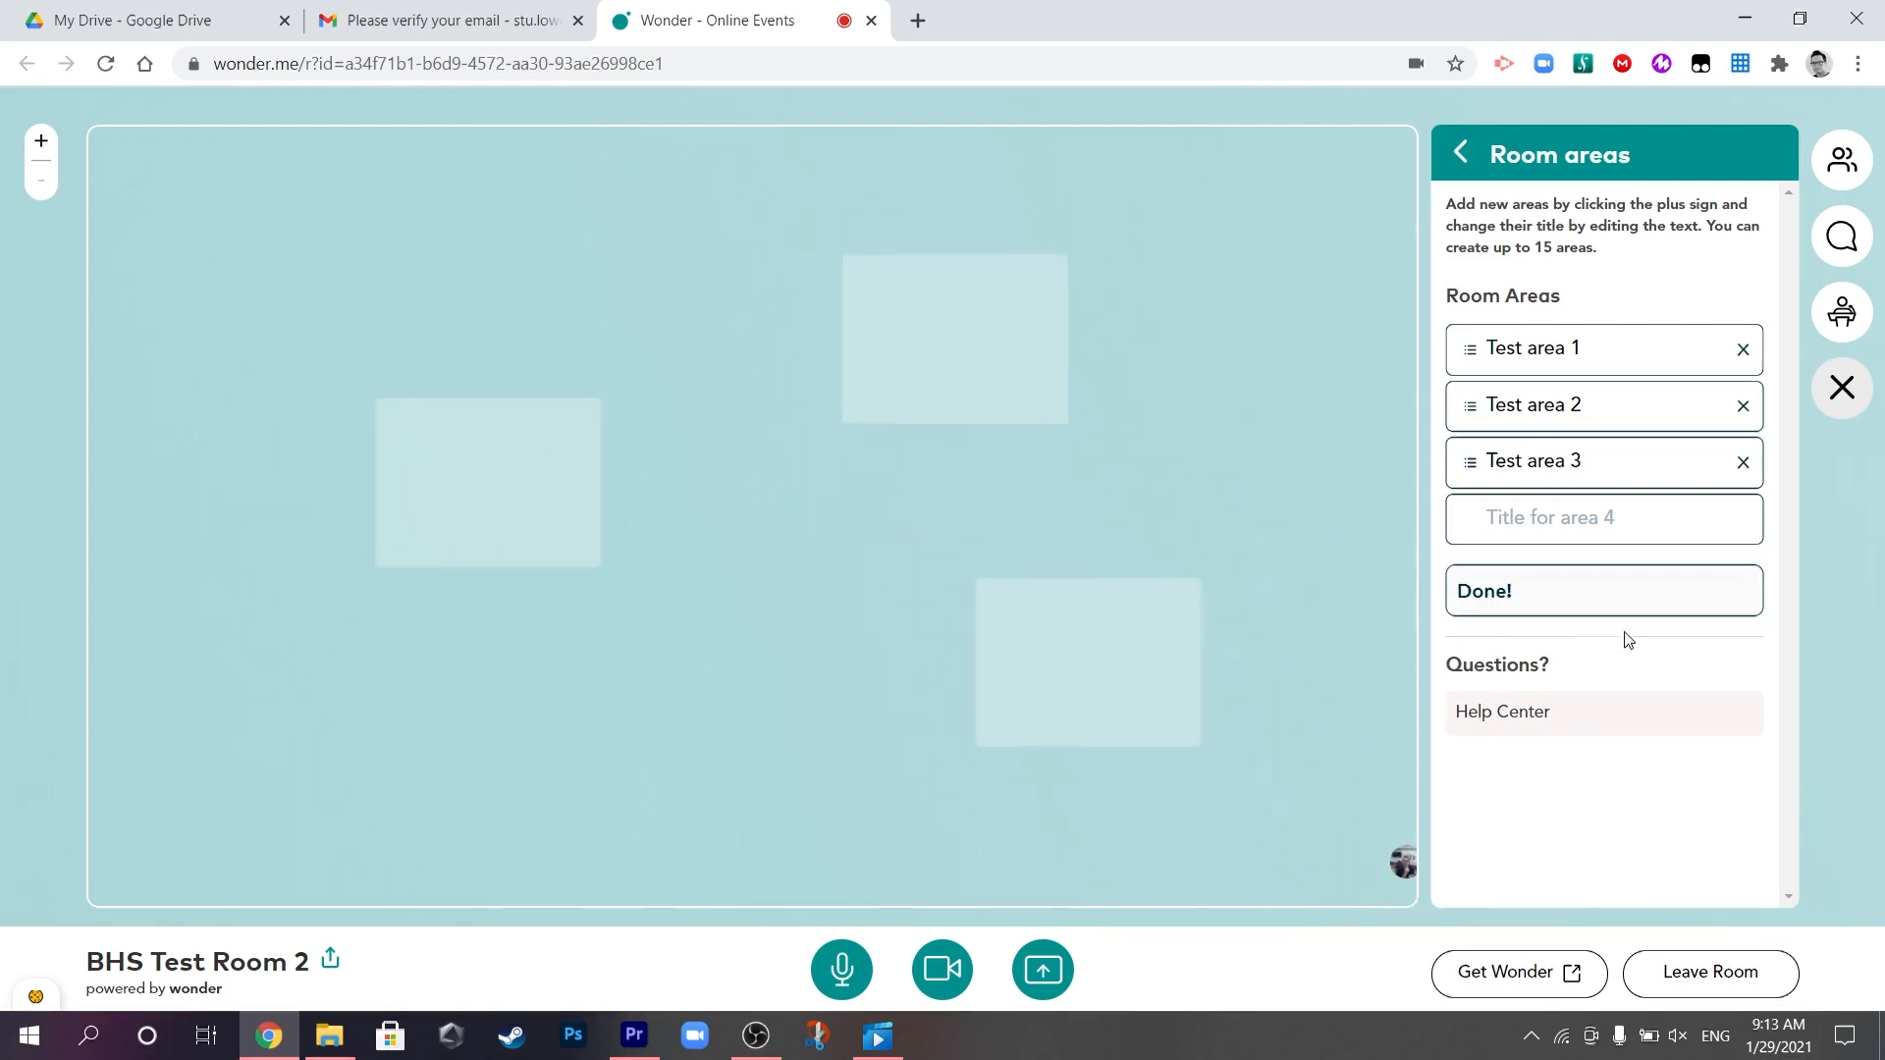
{"action": "left_click", "coordinate": [1602, 591]}
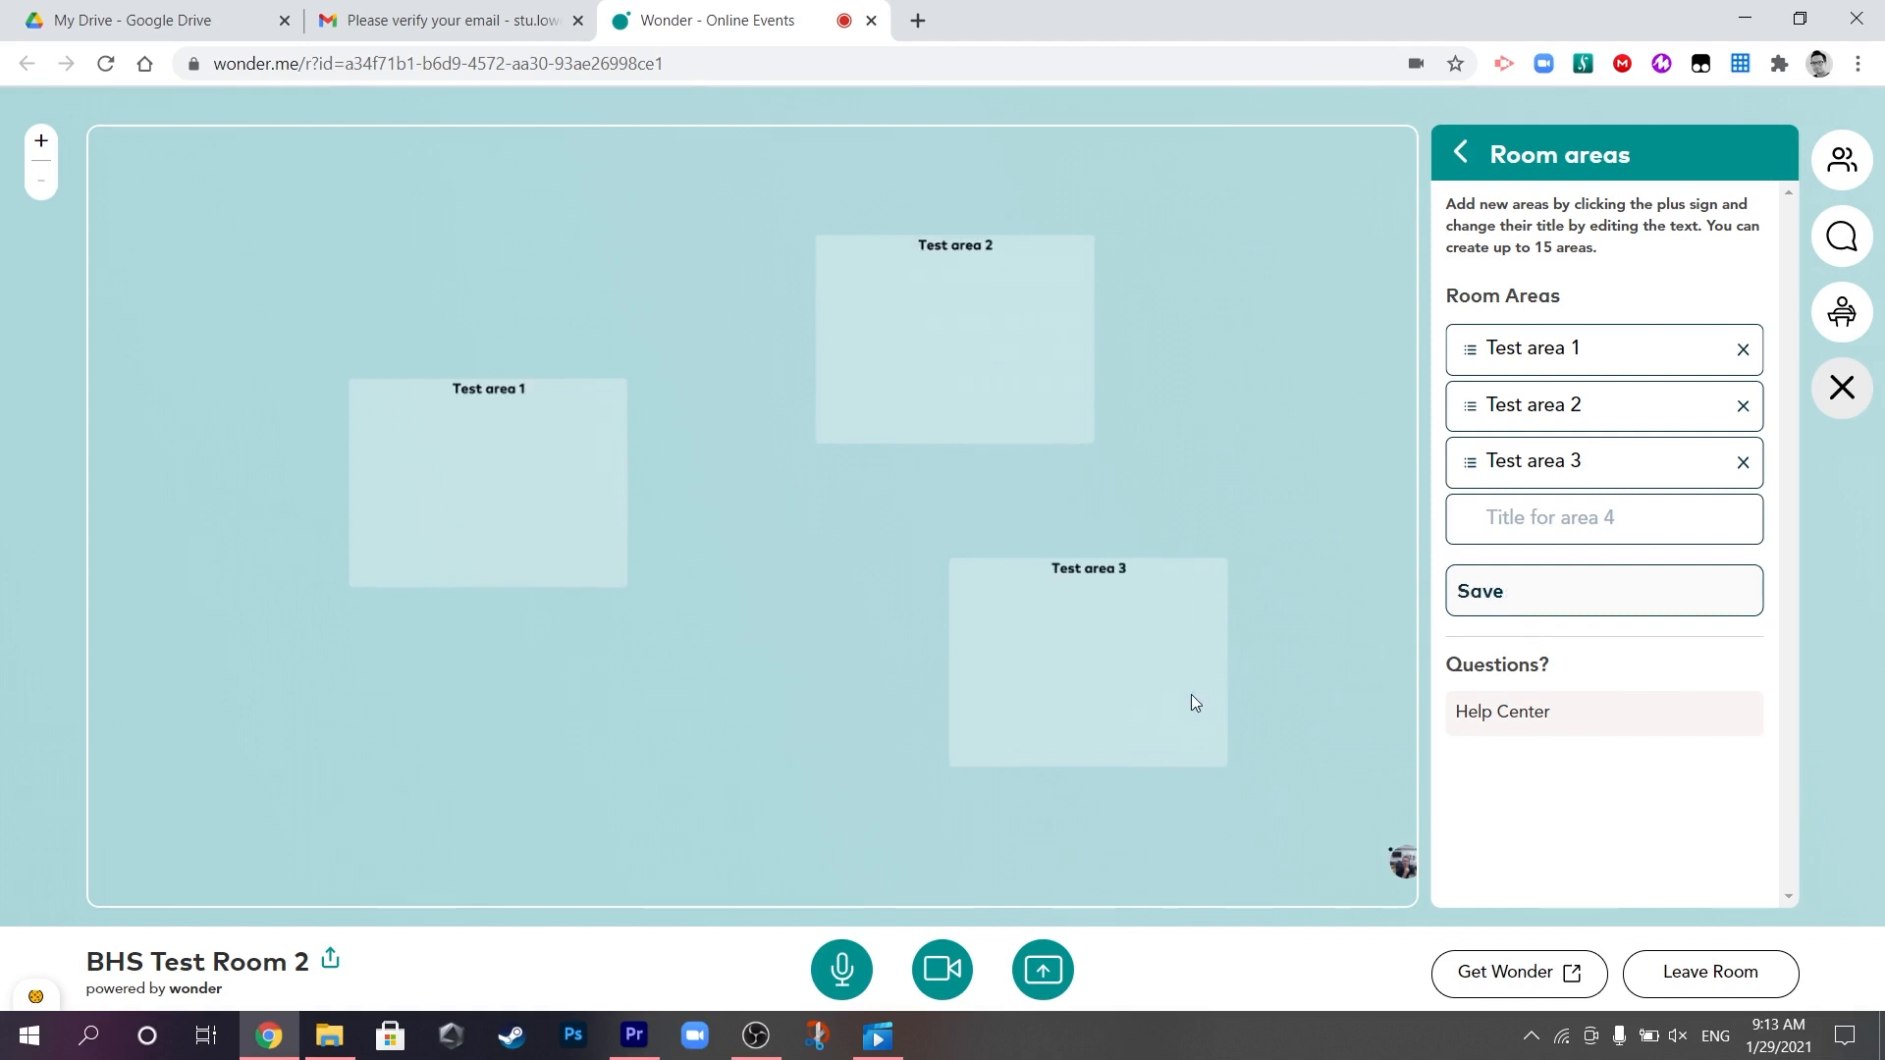
{"action": "left_click", "coordinate": [1459, 153]}
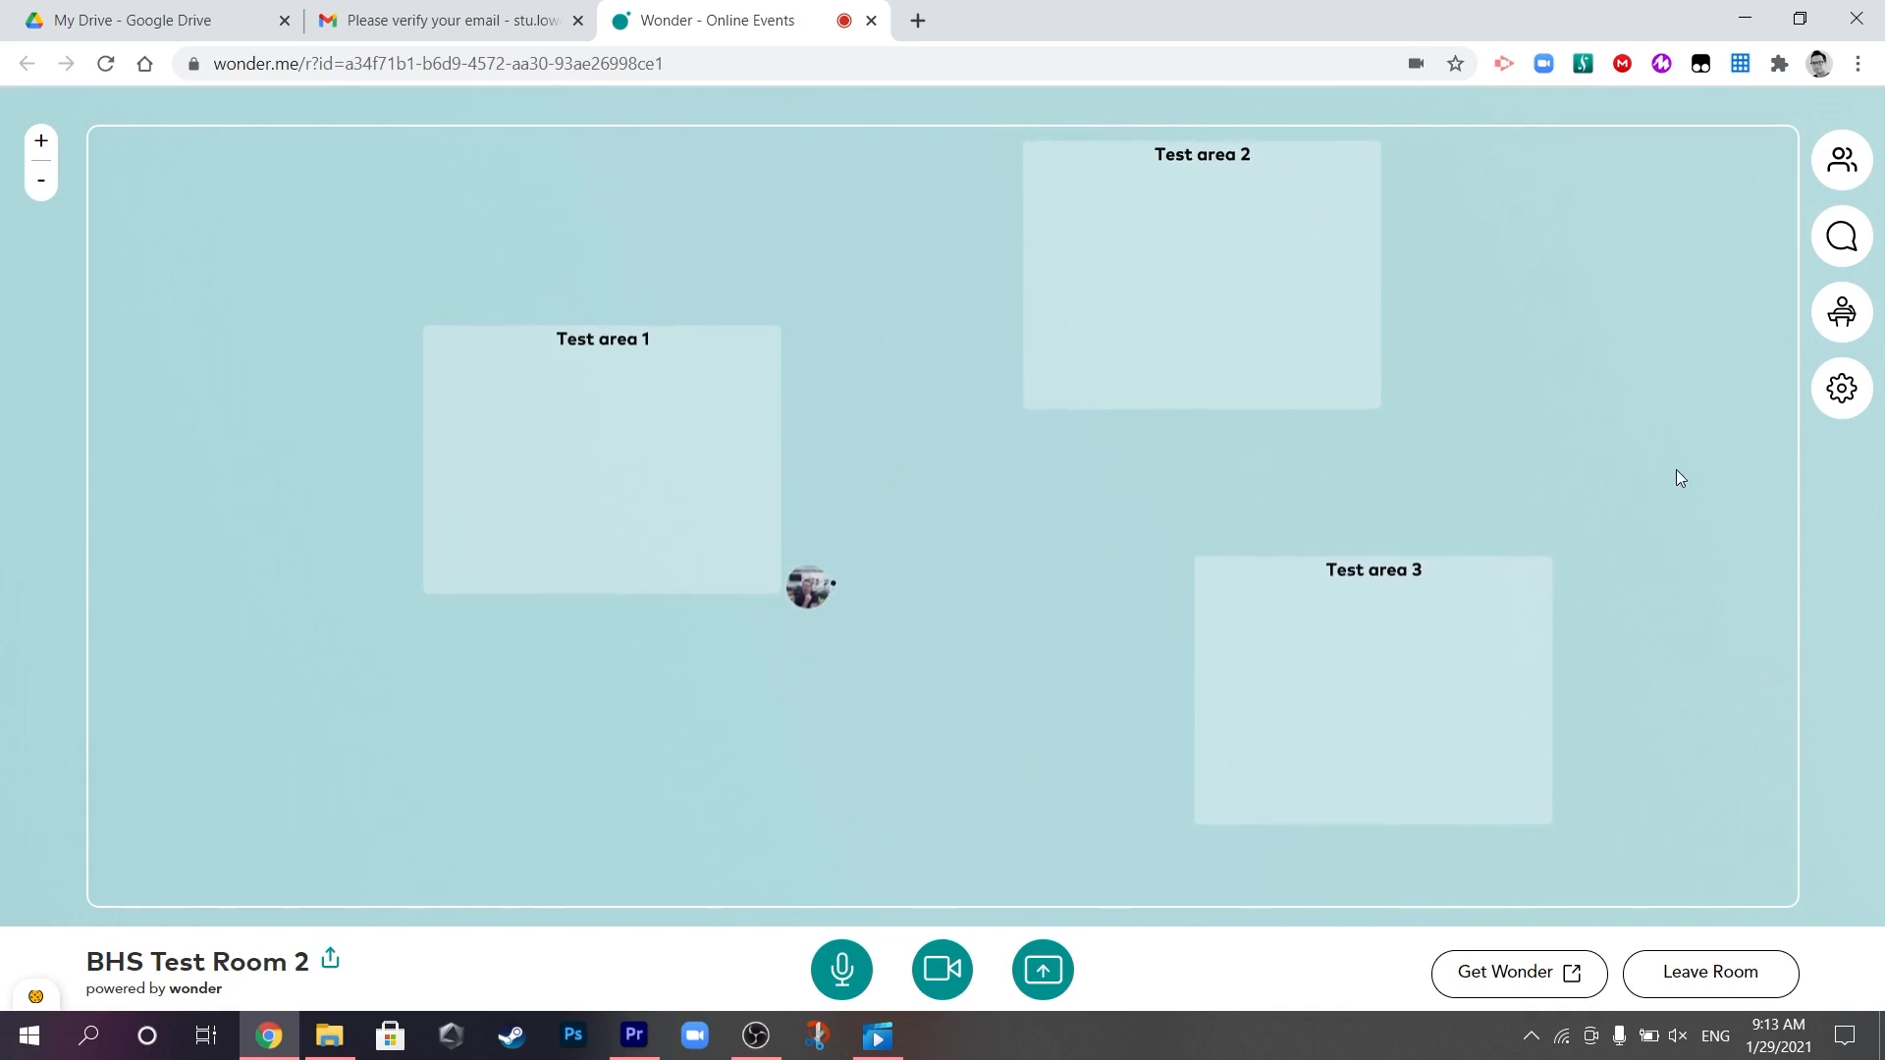
Show the Room background templates from settings and browse down the gallery.
{"action": "left_click", "coordinate": [1840, 386]}
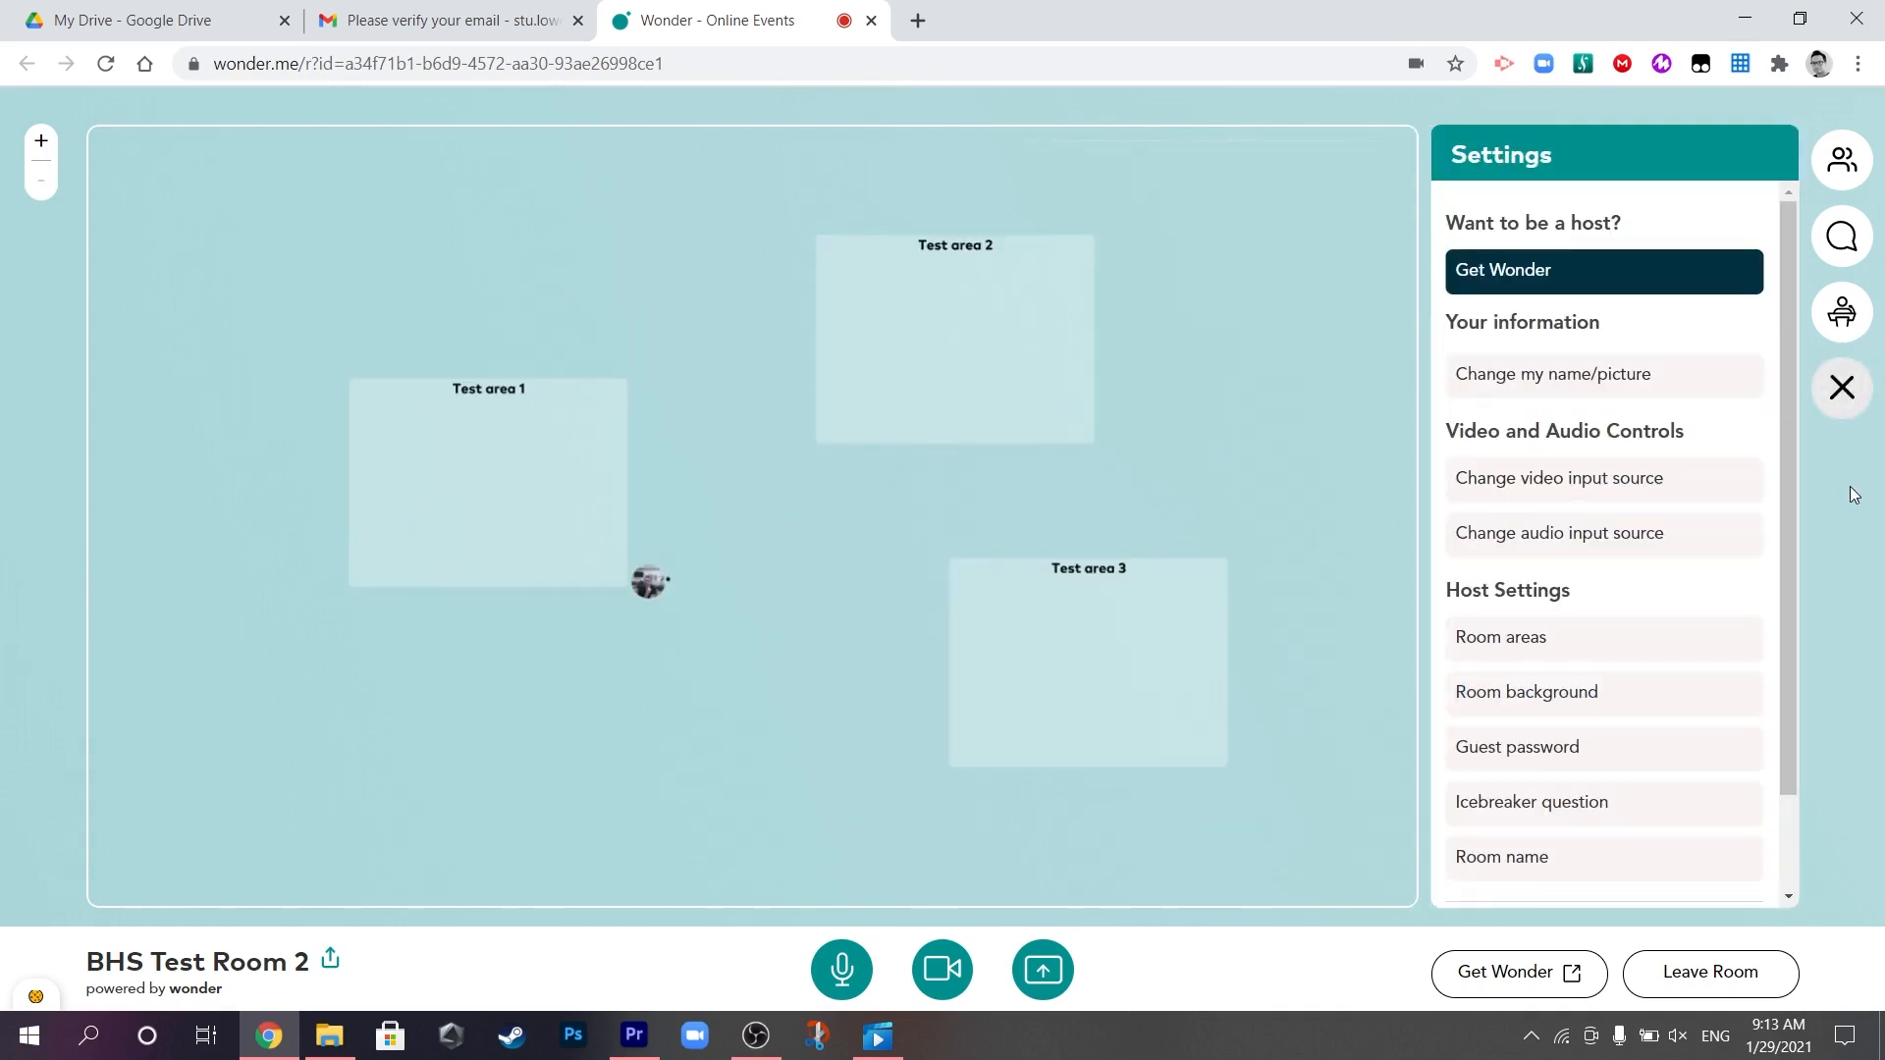
{"action": "left_click", "coordinate": [1527, 691]}
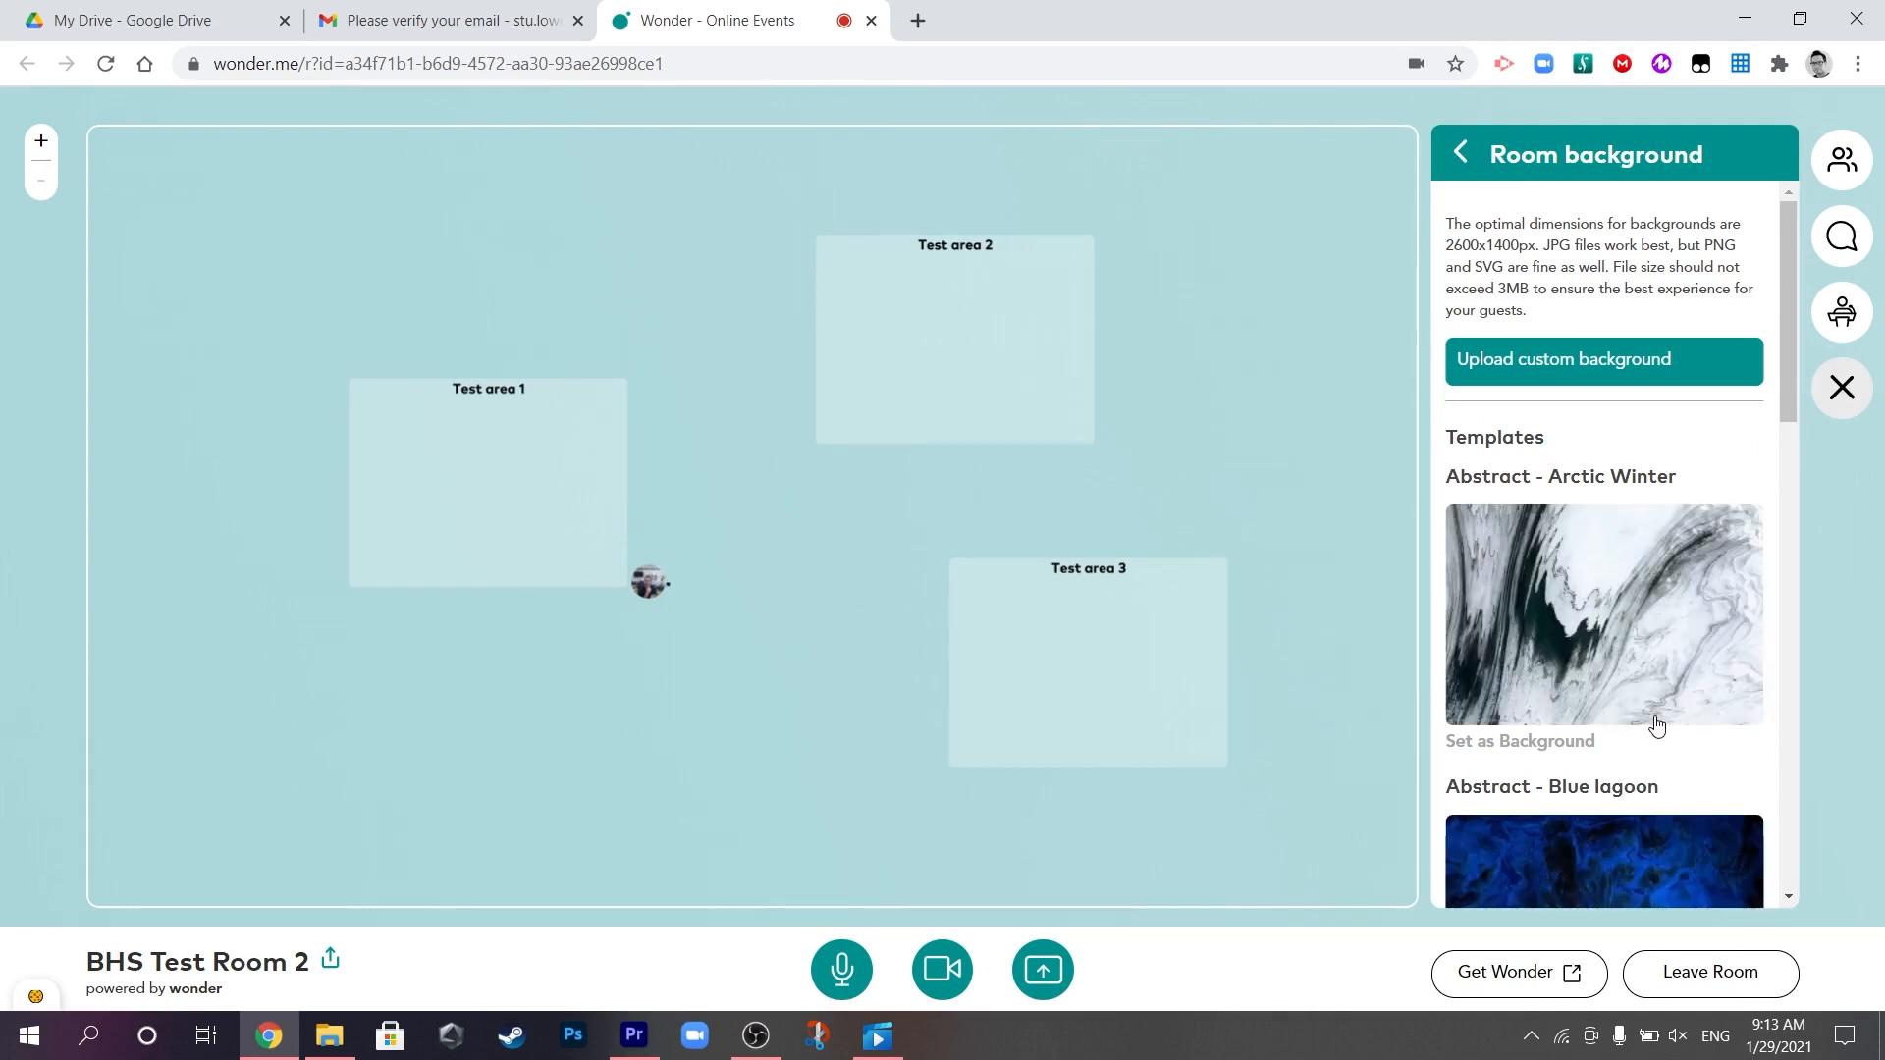
{"action": "scroll", "scroll_direction": "down", "scroll_amount": 3}
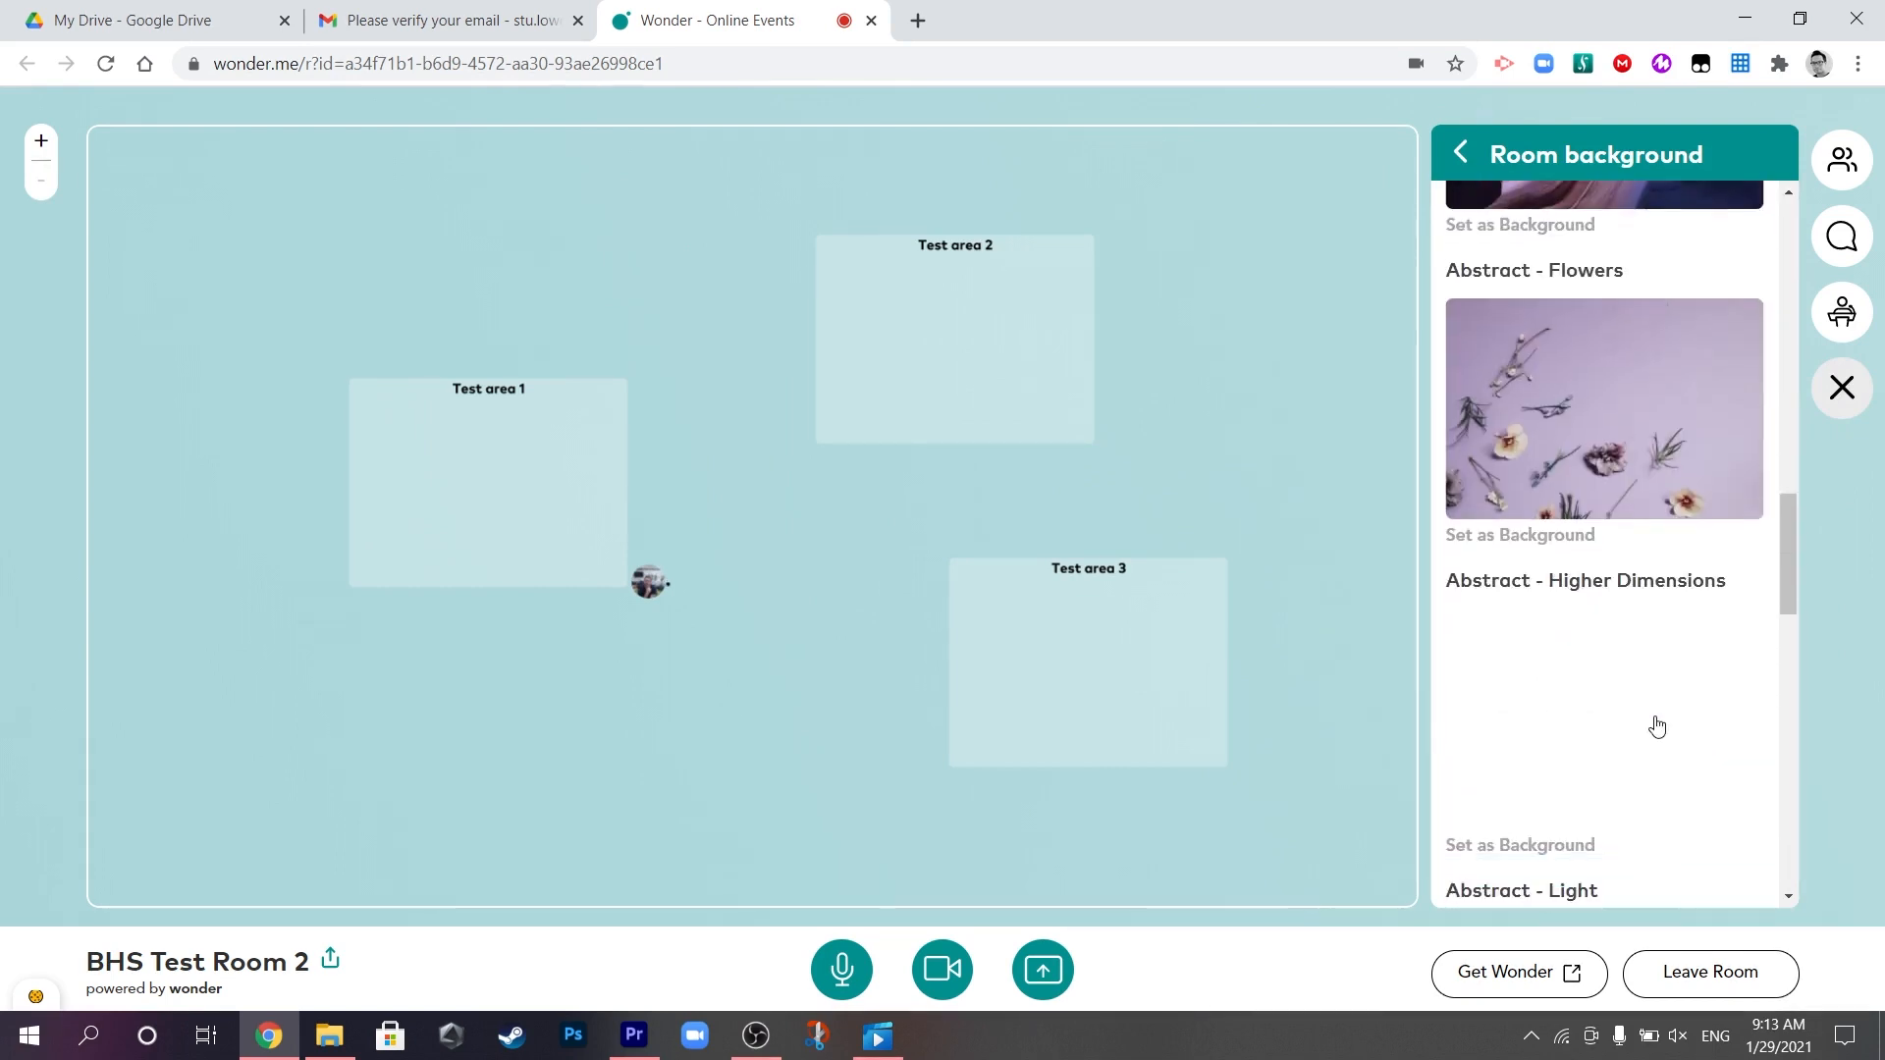
{"action": "scroll", "scroll_direction": "down", "scroll_amount": 3}
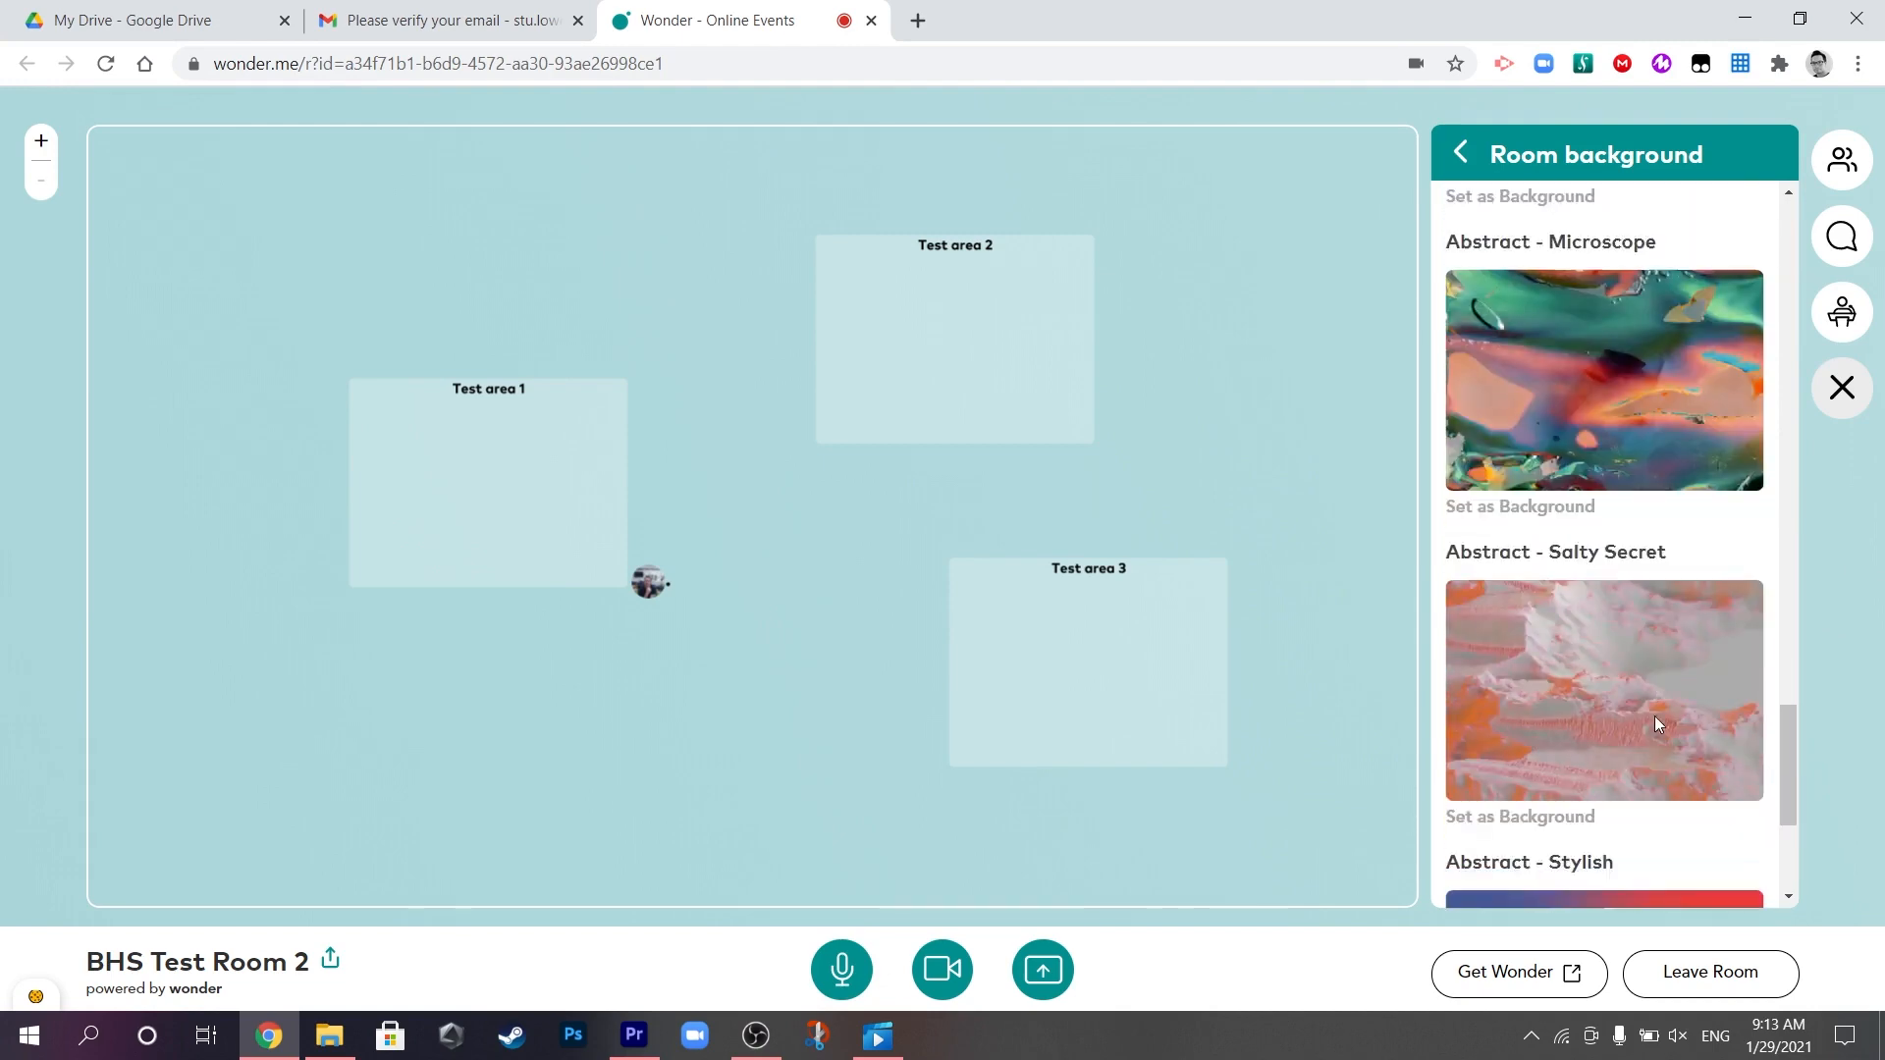
{"action": "scroll", "scroll_direction": "down", "scroll_amount": 3}
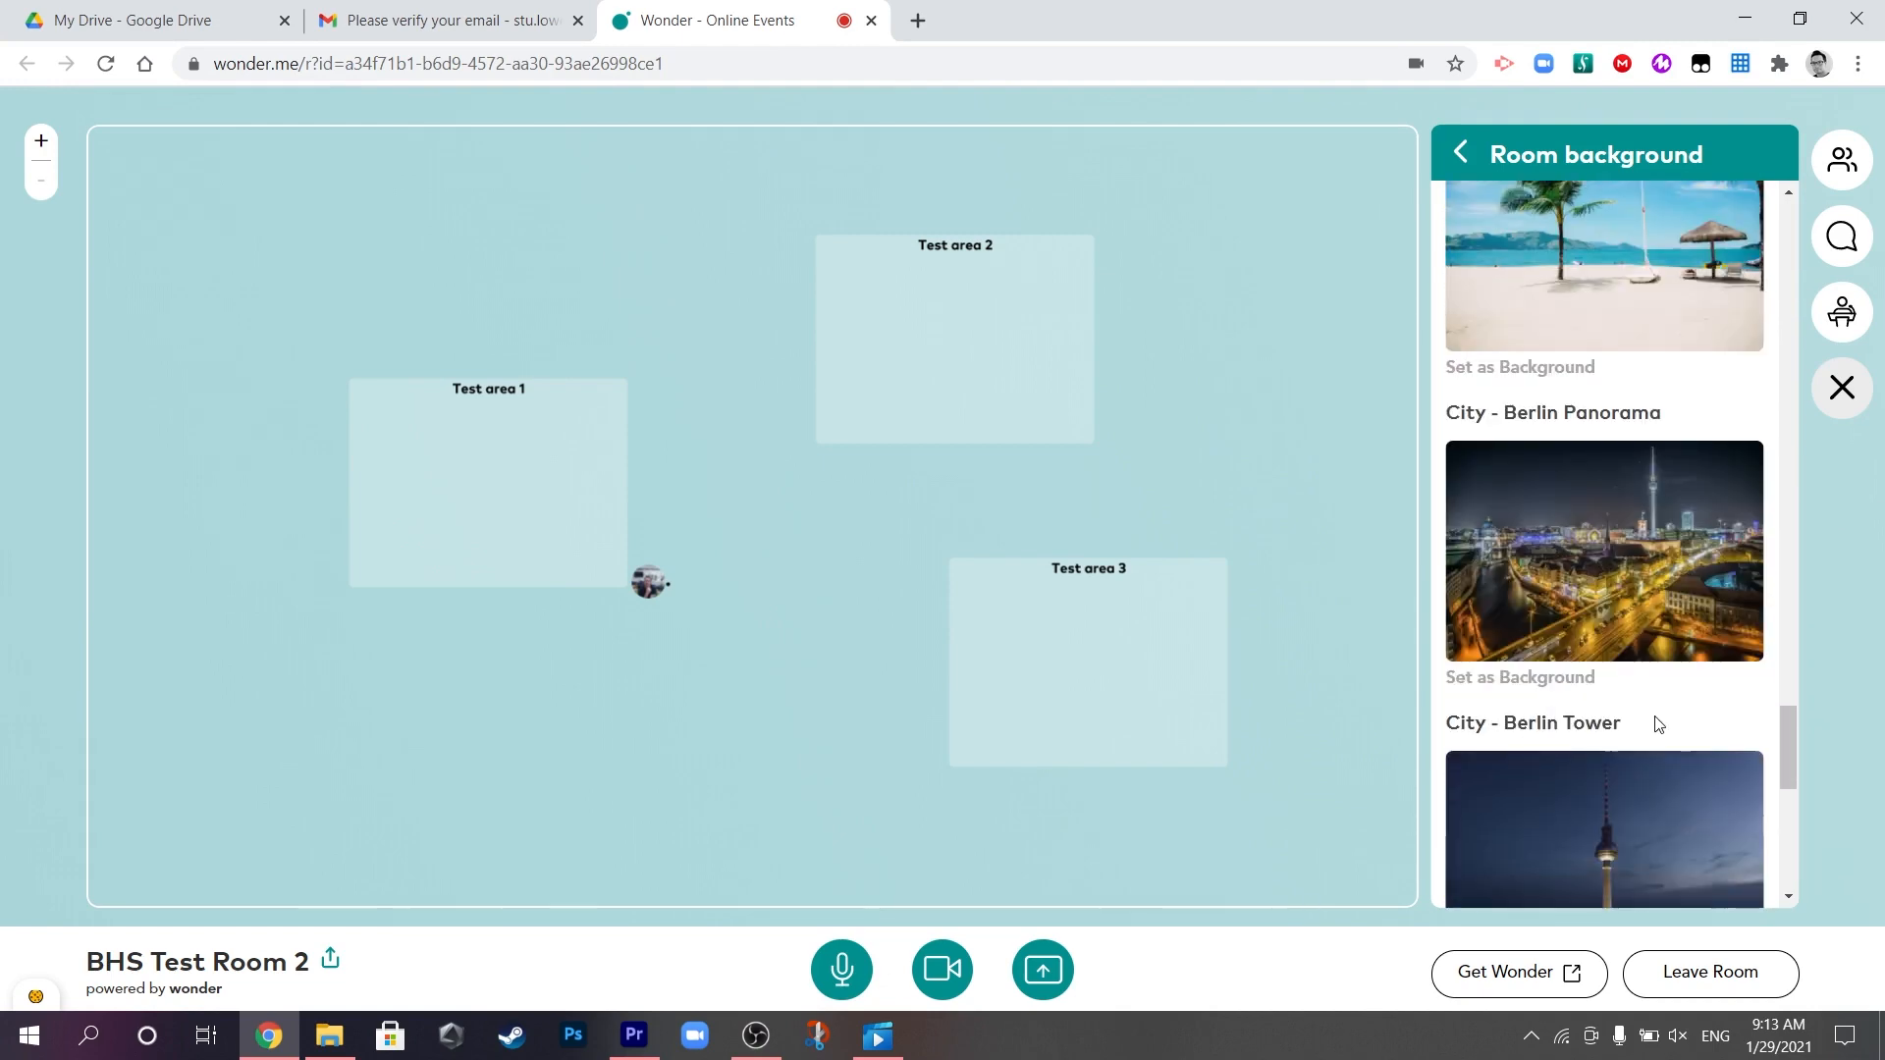
{"action": "scroll", "scroll_direction": "down", "scroll_amount": 3}
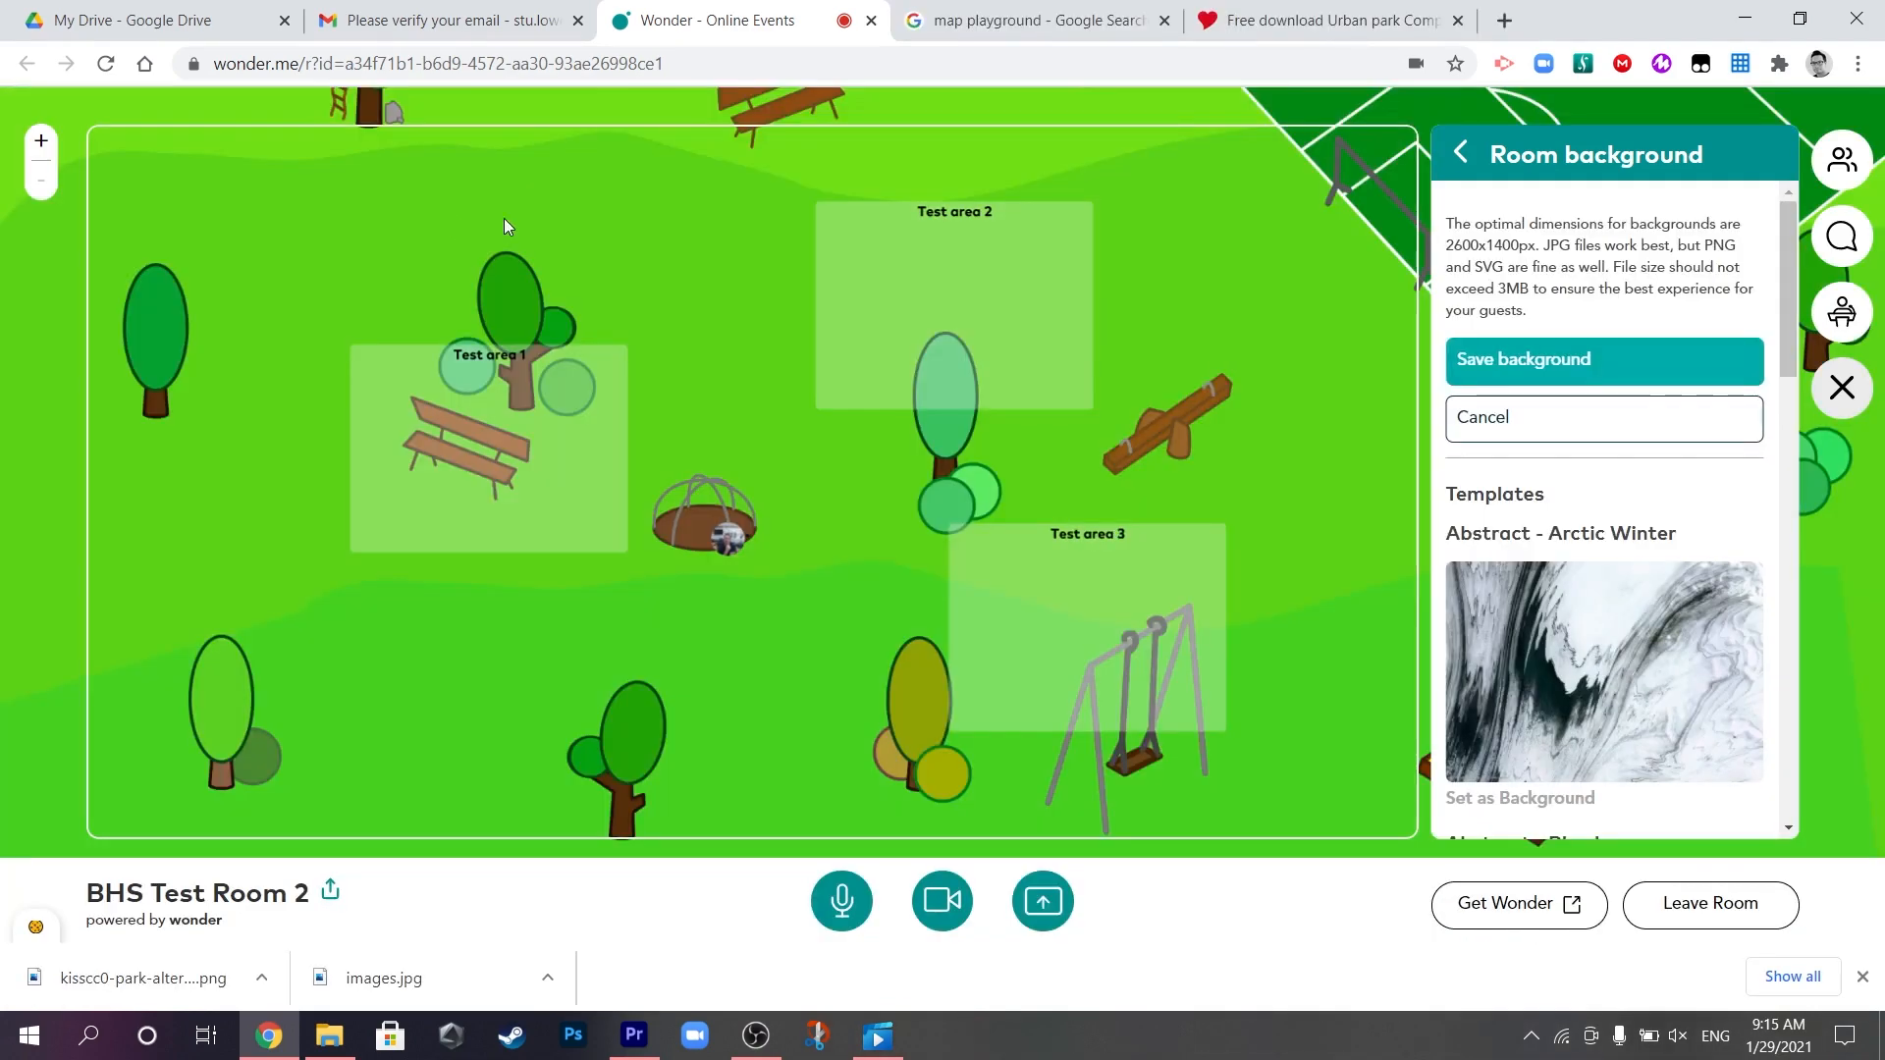
Save the uploaded playground background and close the panel.
{"action": "left_click", "coordinate": [1605, 359]}
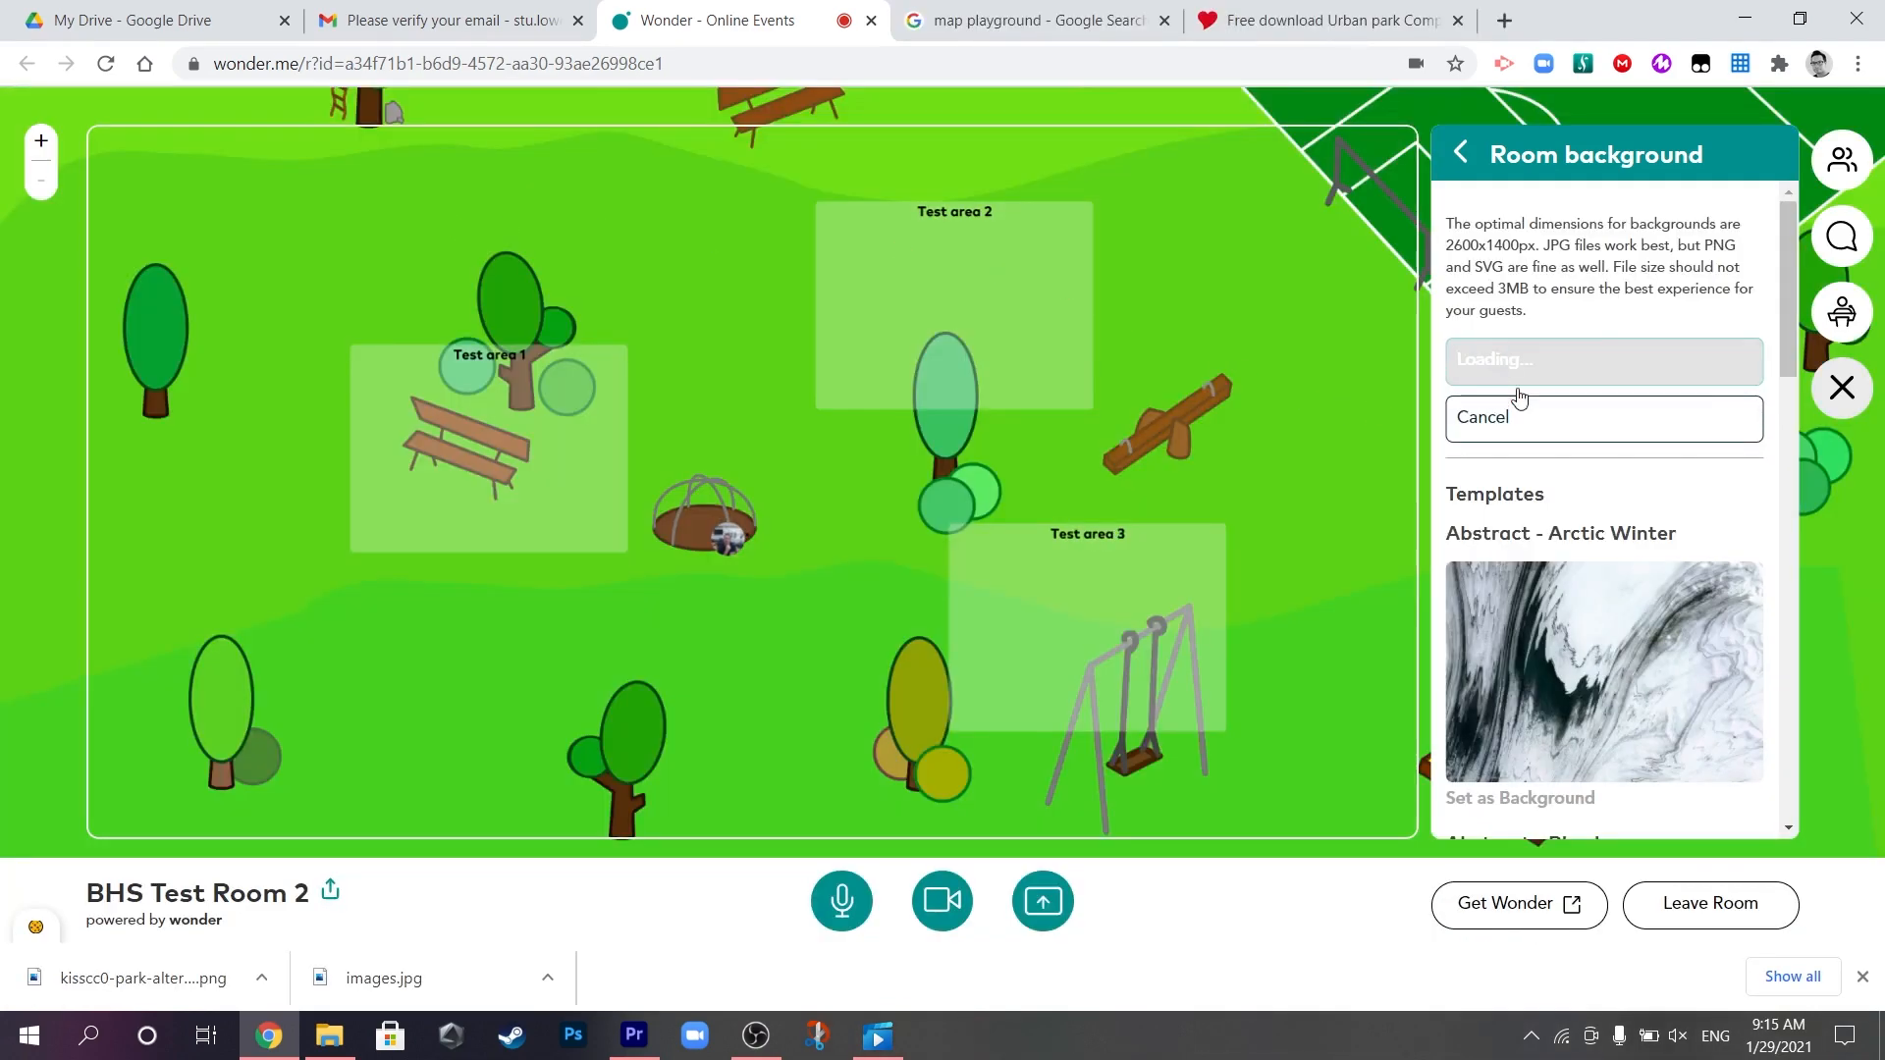
{"action": "mouse_move", "coordinate": [1109, 608]}
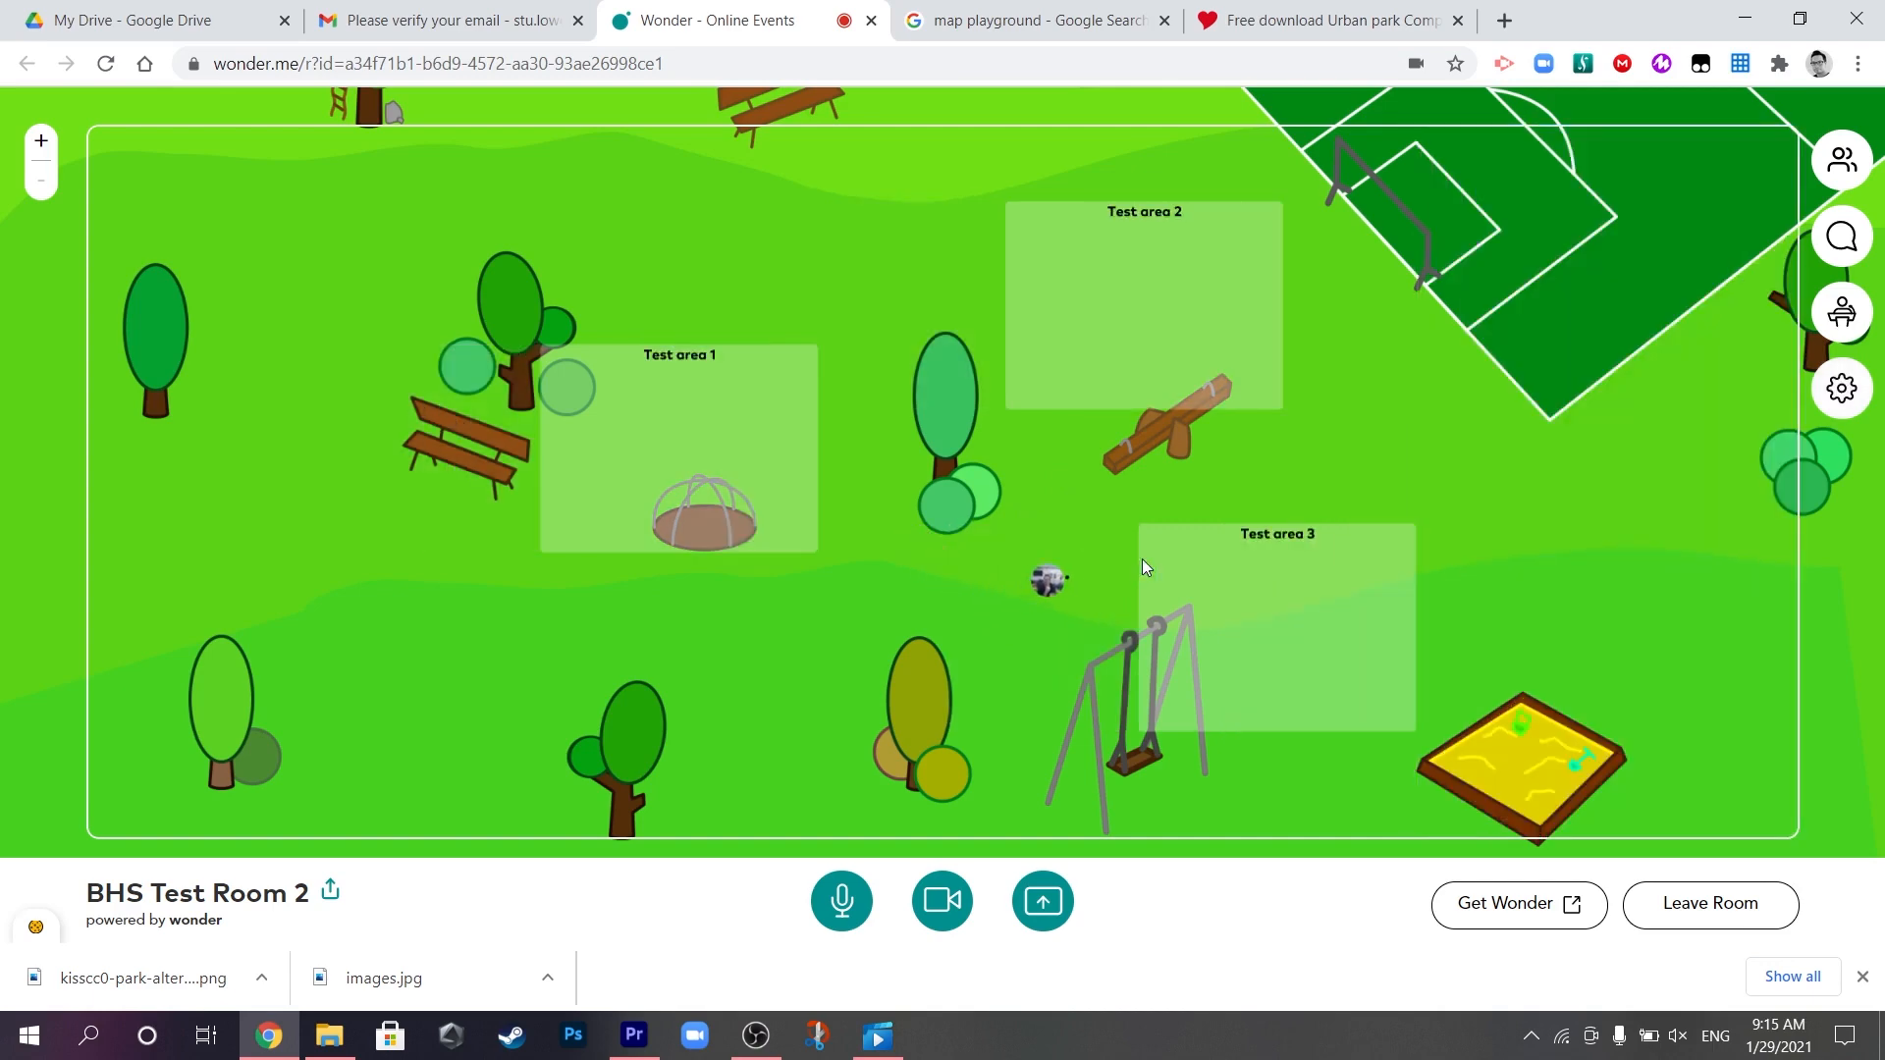
{"action": "left_click", "coordinate": [1284, 587]}
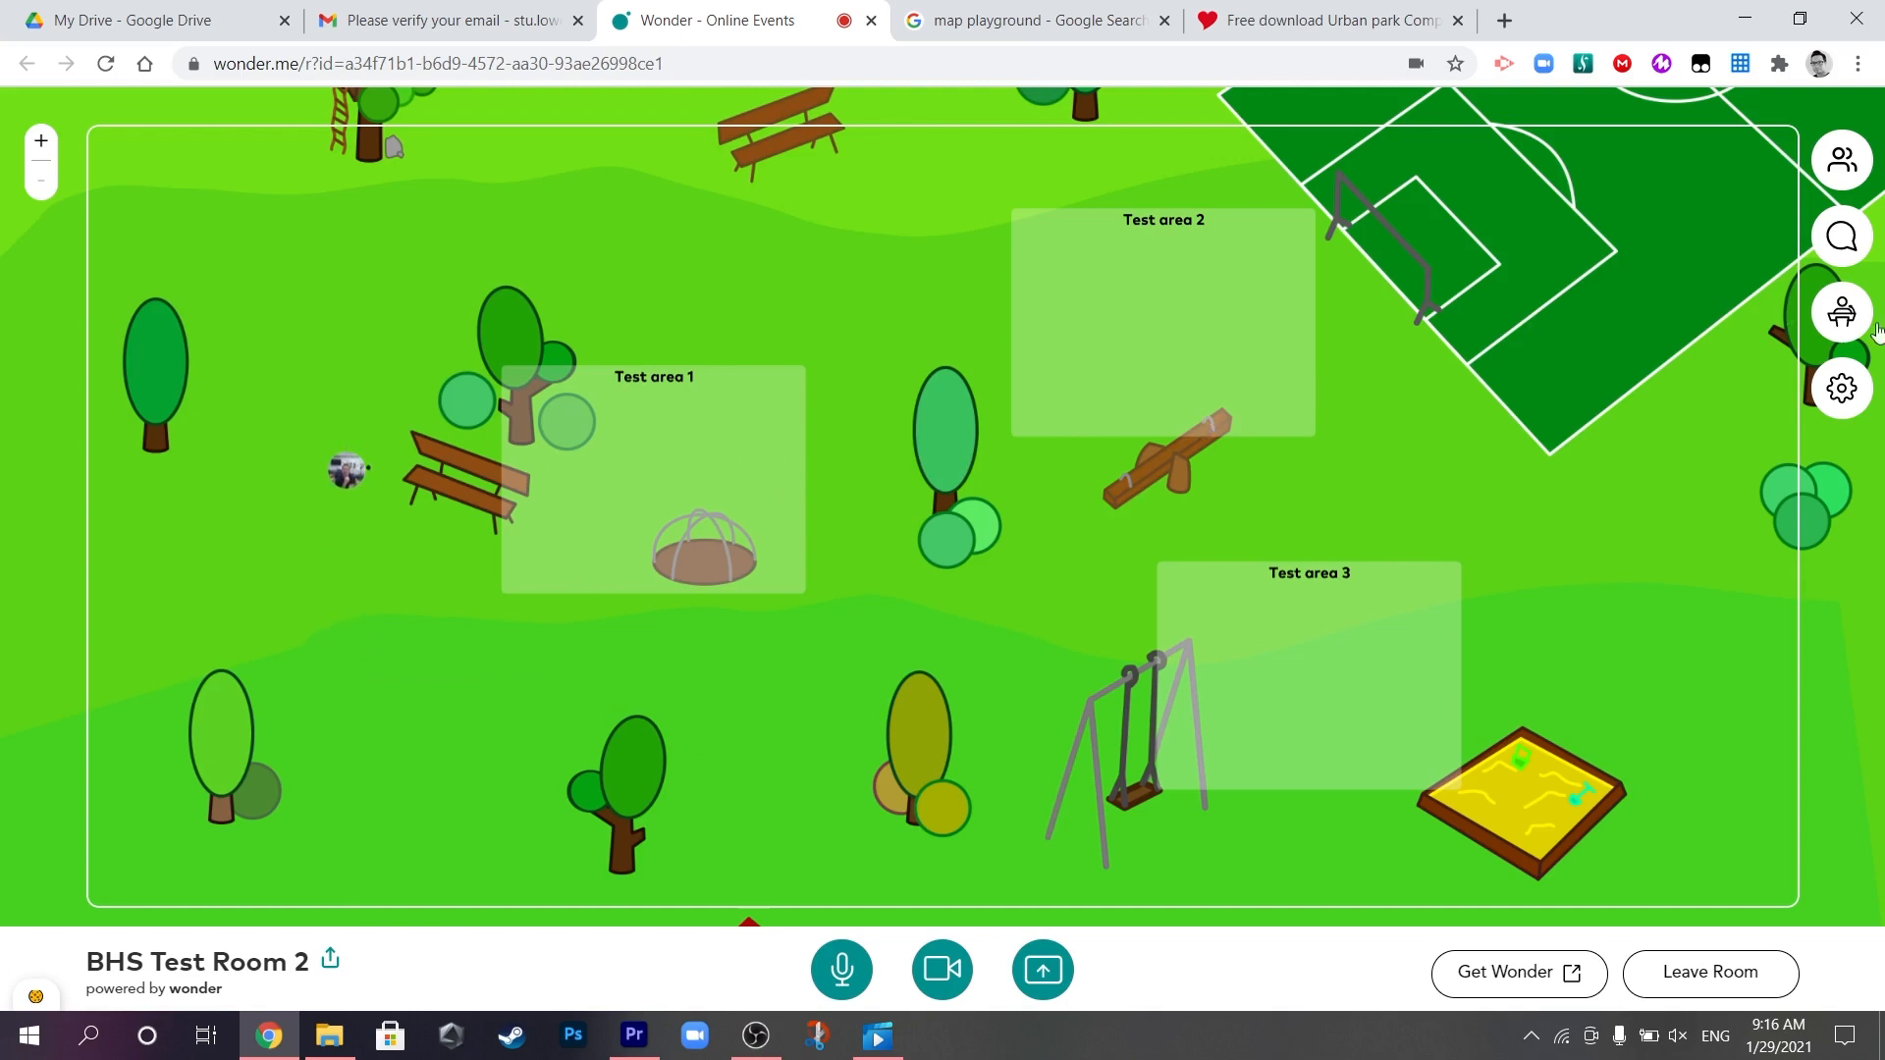
Enter and save a guest password for the room, returning to the settings list.
{"action": "left_click", "coordinate": [1839, 387]}
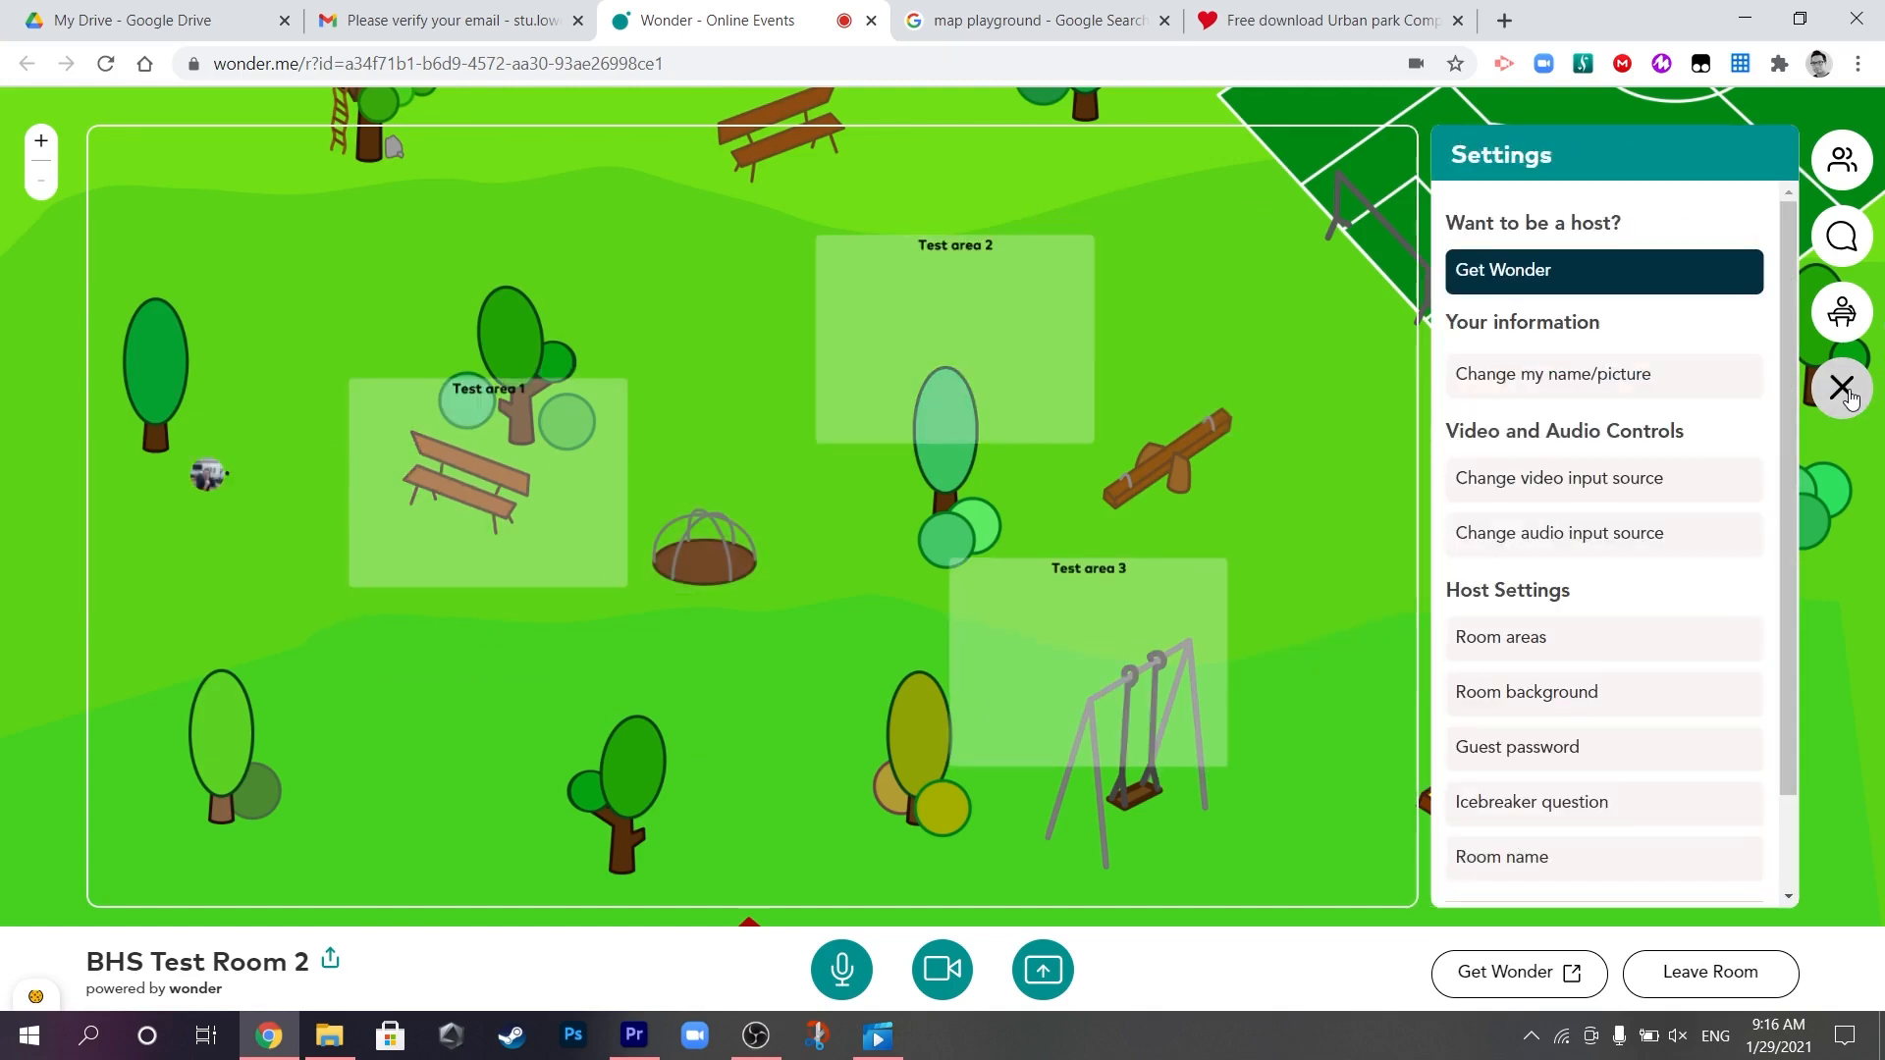
{"action": "mouse_move", "coordinate": [1643, 756]}
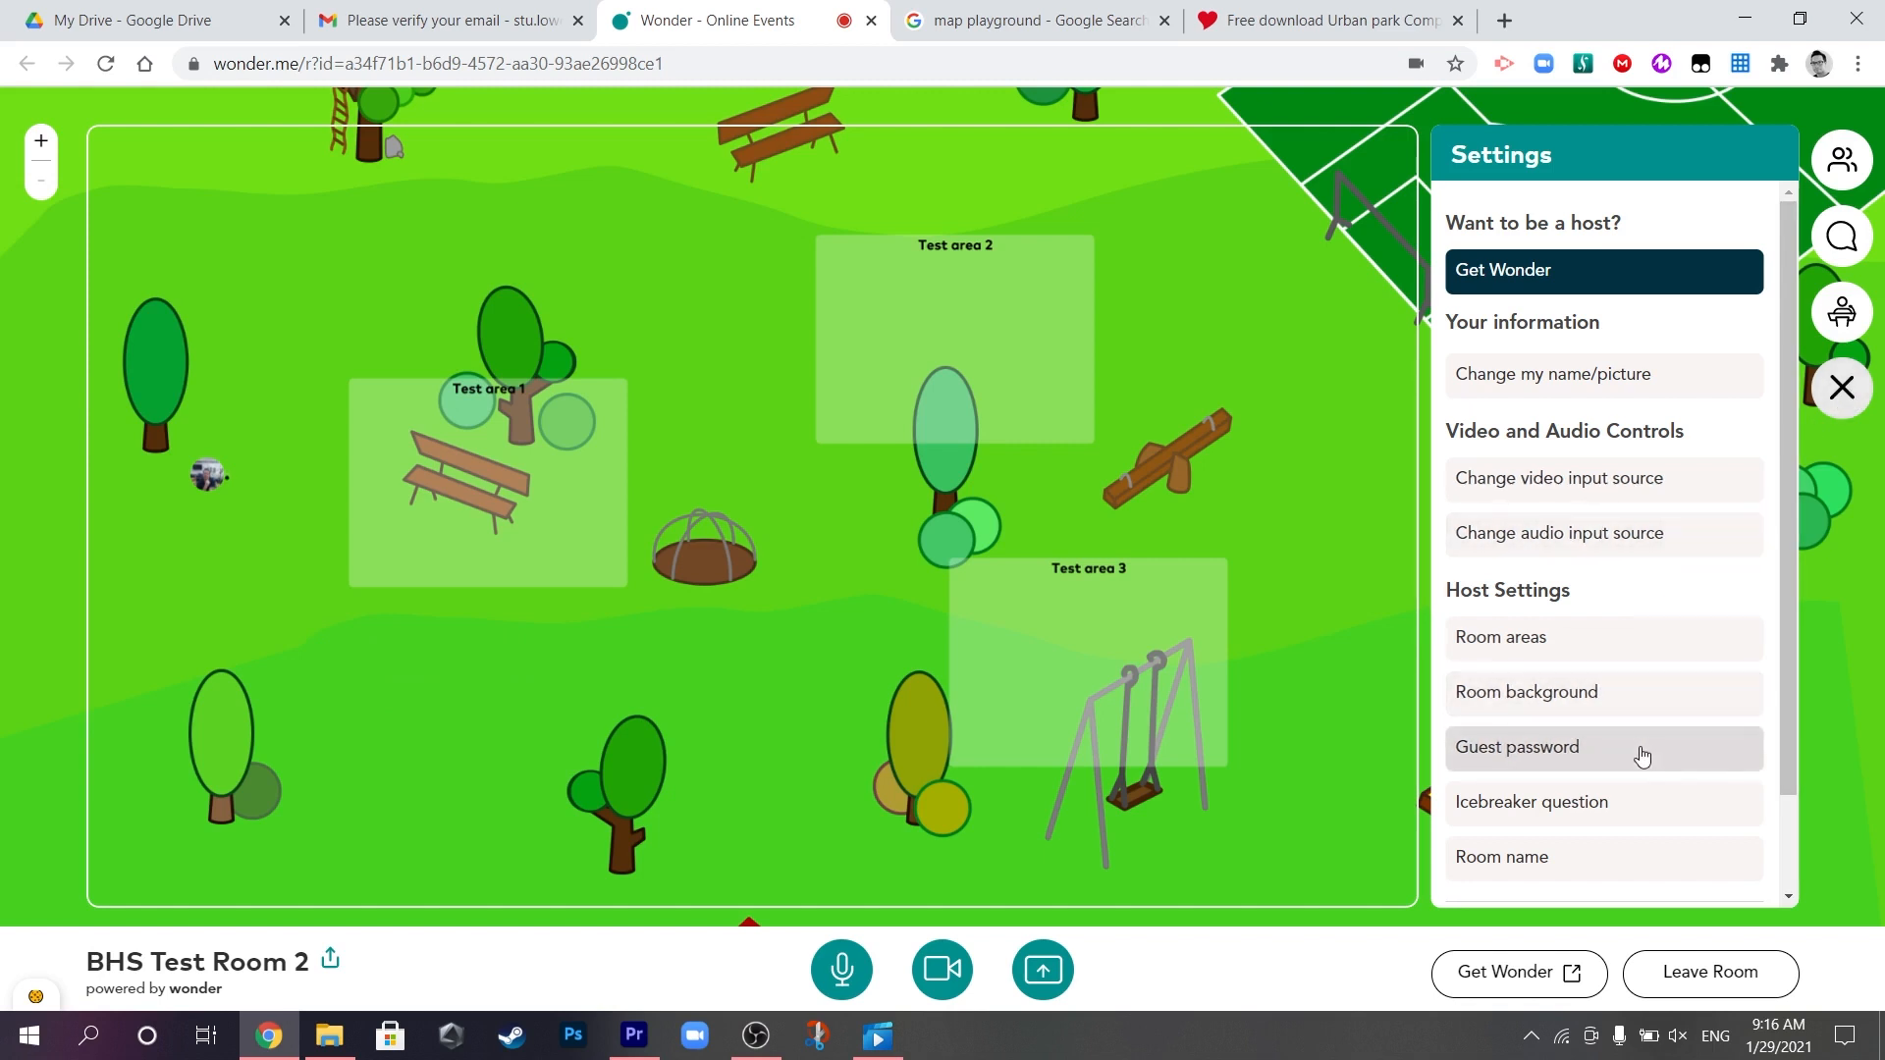
{"action": "mouse_move", "coordinate": [1687, 762]}
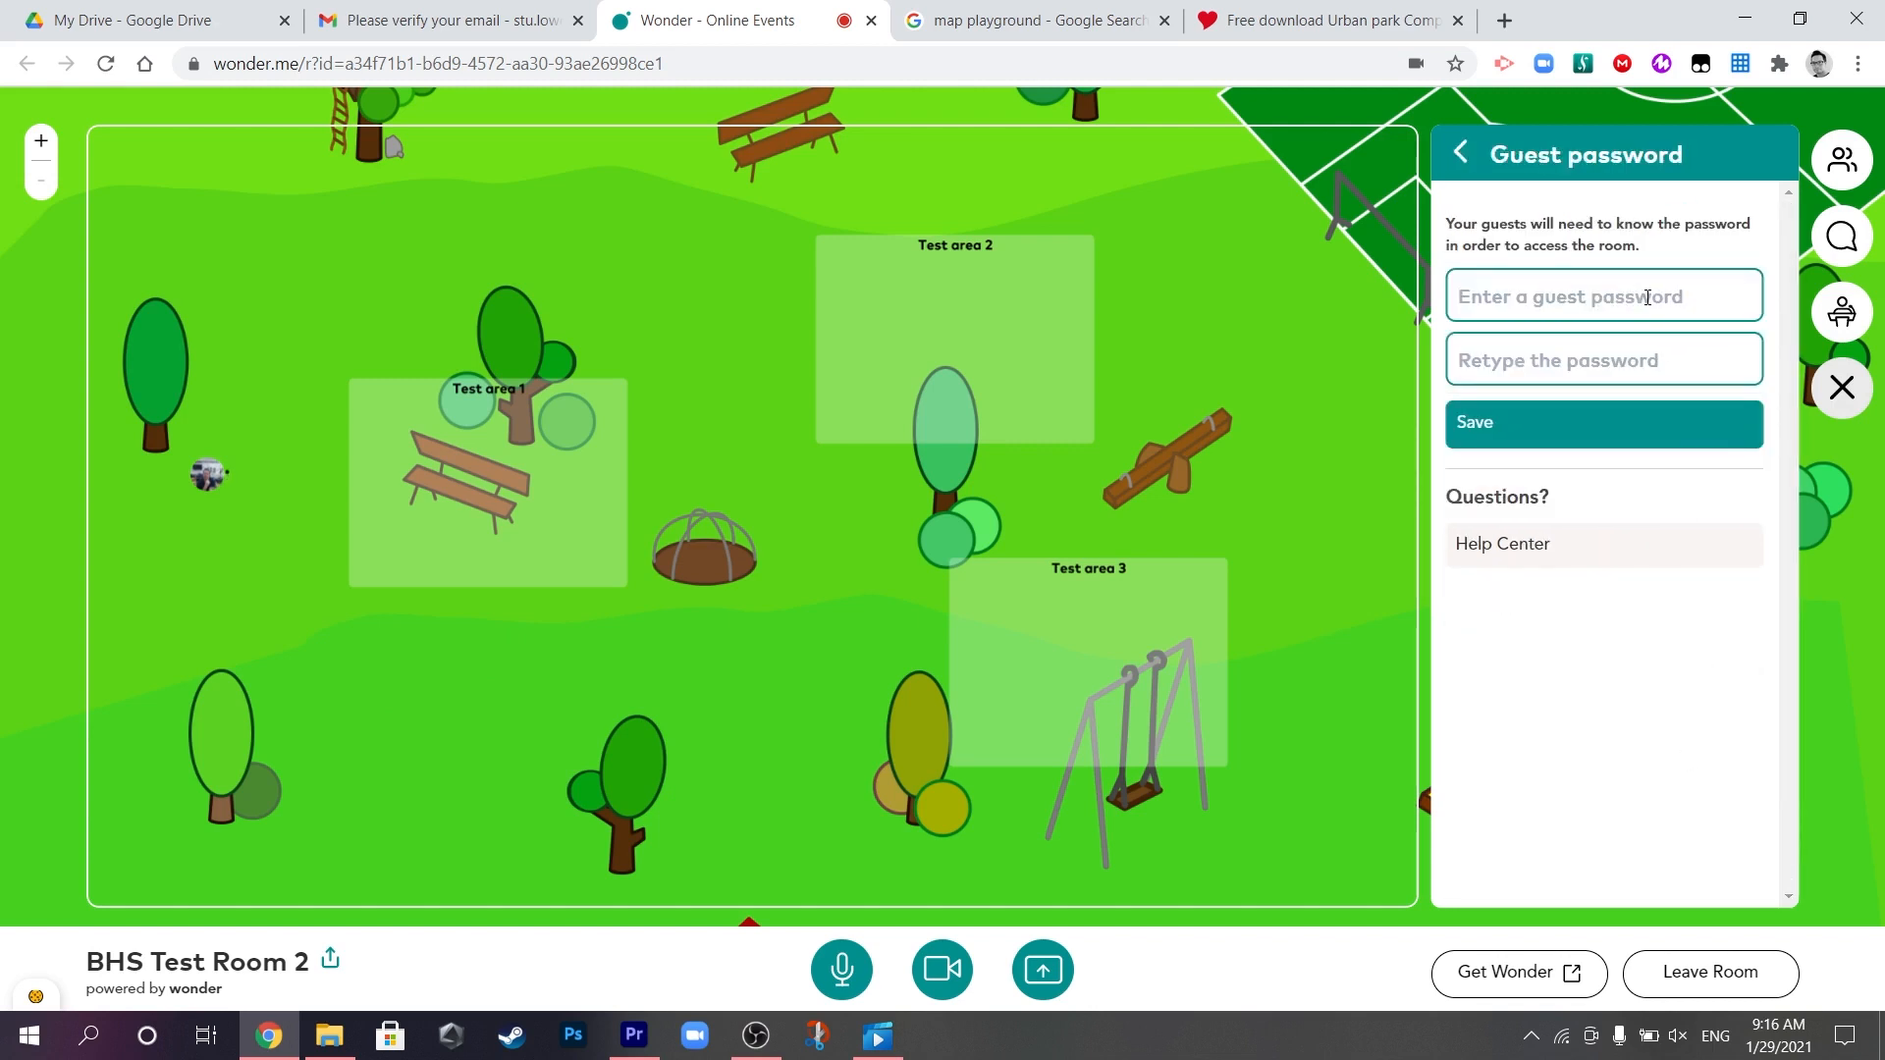
{"action": "type", "text": "•"}
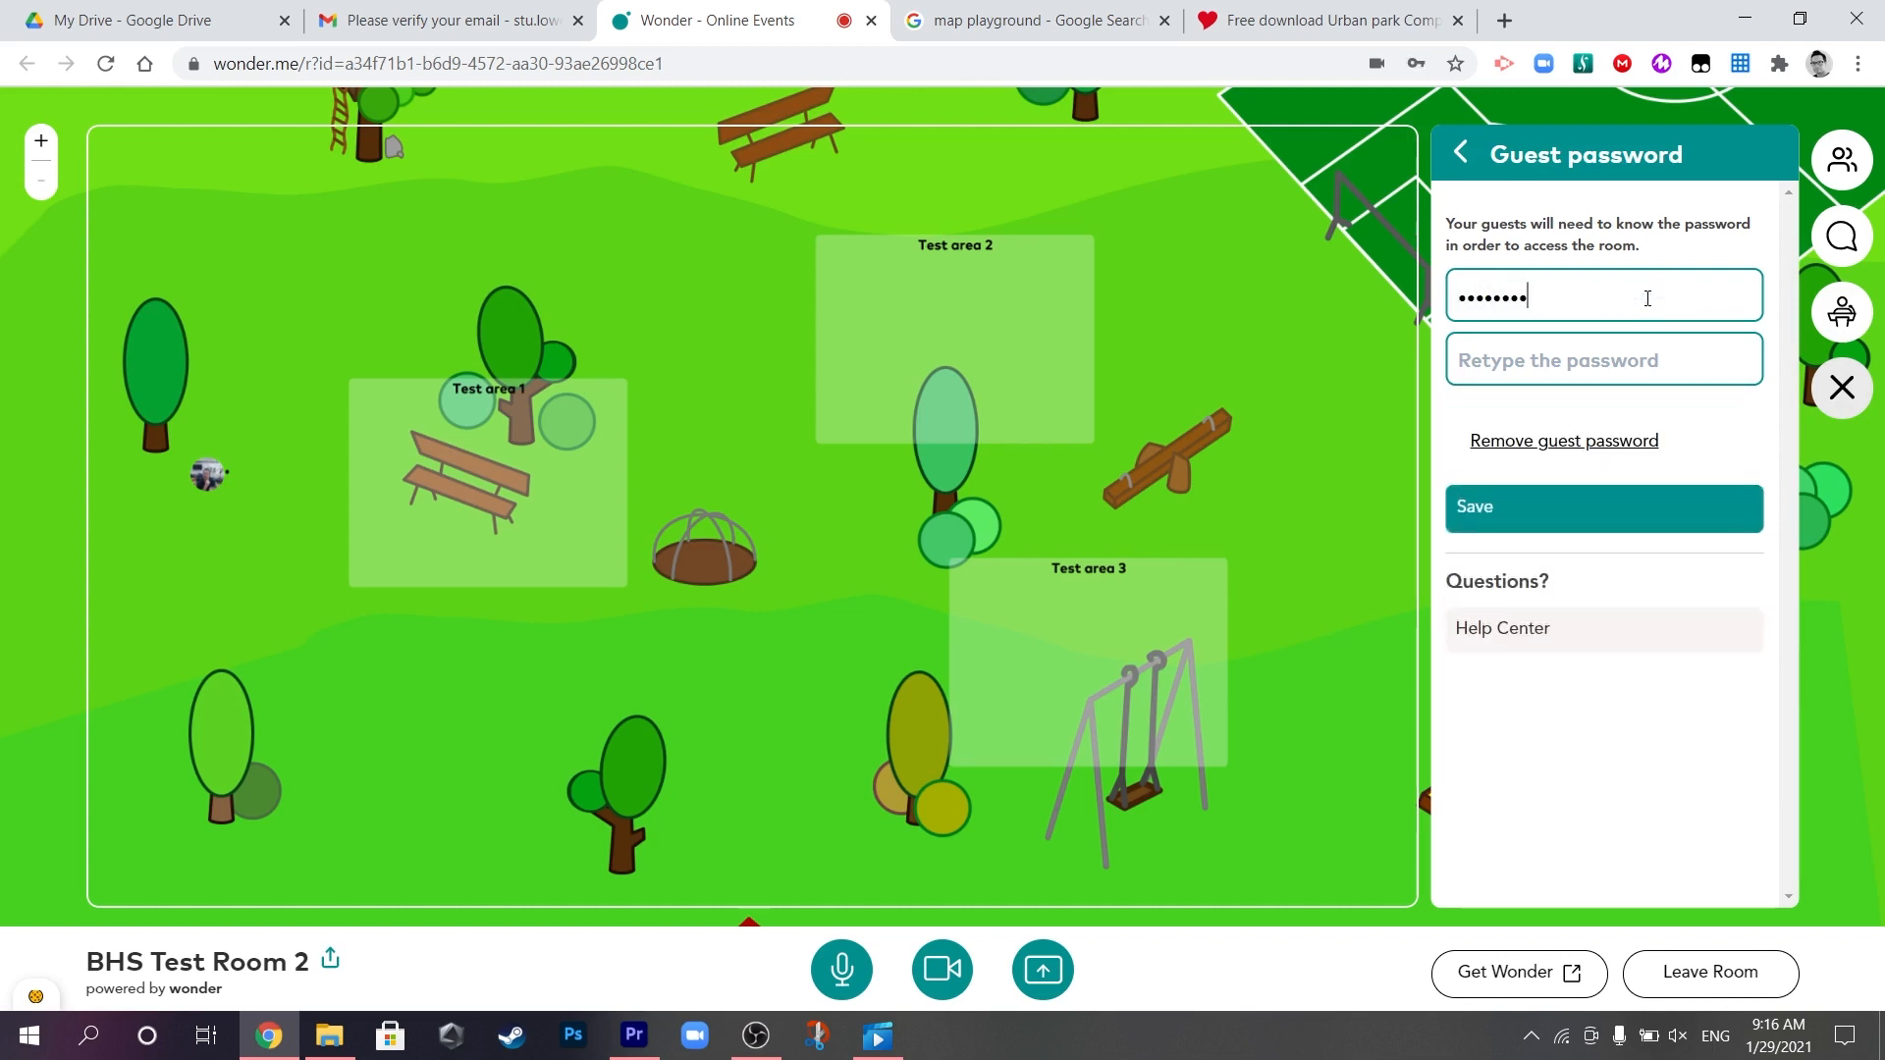
{"action": "left_click", "coordinate": [1604, 359]}
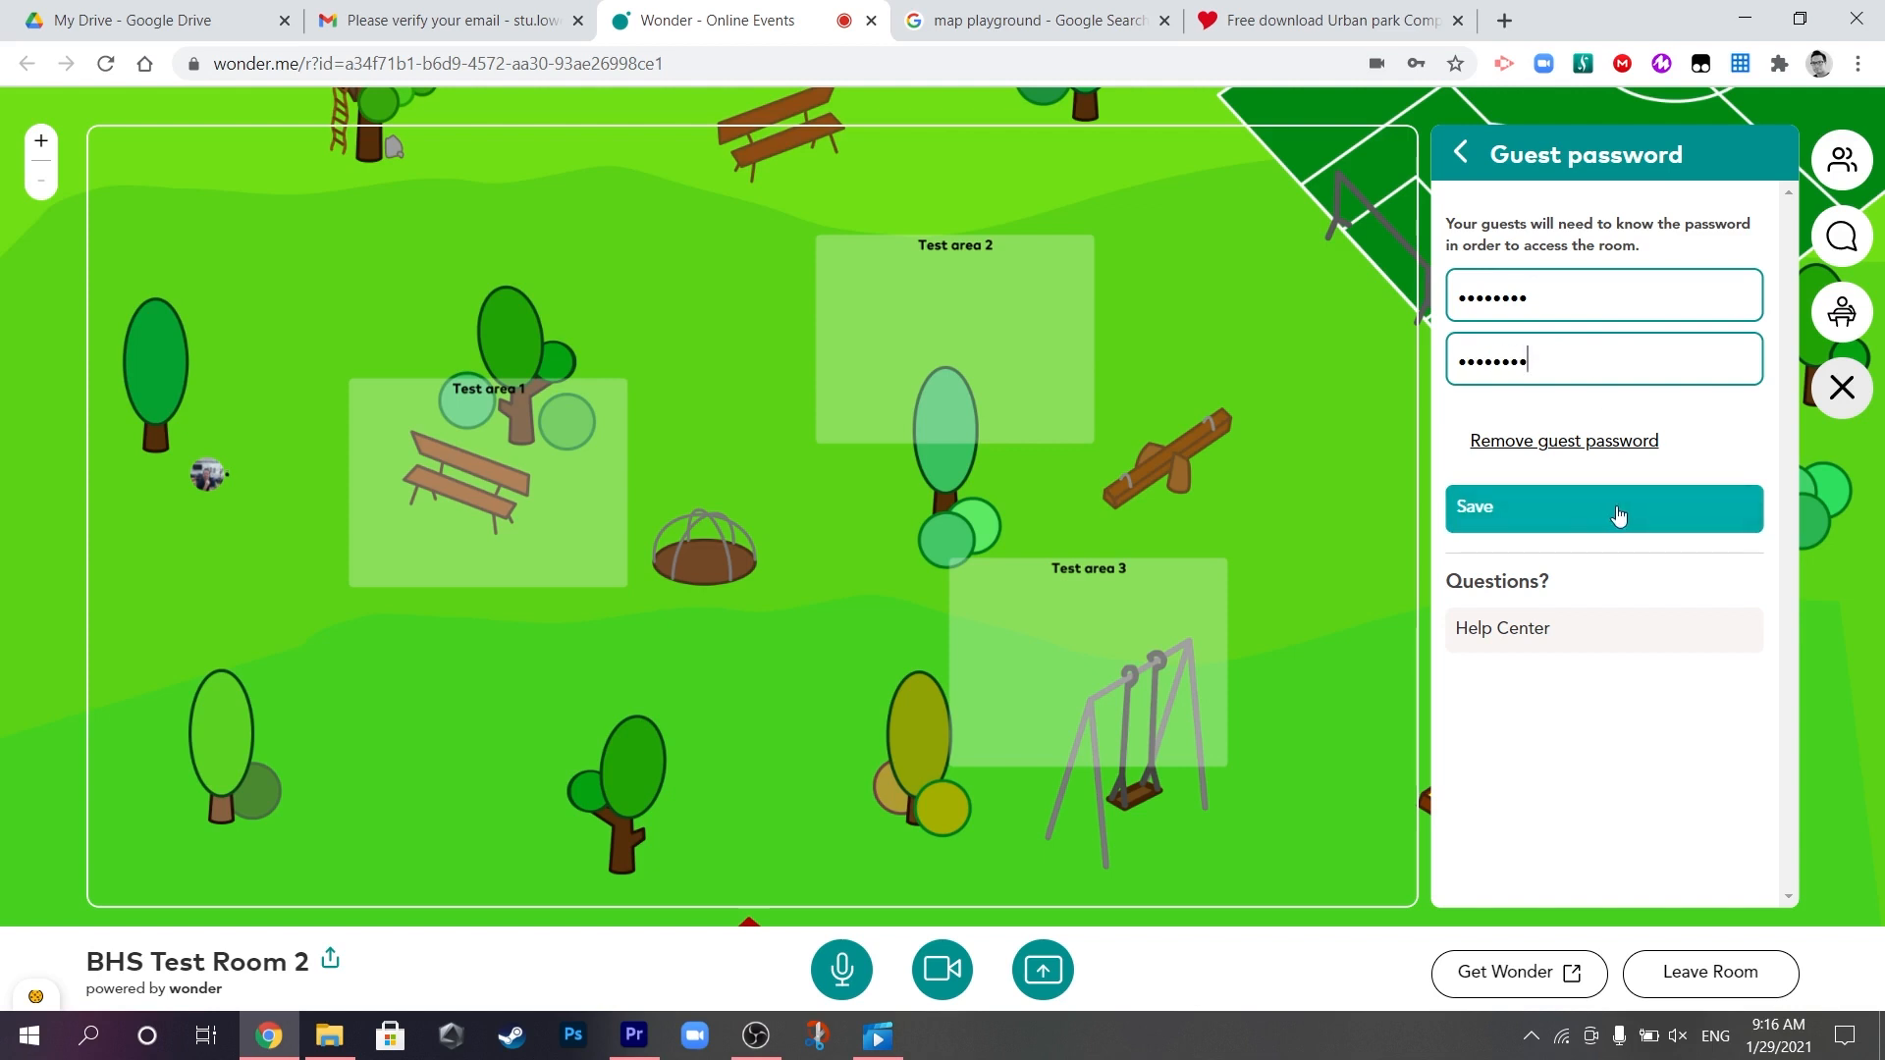
{"action": "left_click", "coordinate": [1602, 506]}
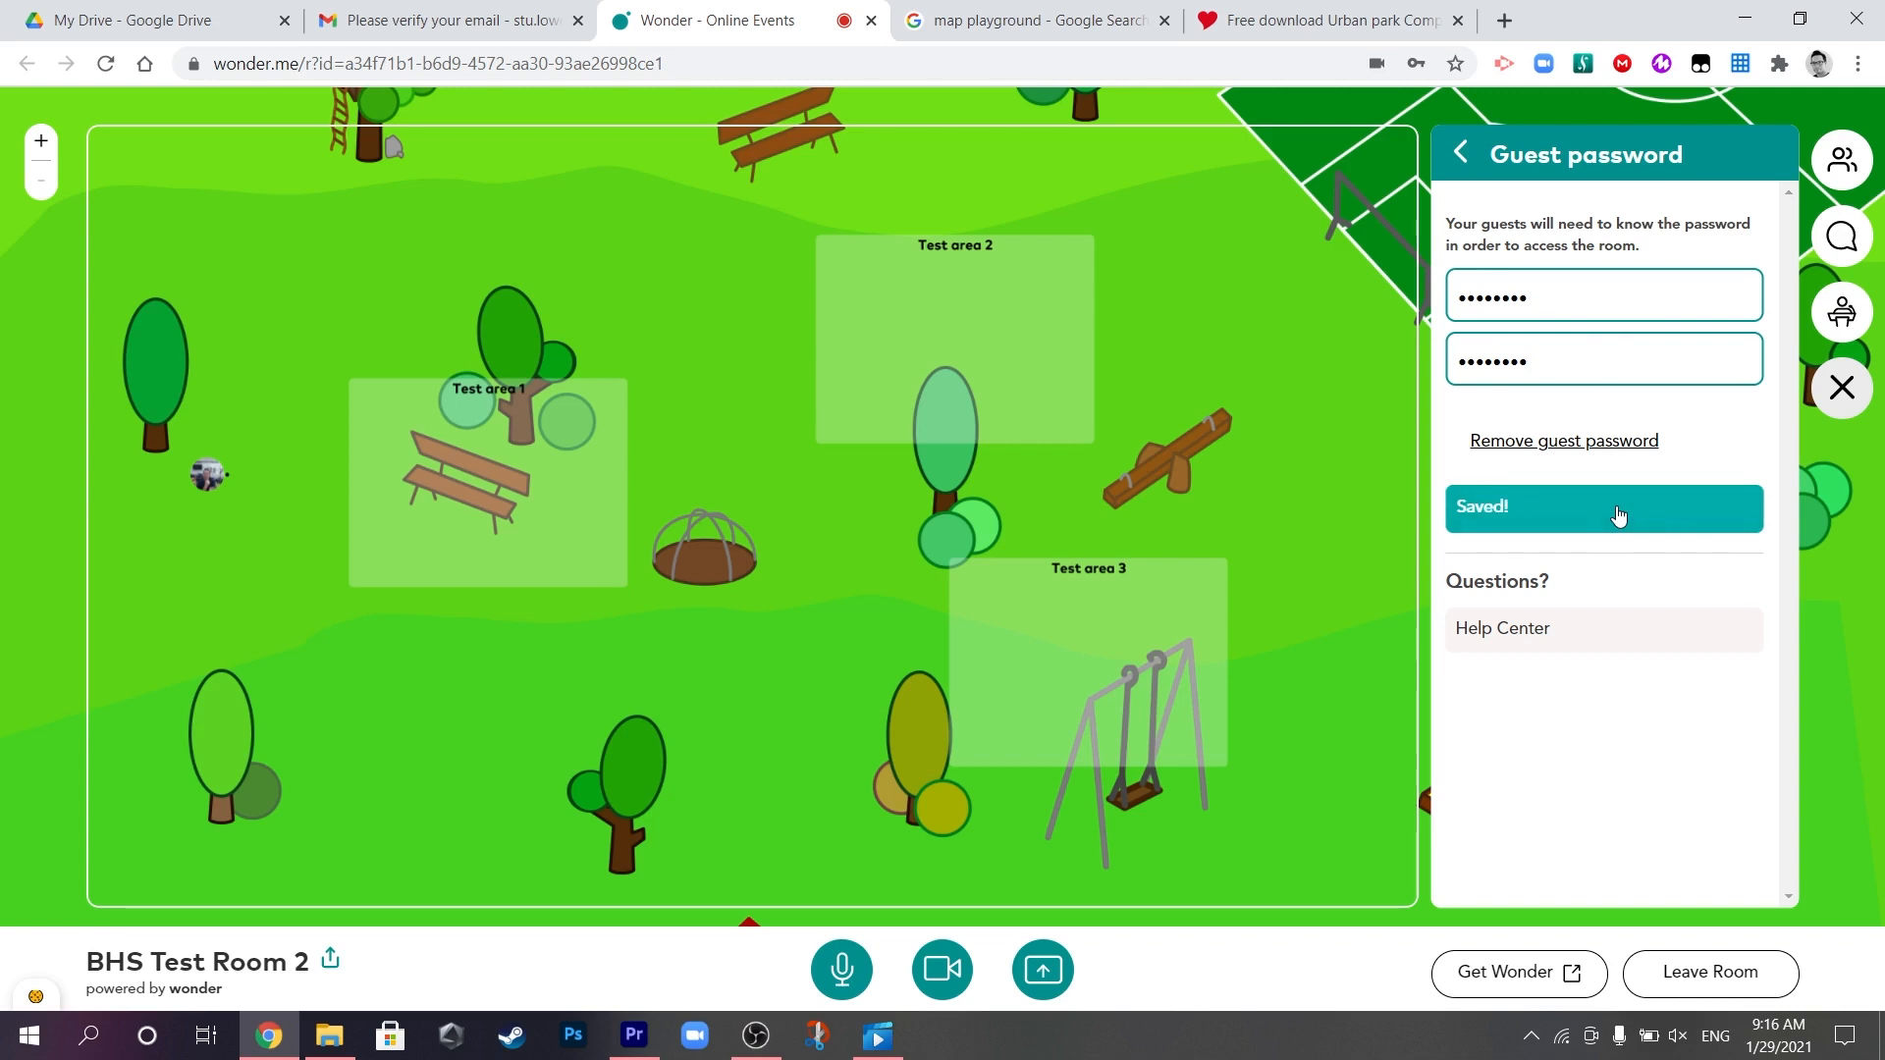
{"action": "left_click", "coordinate": [1459, 153]}
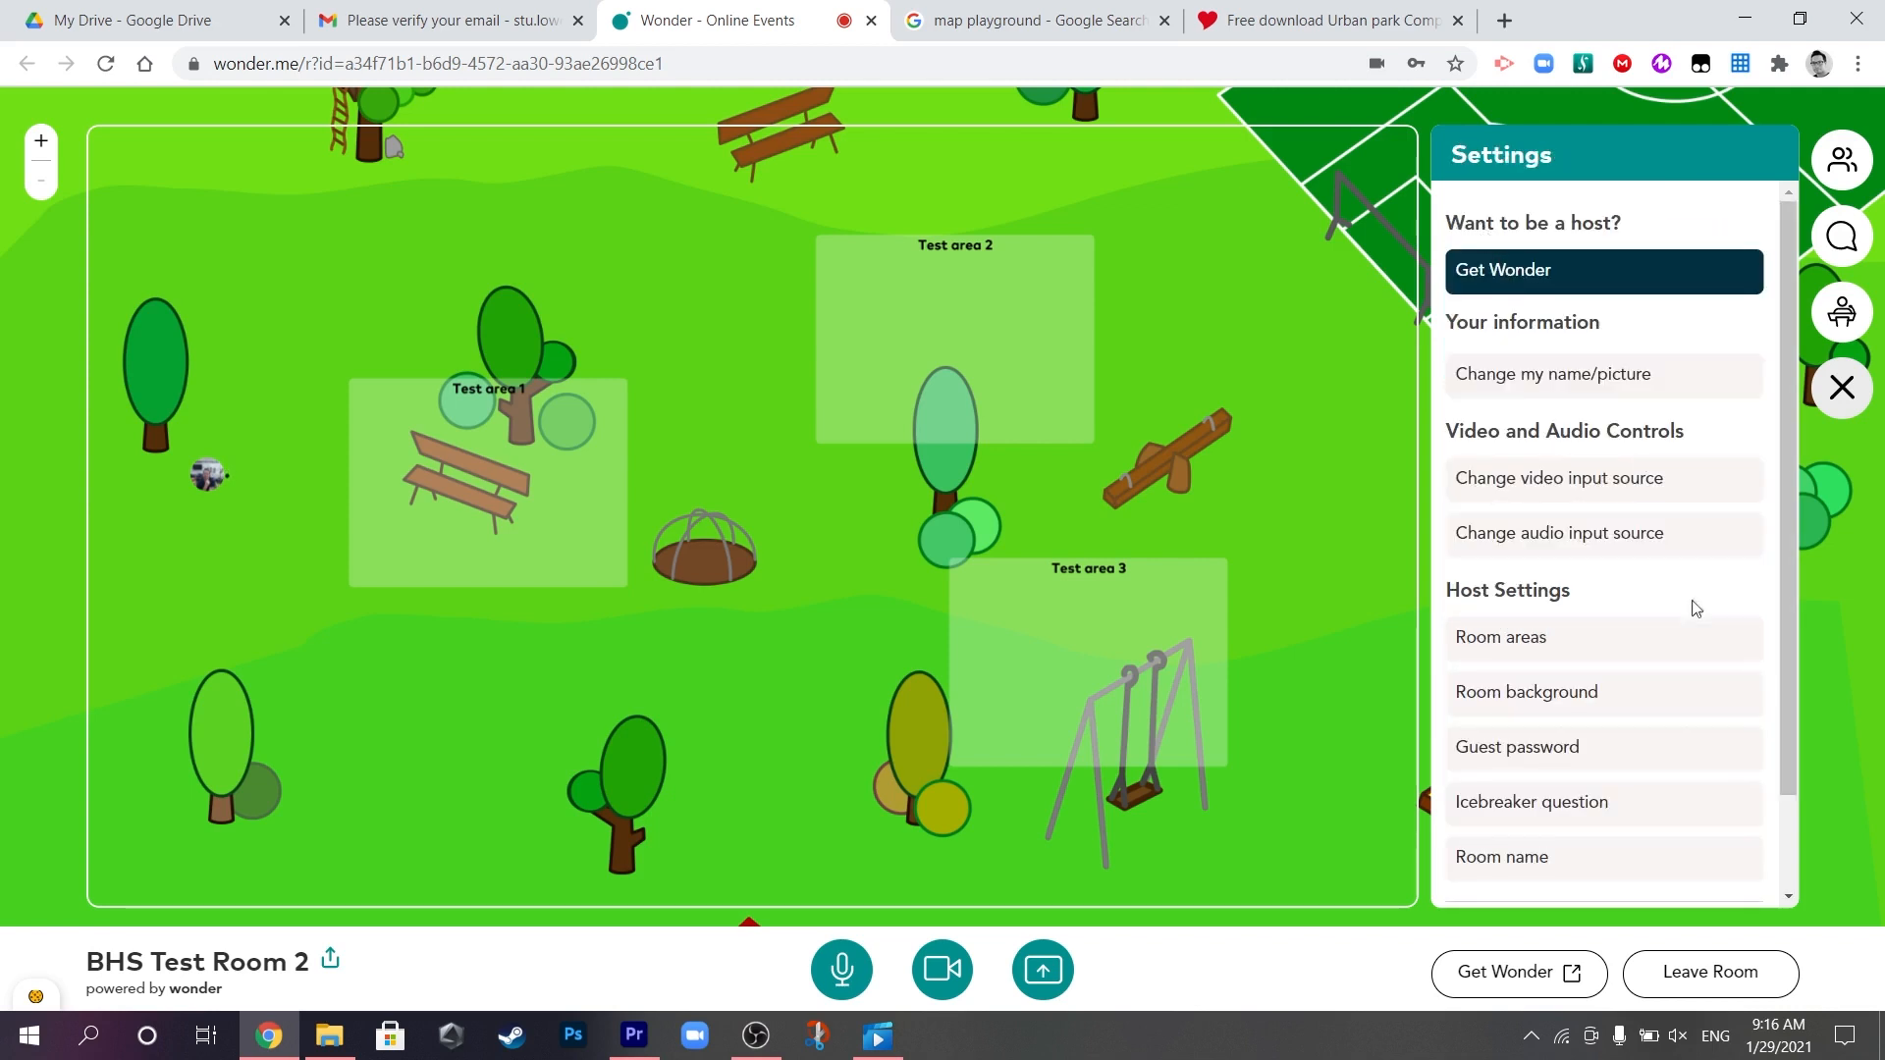
Enable the icebreaker question, view the custom question fields, then disable it again.
{"action": "left_click", "coordinate": [1531, 801]}
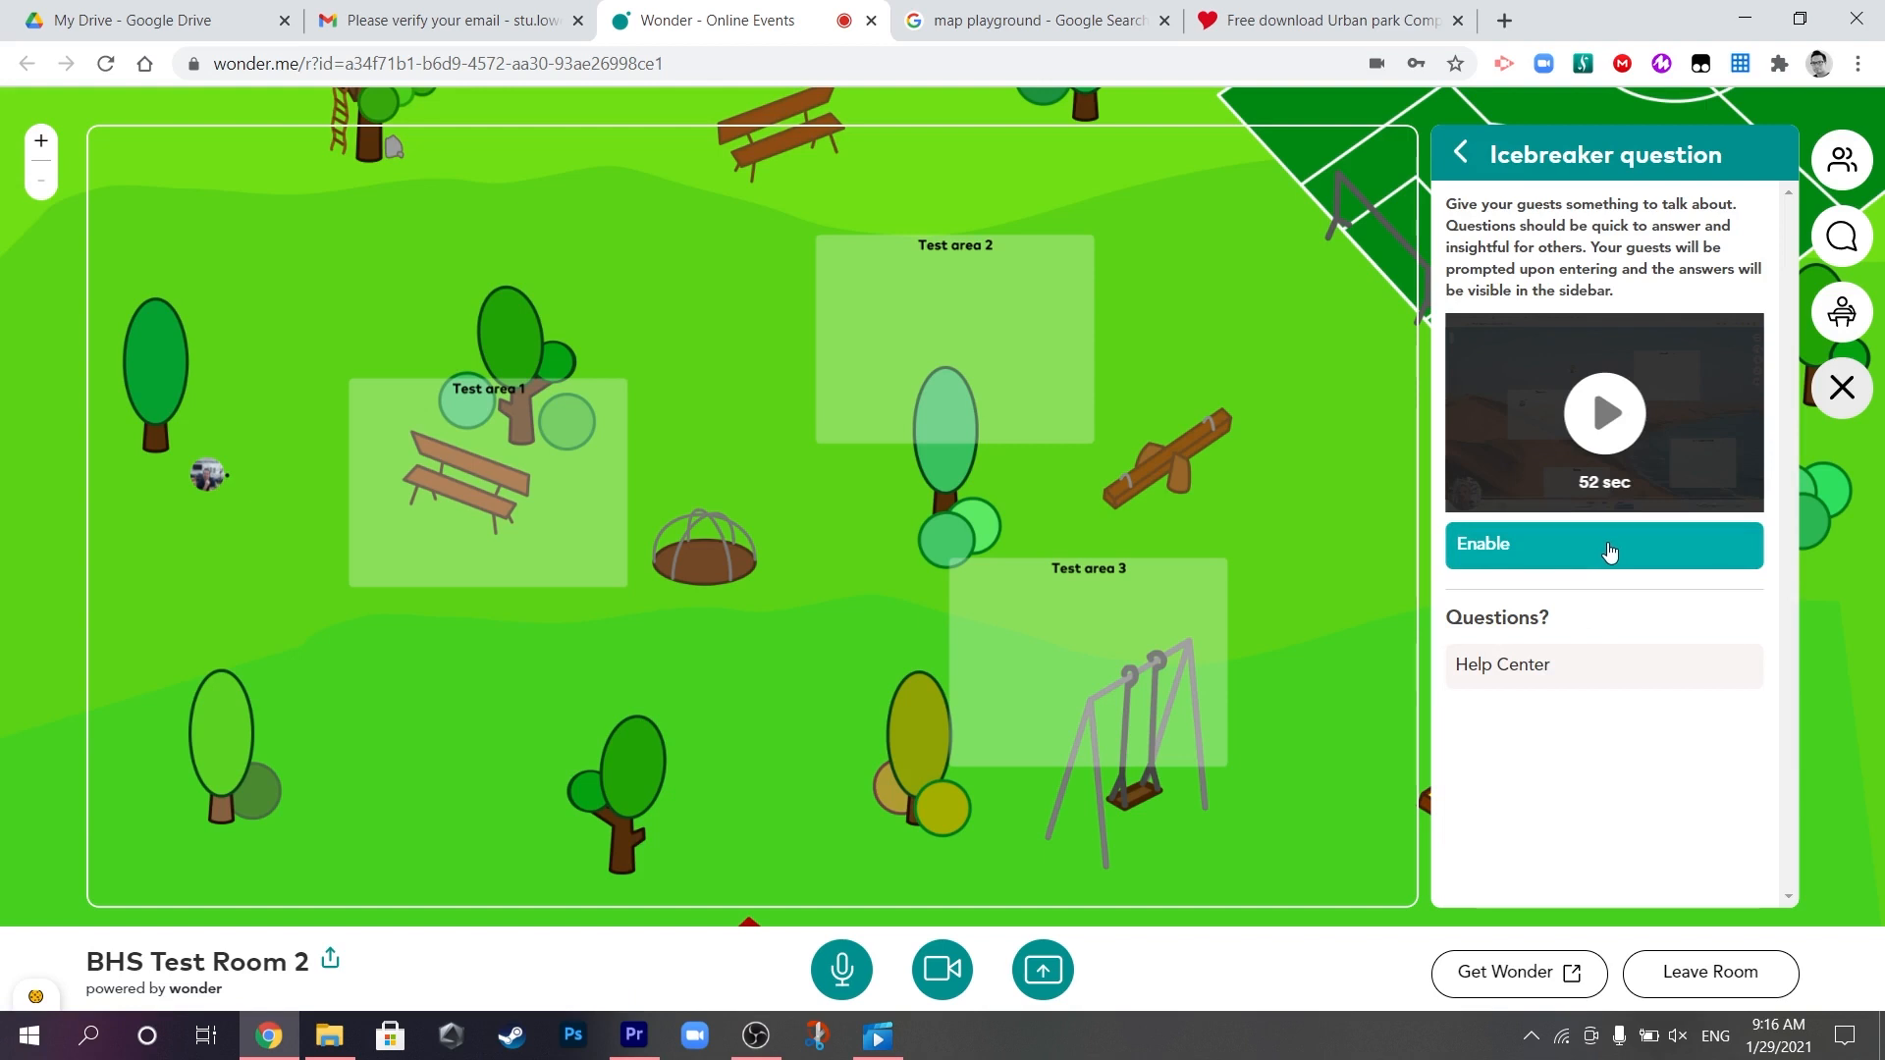
{"action": "left_click", "coordinate": [1602, 544]}
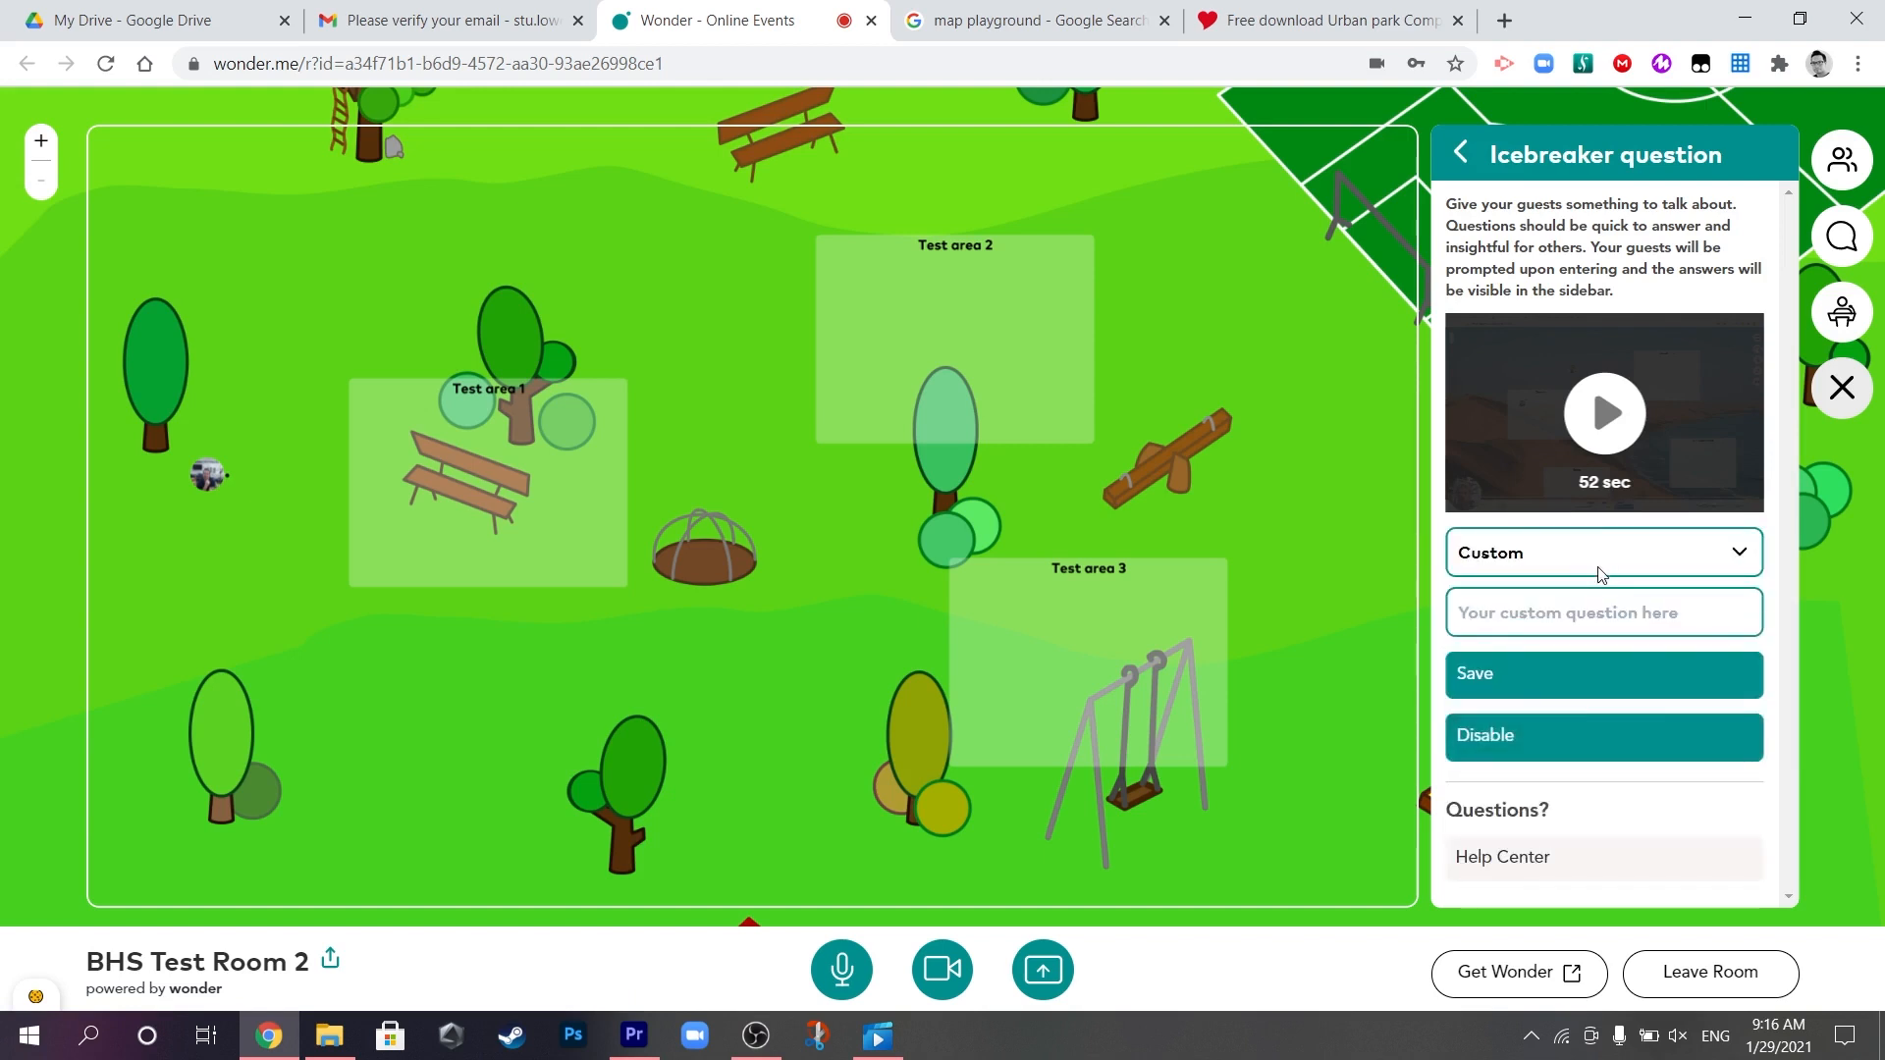
{"action": "left_click", "coordinate": [1602, 551]}
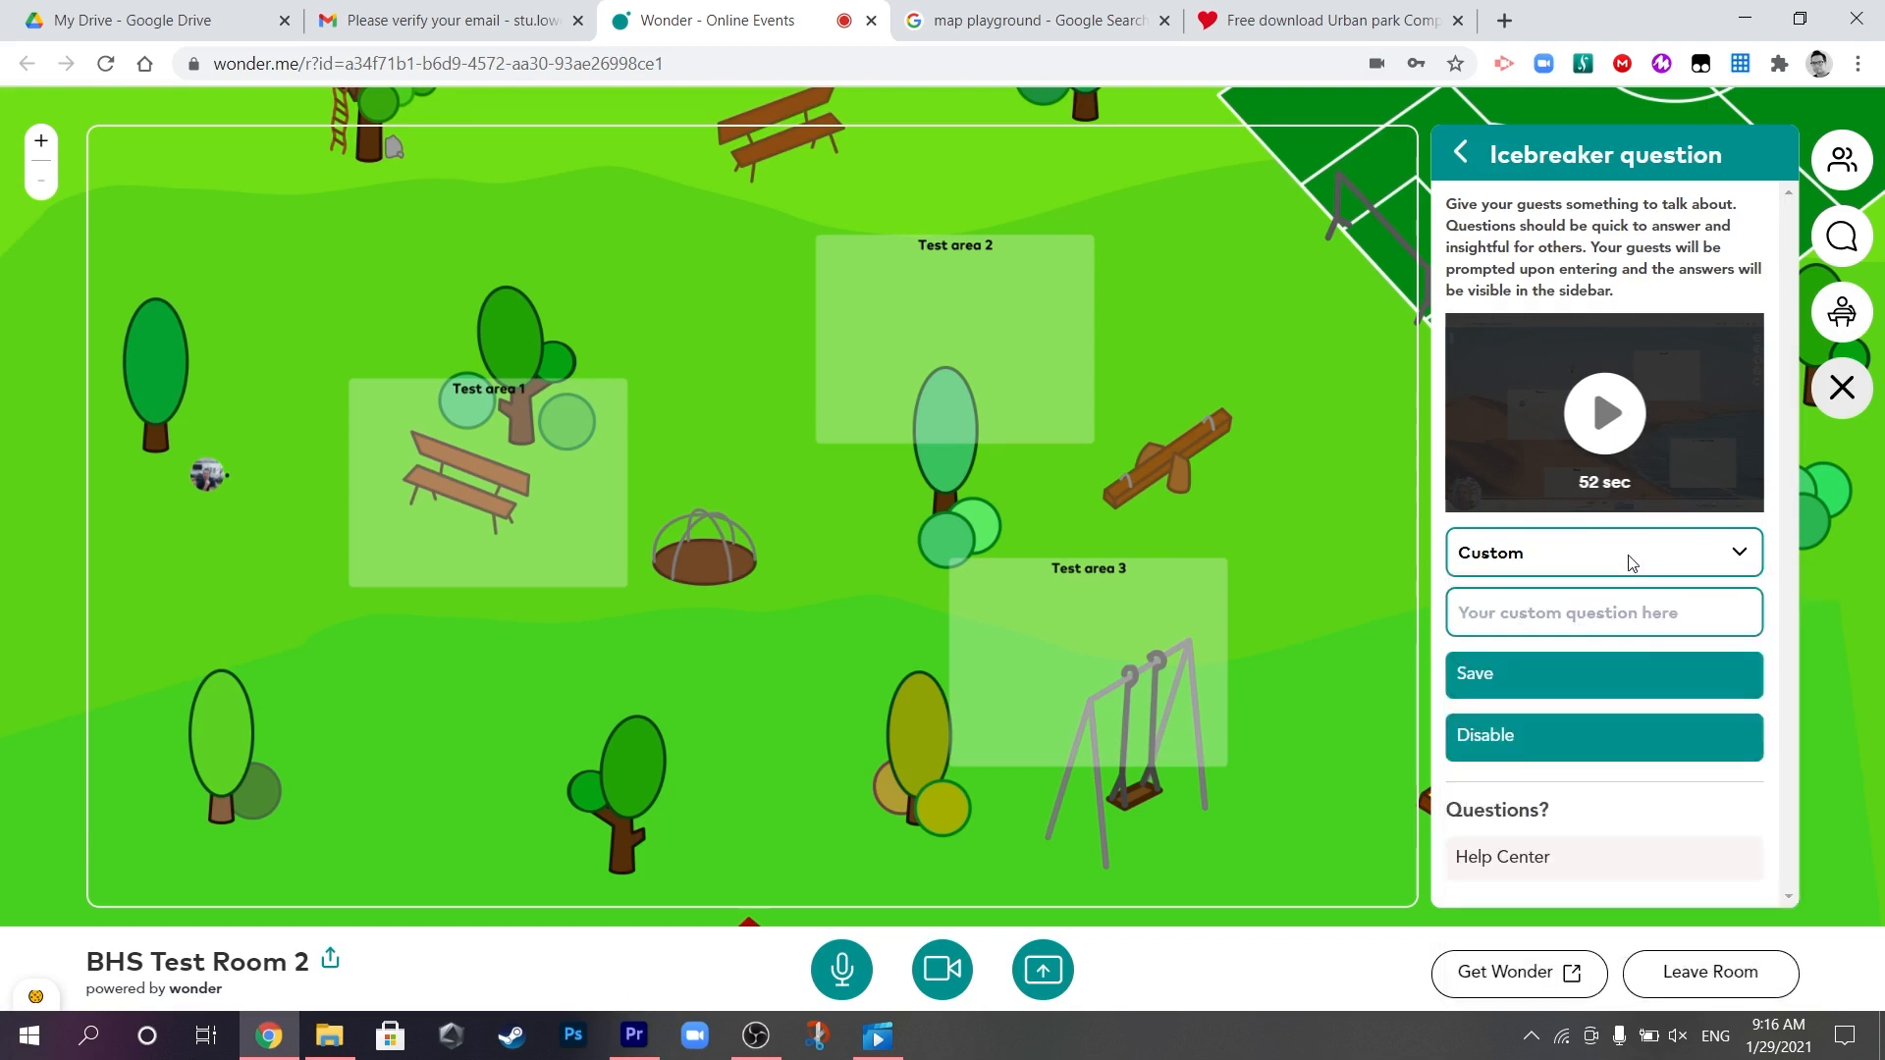
{"action": "mouse_move", "coordinate": [1604, 750]}
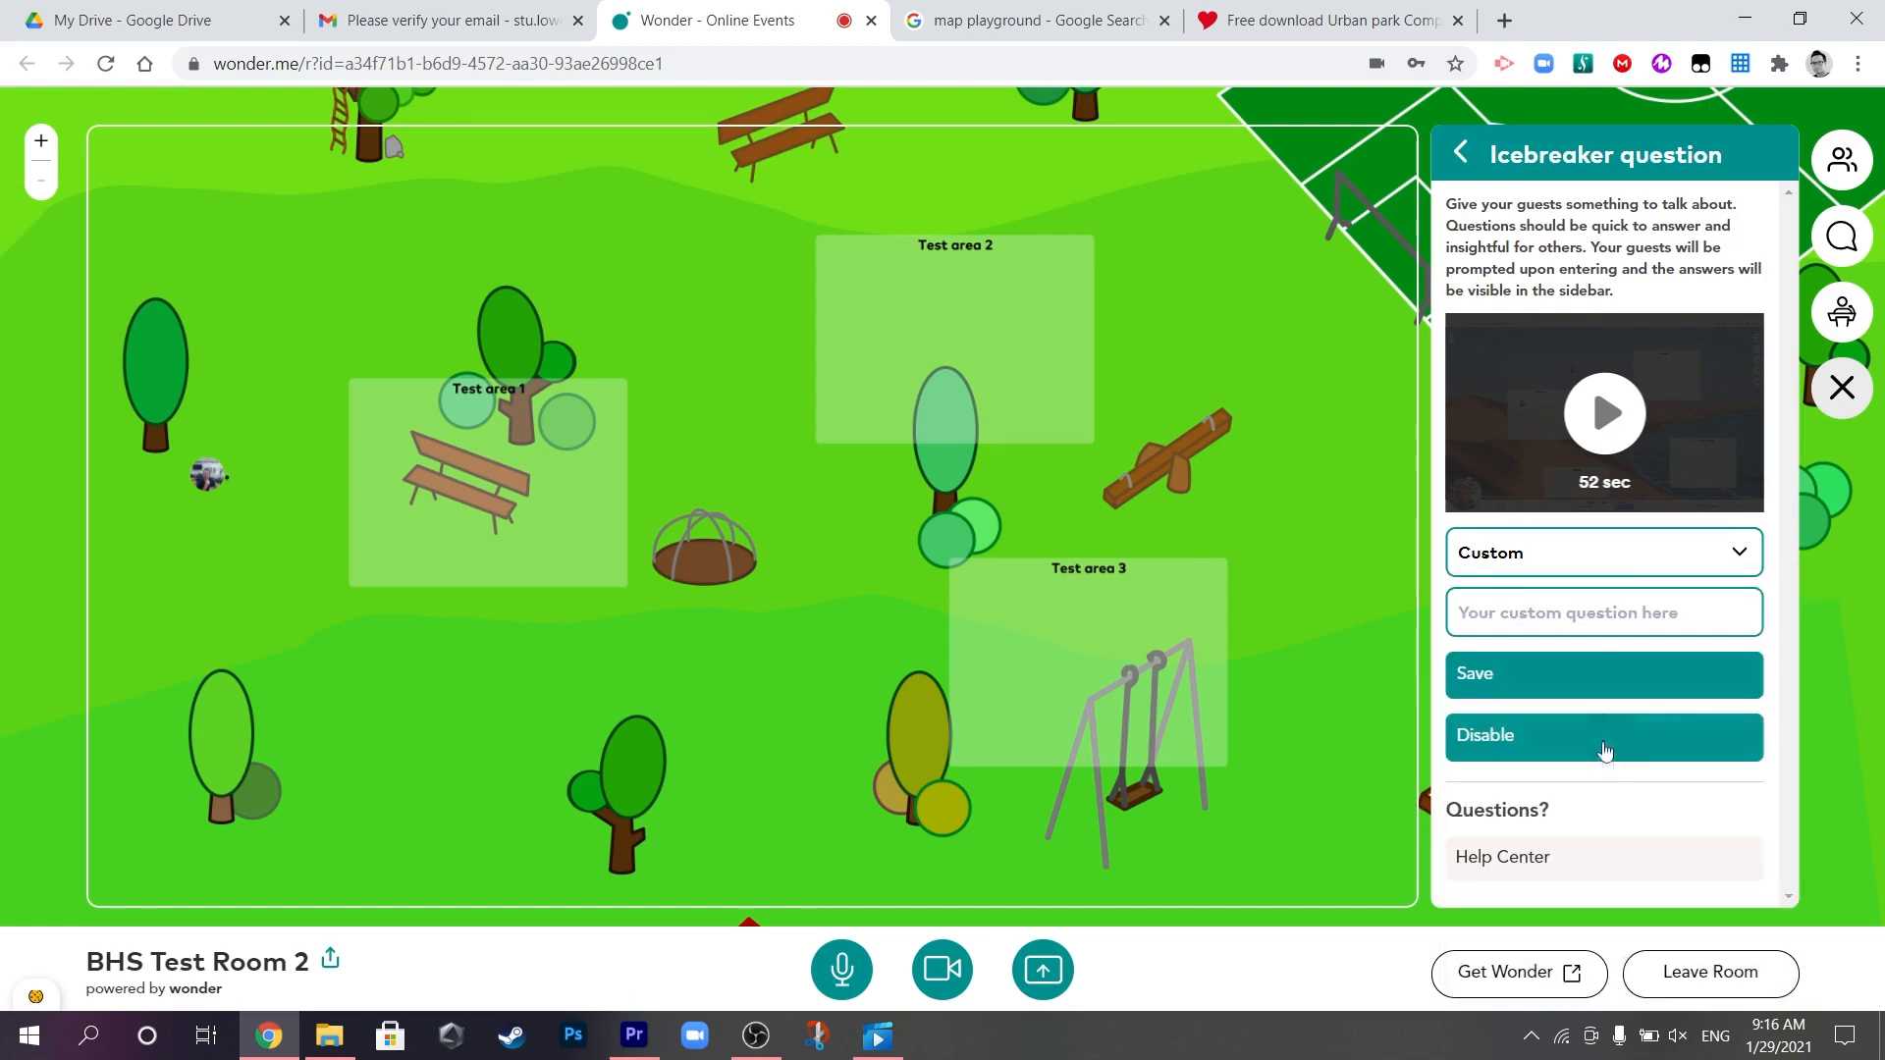
{"action": "mouse_move", "coordinate": [1584, 746]}
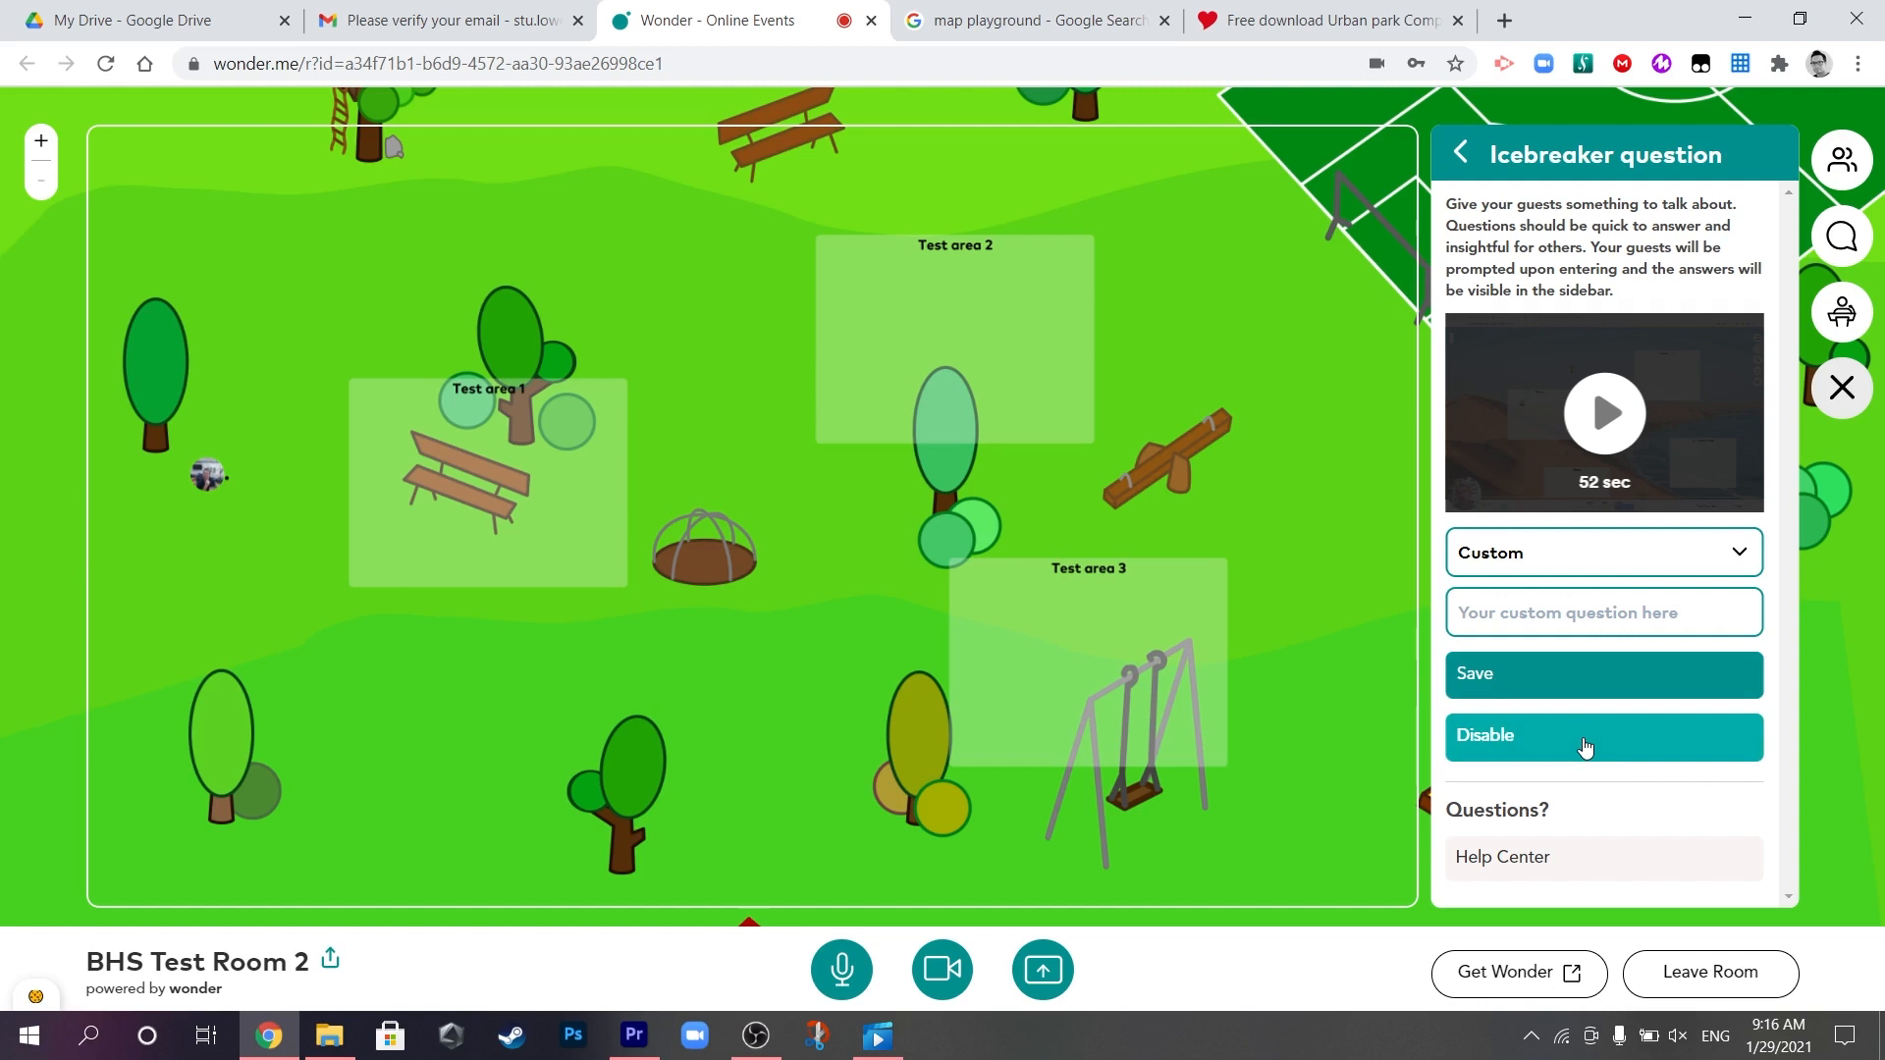
{"action": "left_click", "coordinate": [1602, 737]}
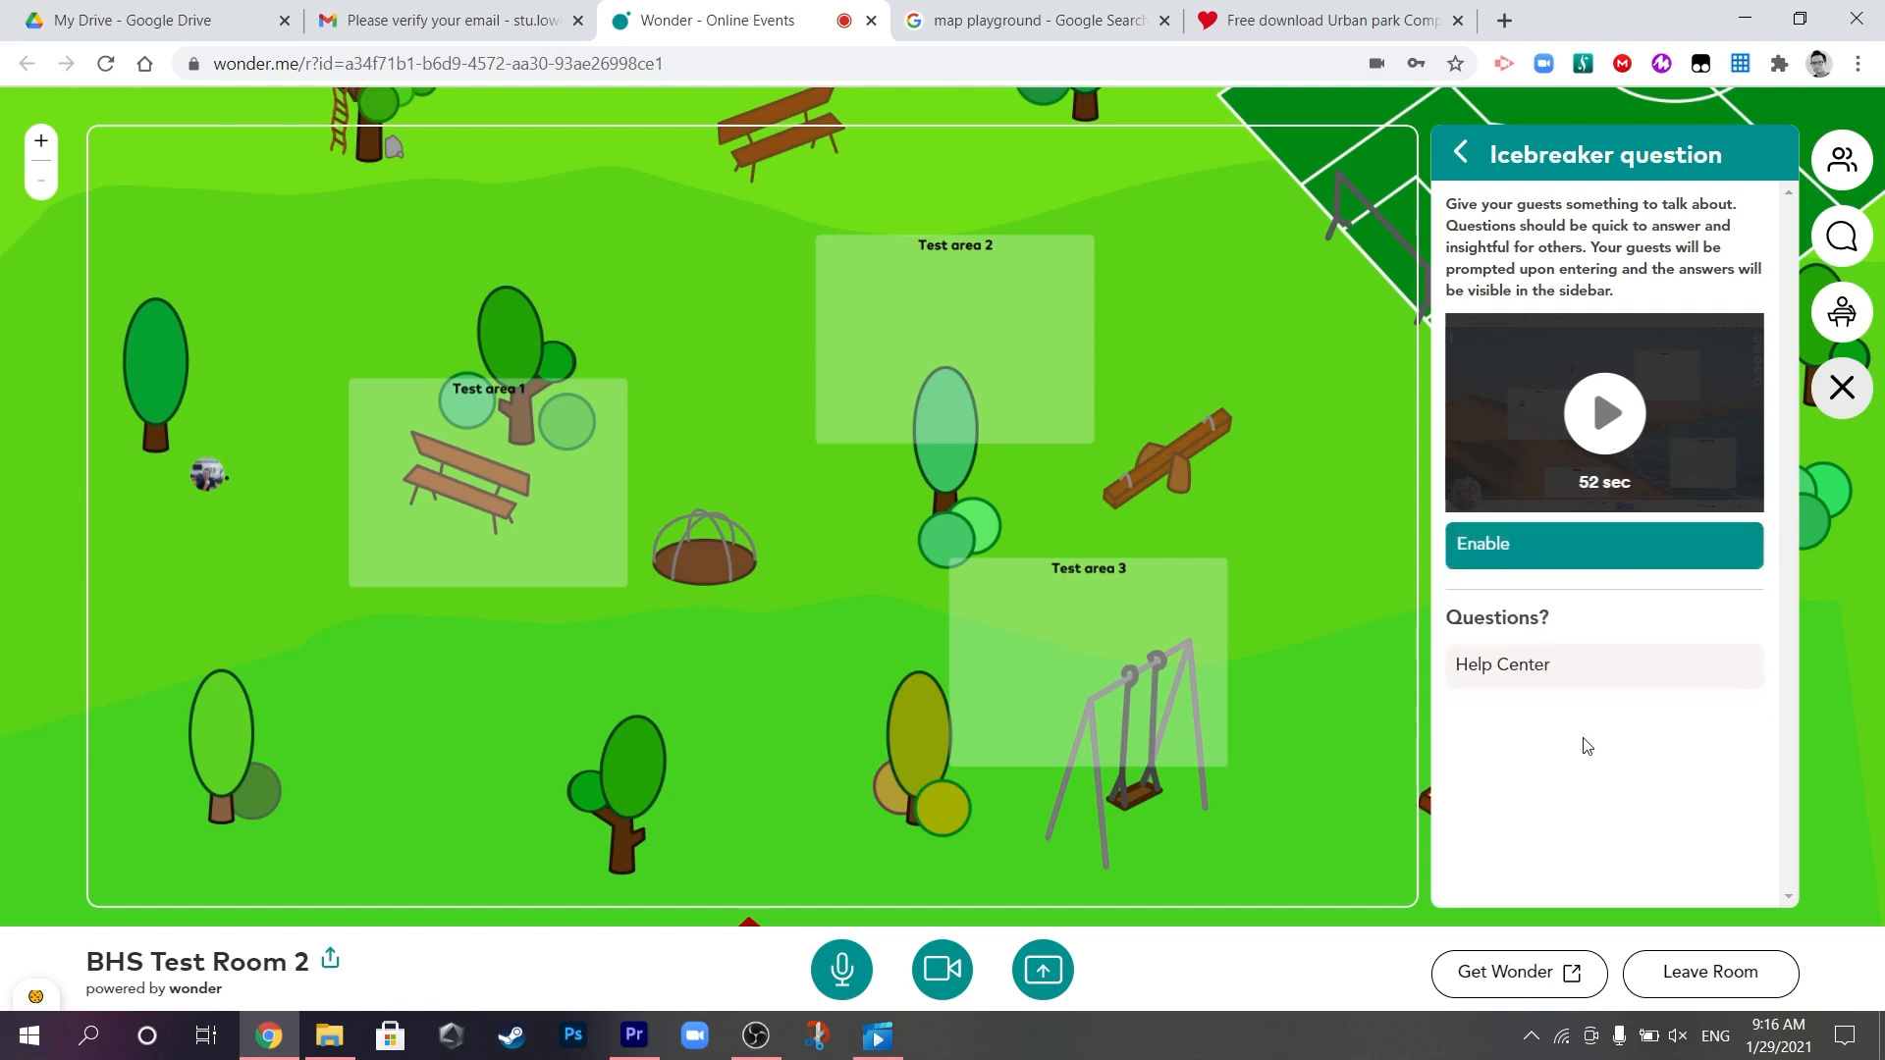
Check the Room name setting shows BHS Test Room 2 and return to the settings list.
{"action": "left_click", "coordinate": [1457, 153]}
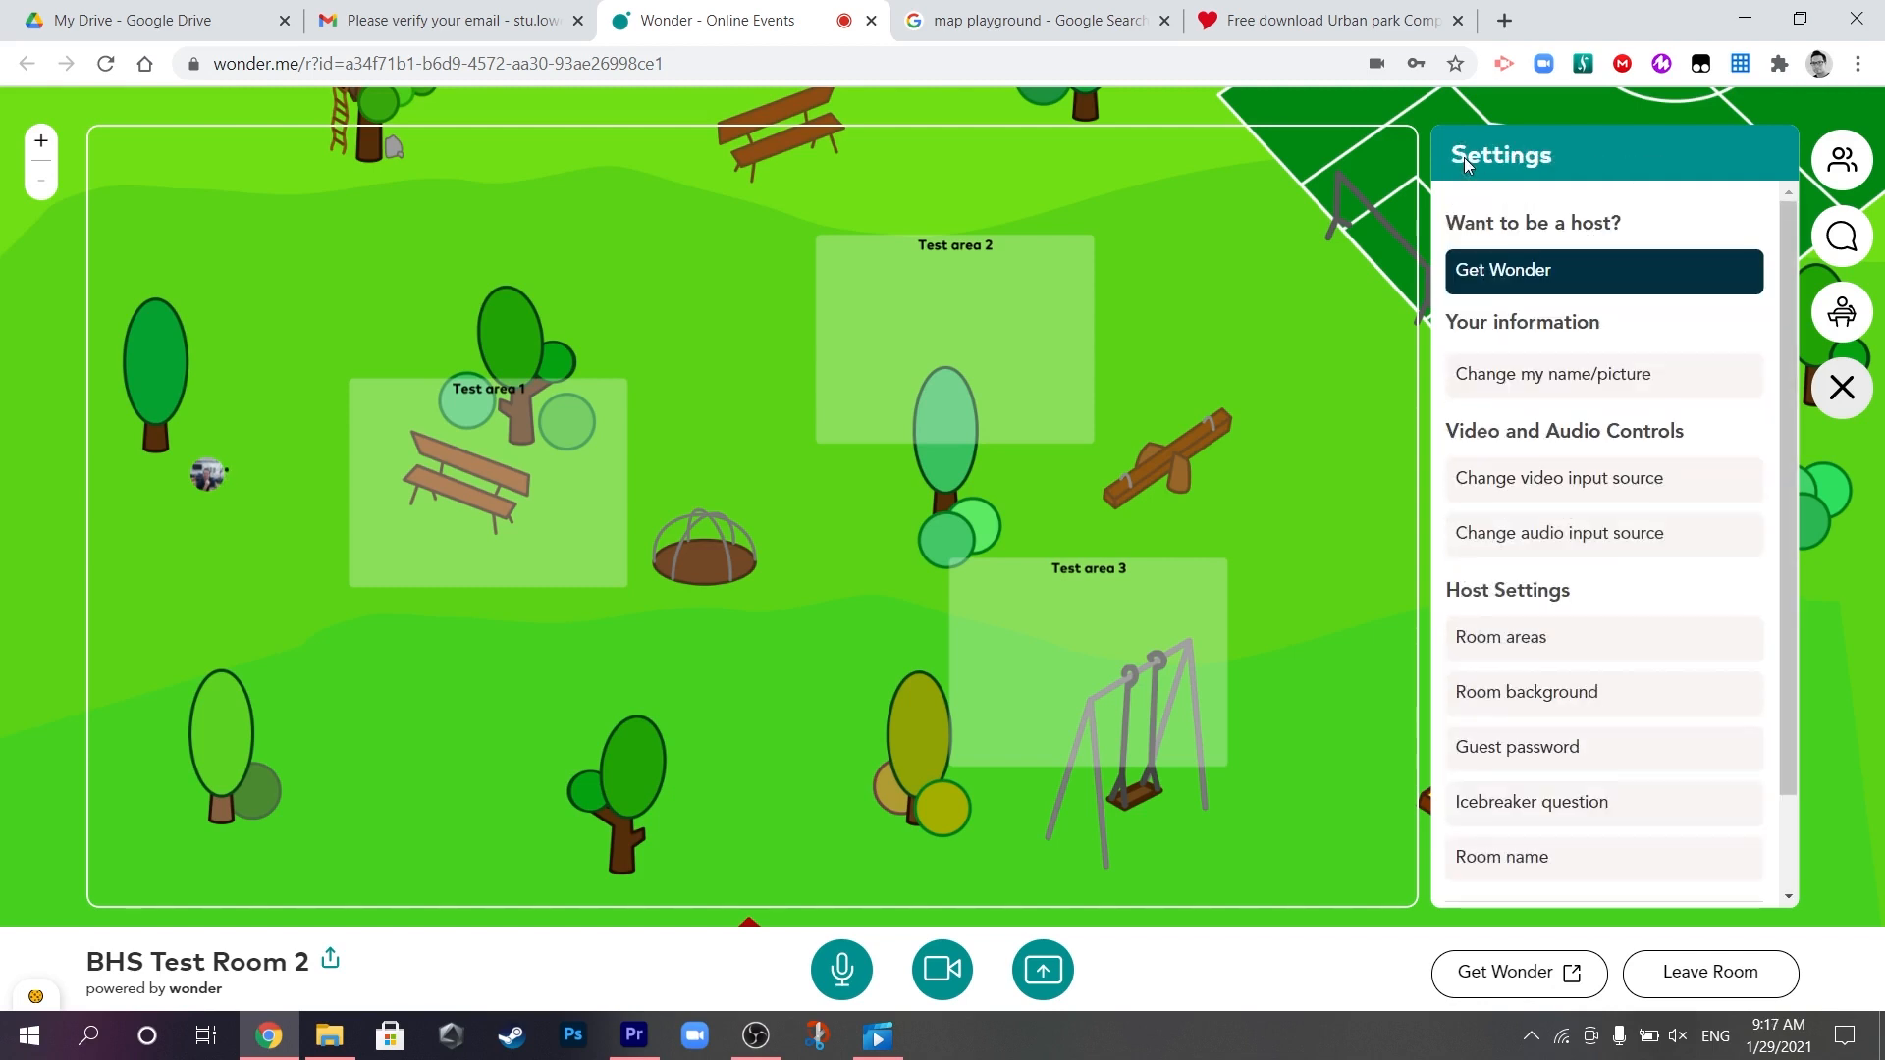
{"action": "scroll", "scroll_direction": "down", "scroll_amount": 3}
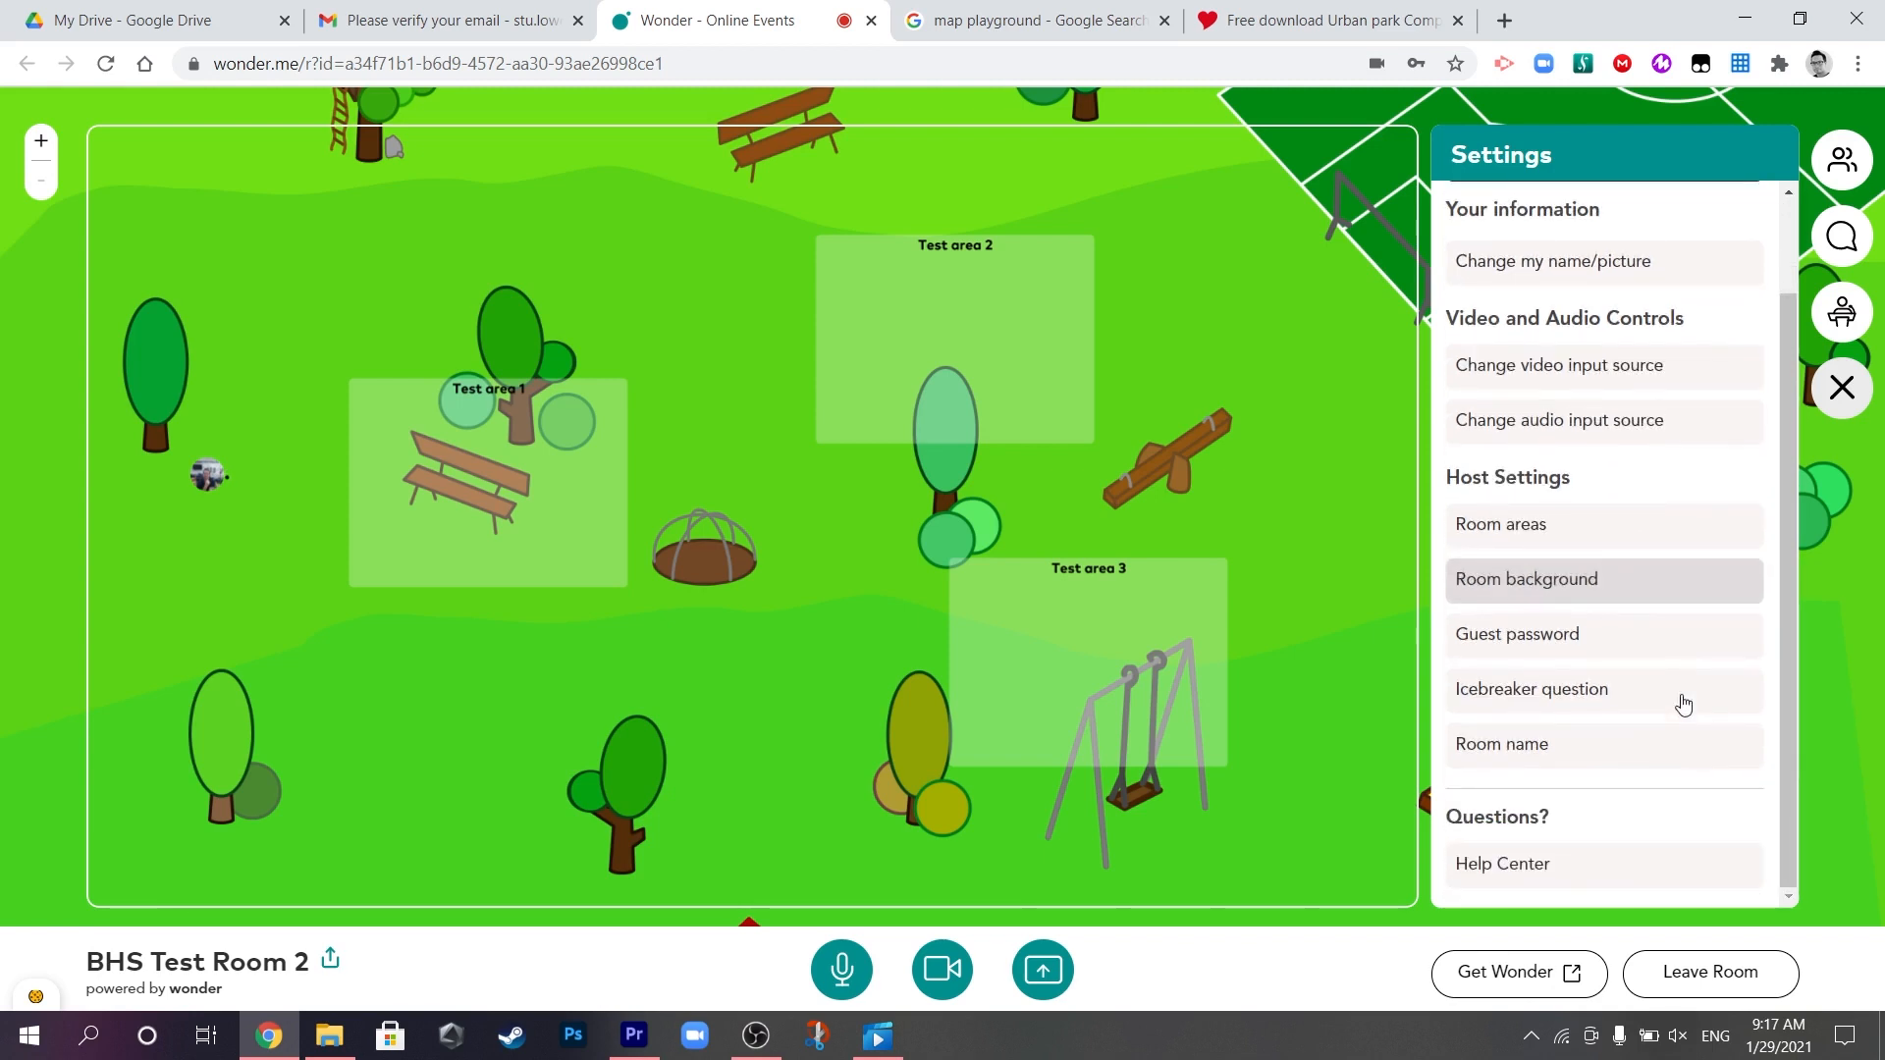
{"action": "left_click", "coordinate": [1502, 743]}
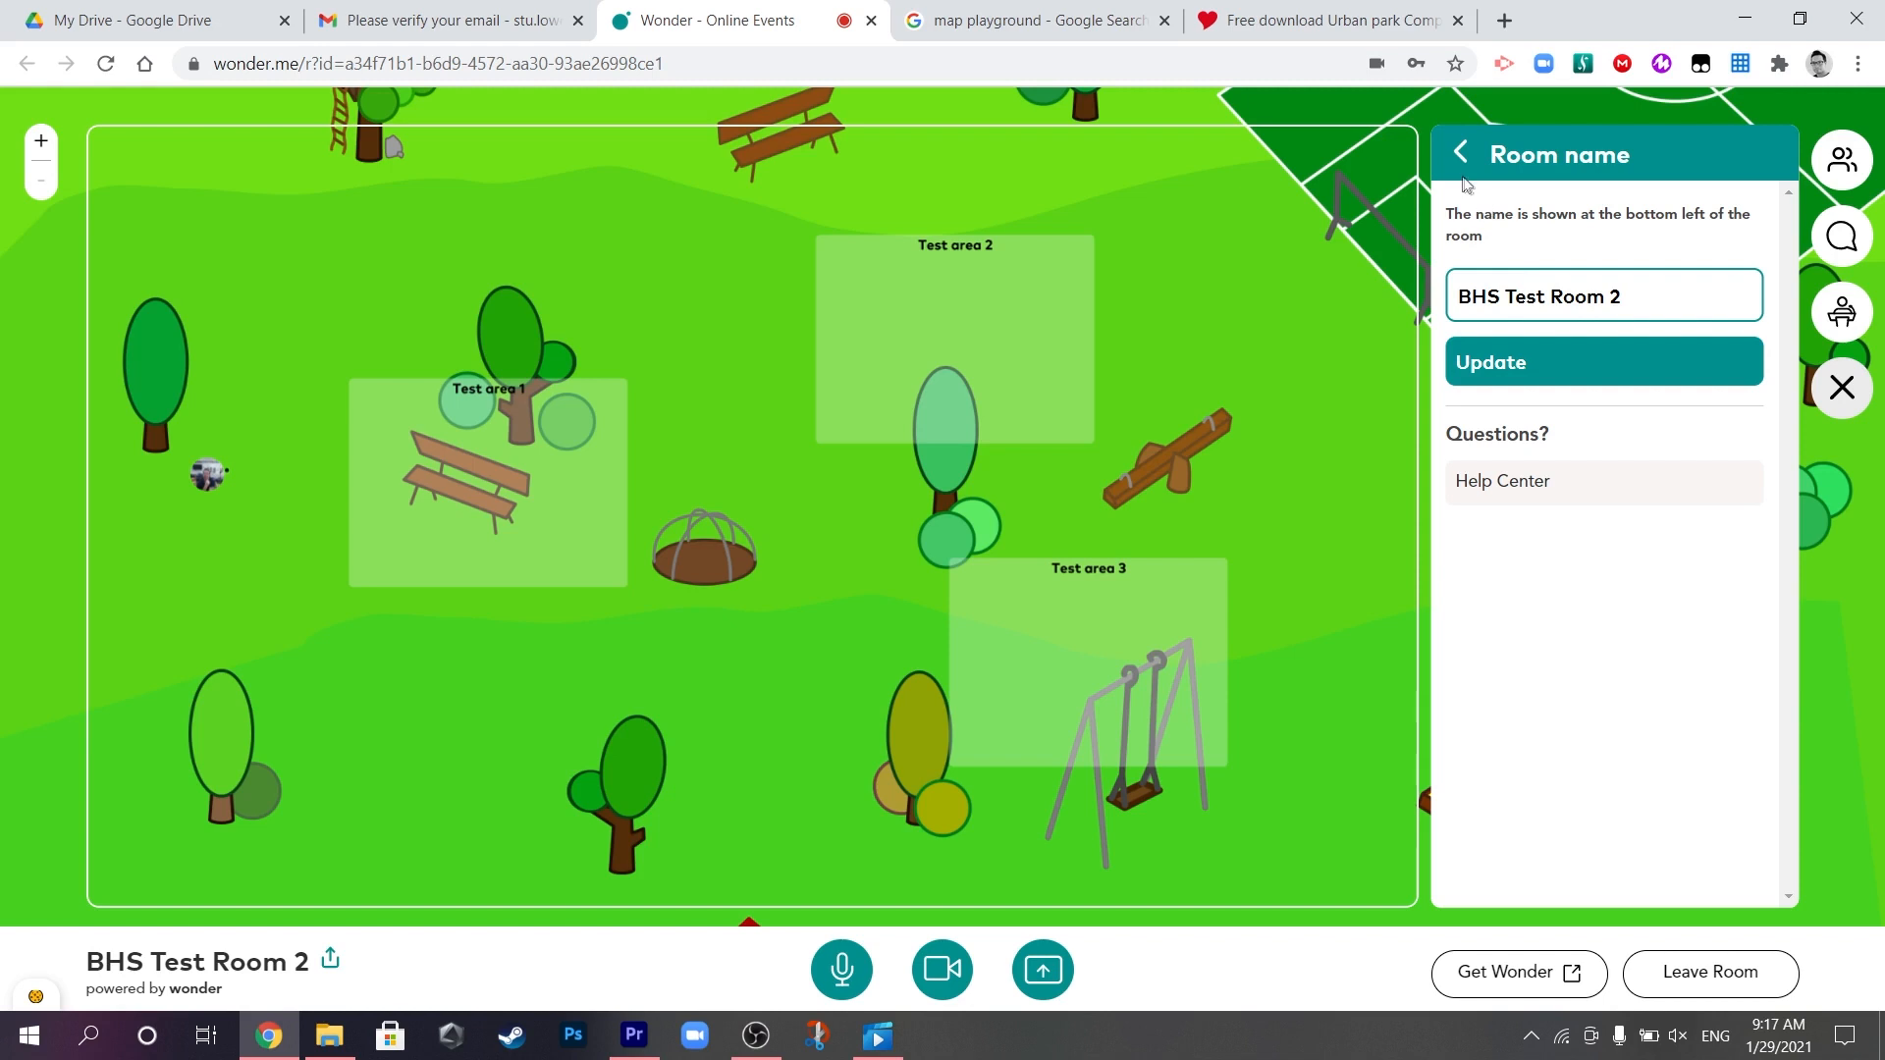
{"action": "left_click", "coordinate": [1457, 153]}
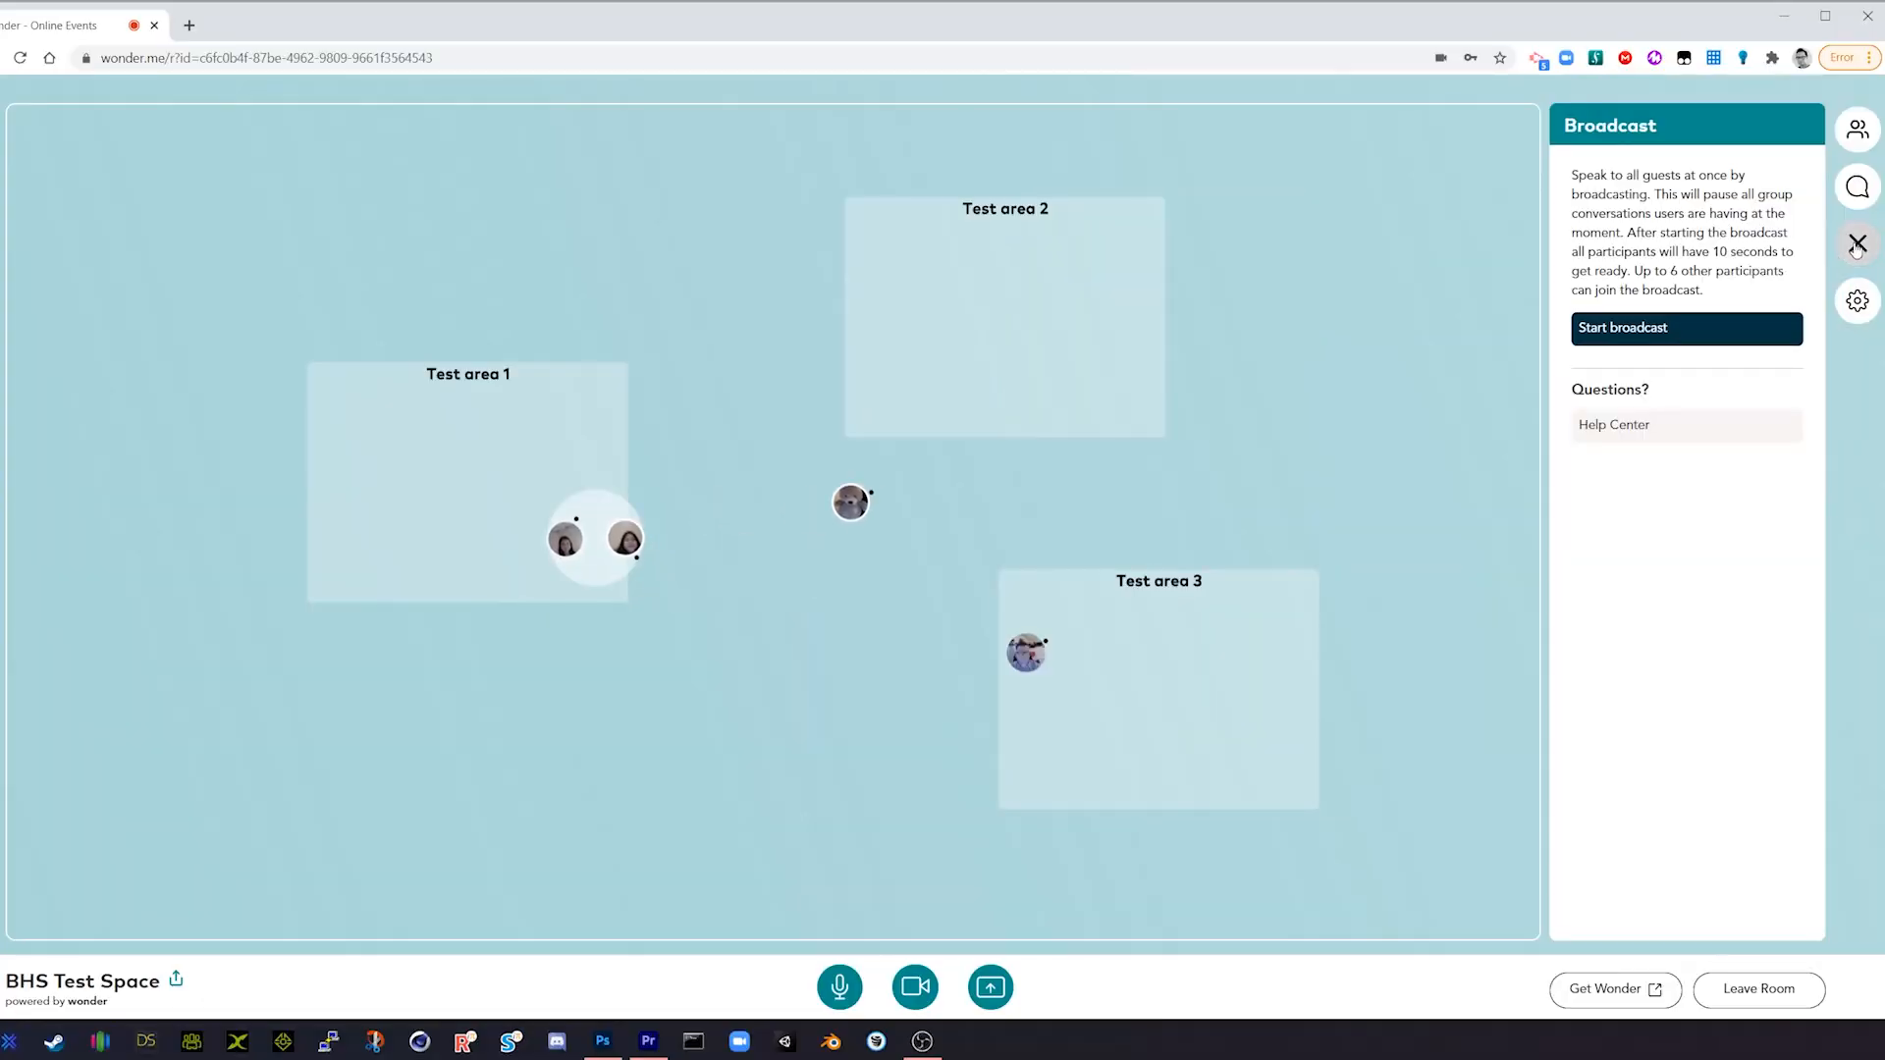
Broadcast the host's video to all guests in the room, then end the broadcast.
{"action": "left_click", "coordinate": [1685, 328]}
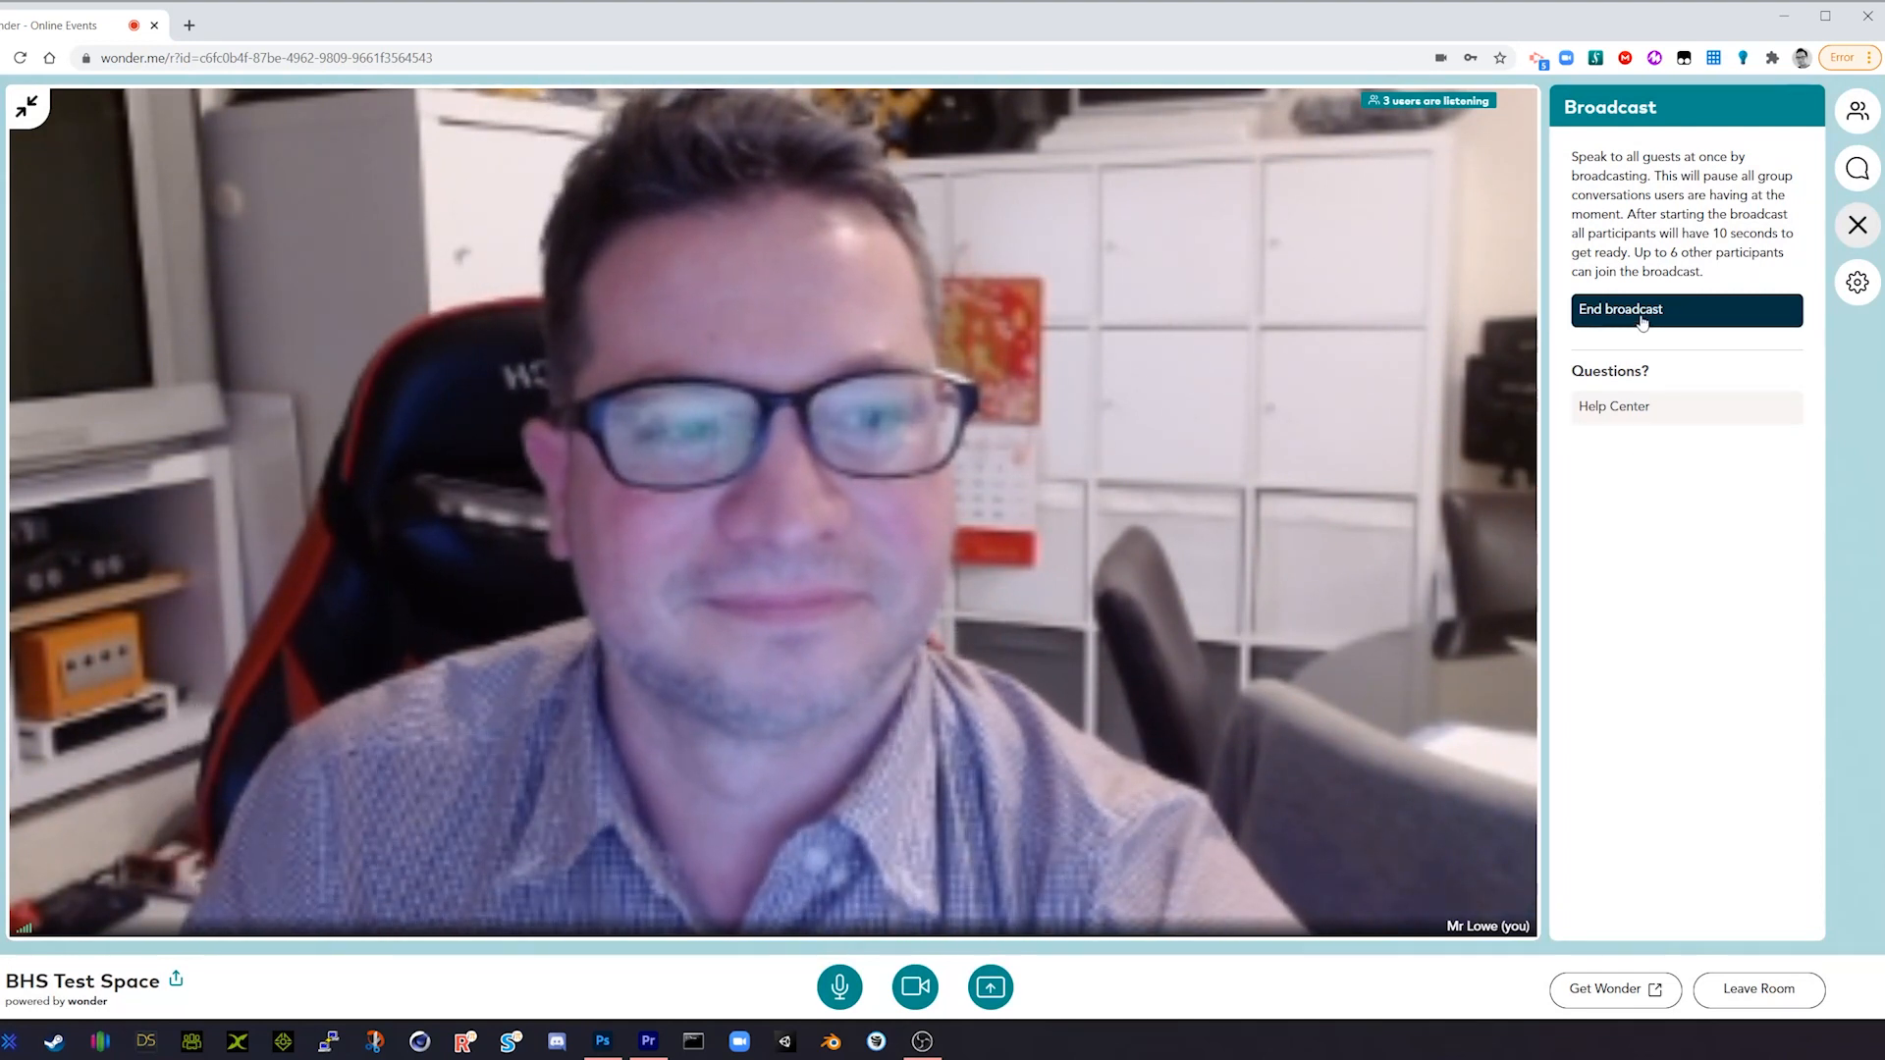
{"action": "left_click", "coordinate": [1684, 308]}
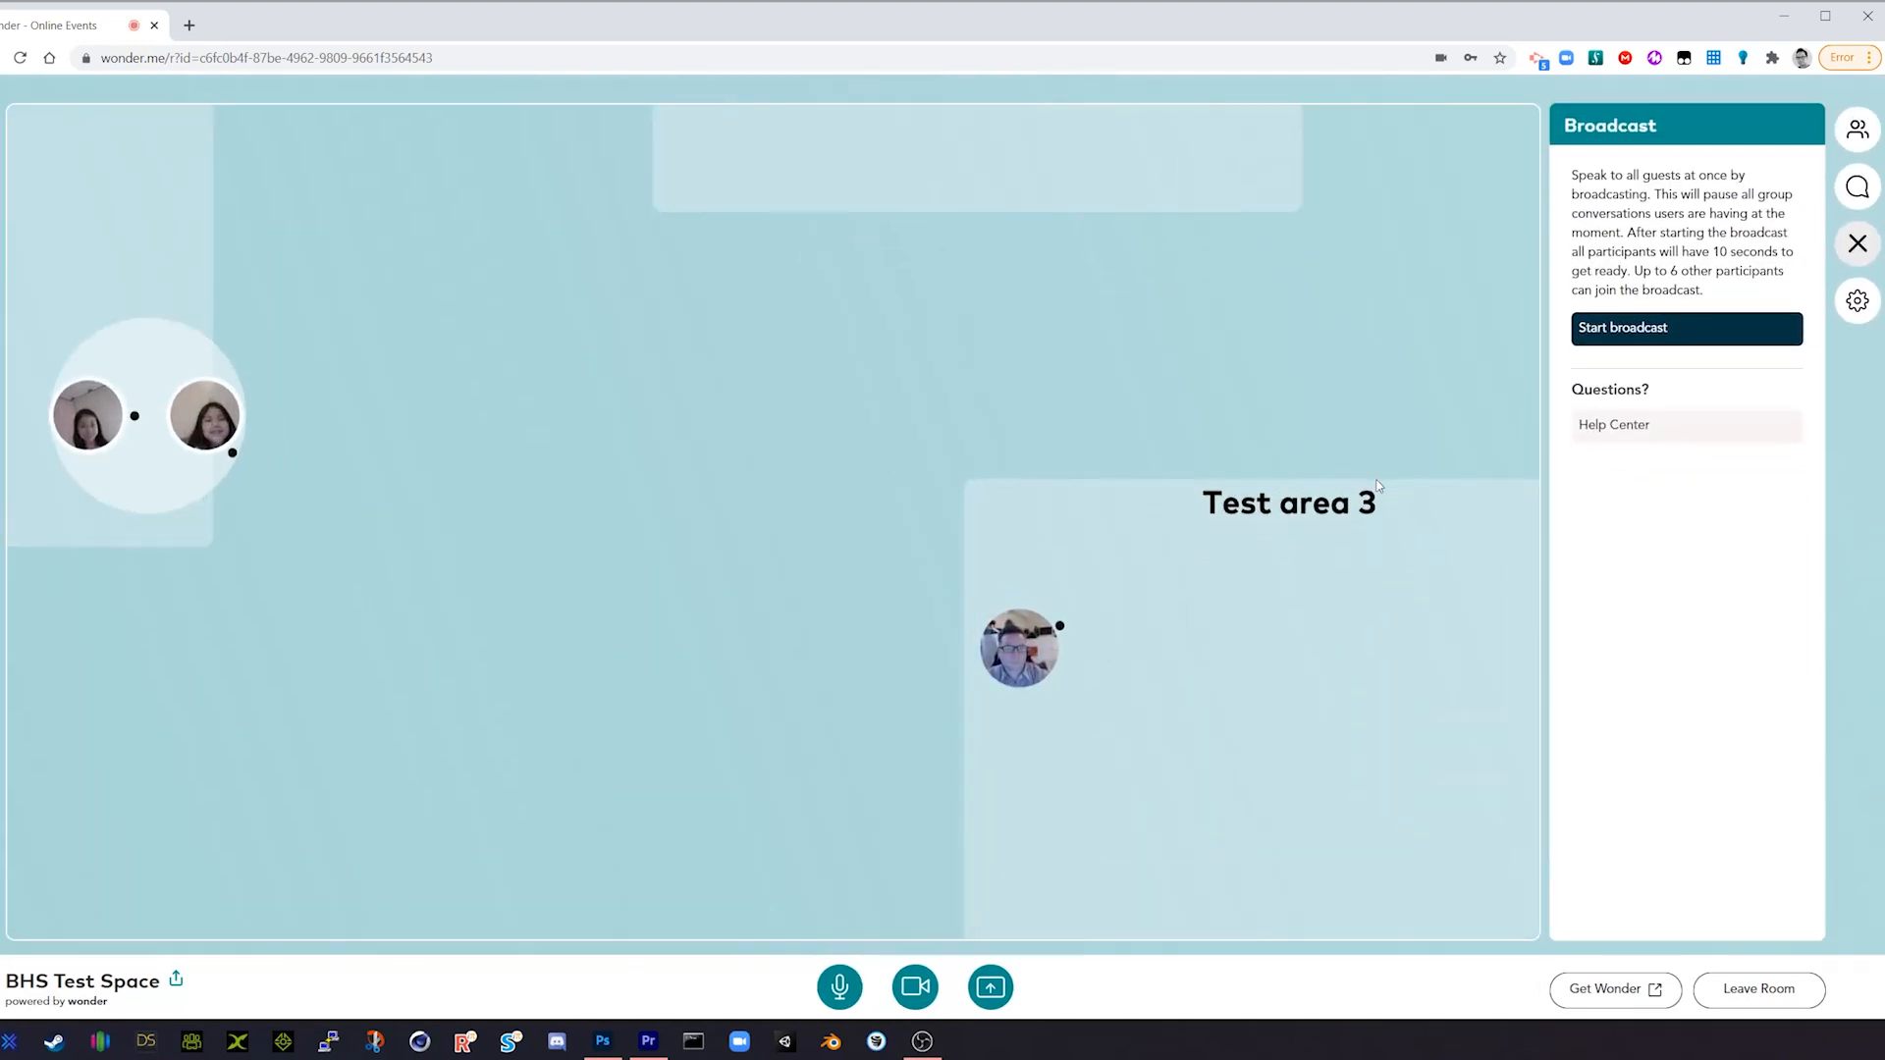
Join the guests near Test area 1 to form a four-person conversation circle.
{"action": "left_click", "coordinate": [1856, 243]}
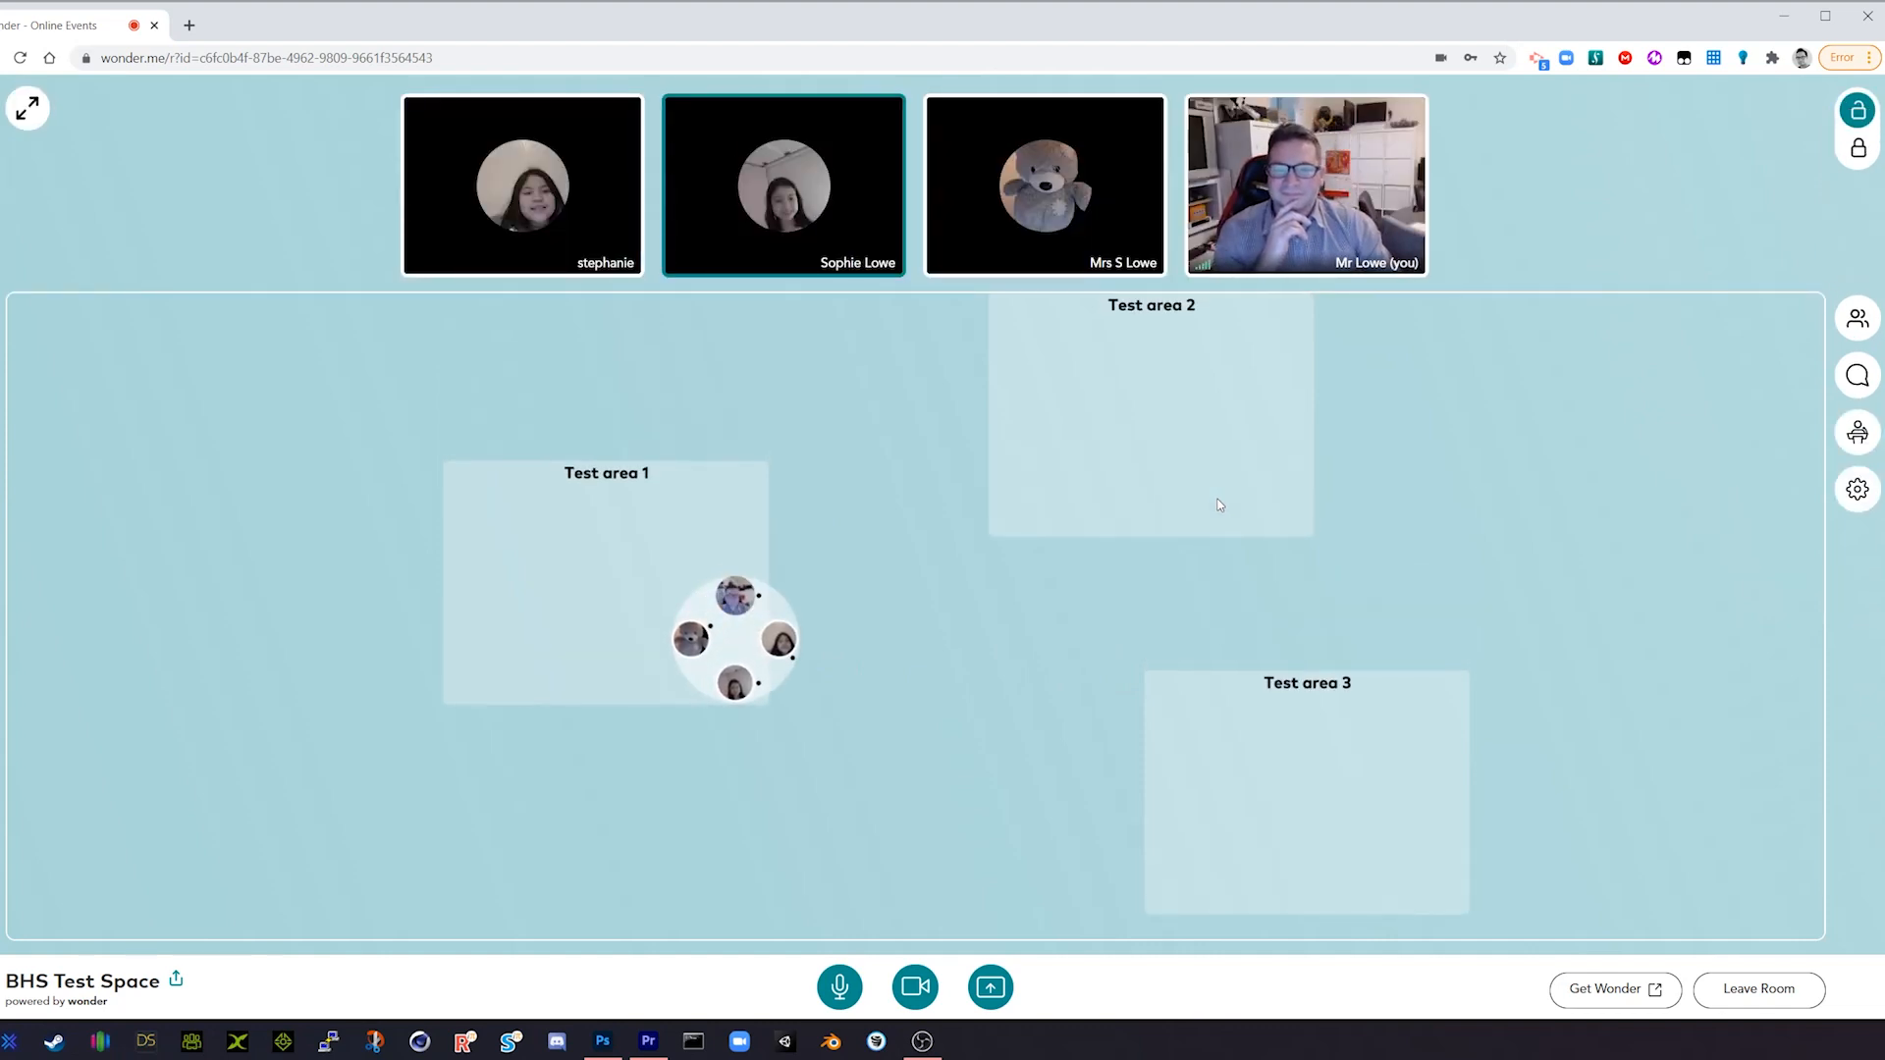
{"action": "left_click", "coordinate": [523, 184]}
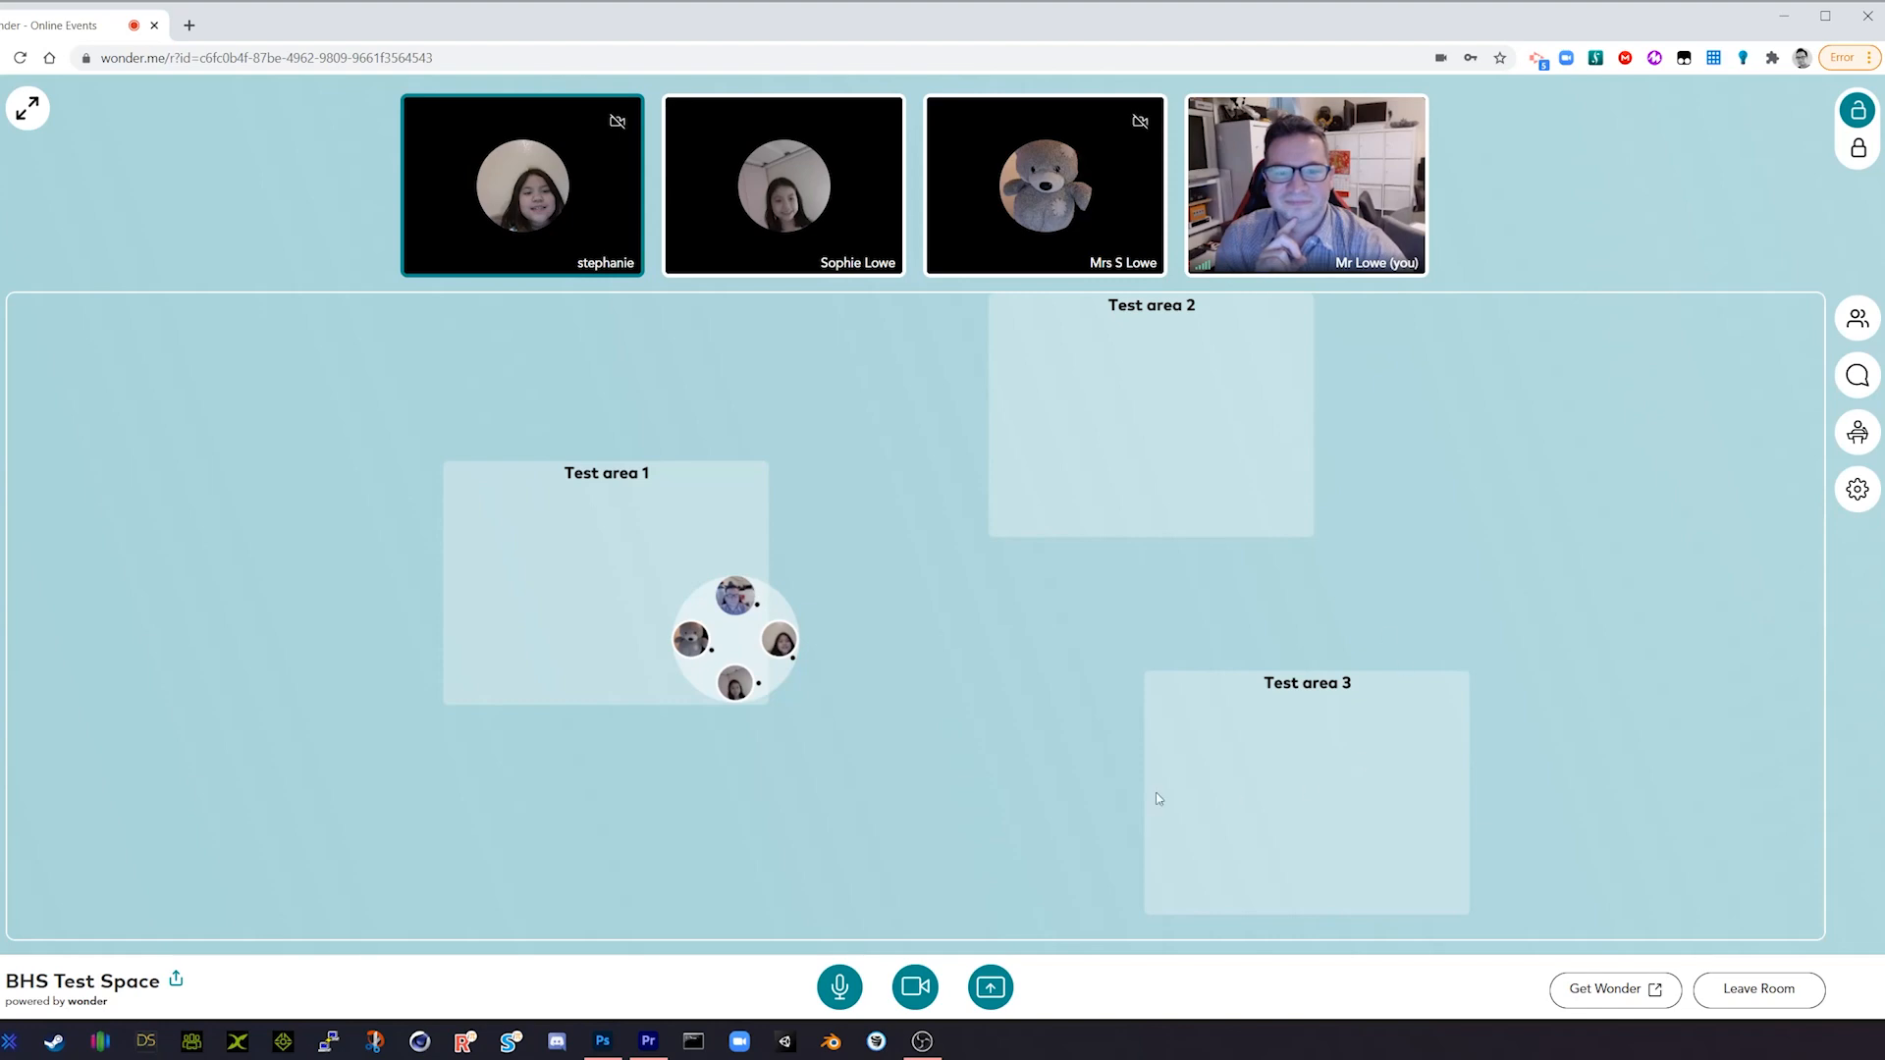
{"action": "left_click", "coordinate": [920, 1040]}
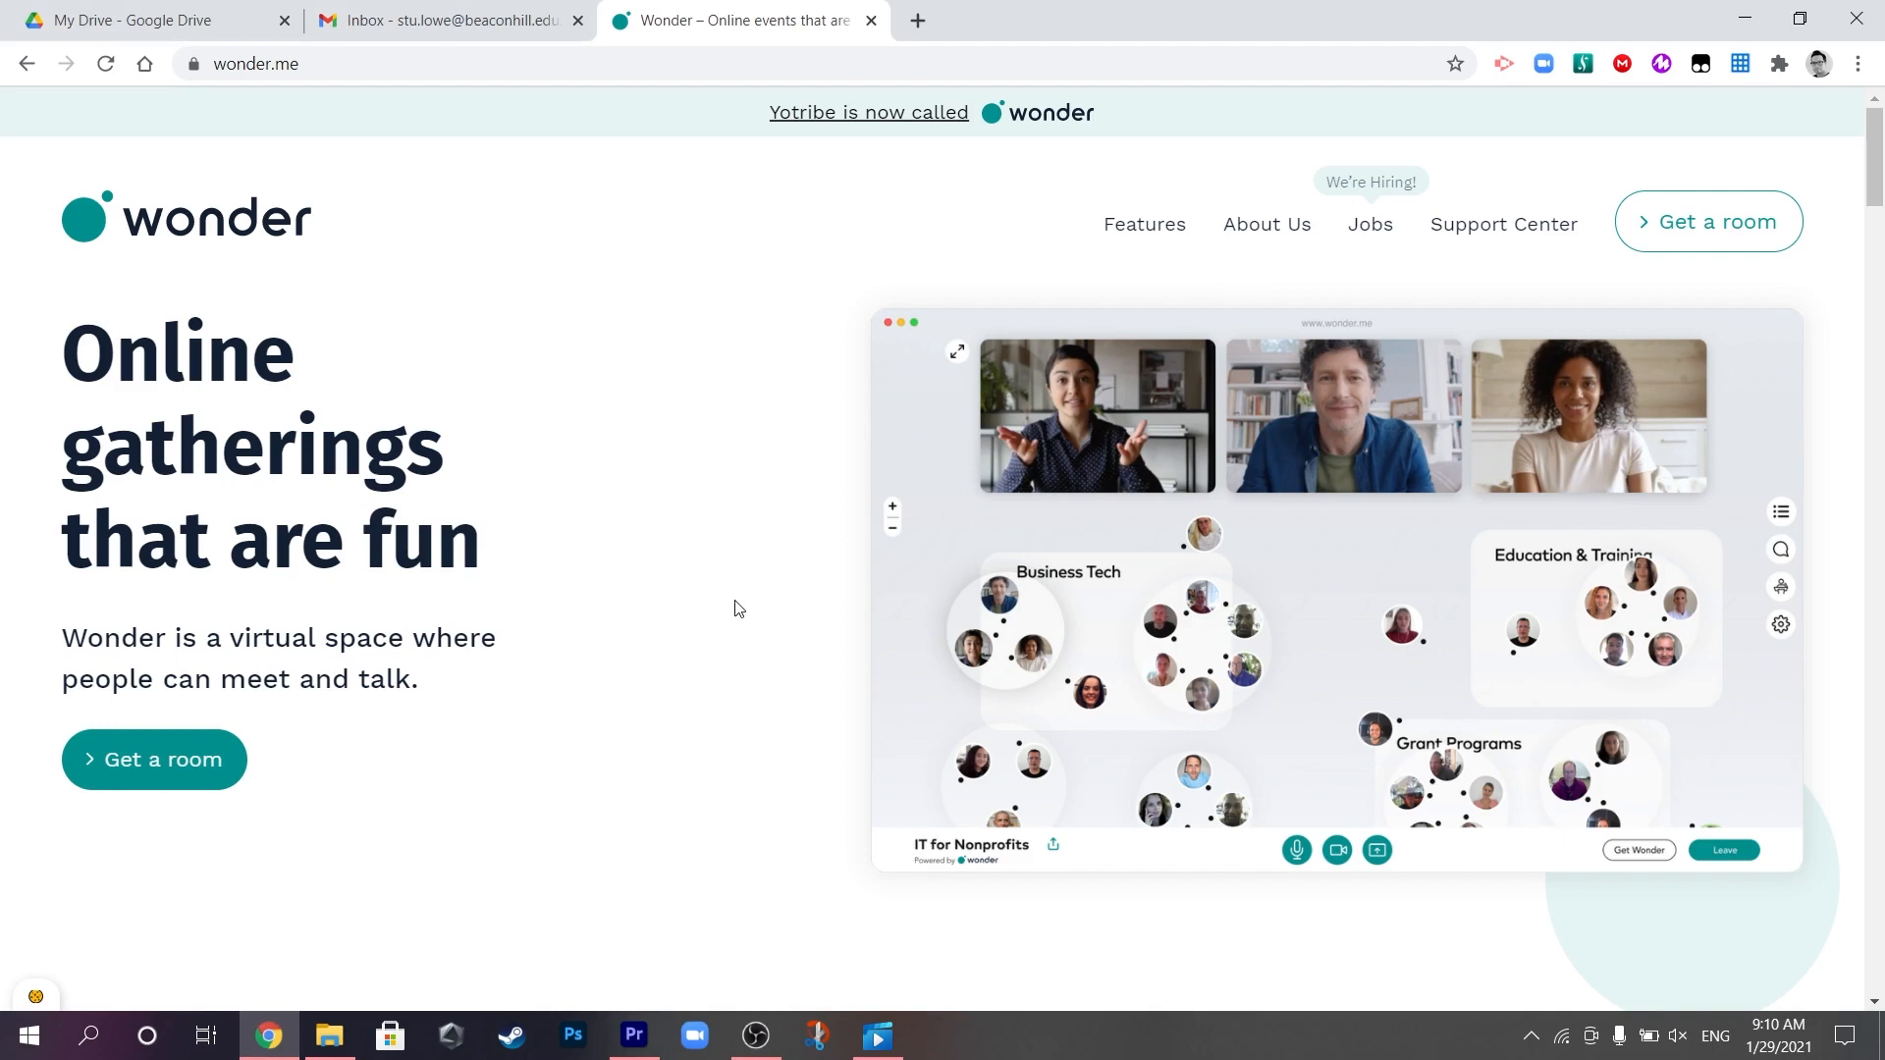
{"action": "scroll", "scroll_direction": "down", "scroll_amount": 3}
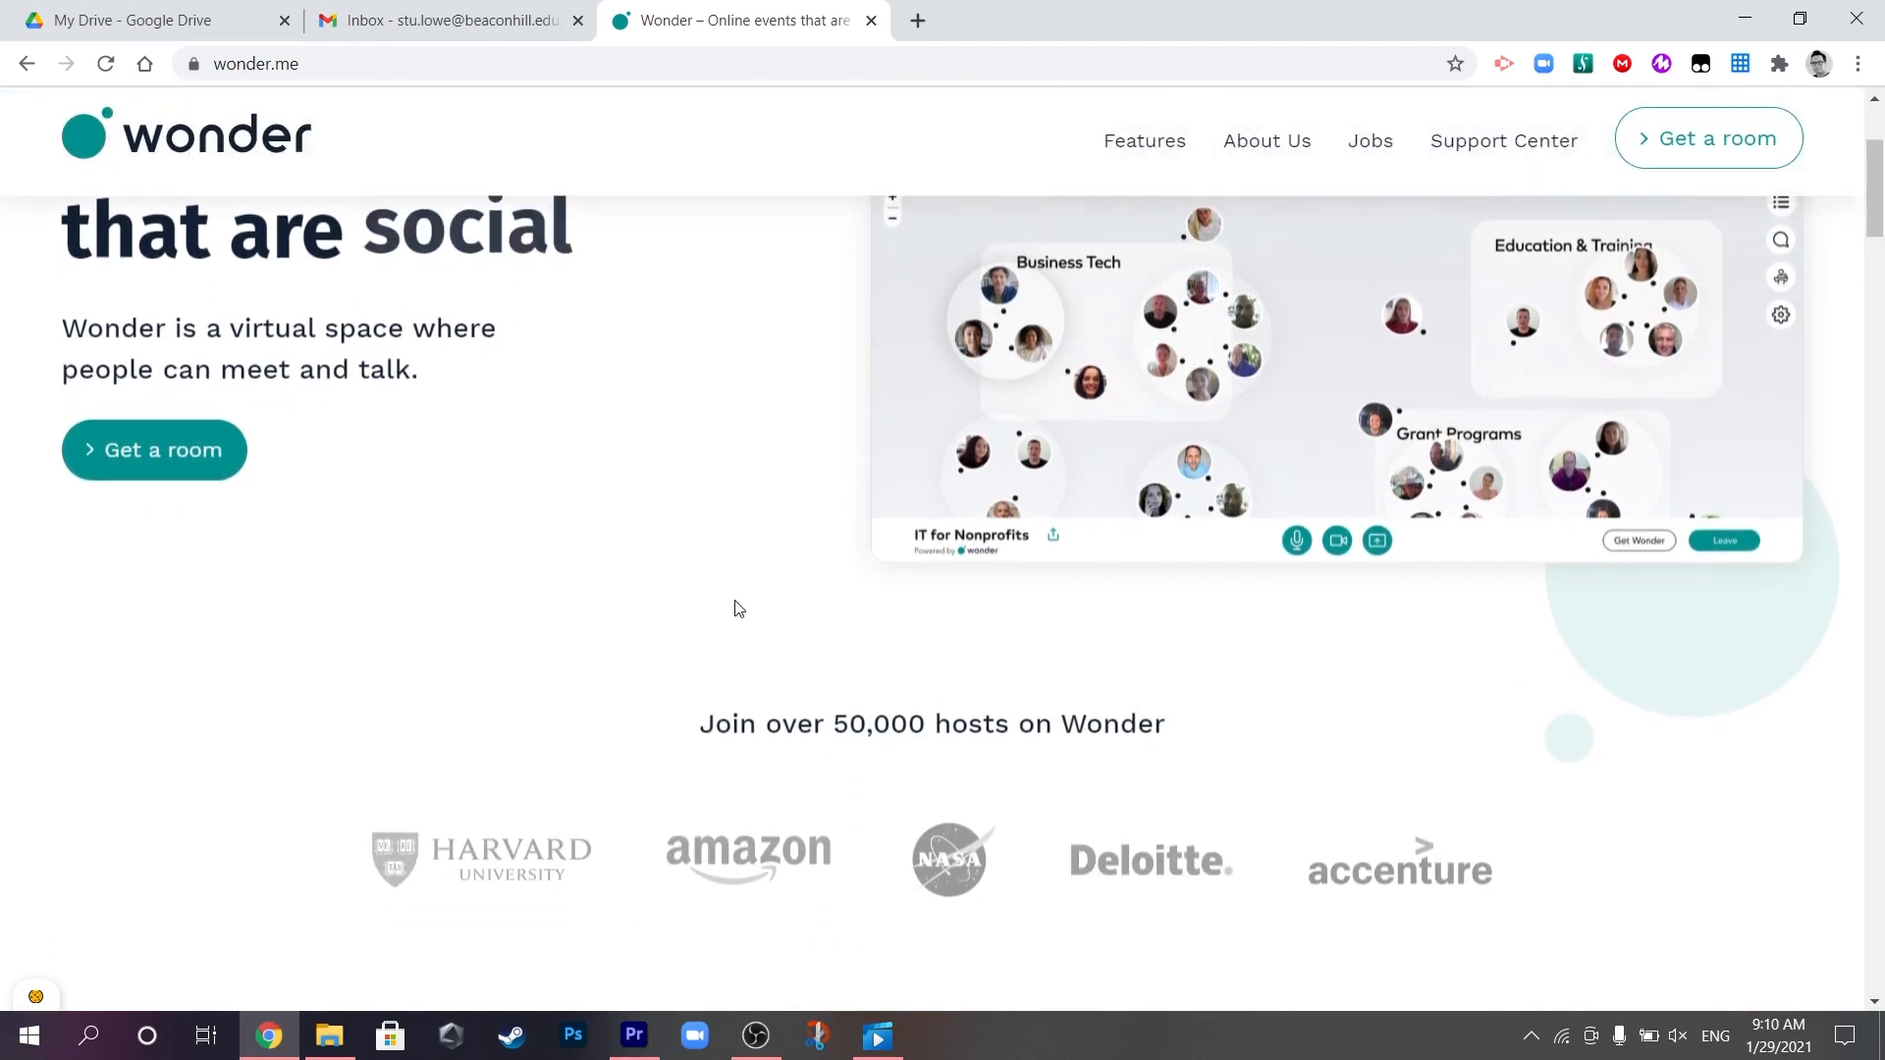
{"action": "scroll", "scroll_direction": "down", "scroll_amount": 3}
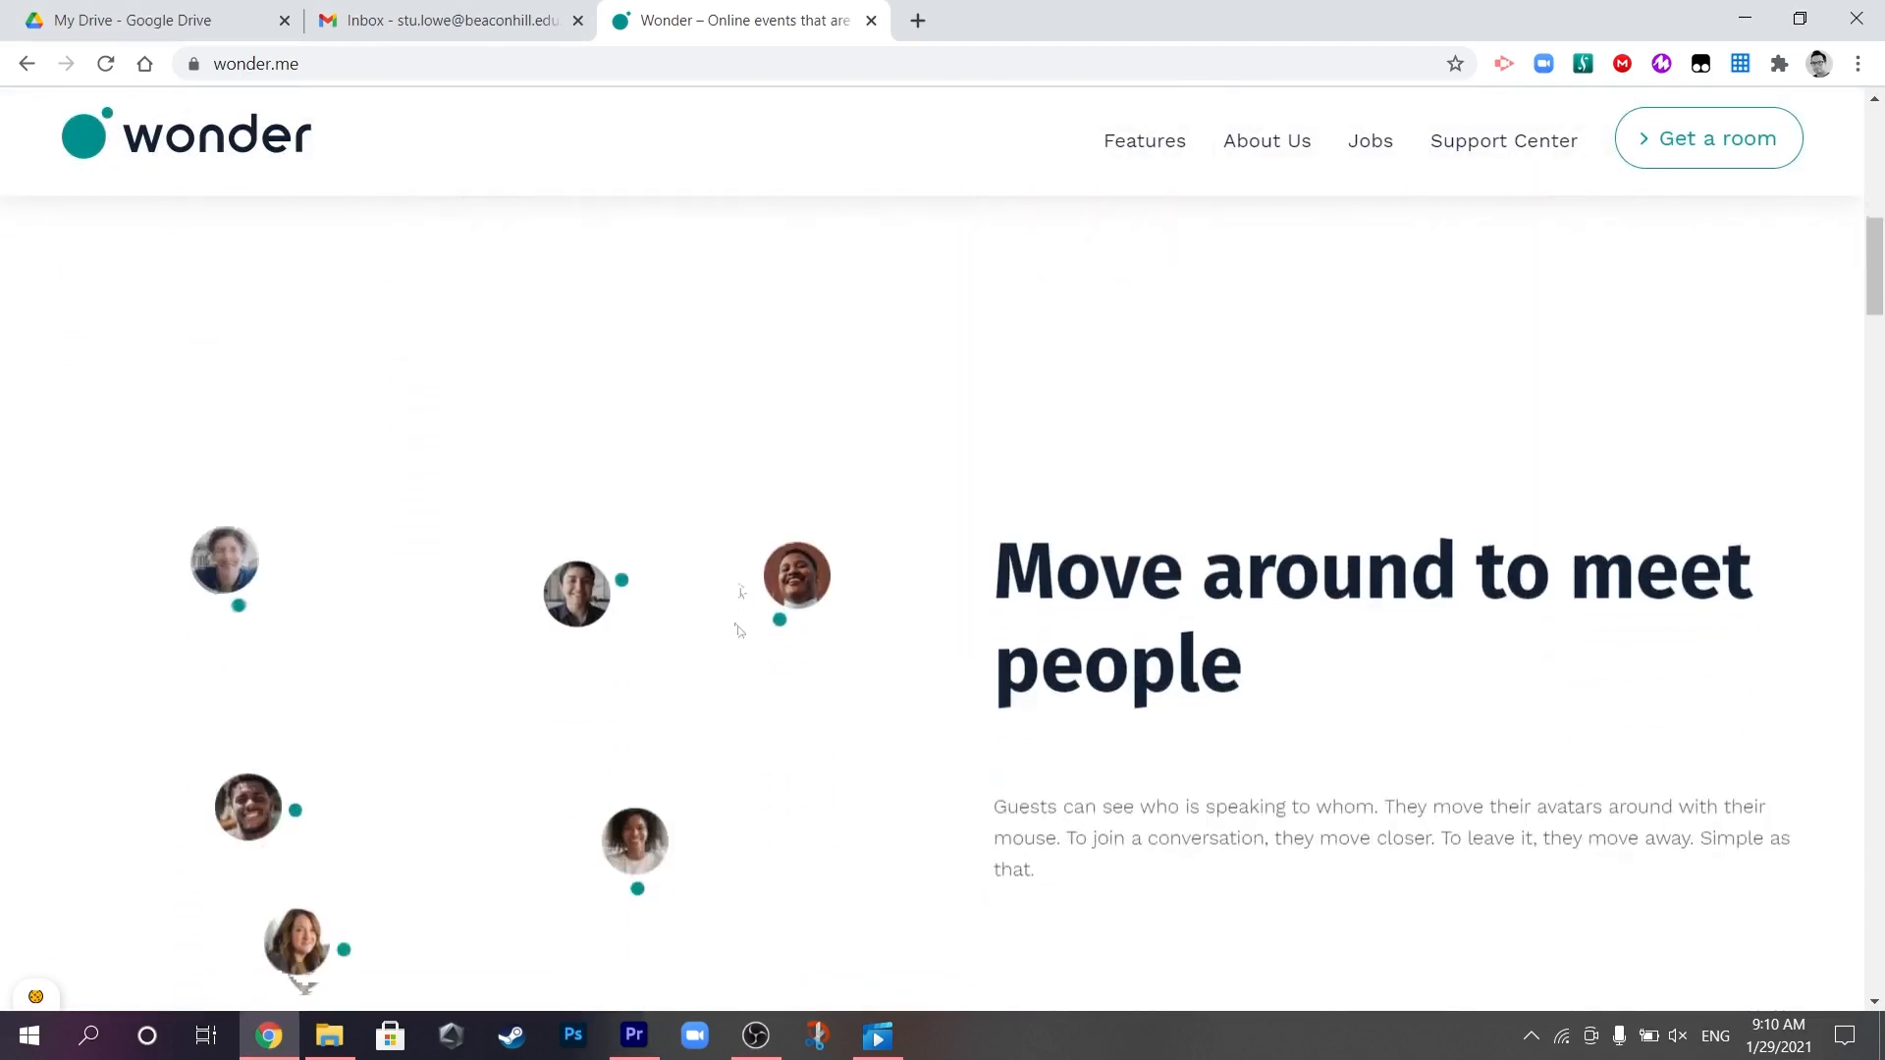
{"action": "scroll", "scroll_direction": "down", "scroll_amount": 3}
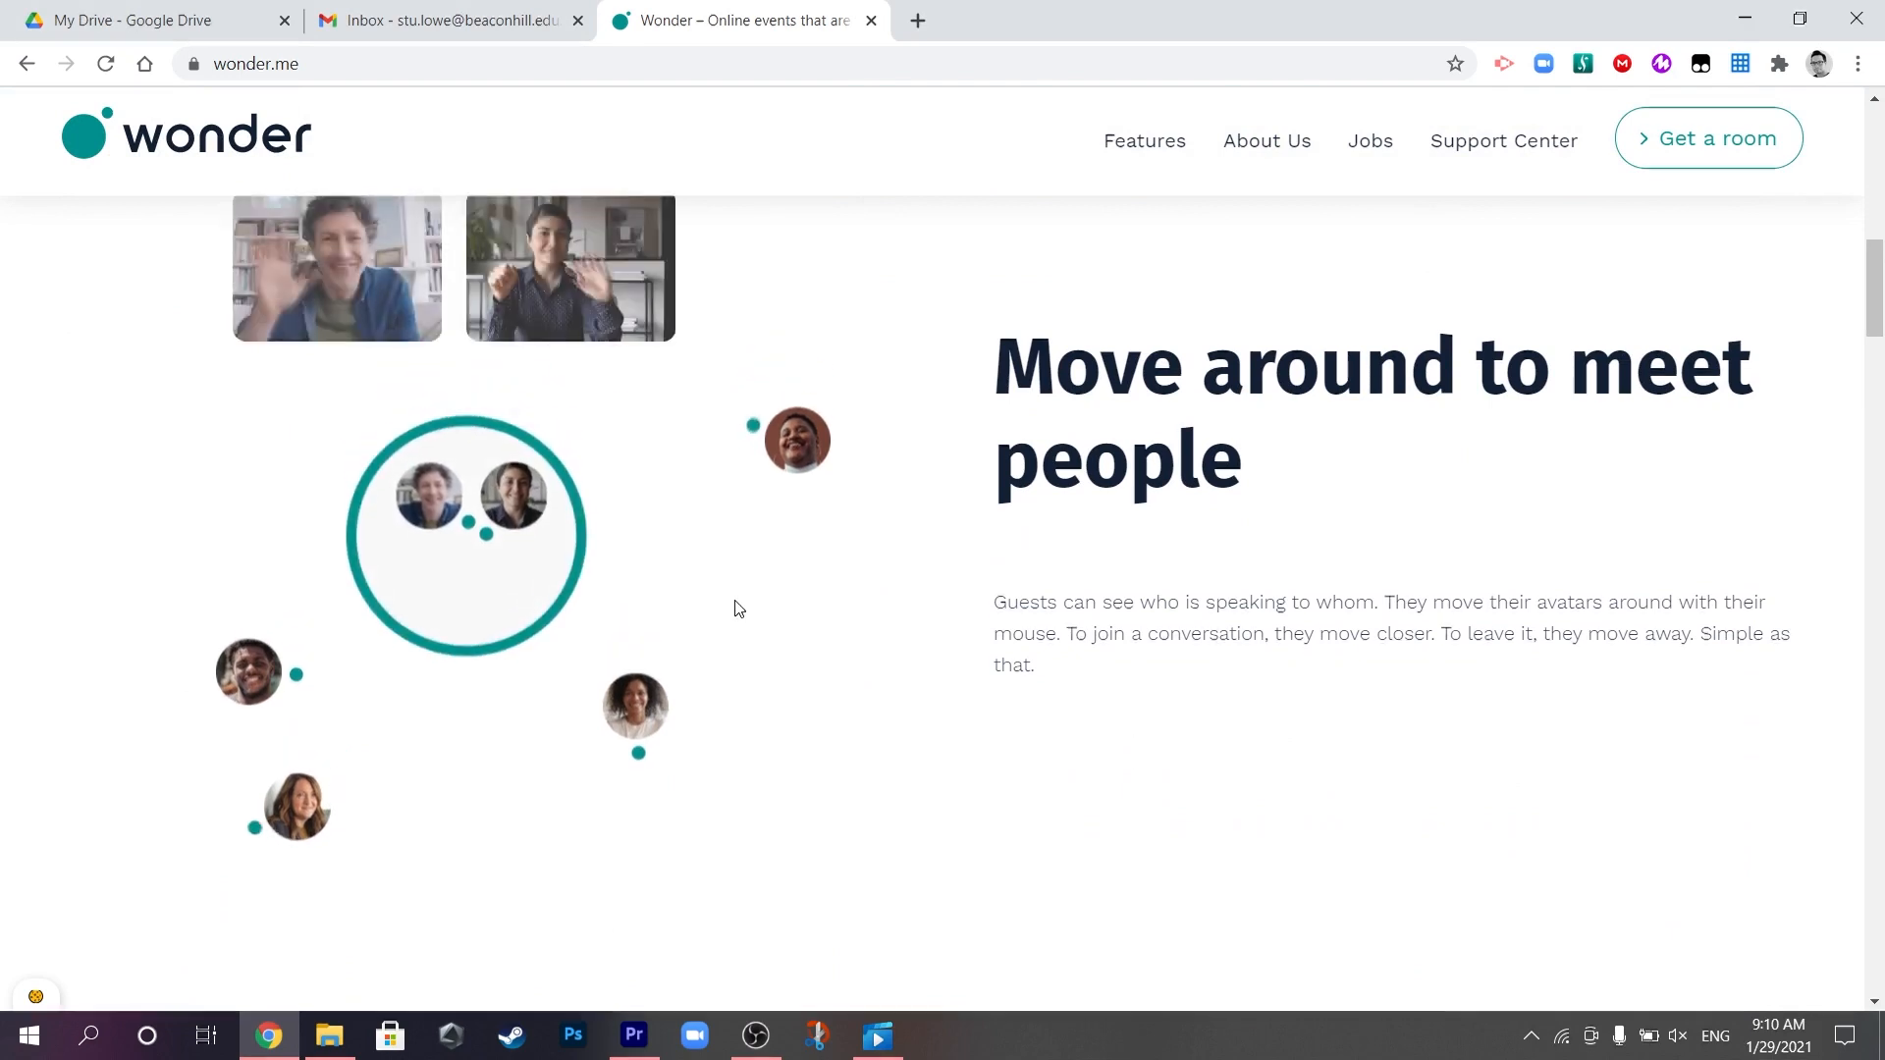
{"action": "scroll", "scroll_direction": "down", "scroll_amount": 3}
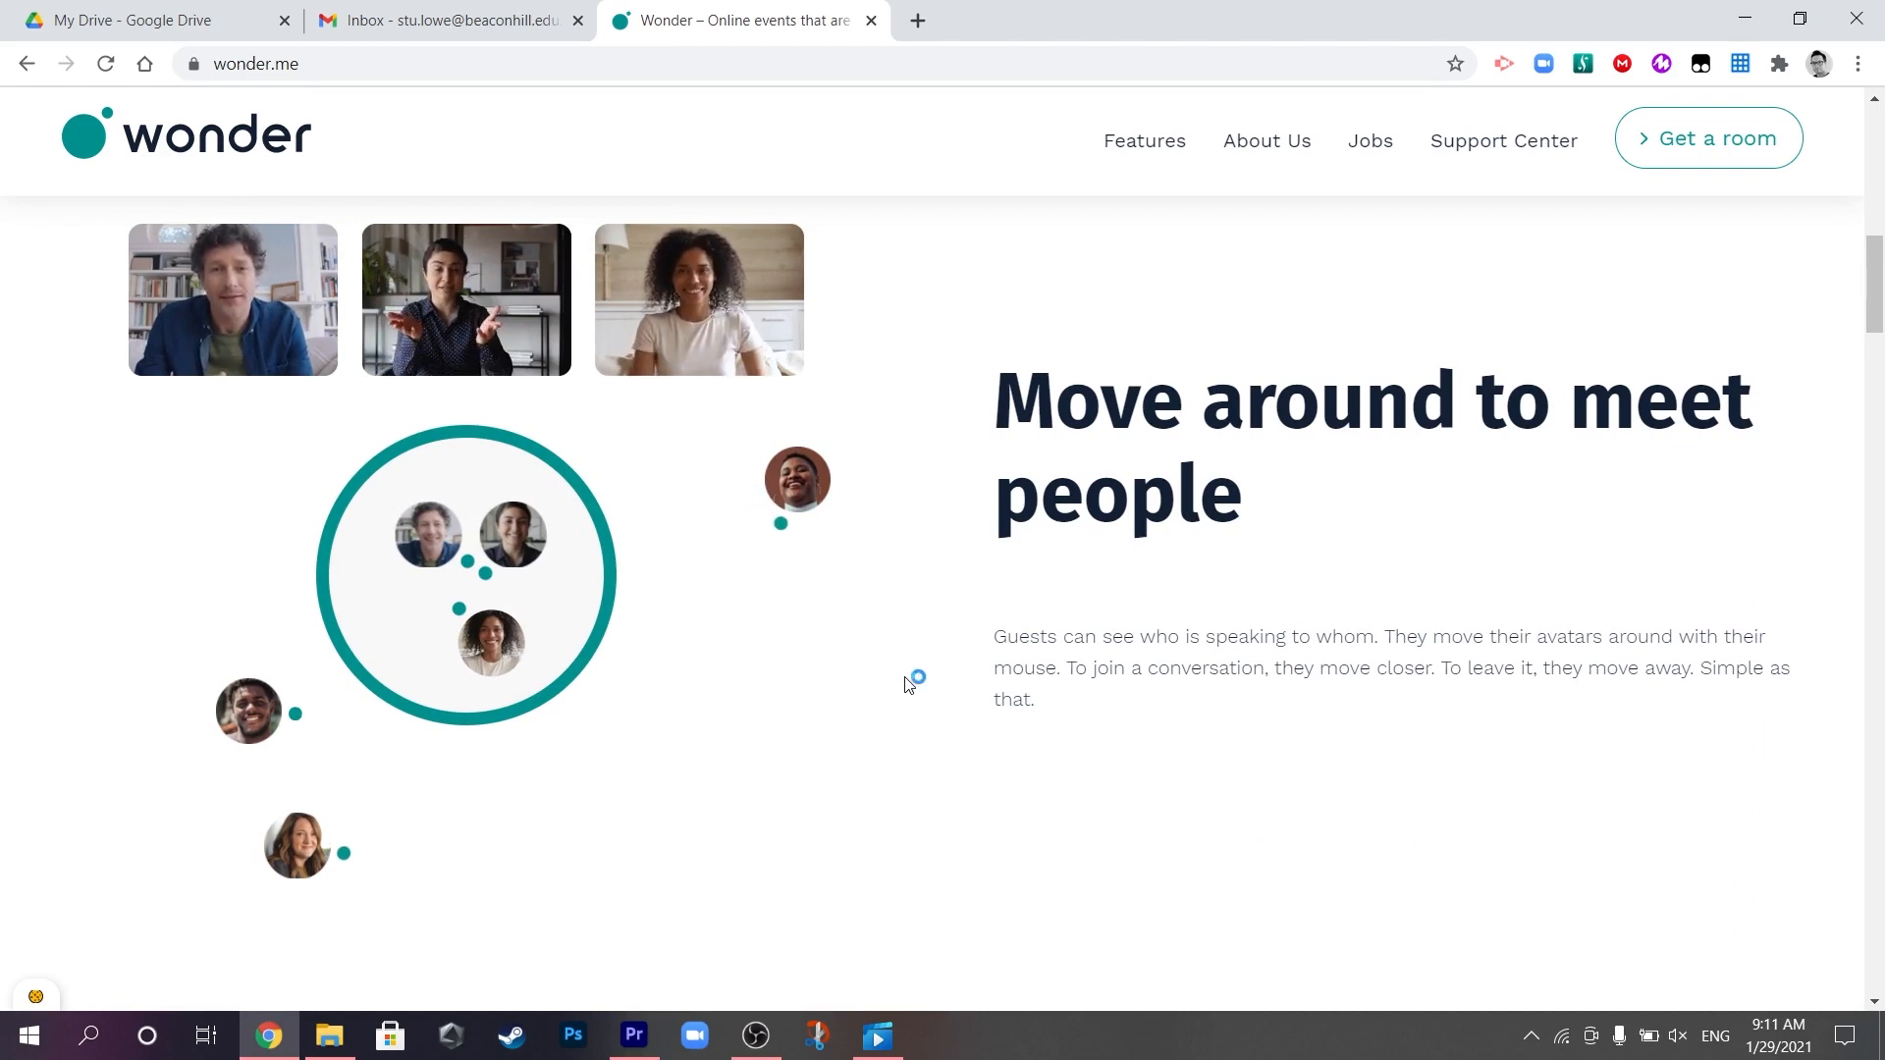
{"action": "mouse_move", "coordinate": [907, 685]}
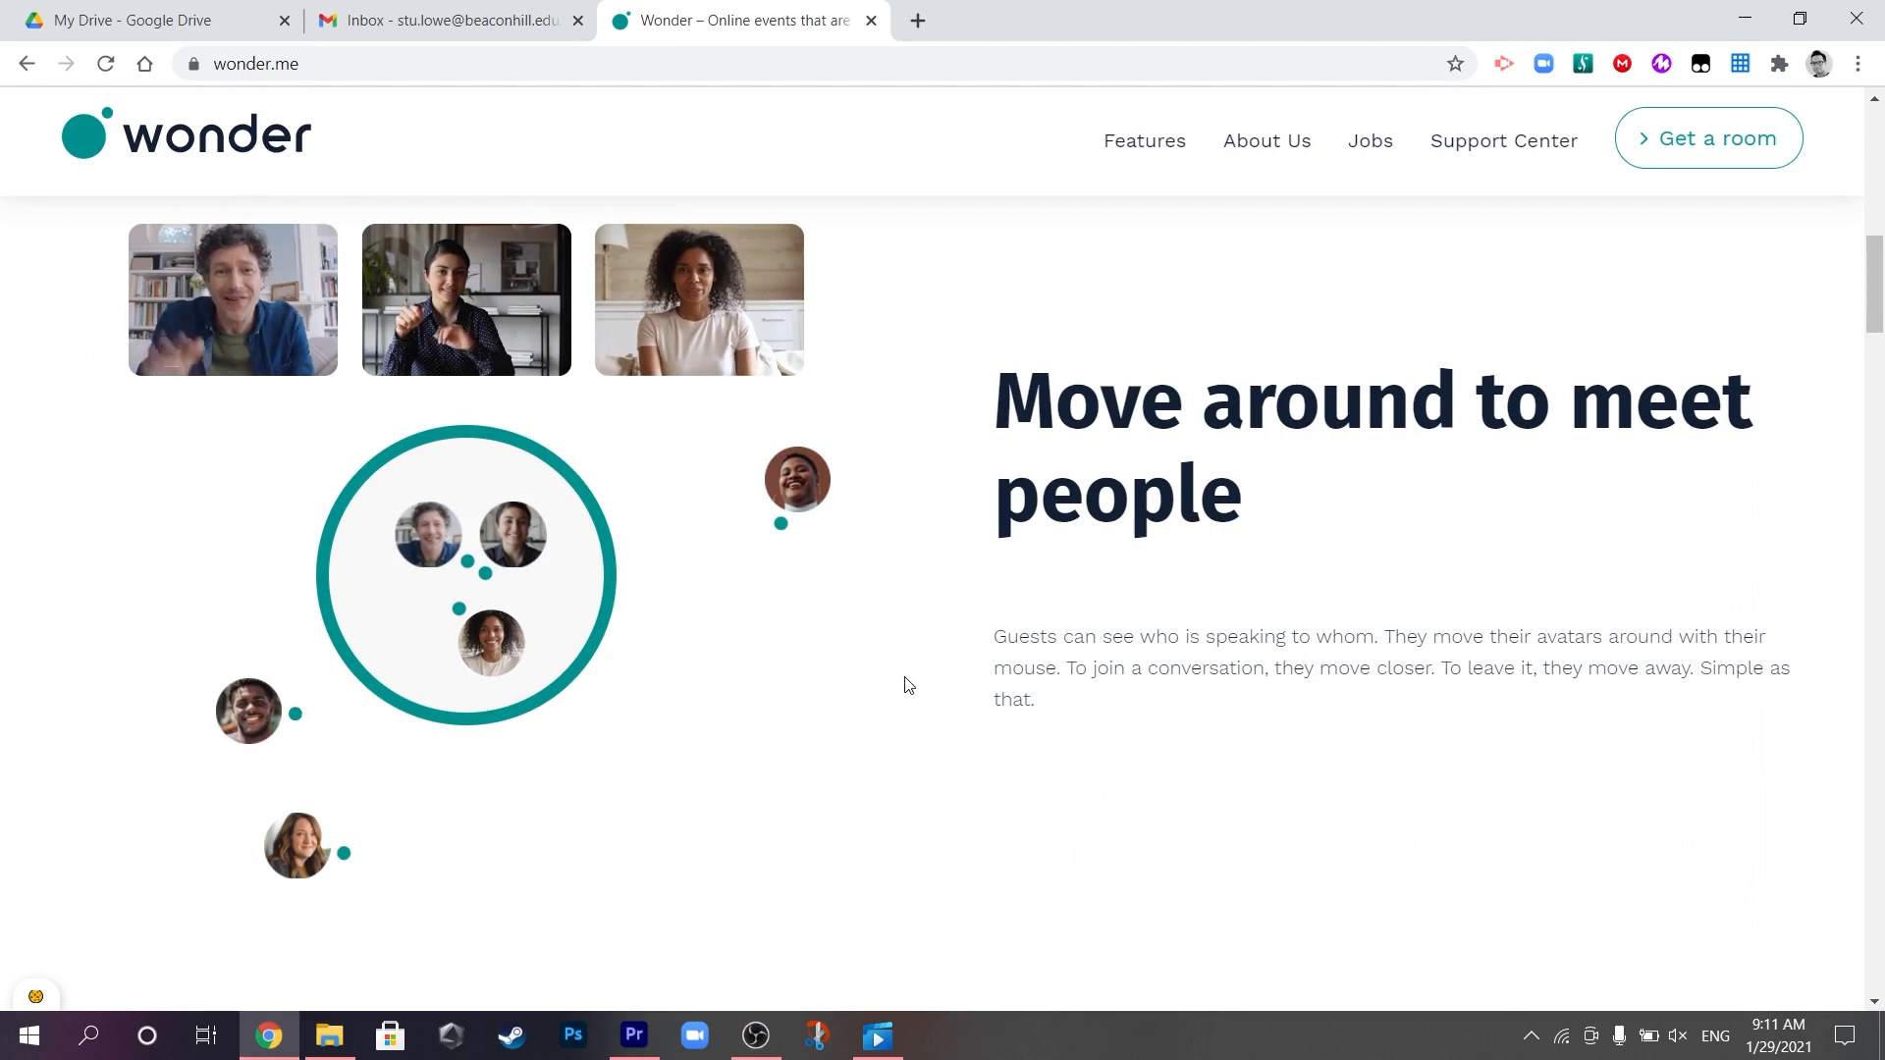
{"action": "scroll", "scroll_direction": "down", "scroll_amount": 3}
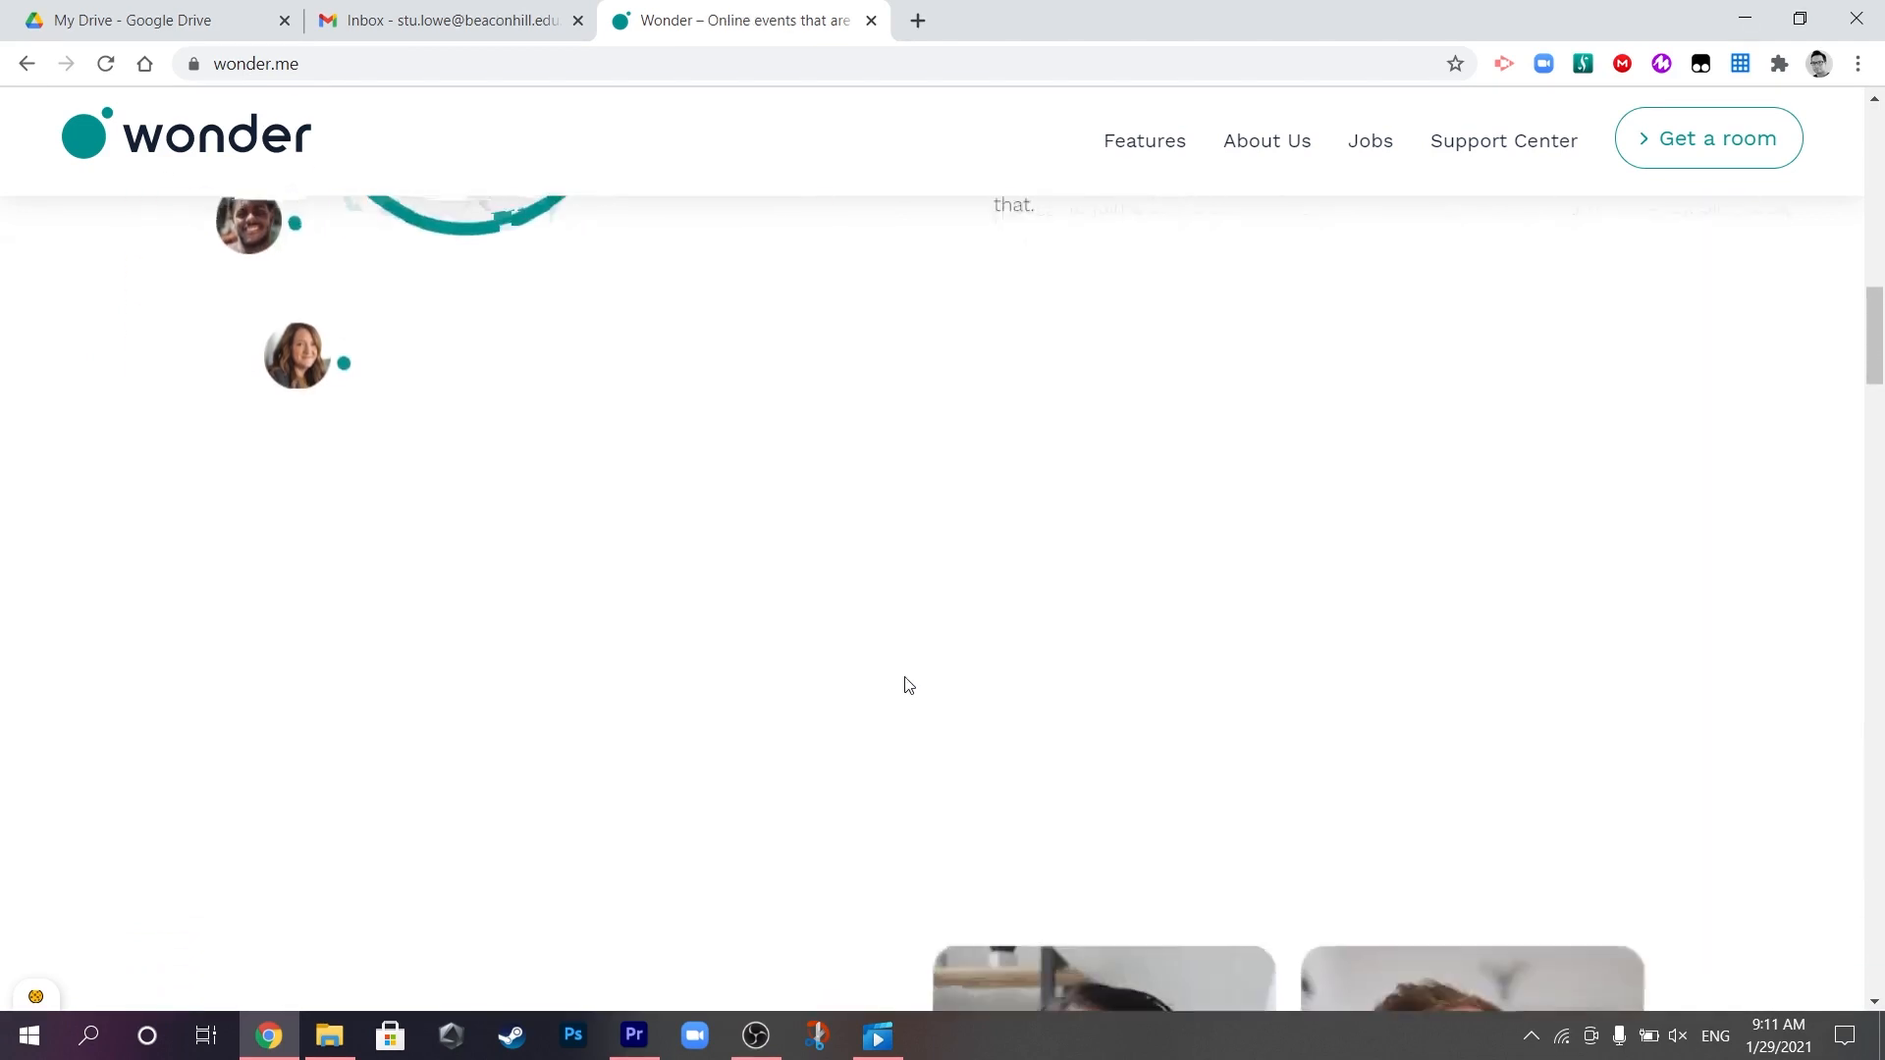
{"action": "scroll", "scroll_direction": "down", "scroll_amount": 3}
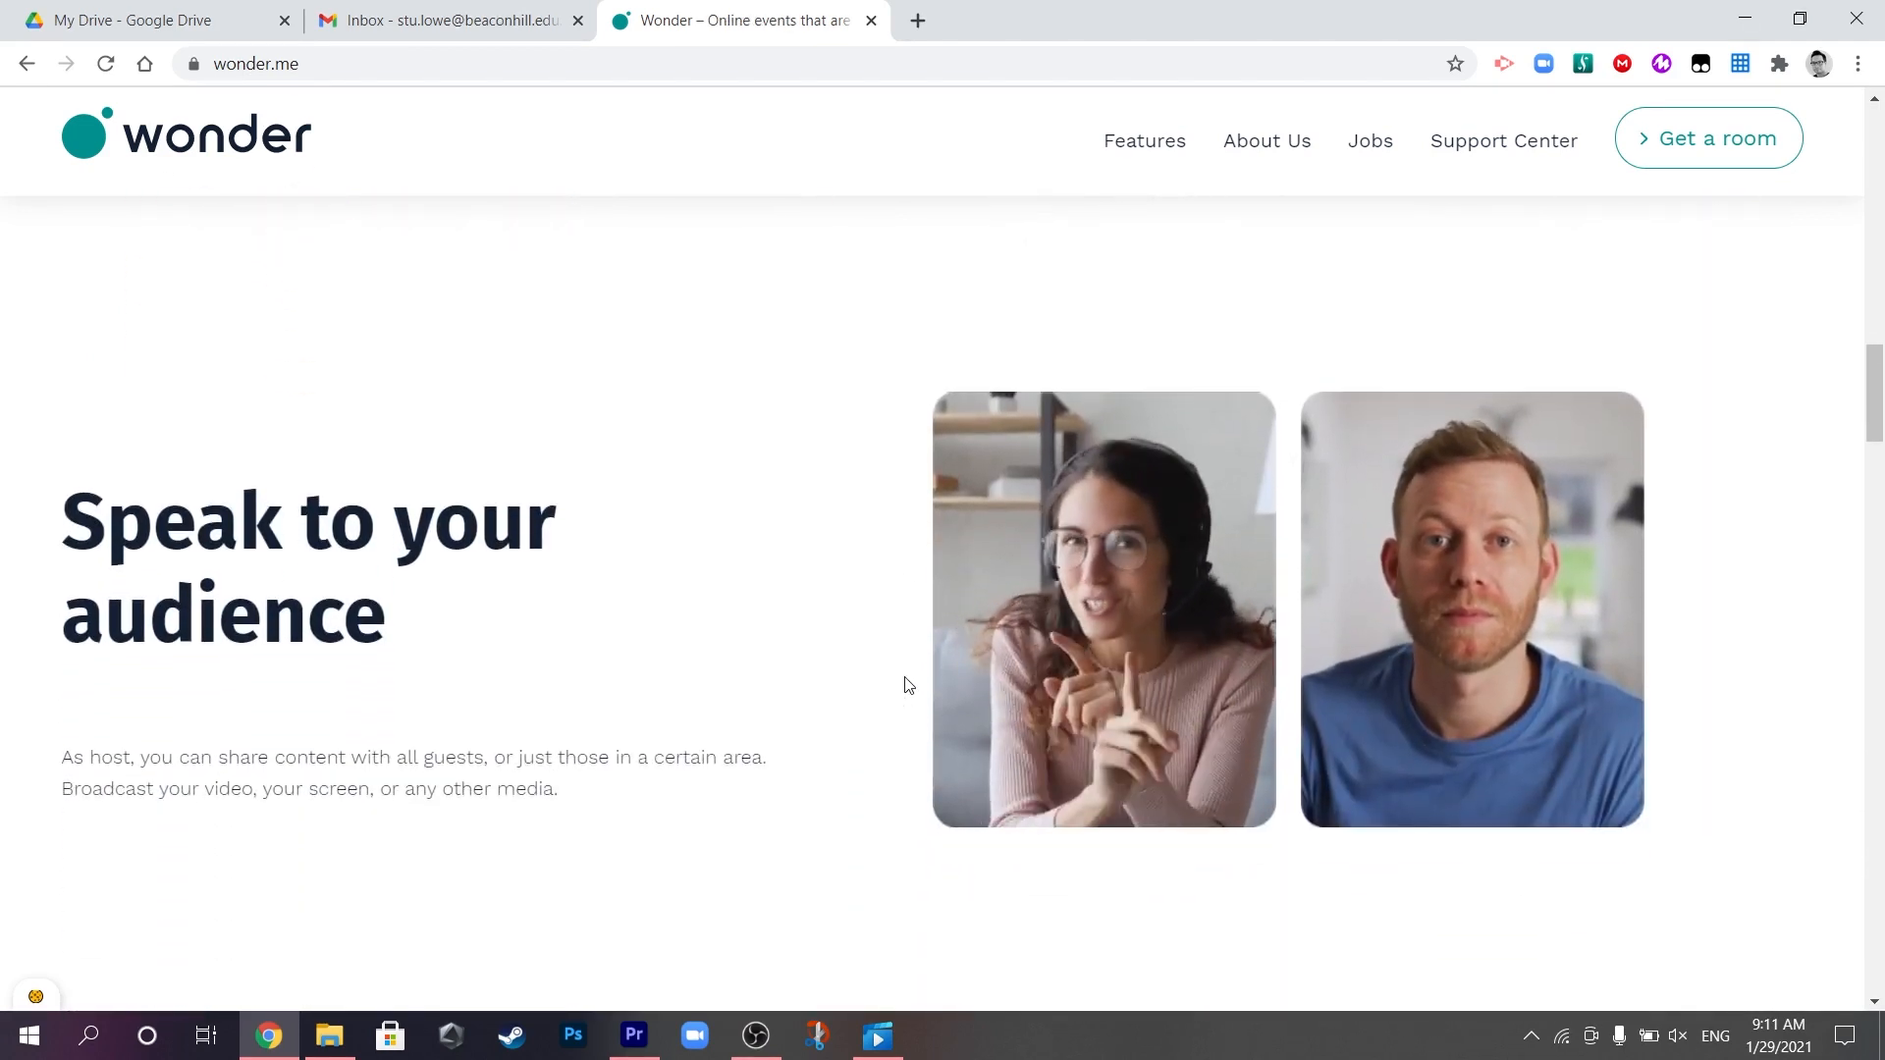
{"action": "scroll", "scroll_direction": "down", "scroll_amount": 3}
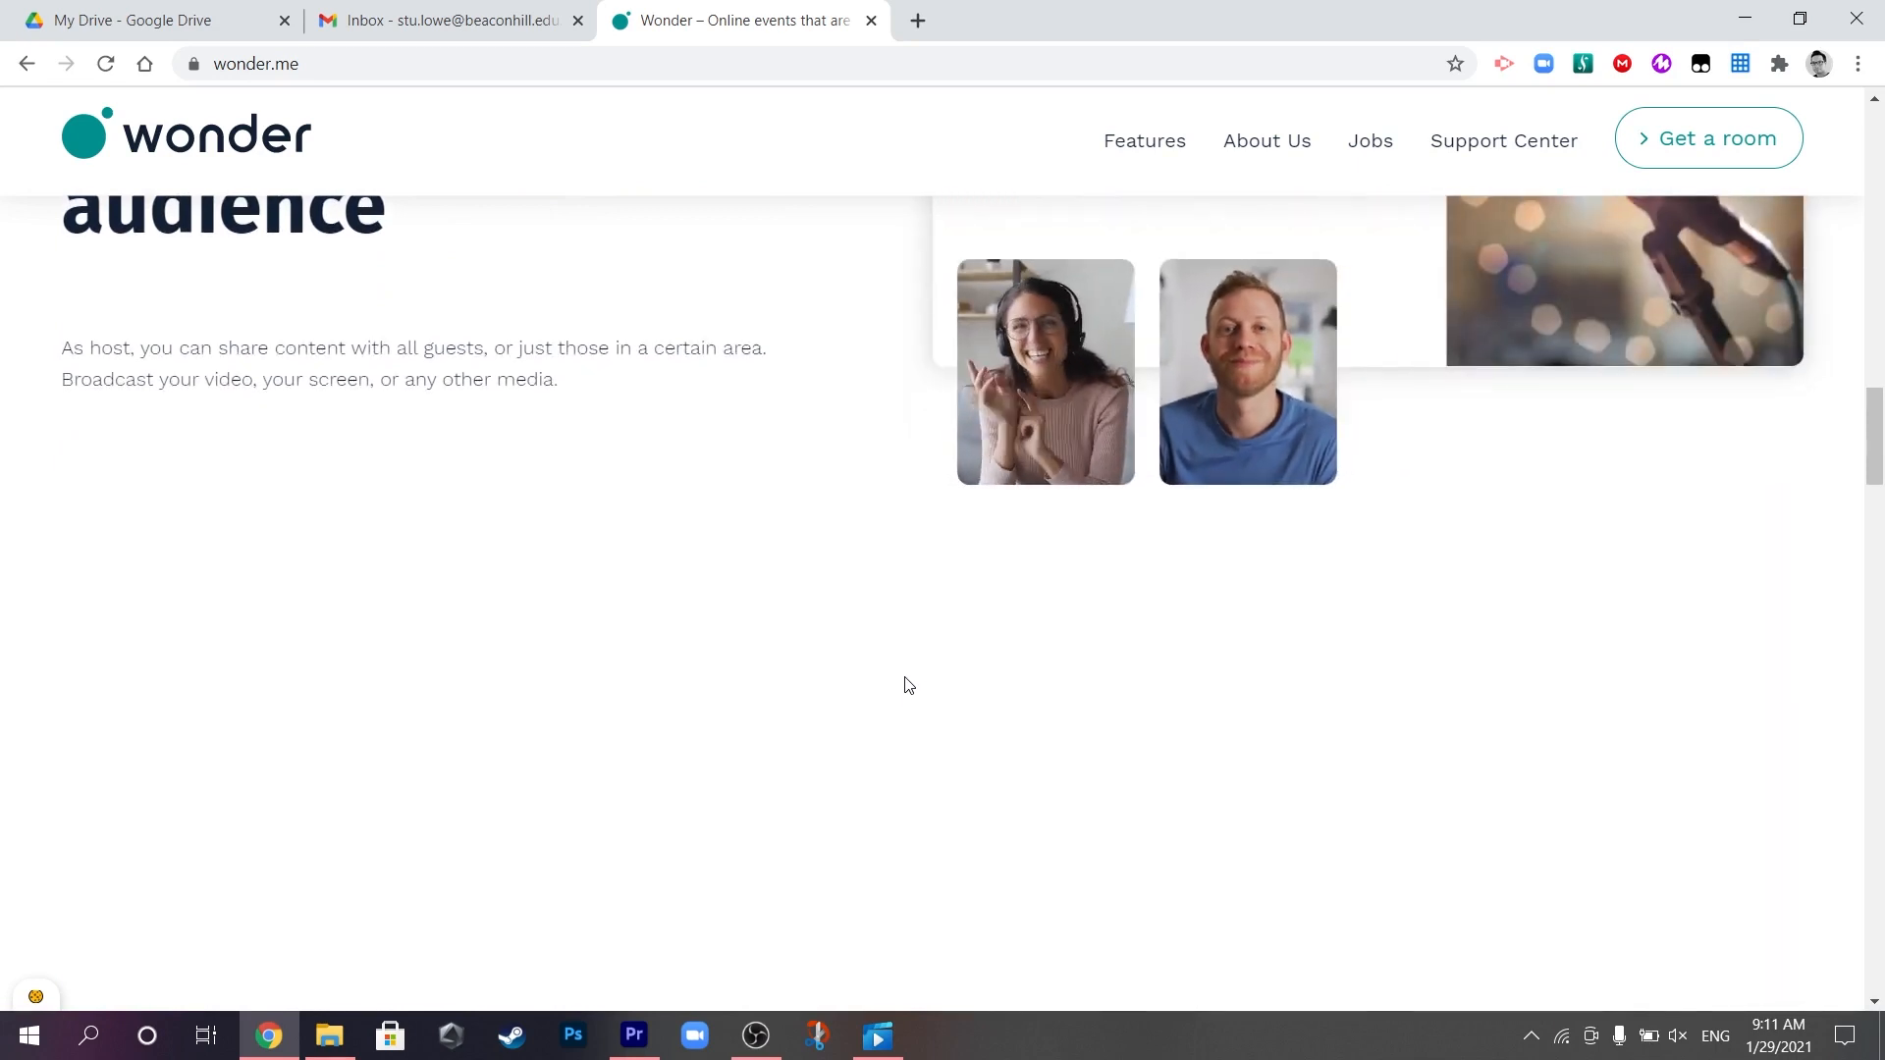
{"action": "scroll", "scroll_direction": "down", "scroll_amount": 3}
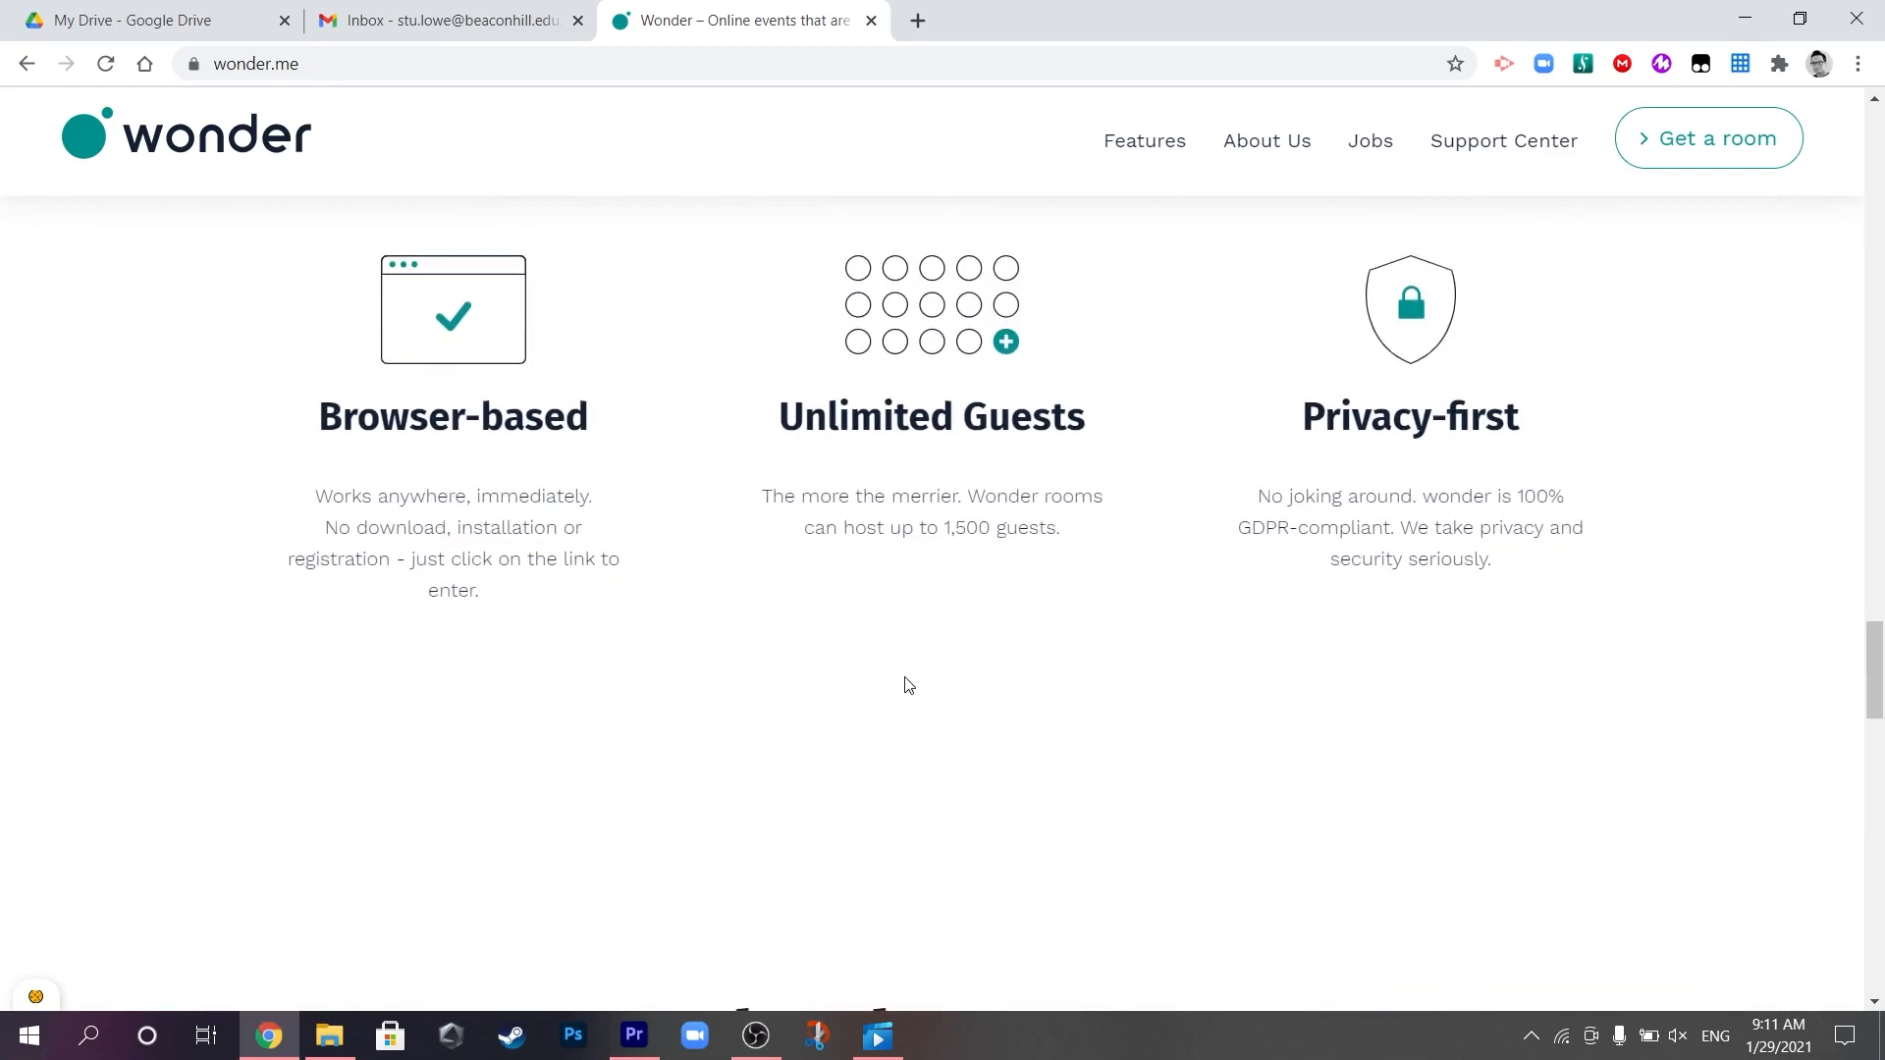
{"action": "scroll", "scroll_direction": "up", "scroll_amount": 3}
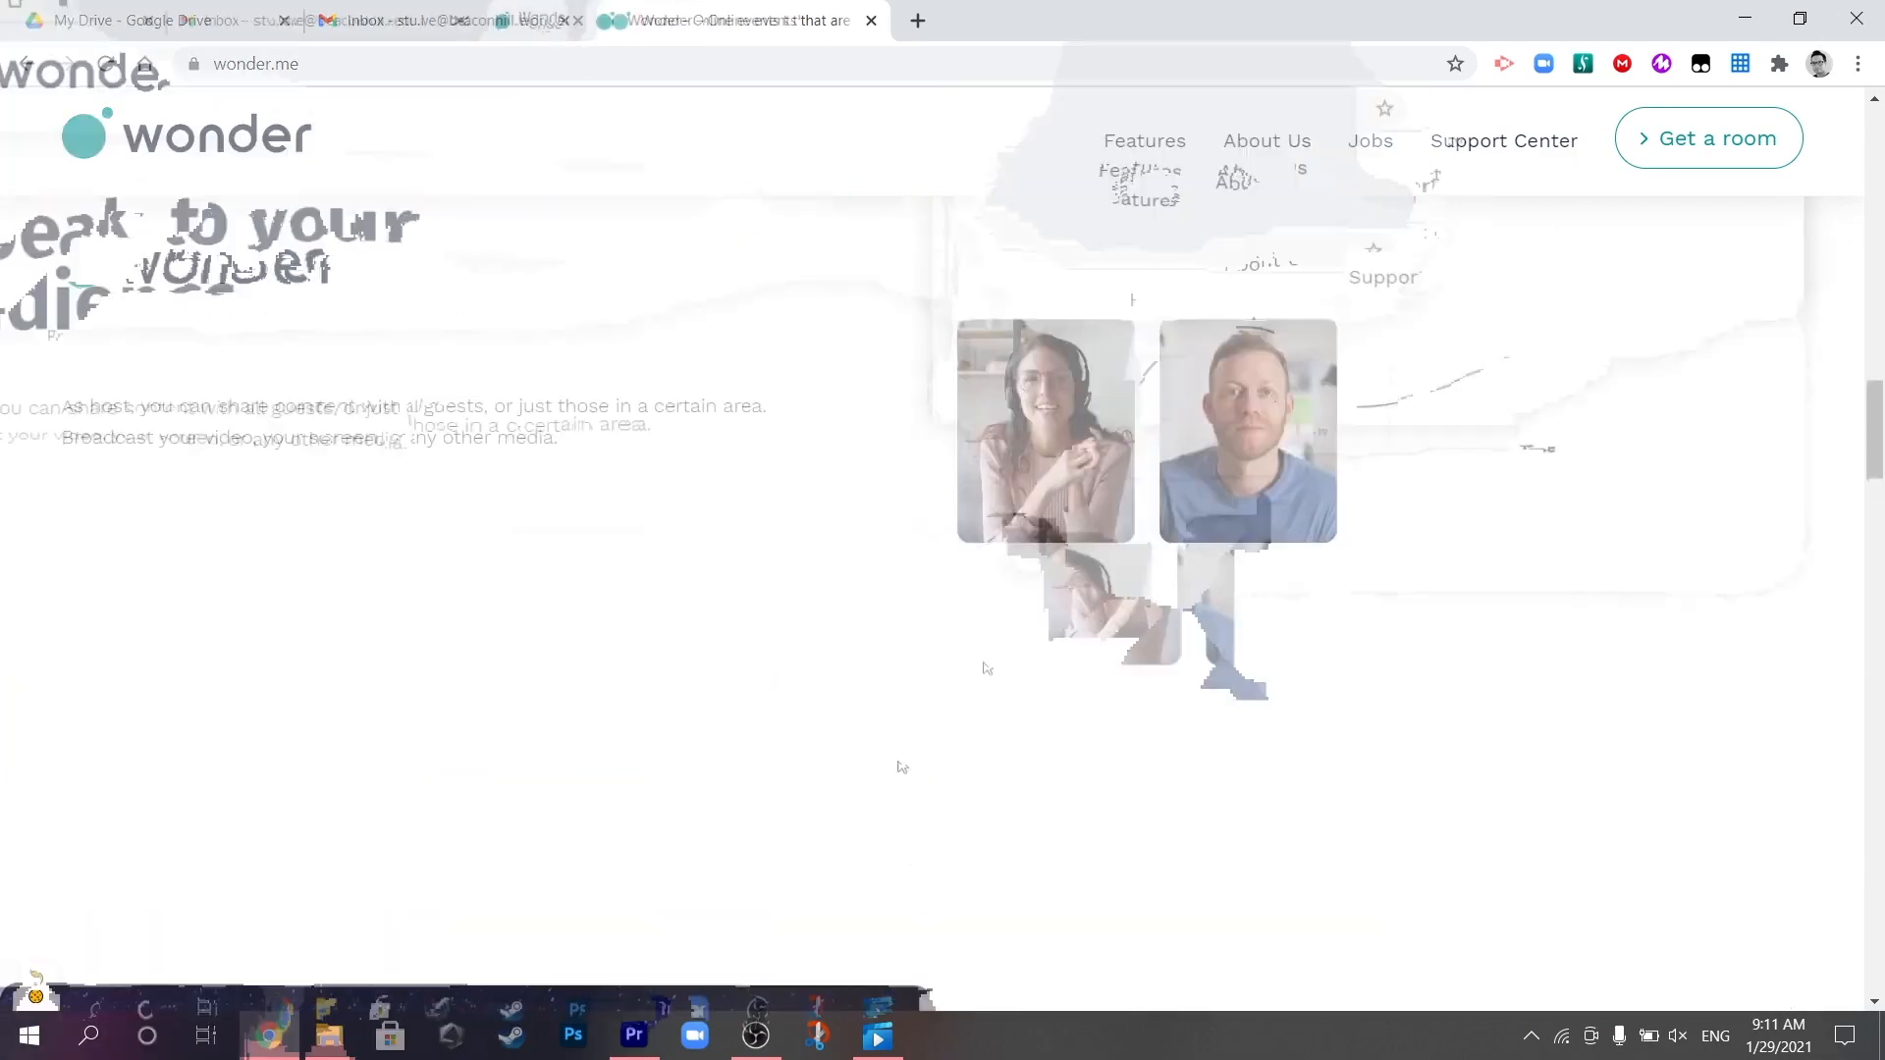